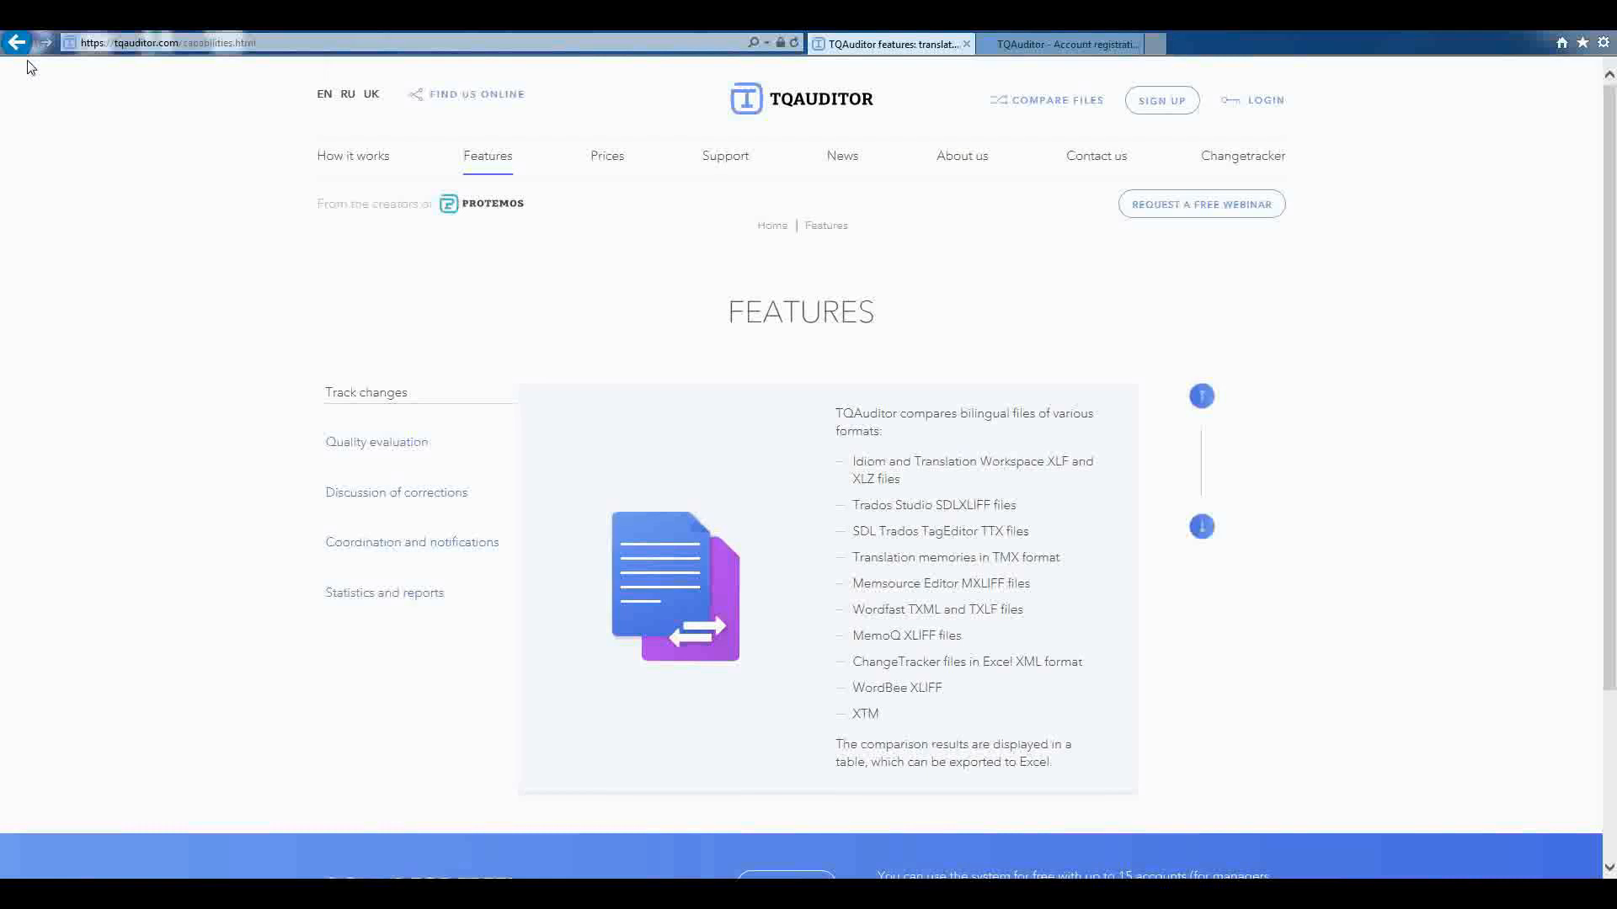
mouse_move(143, 425)
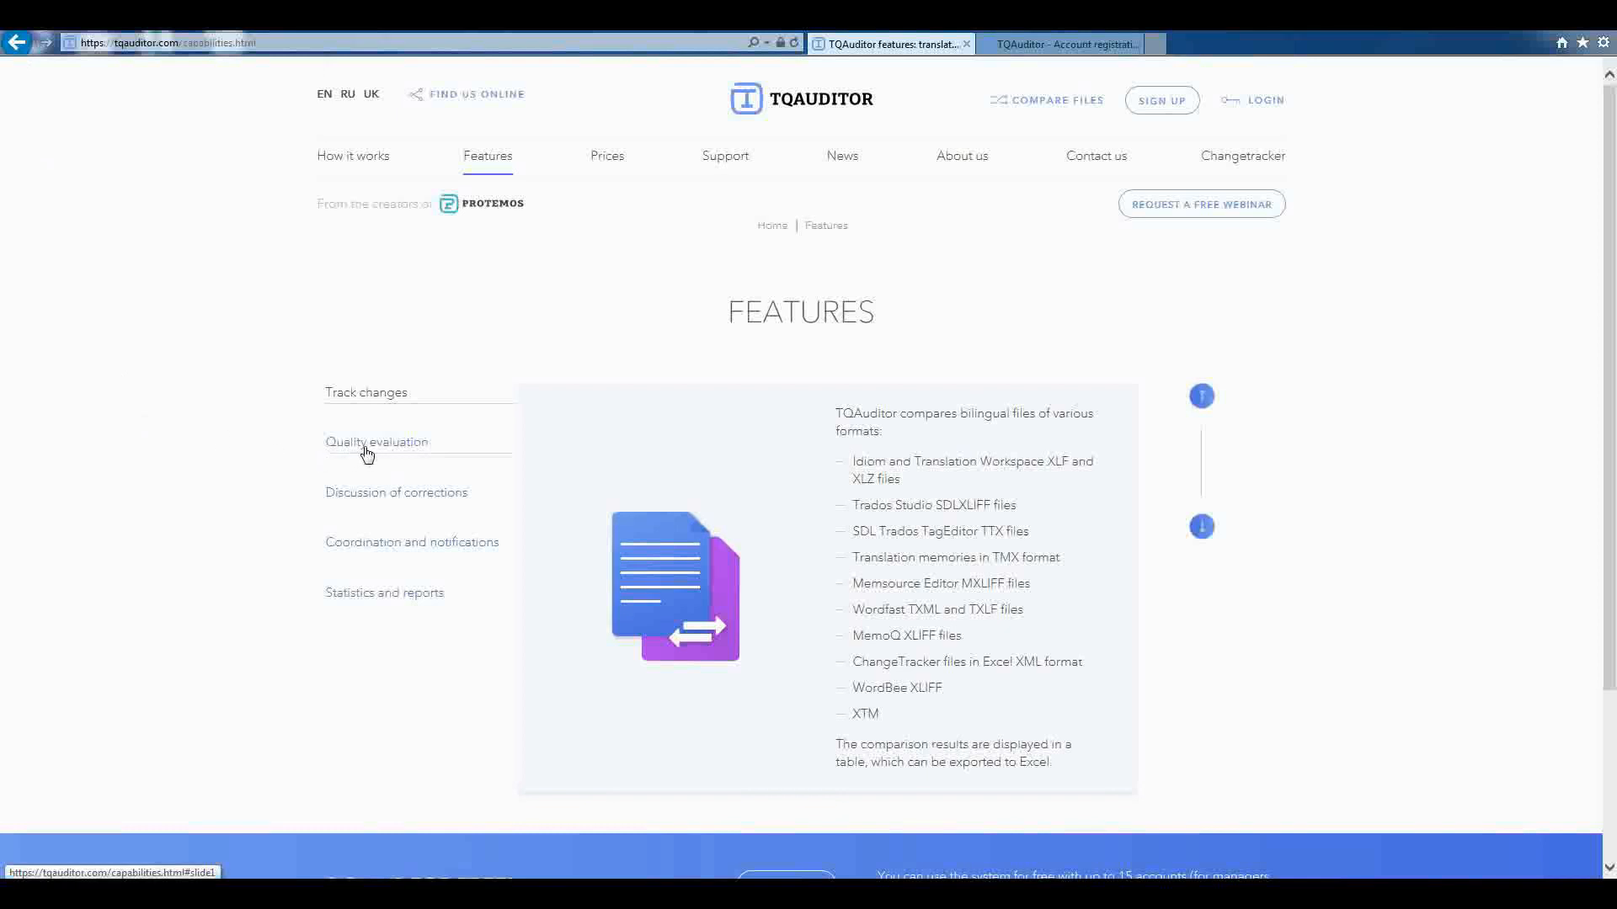
mouse_move(374, 451)
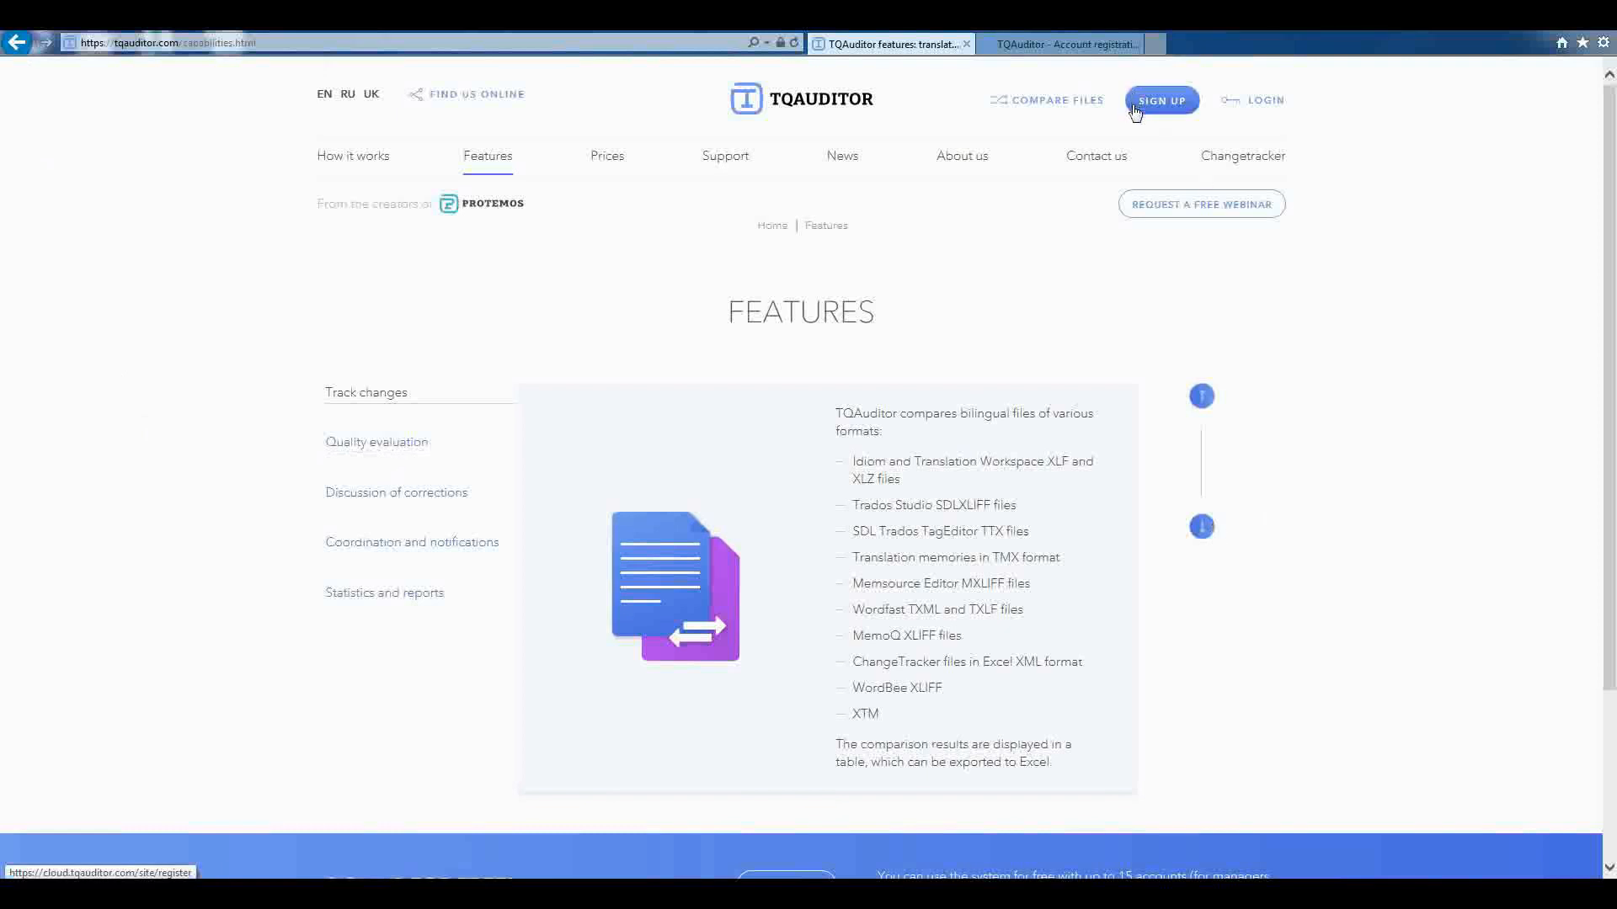
mouse_move(1203, 529)
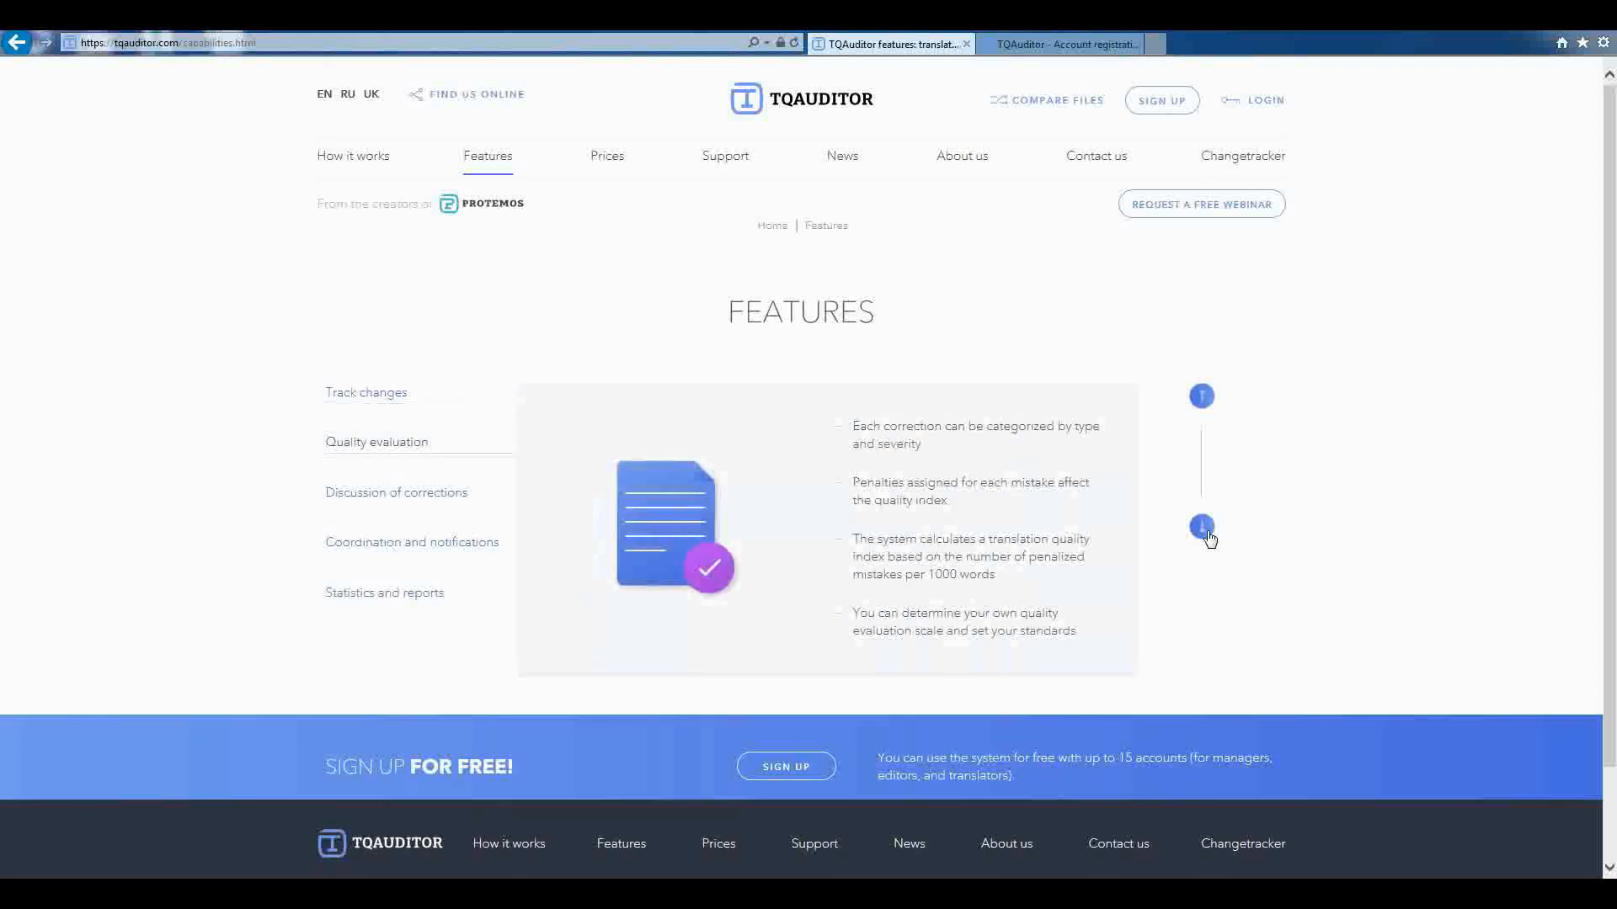
Step: Advance the features slider past Discussion of corrections and Coordination to Statistics and reports
click(396, 492)
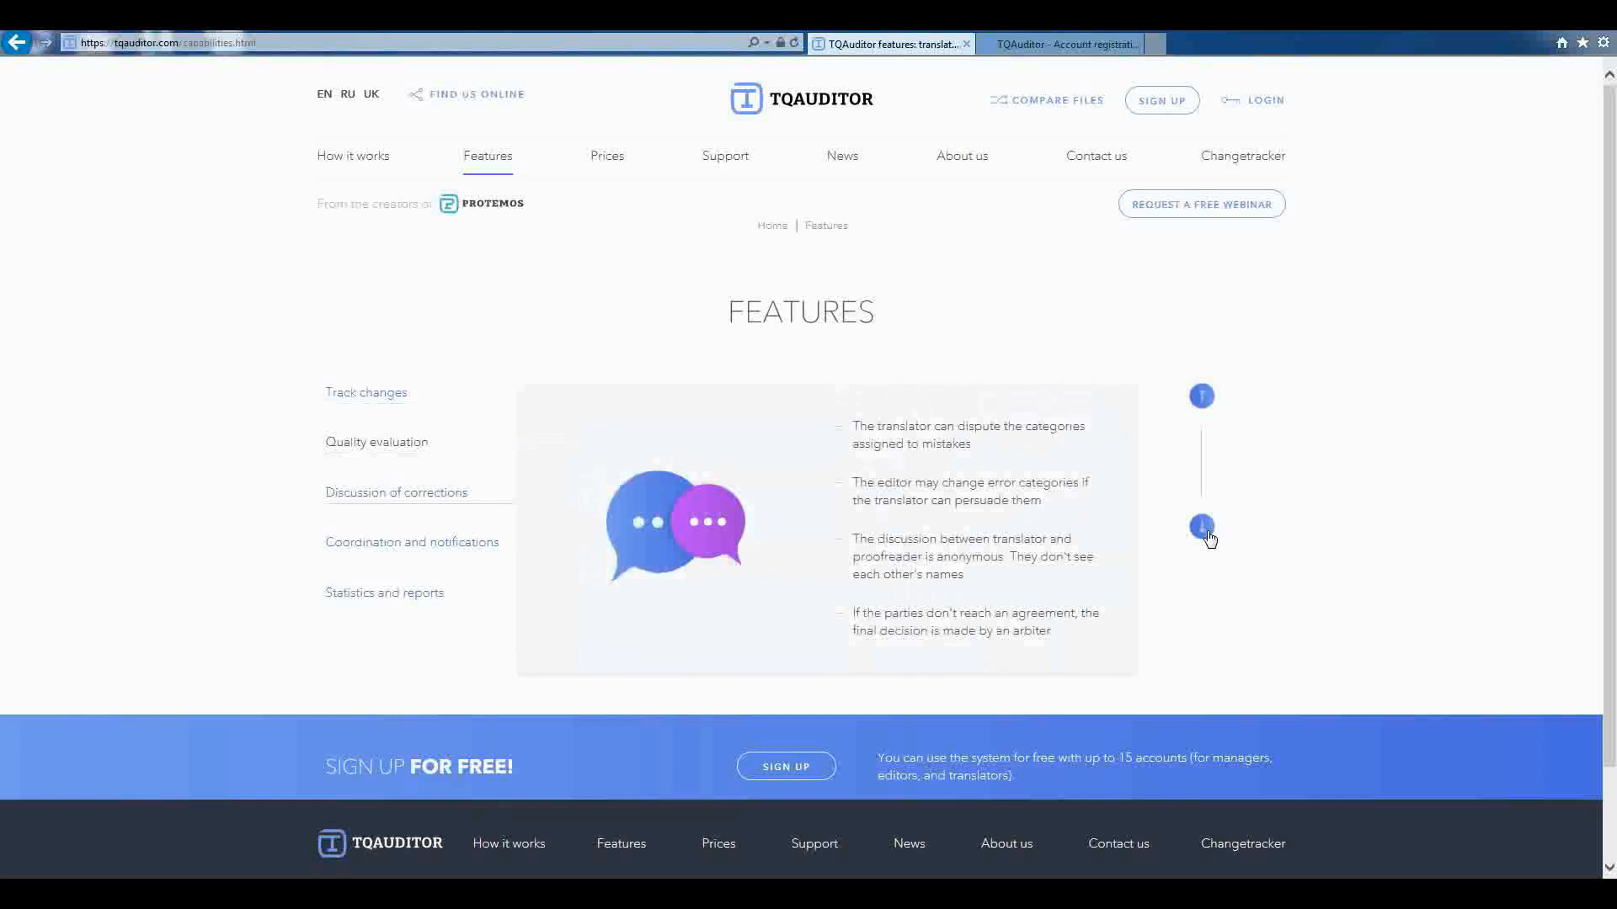
click(411, 542)
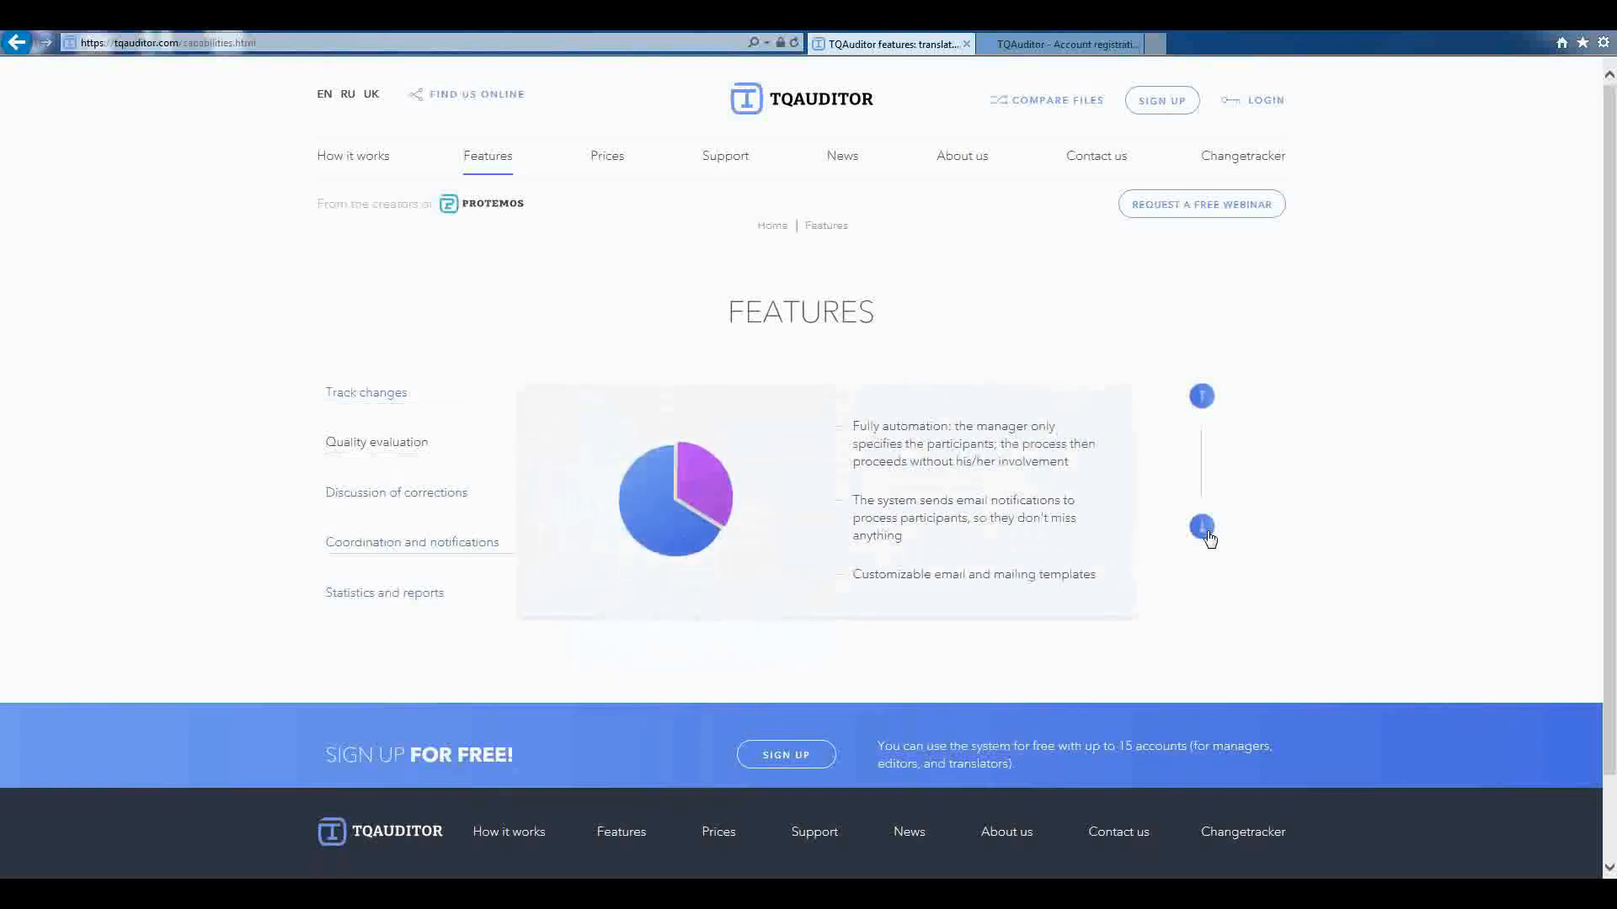
click(384, 593)
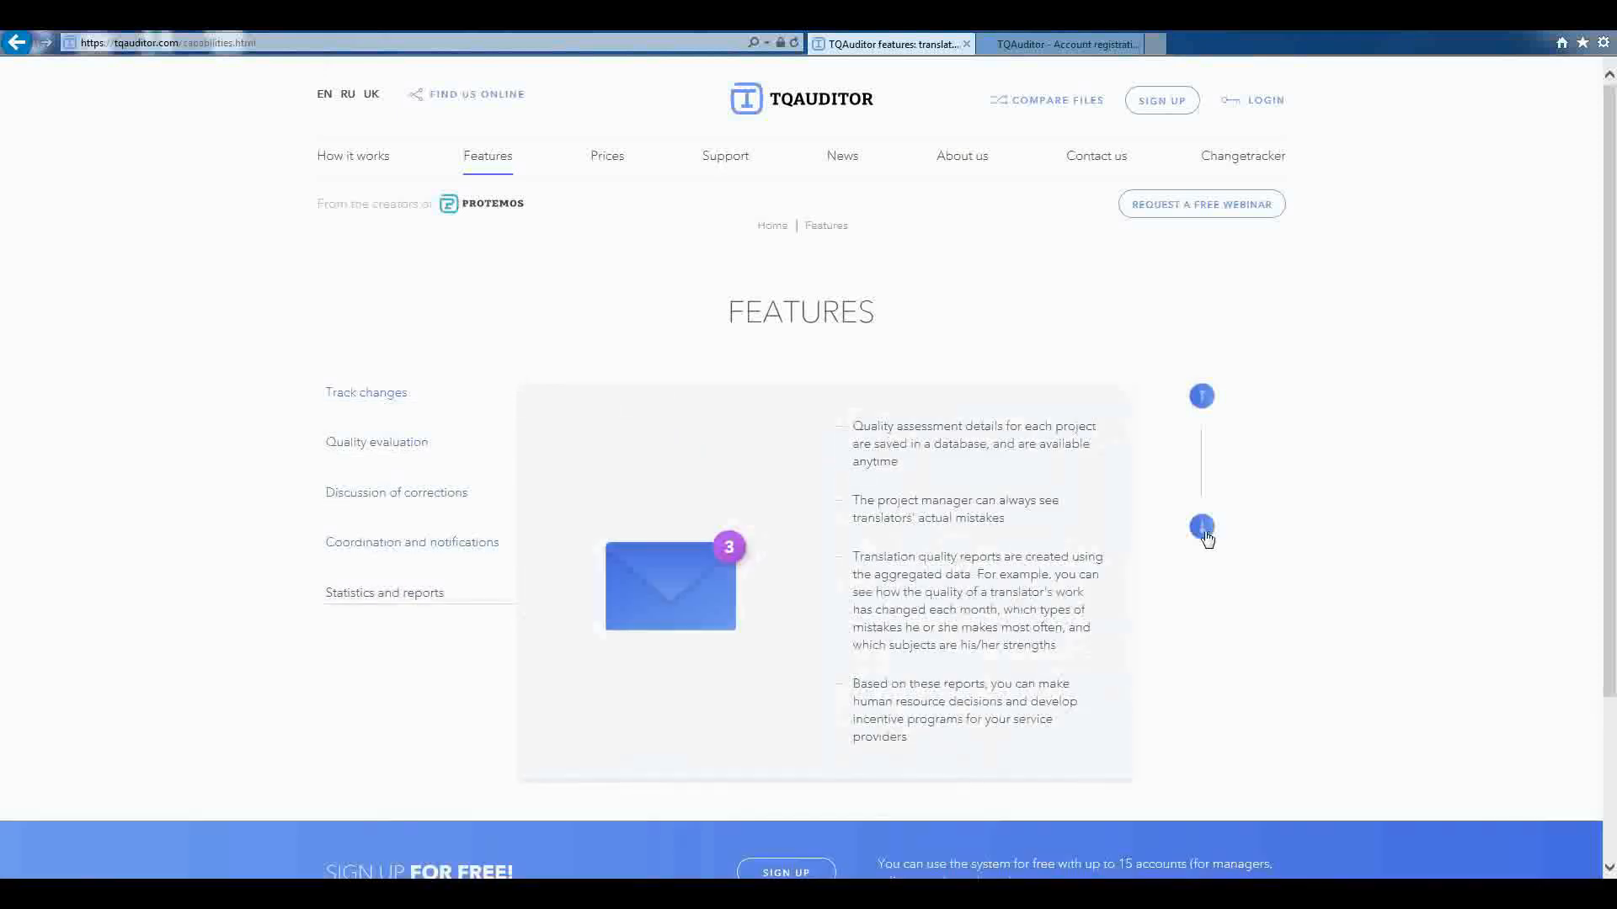
mouse_move(1179, 548)
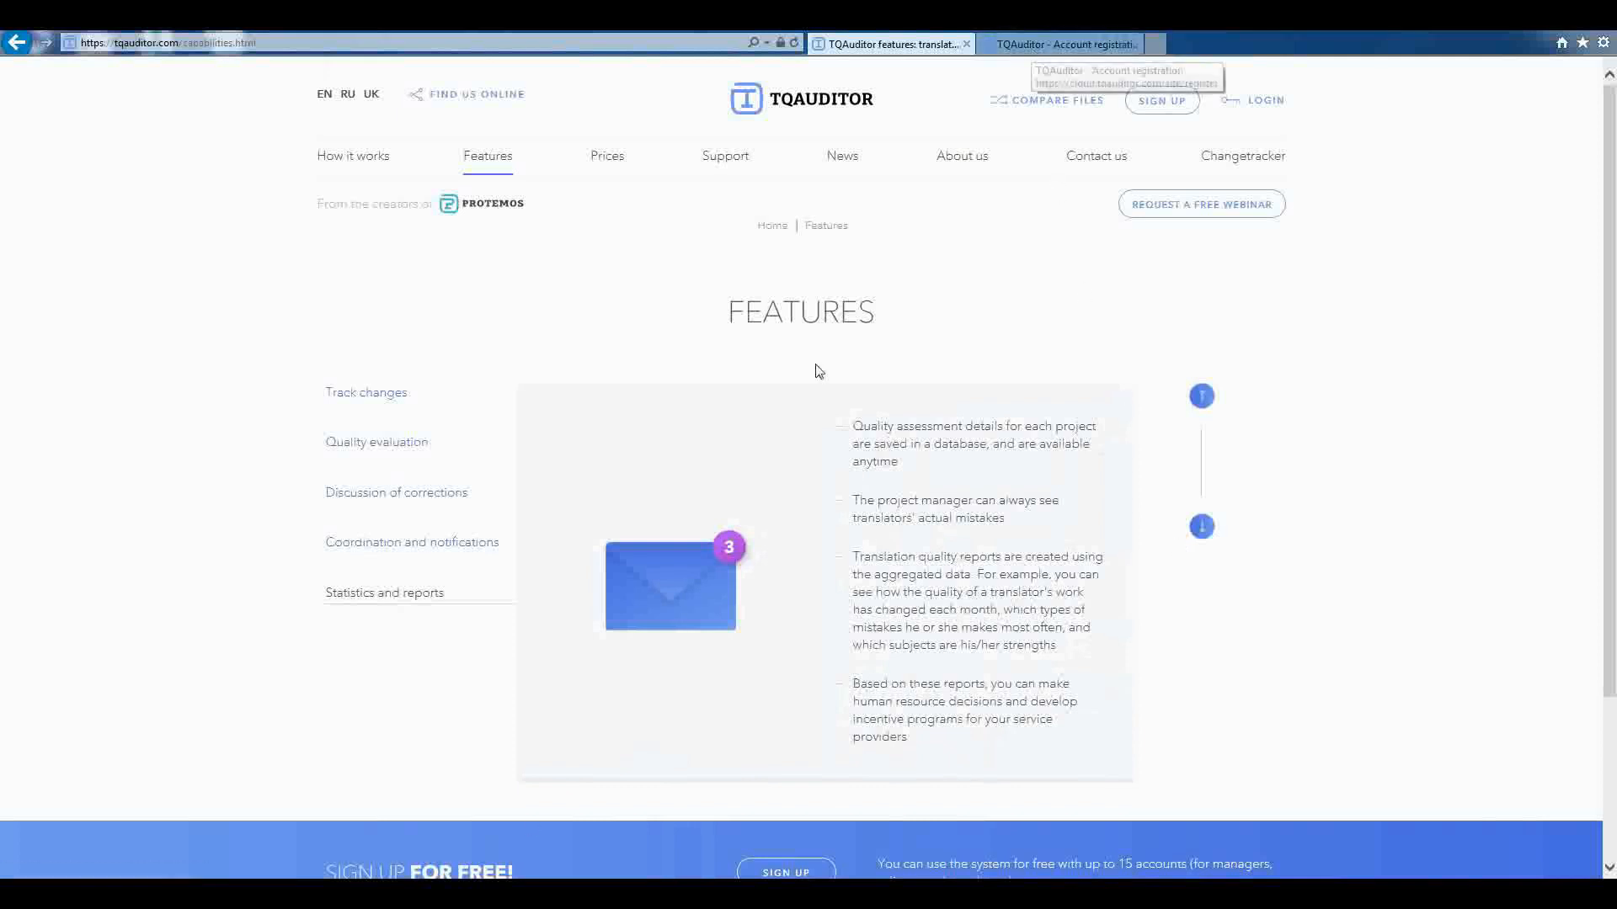
mouse_move(525, 834)
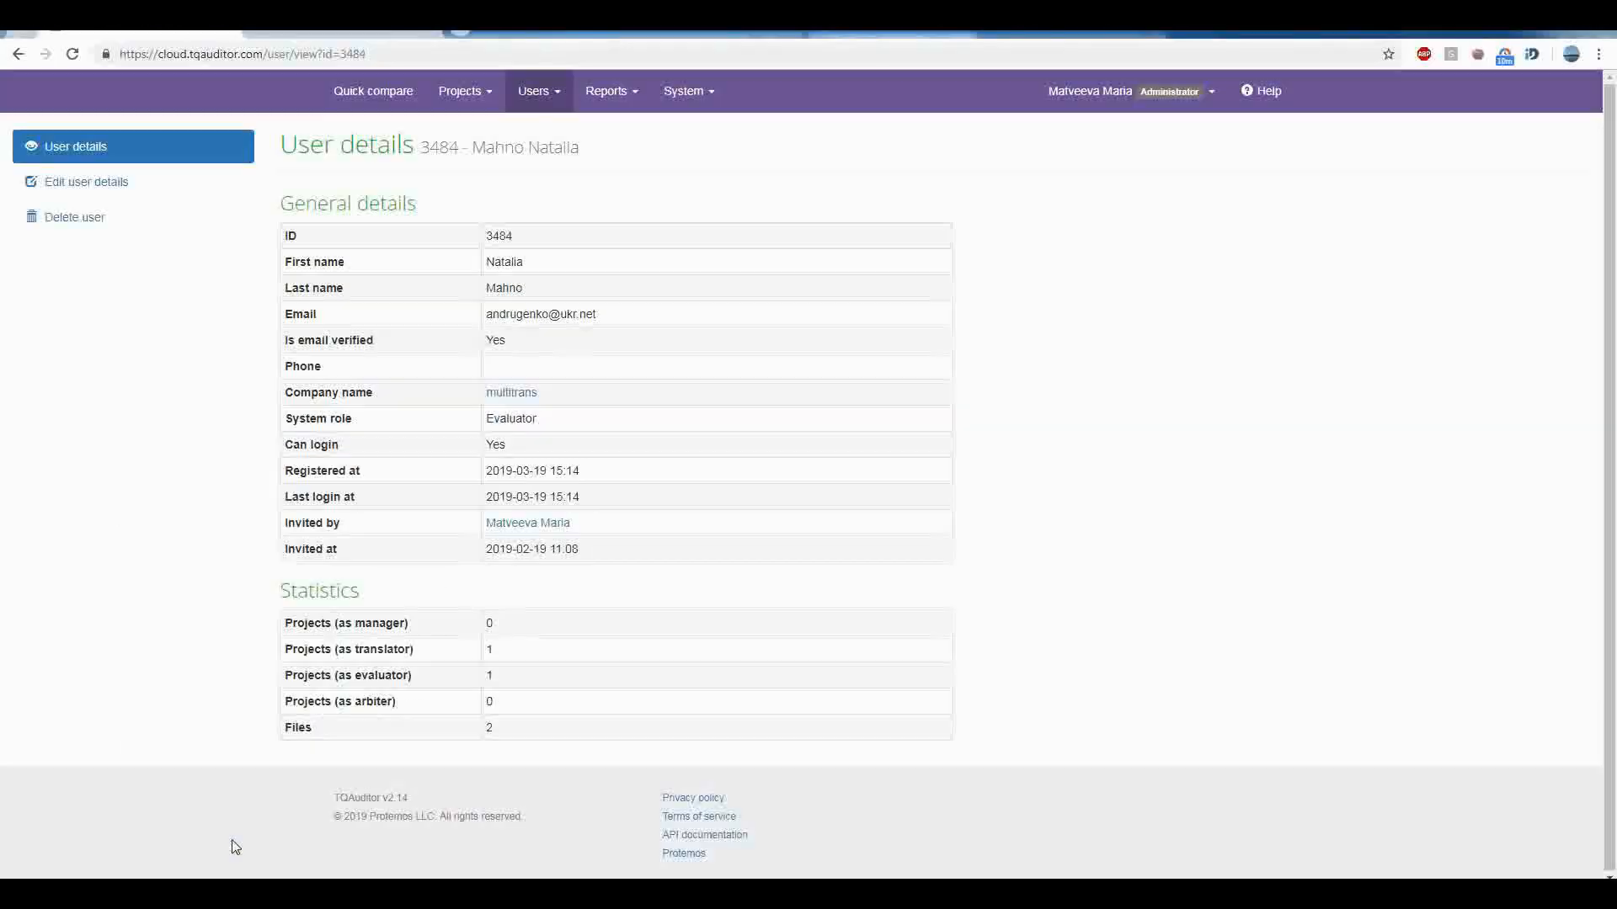
mouse_move(333, 88)
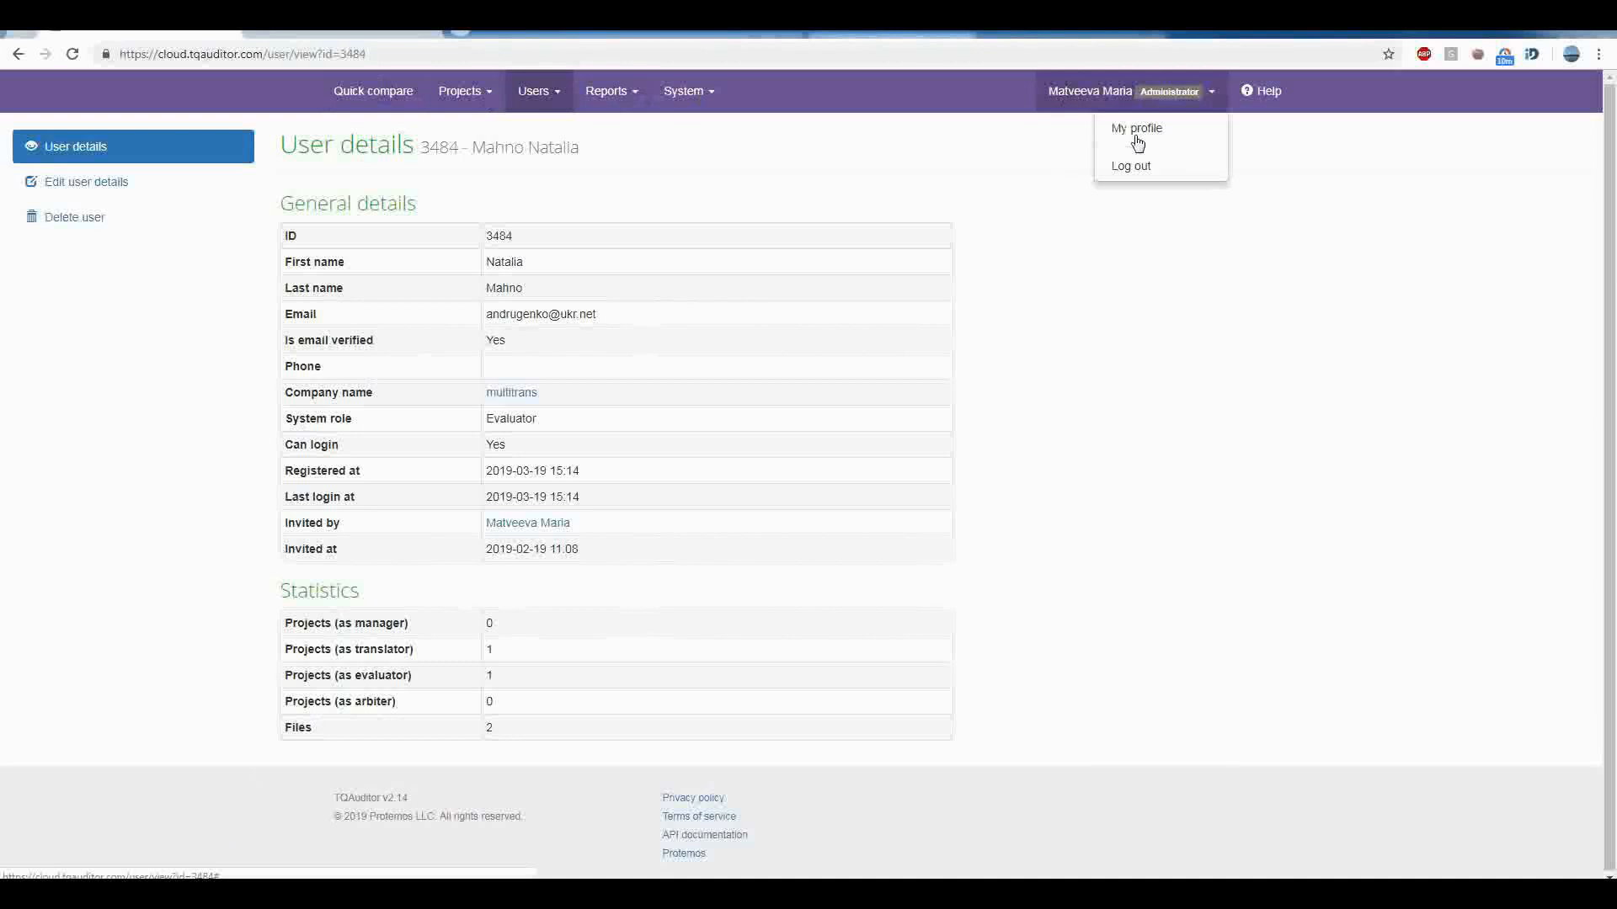
Step: Go to My profile from the account dropdown, then bring up the Users menu
click(1136, 128)
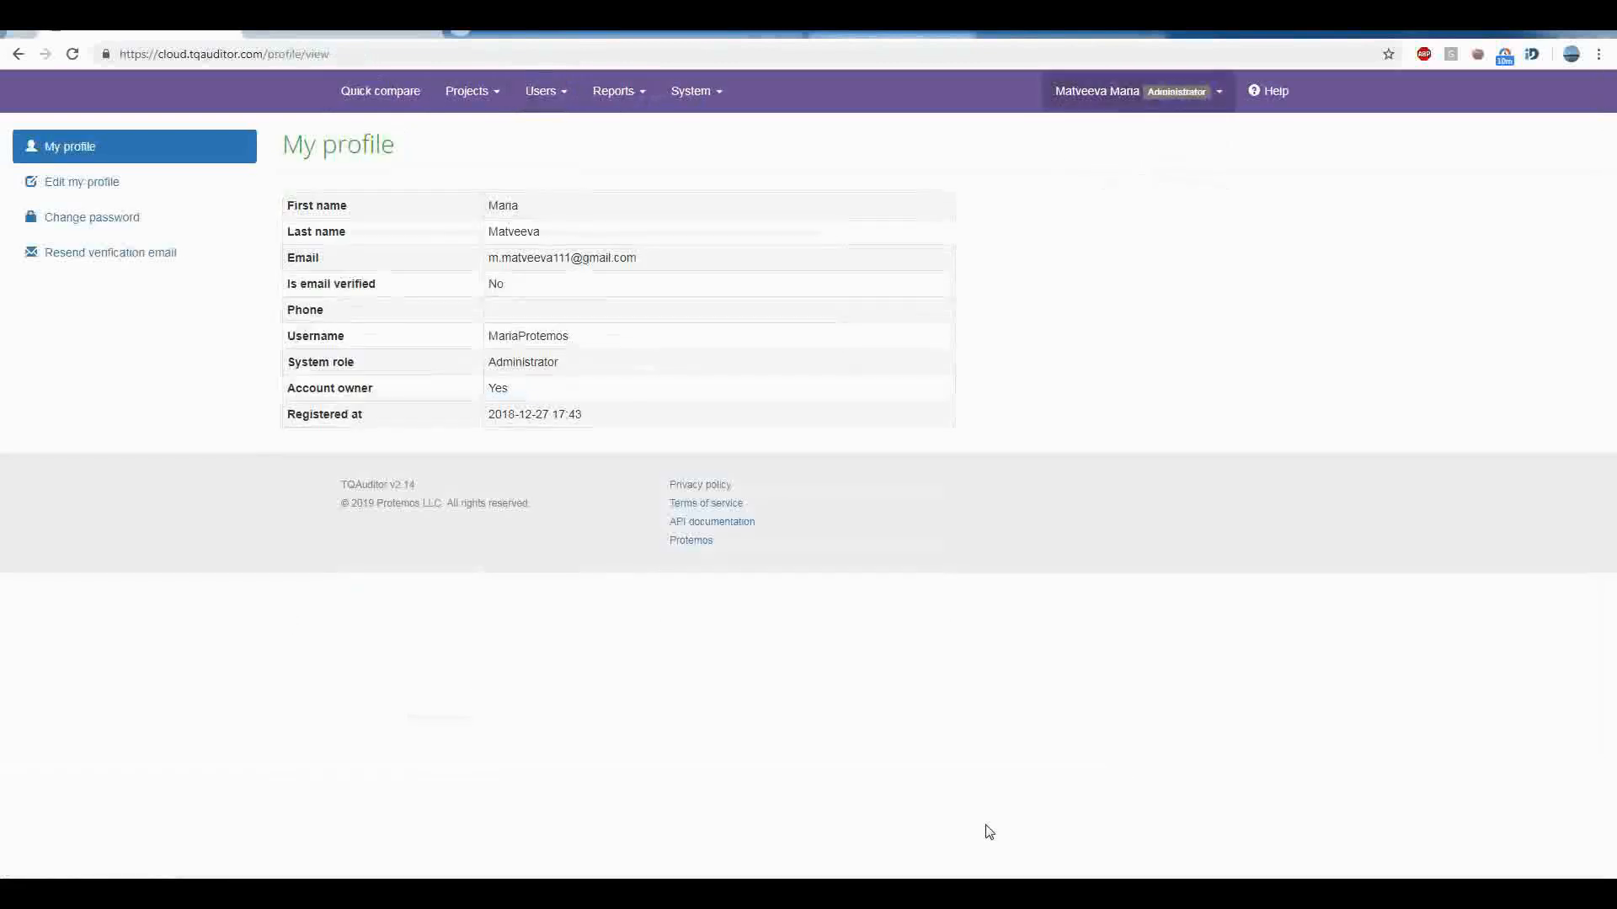
mouse_move(798, 657)
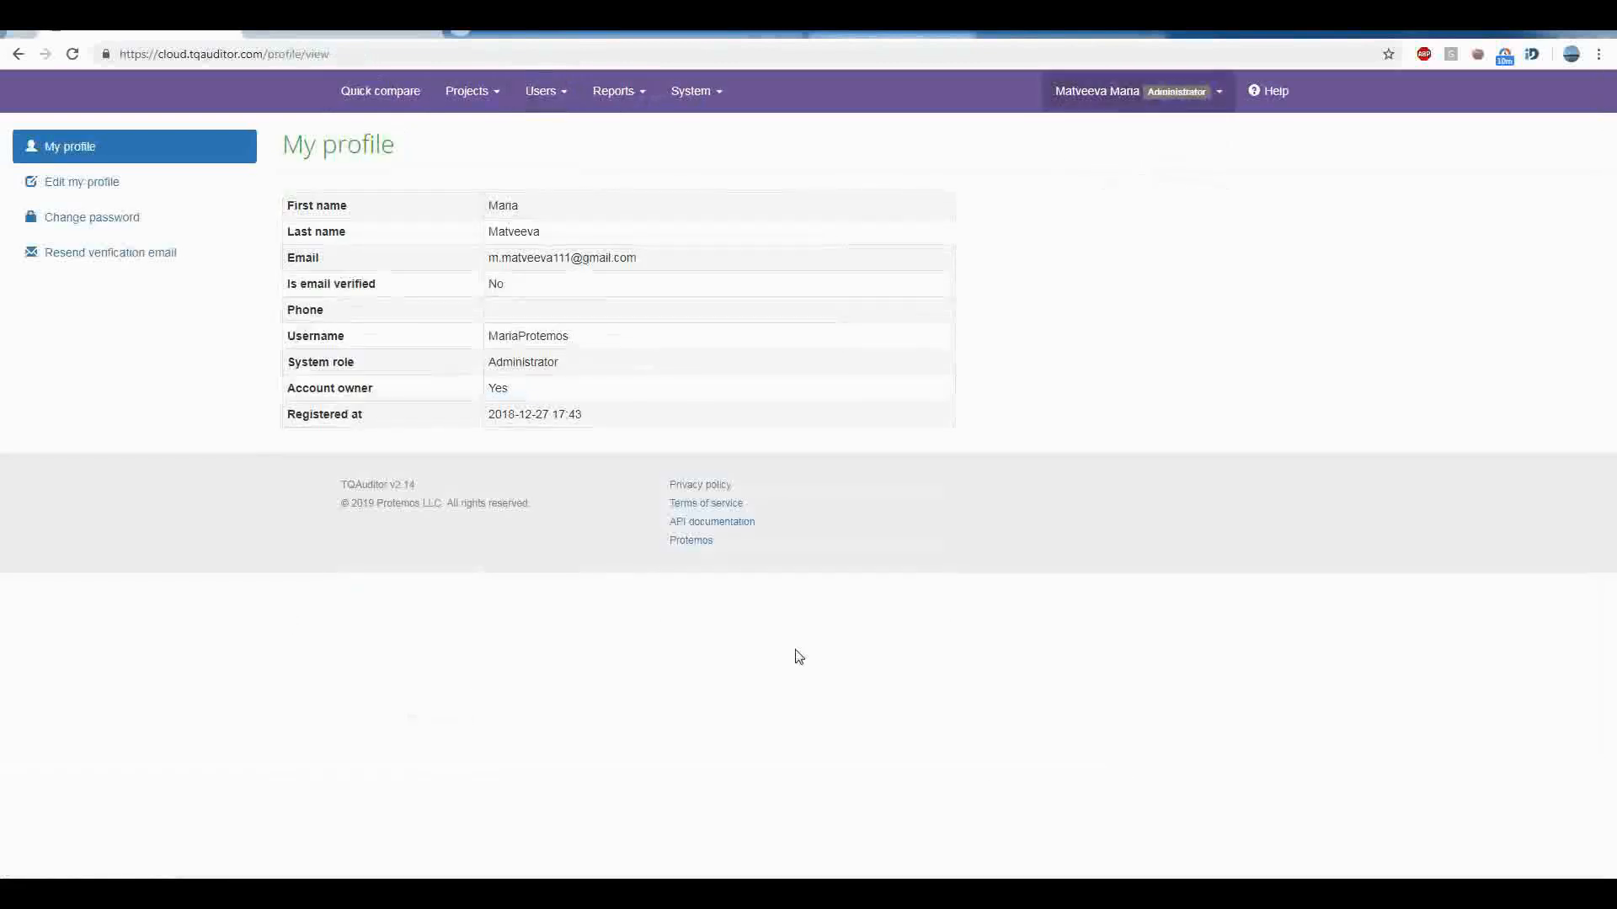
click(542, 91)
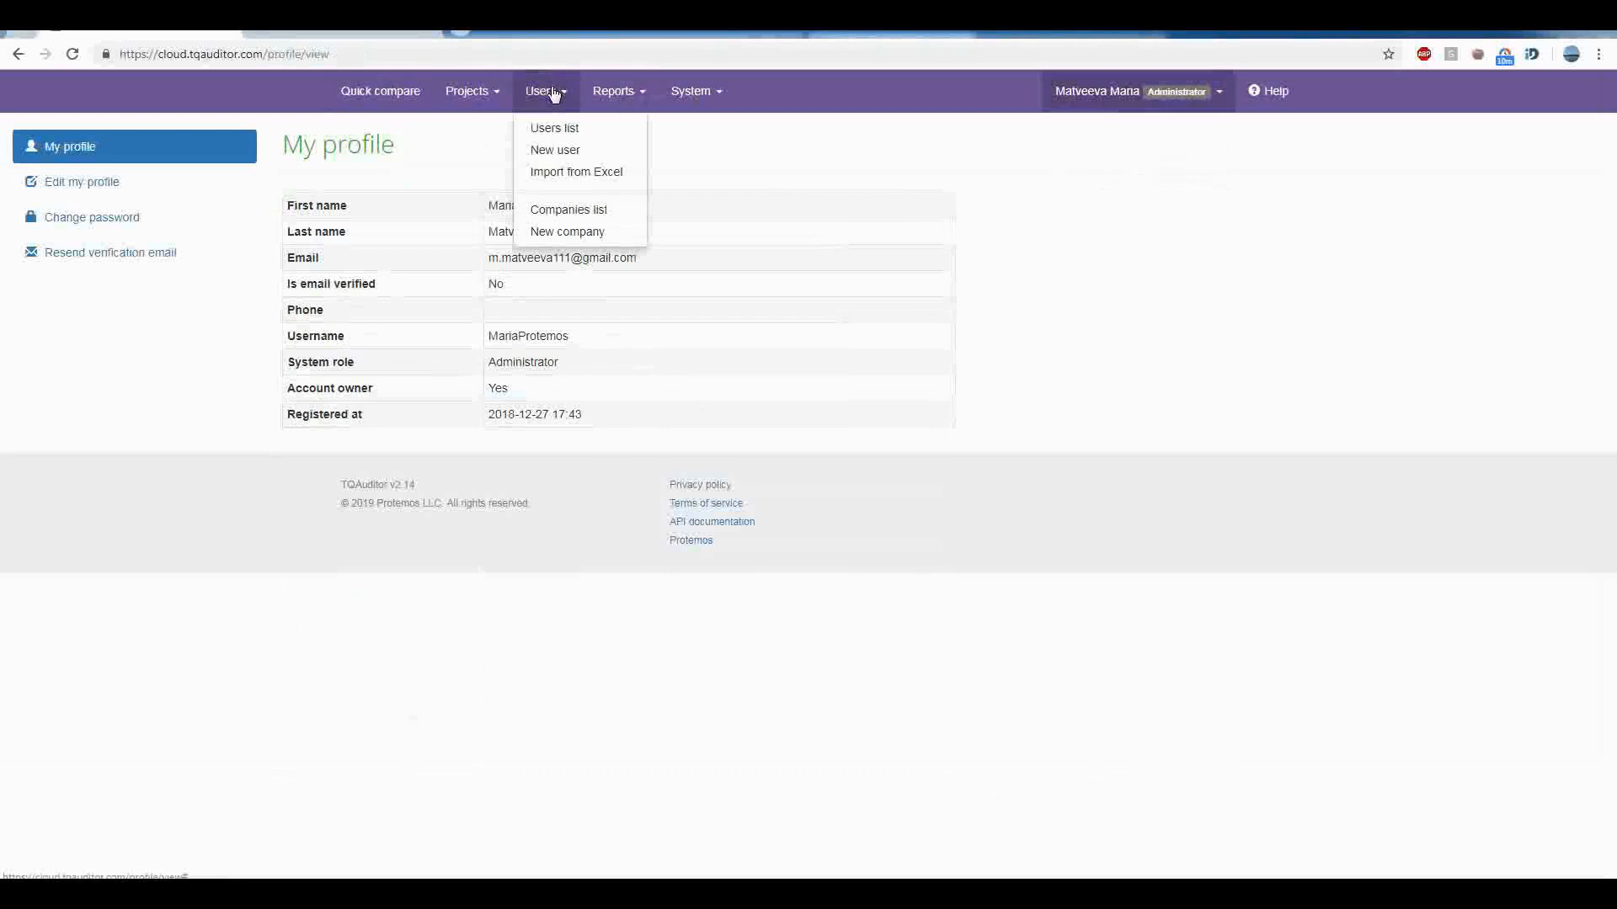
mouse_move(554, 181)
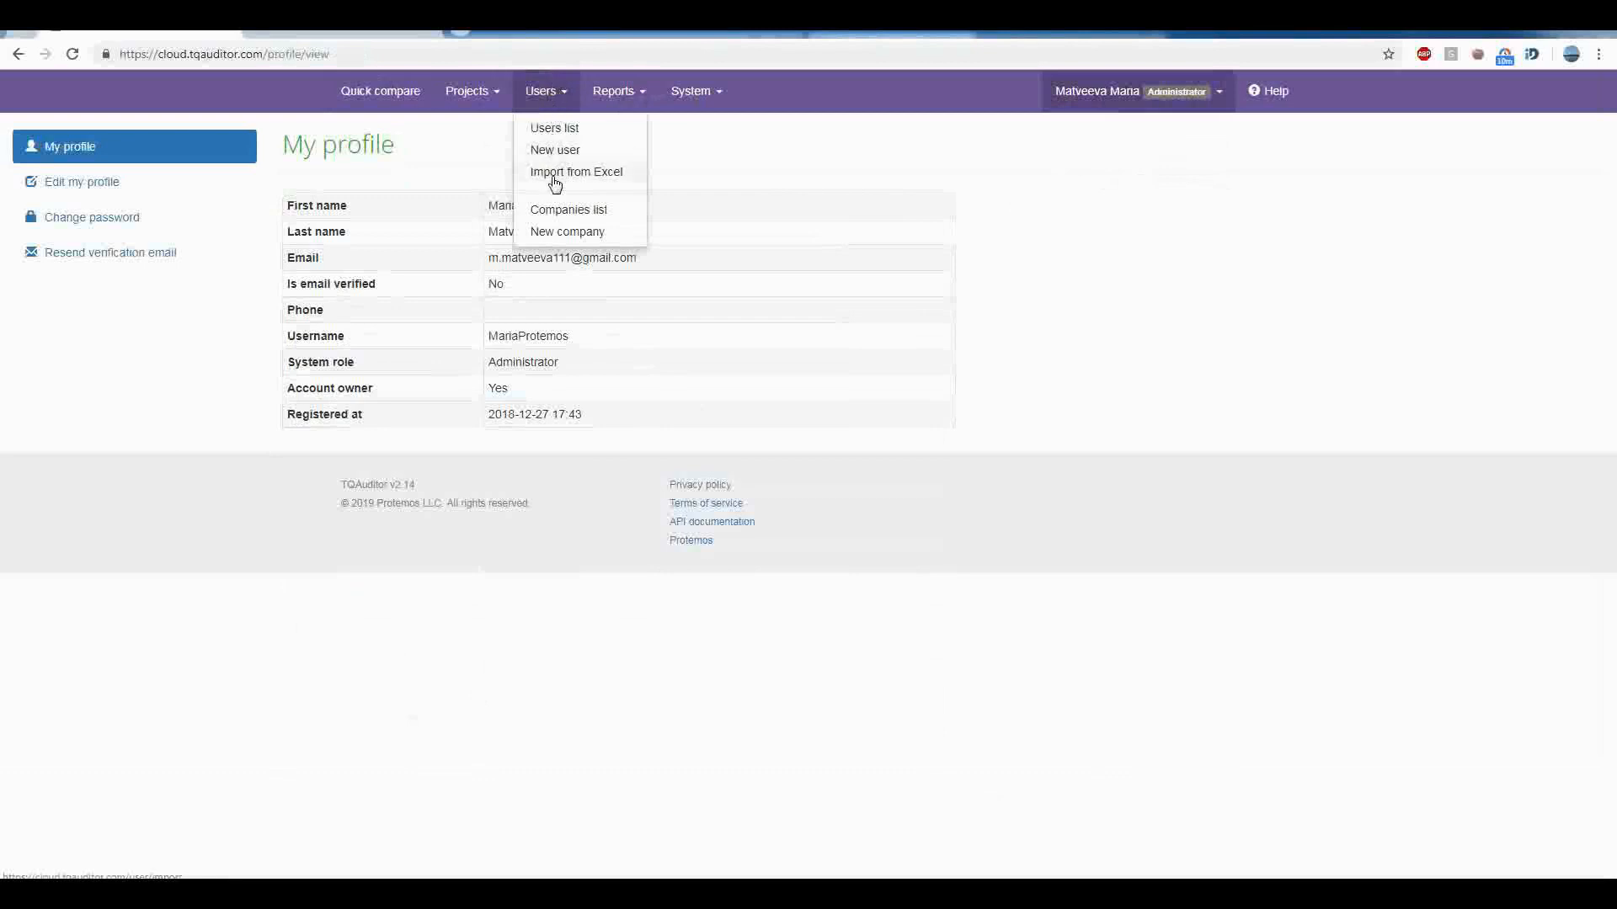
mouse_move(558, 155)
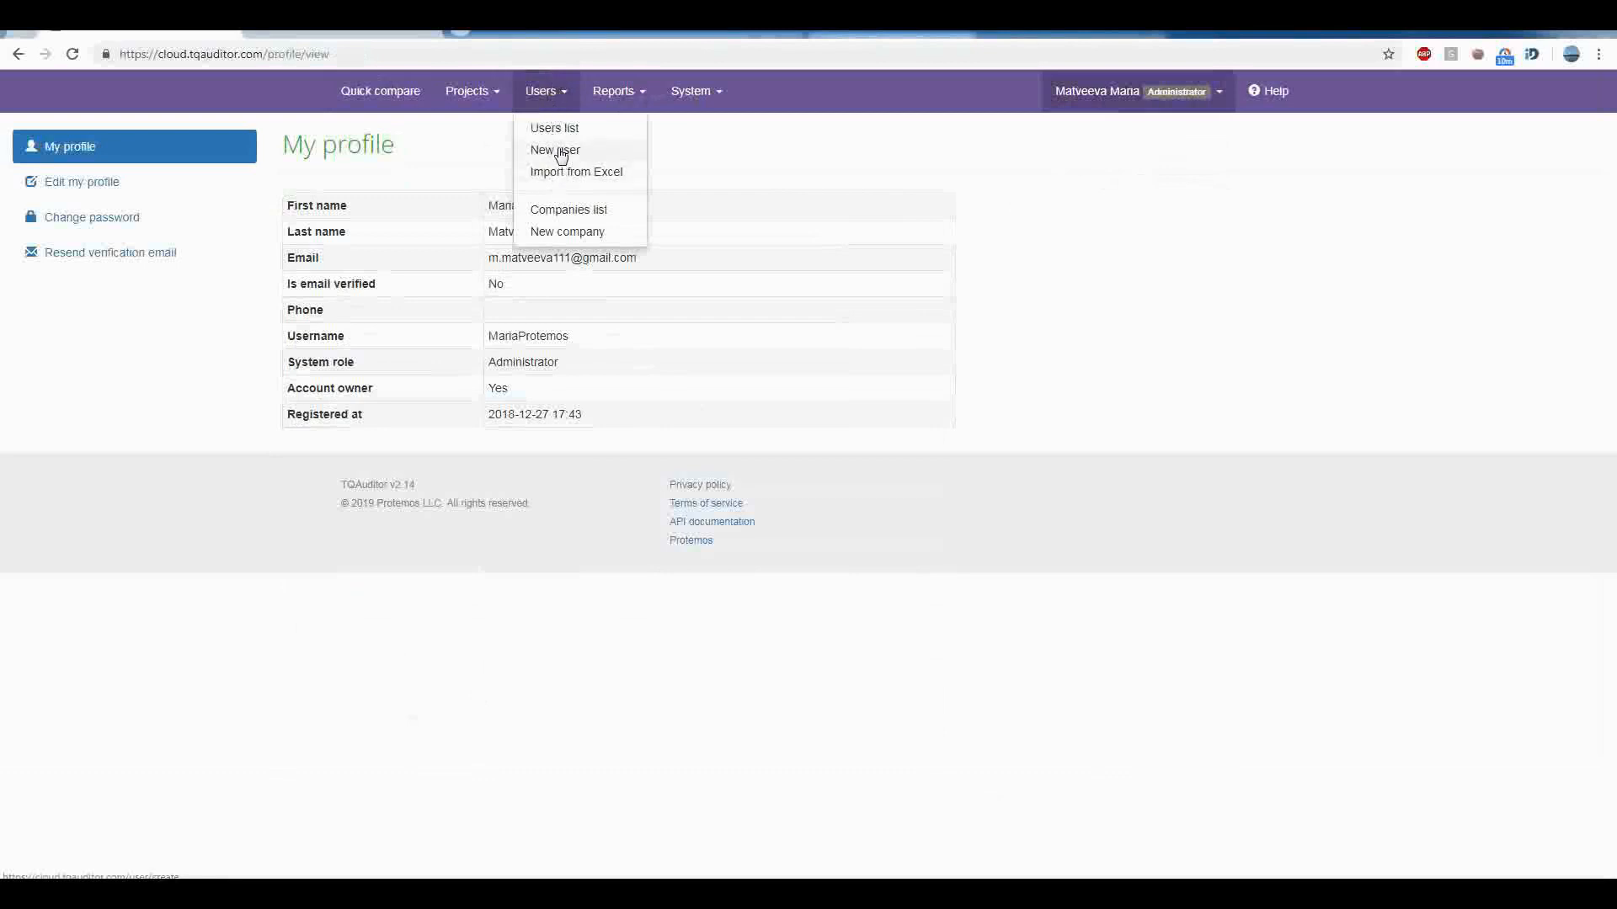
Step: Create a new user User1 User1 with a saved email, company multitrans and a Translator system role
click(554, 149)
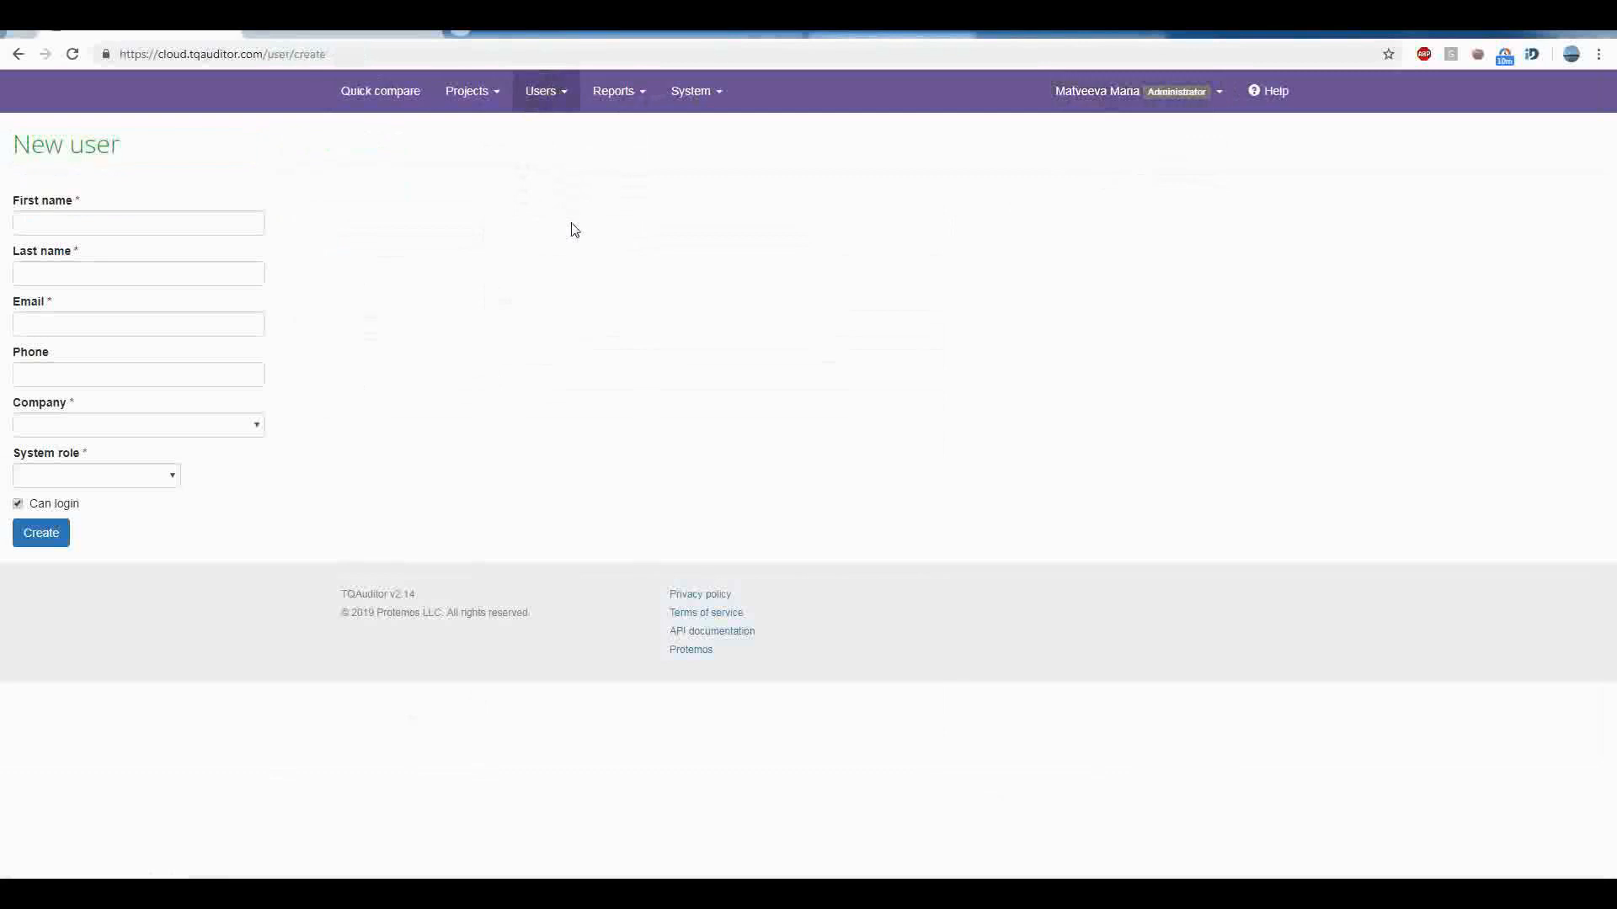
click(137, 222)
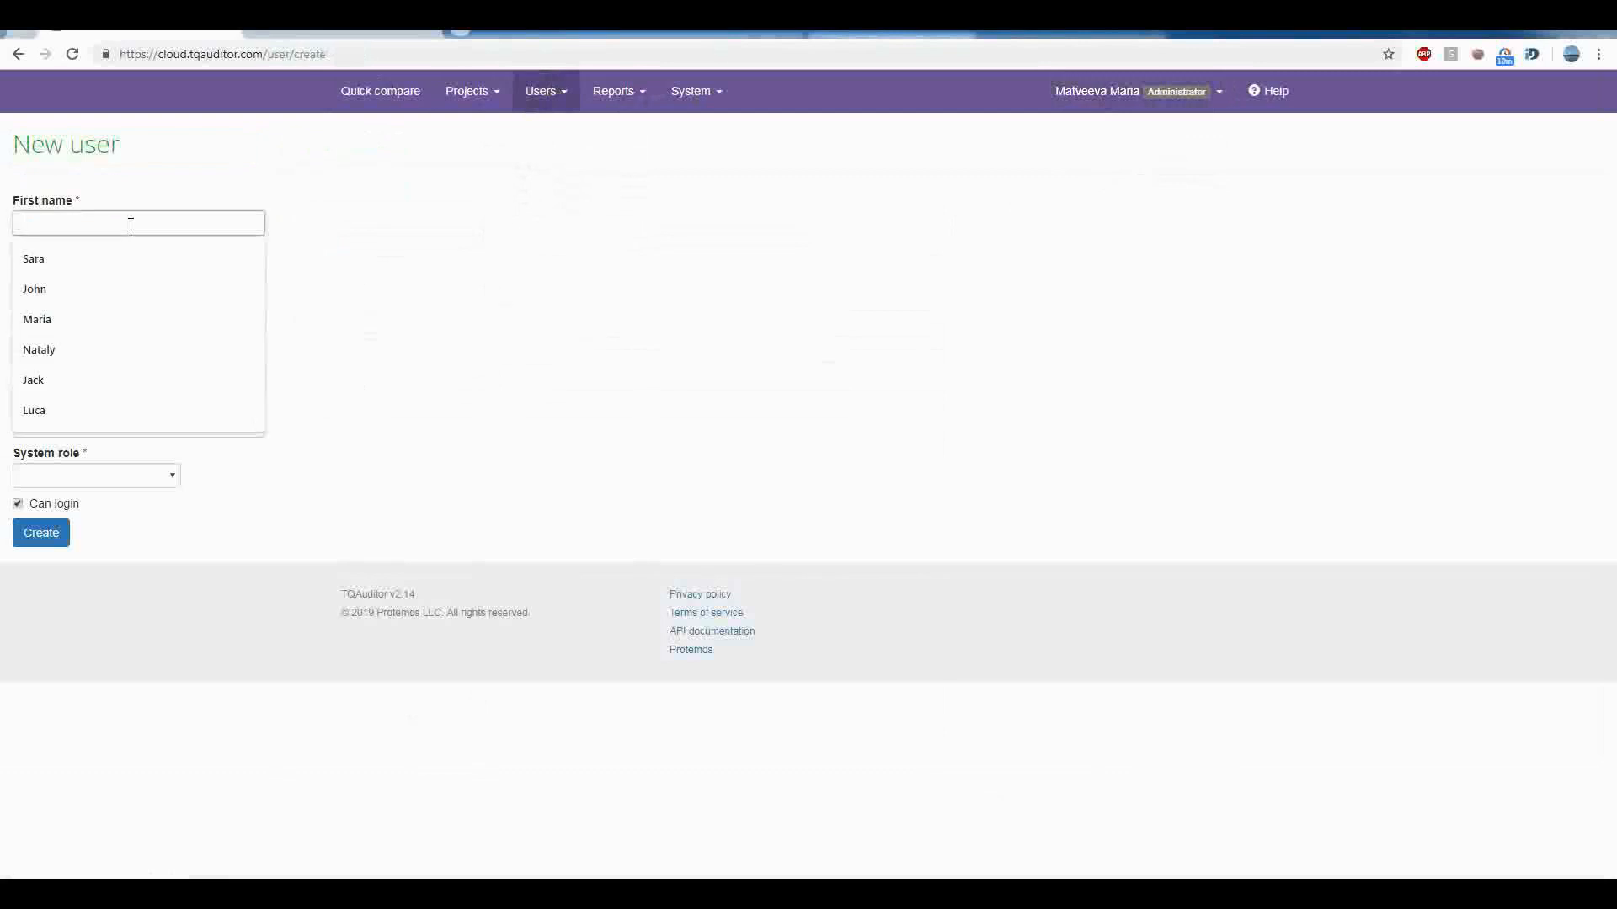
text(User)
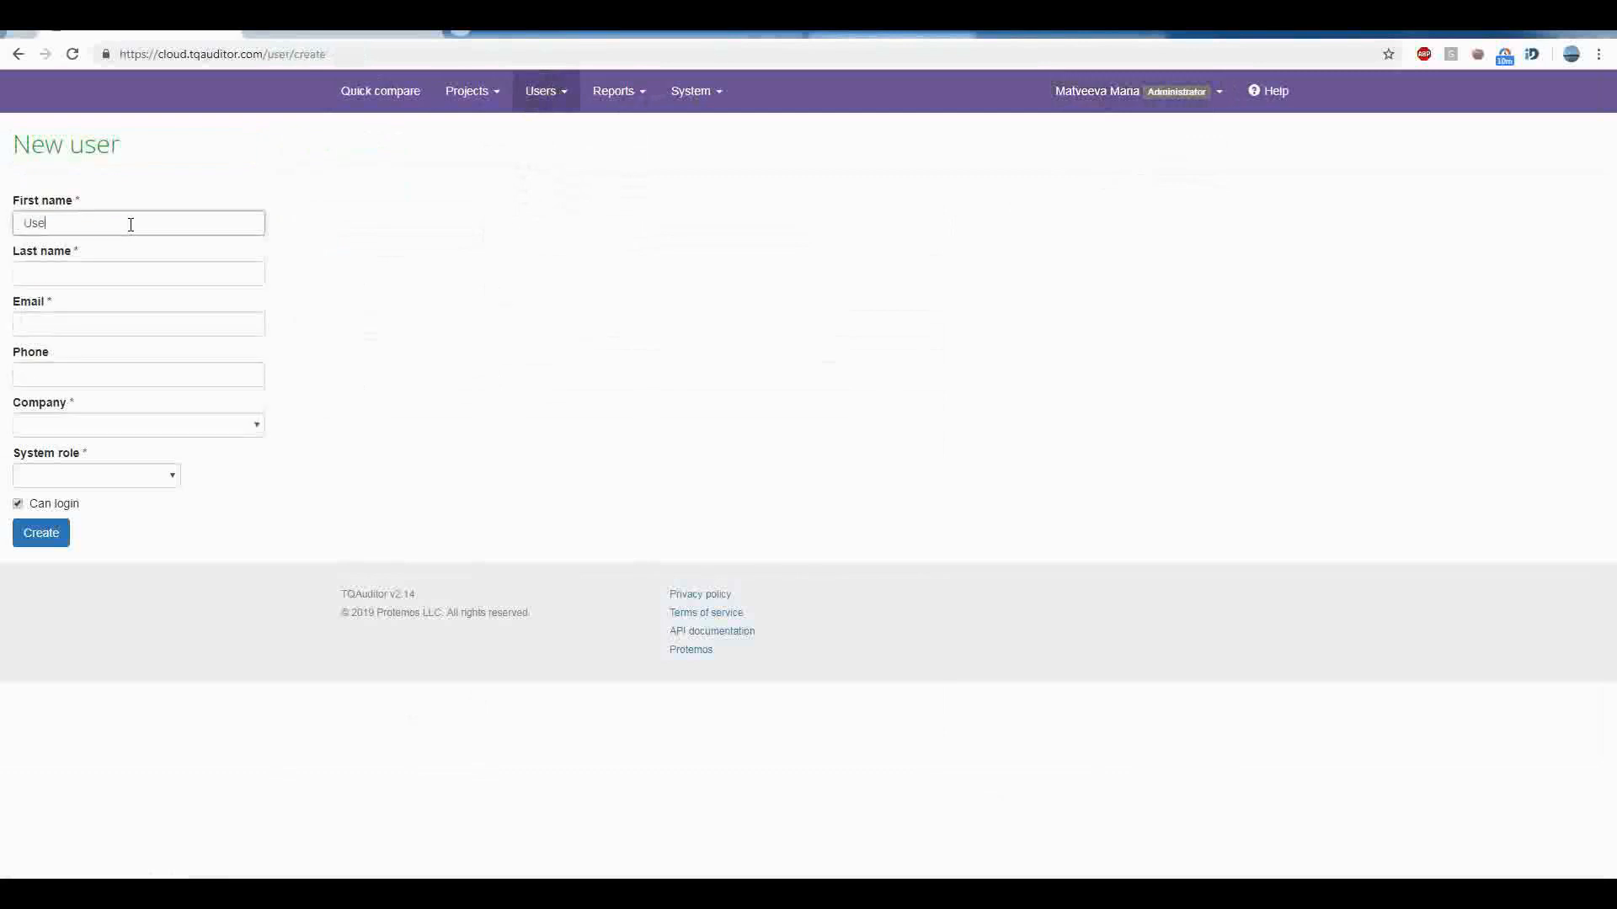
click(138, 273)
text(User1)
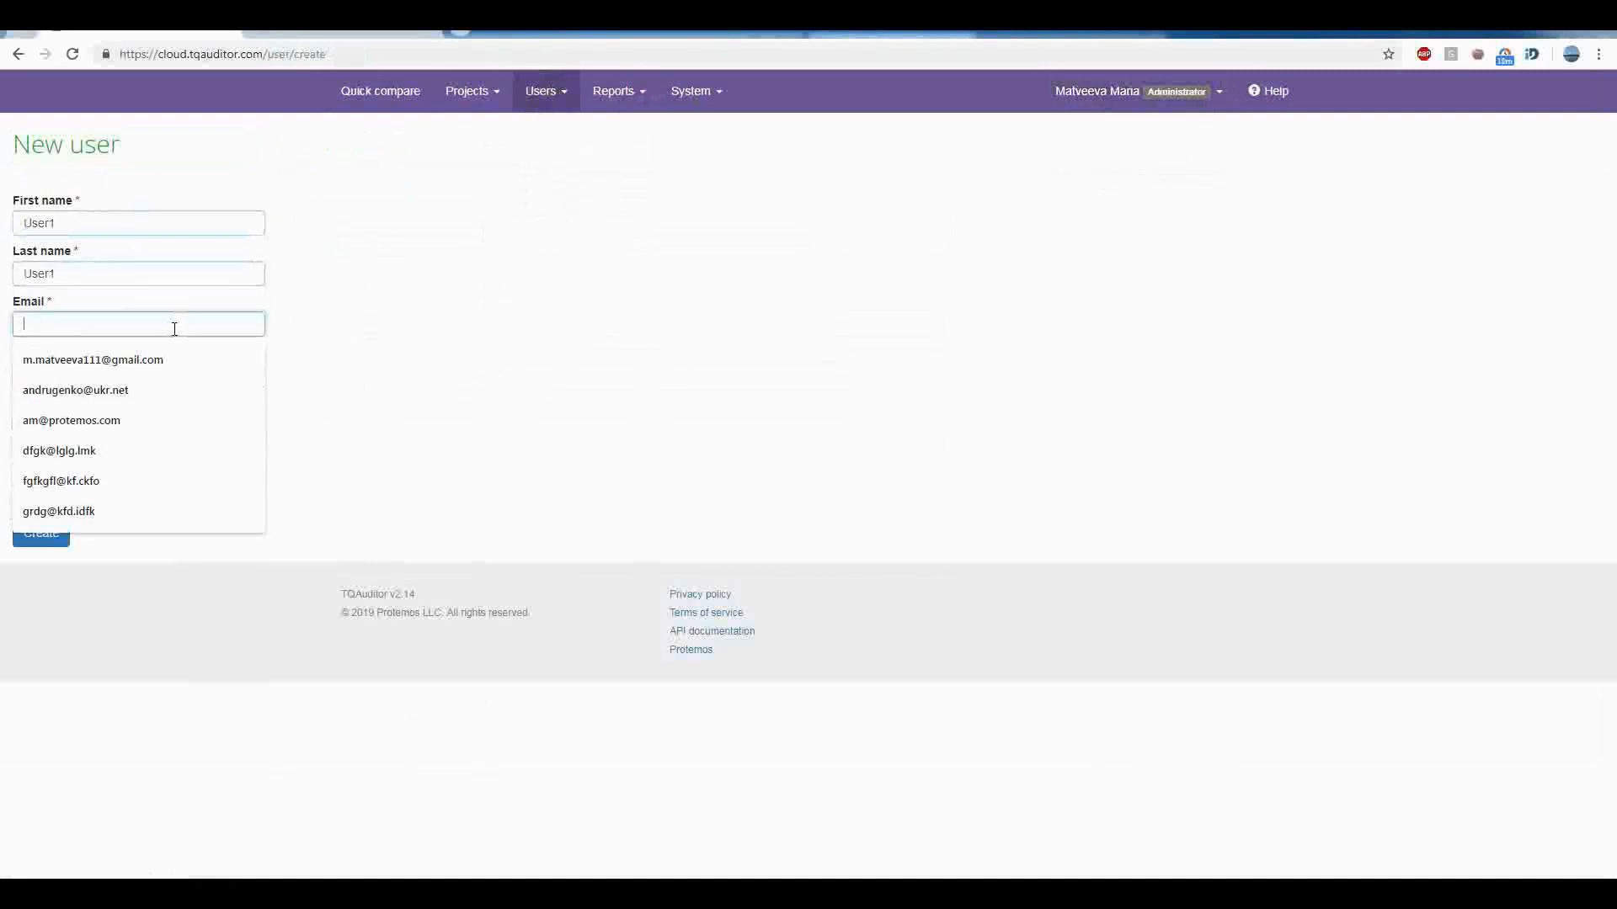
click(59, 481)
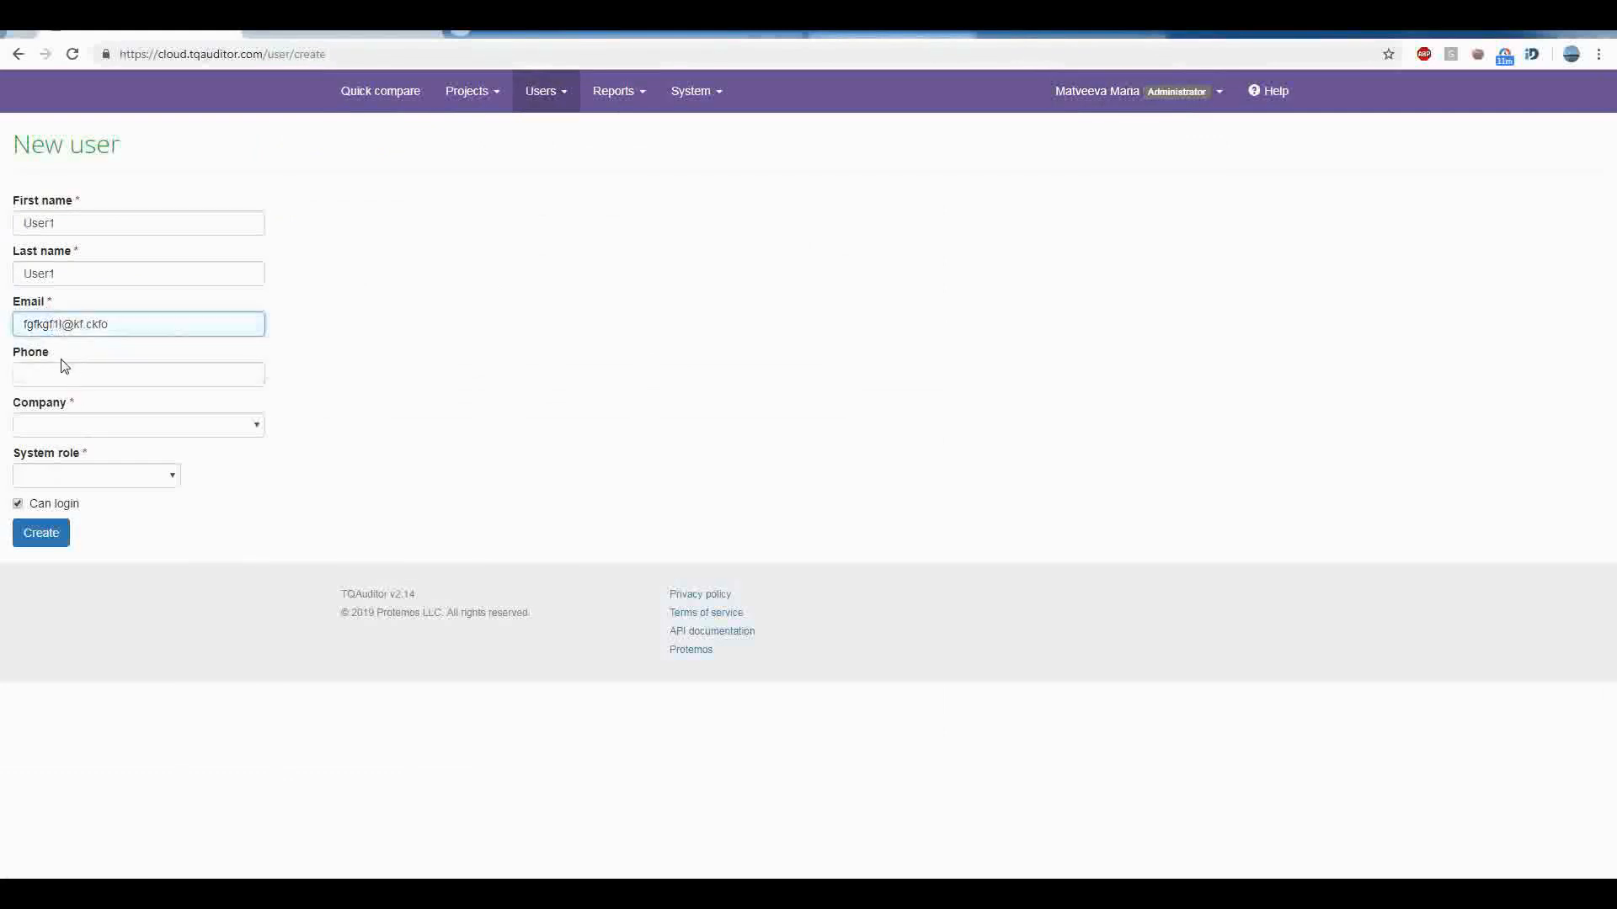
click(138, 424)
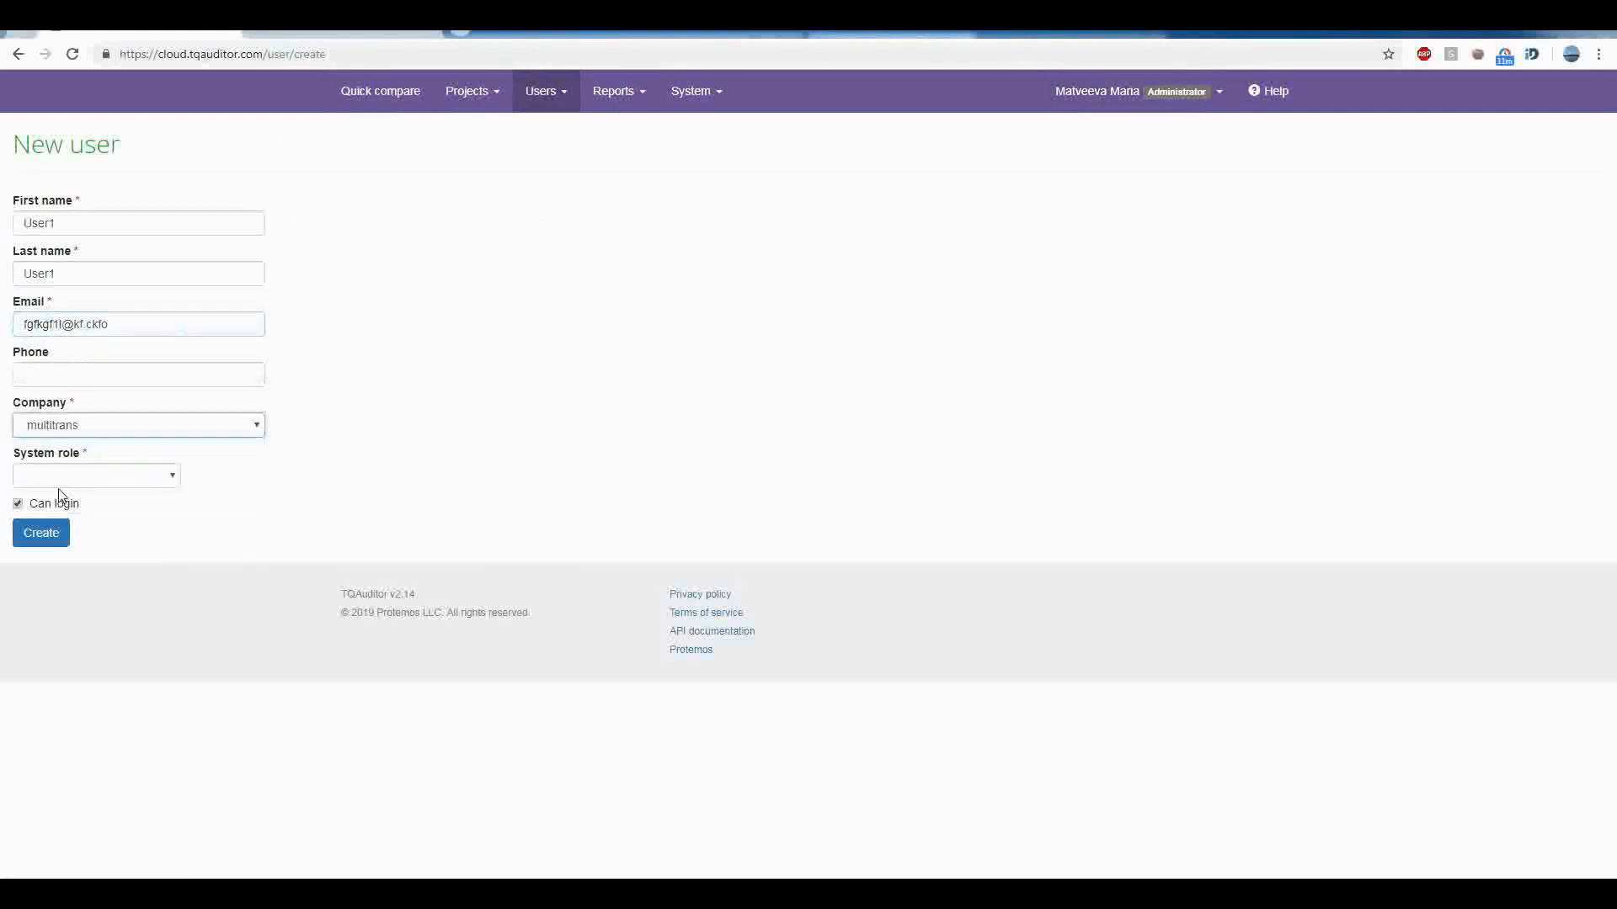
click(94, 475)
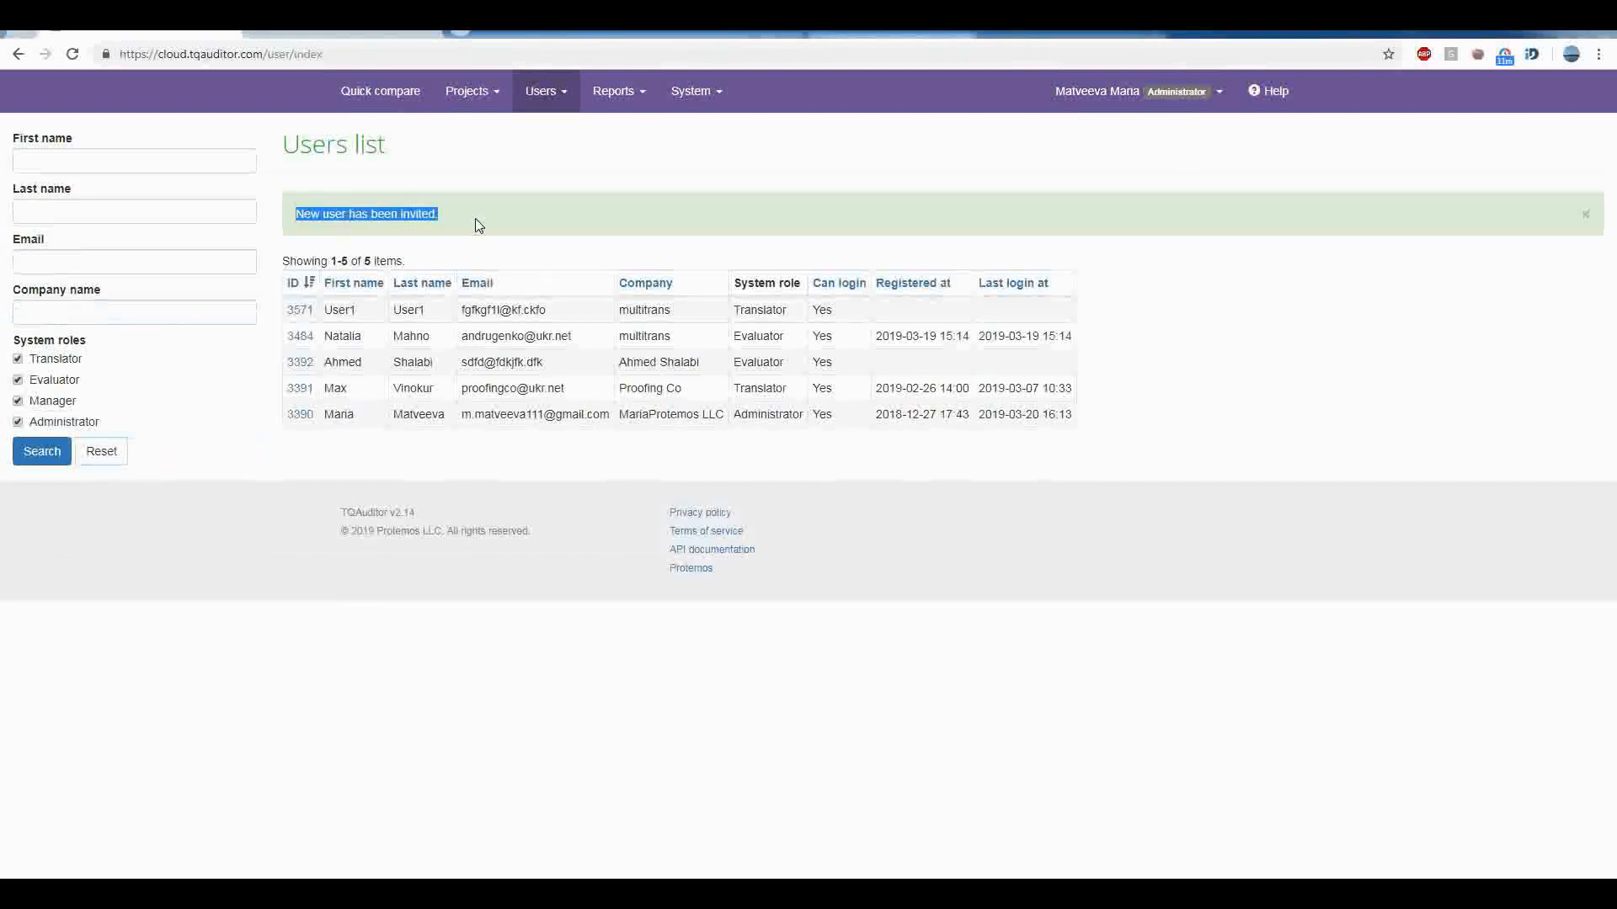
mouse_move(532, 489)
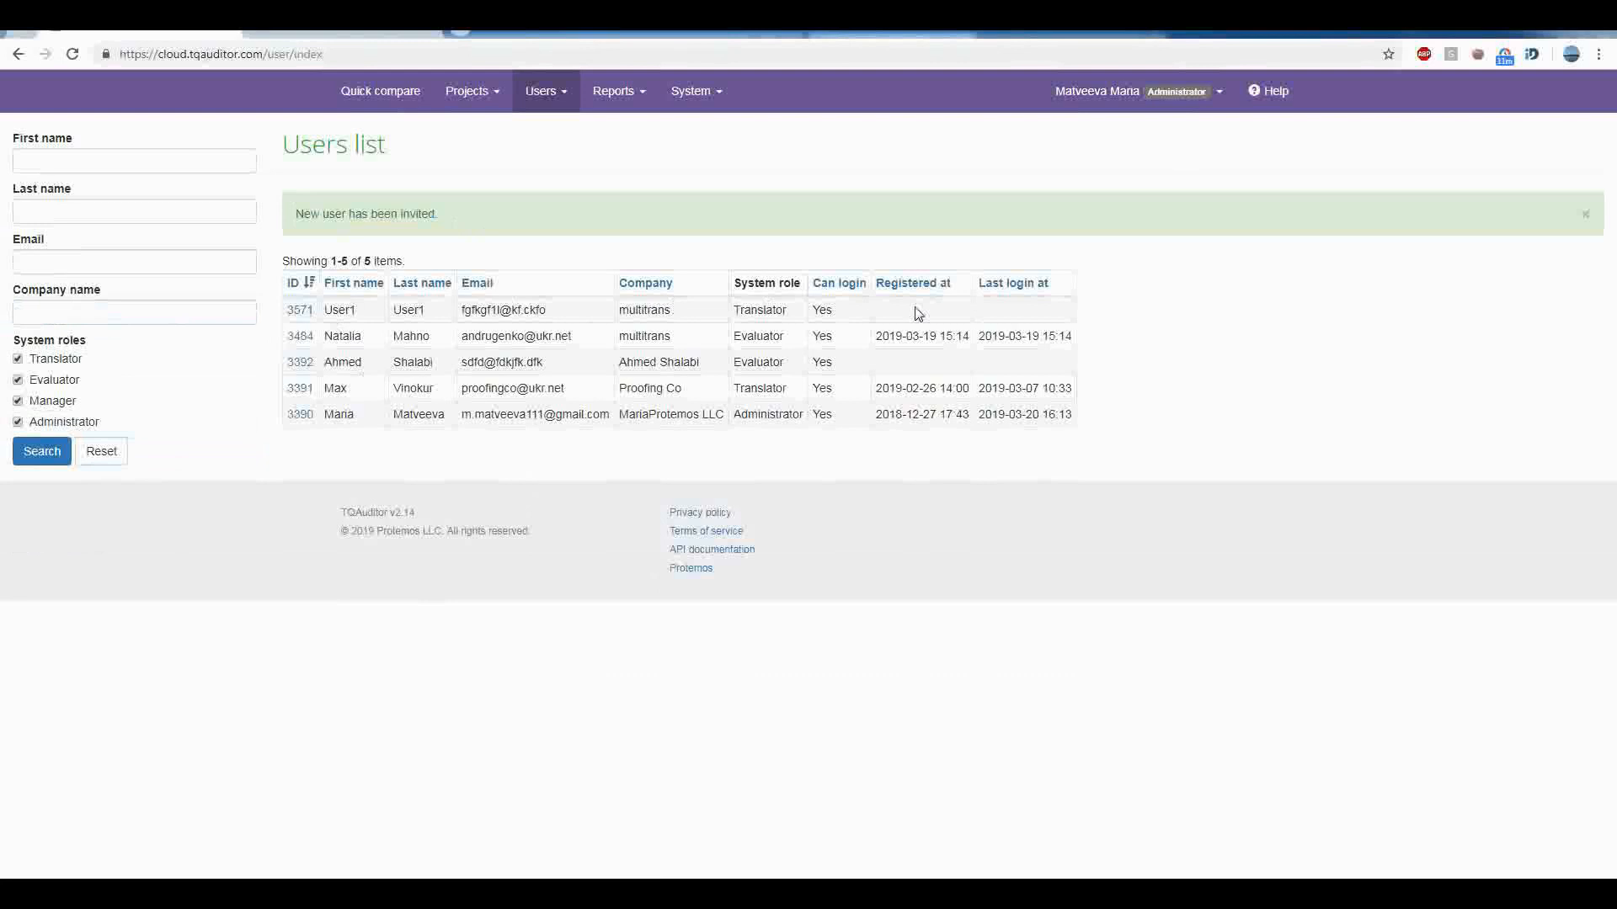
Step: Open the details page of user ID 3571, User1, from the Users list
click(299, 310)
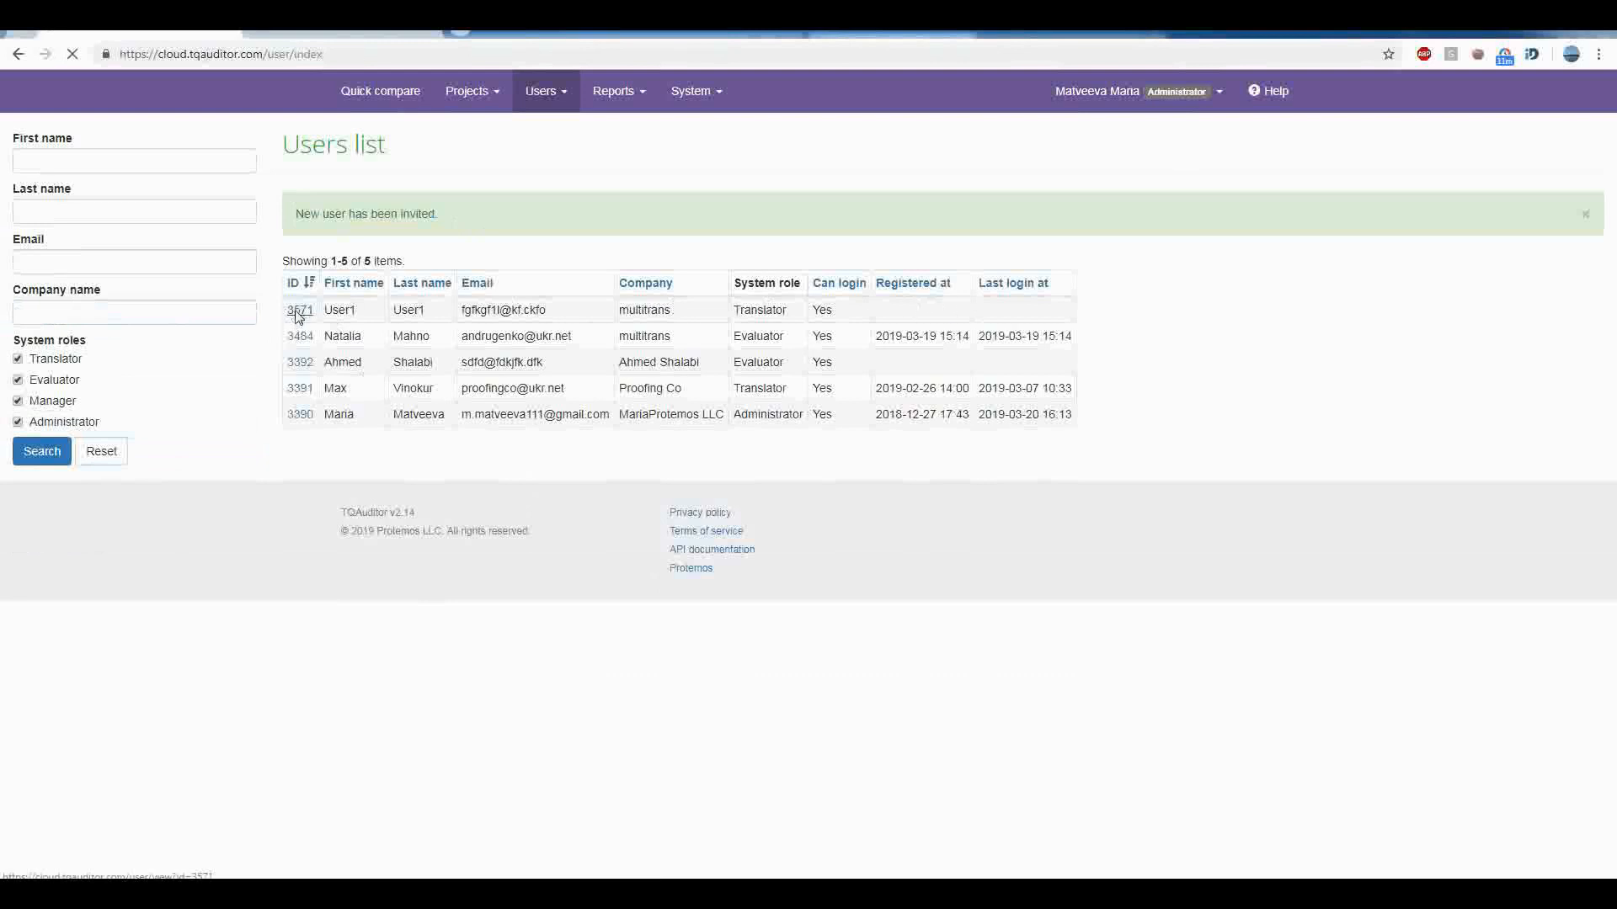
click(296, 310)
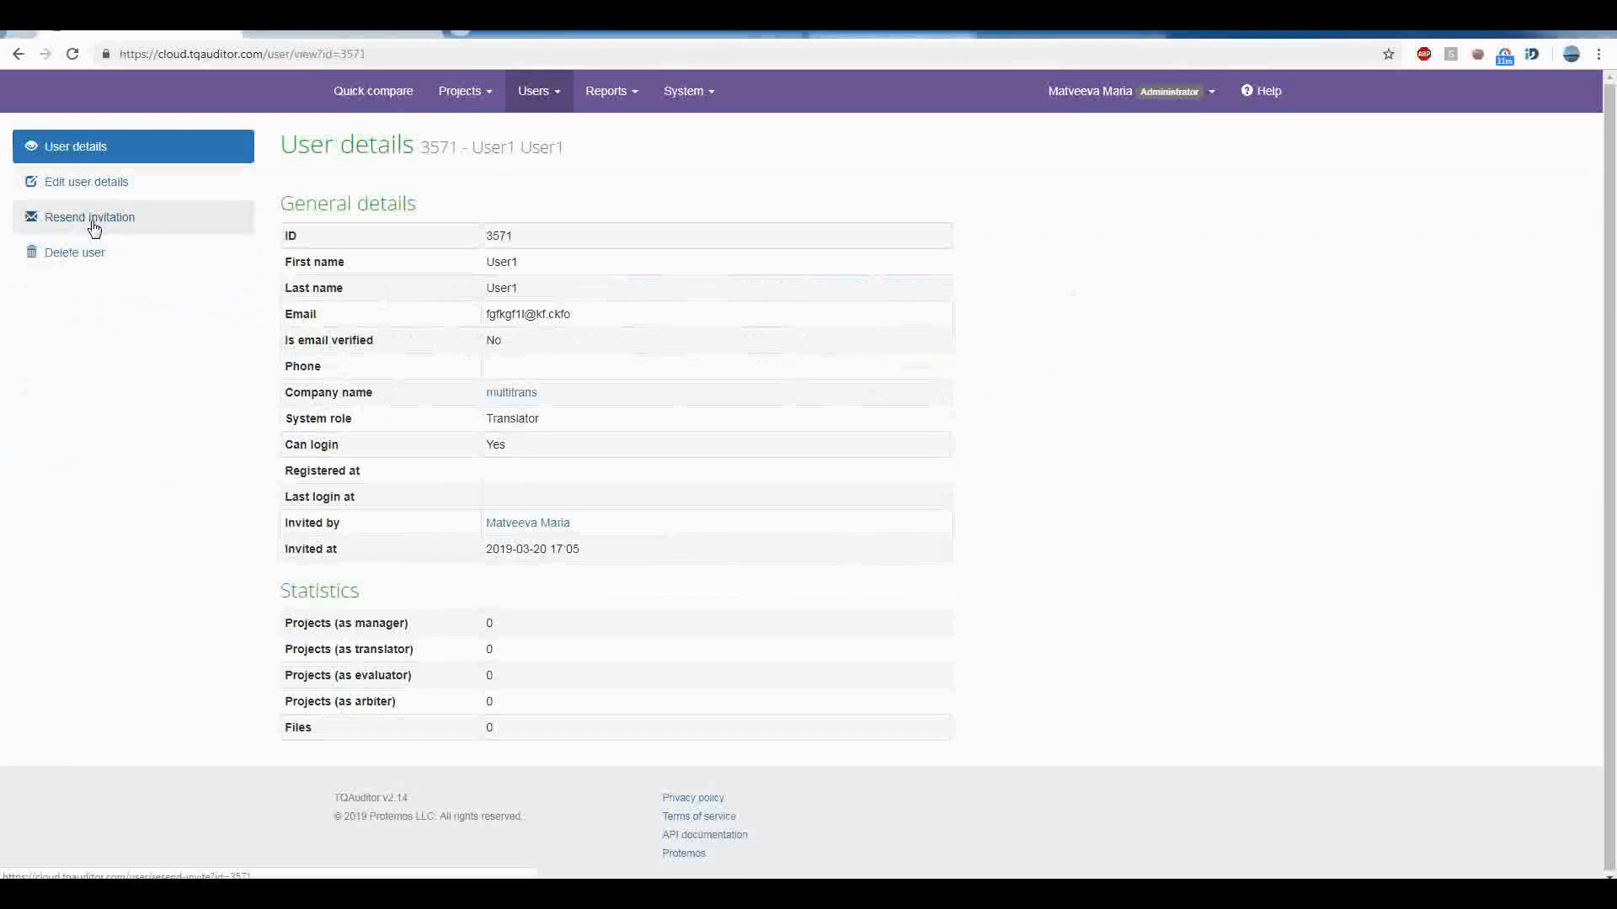
mouse_move(167, 357)
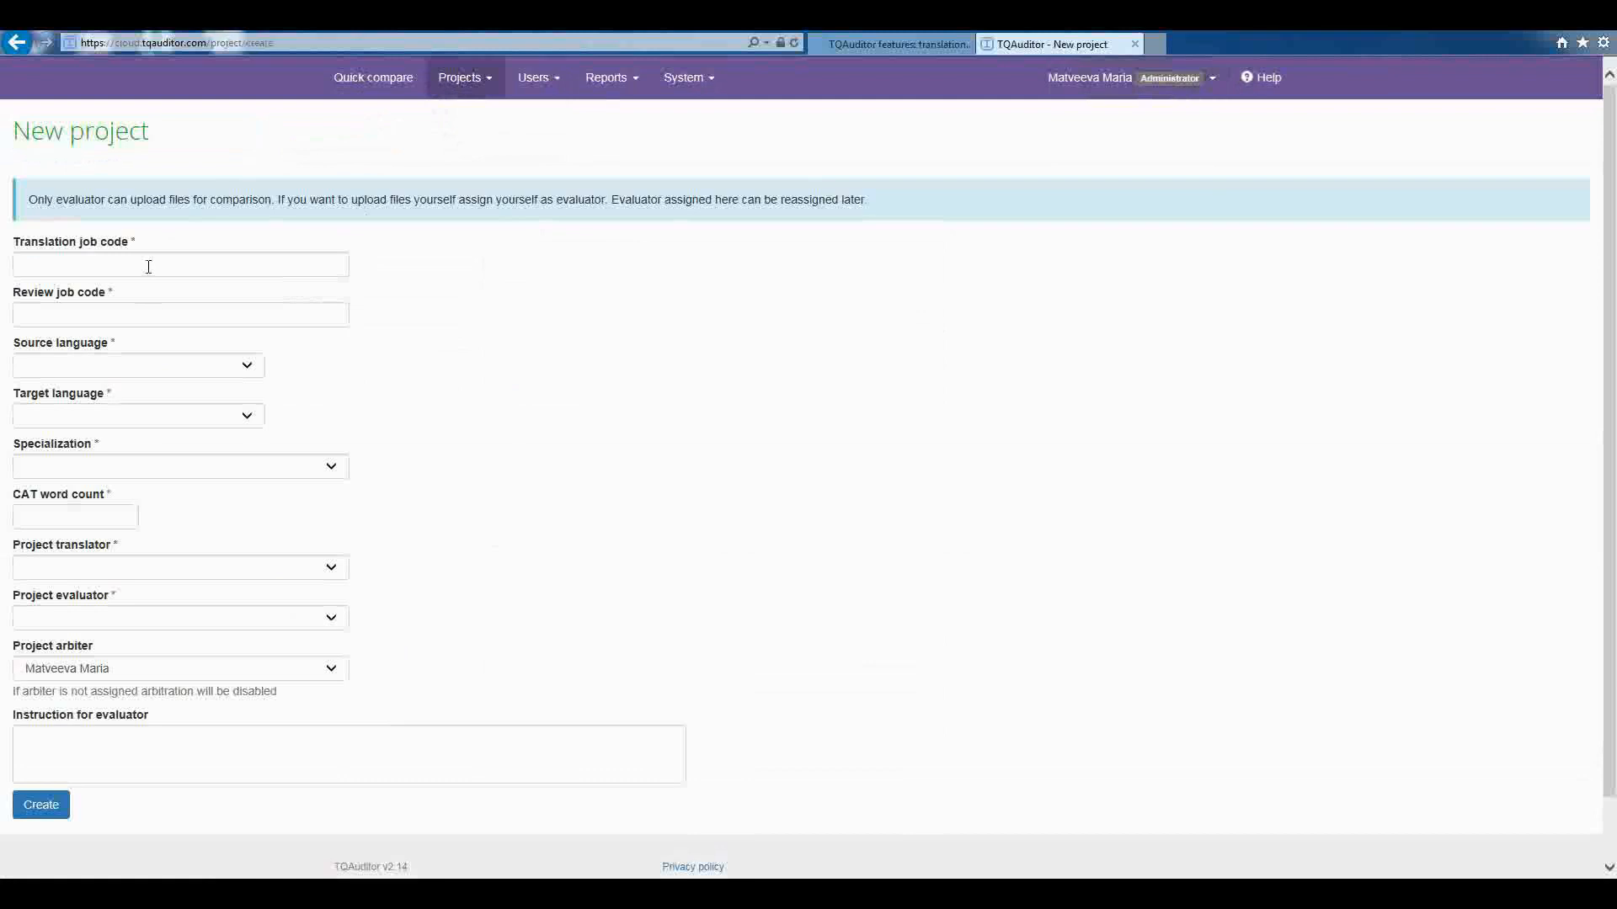
Step: Enter the project identifiers, source language, Legal specialization and a CAT word count of 1000
text(23434)
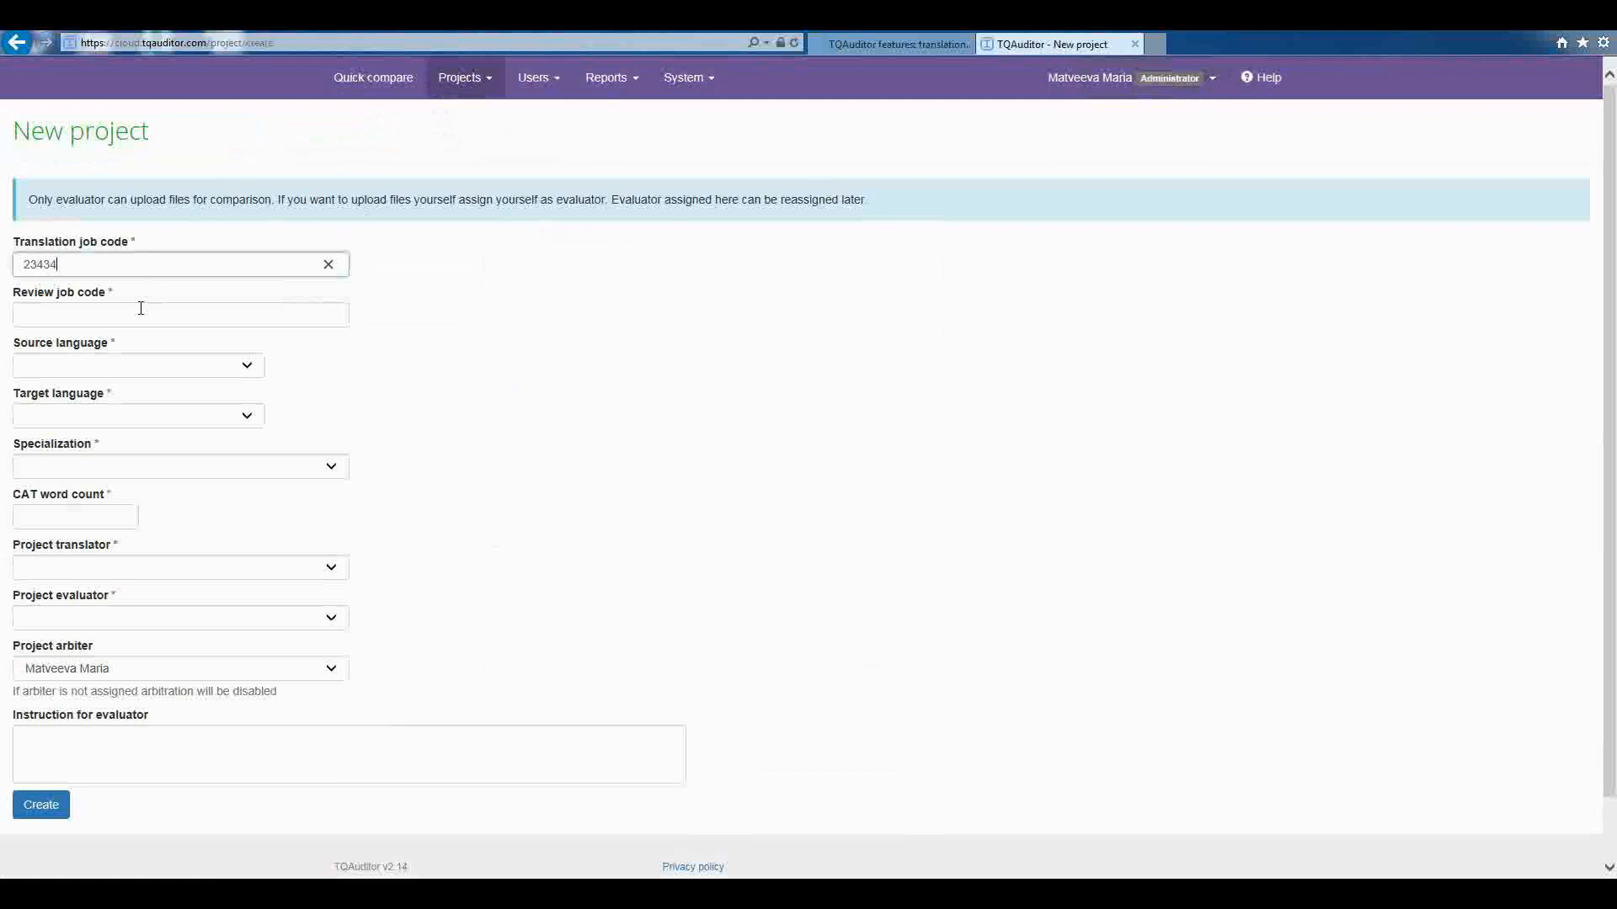
text(343434)
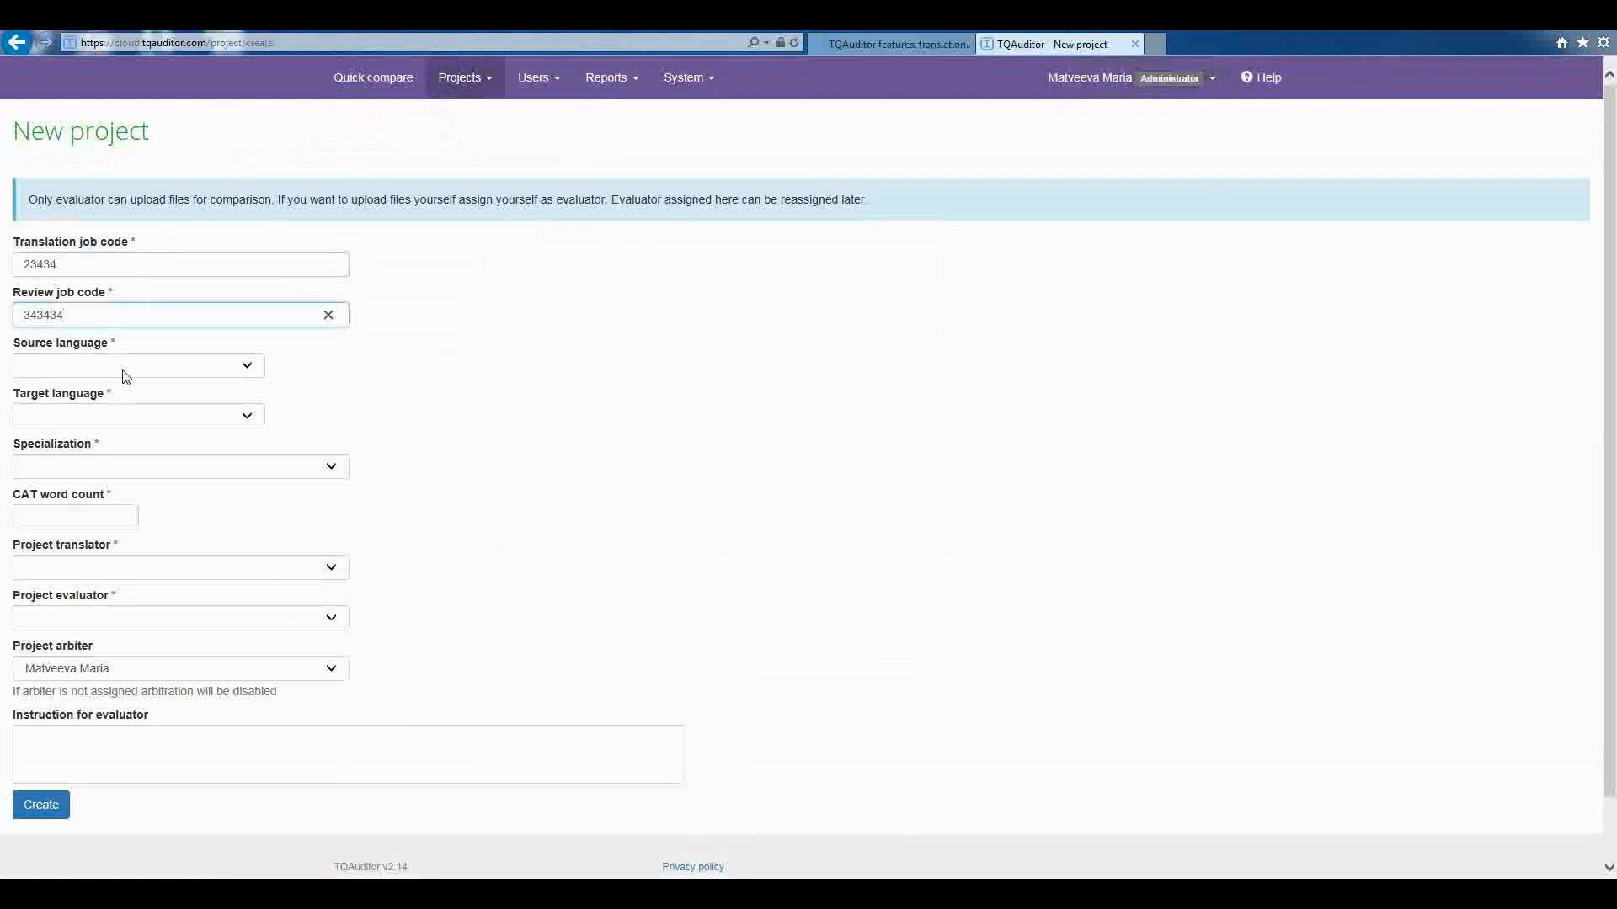
click(138, 366)
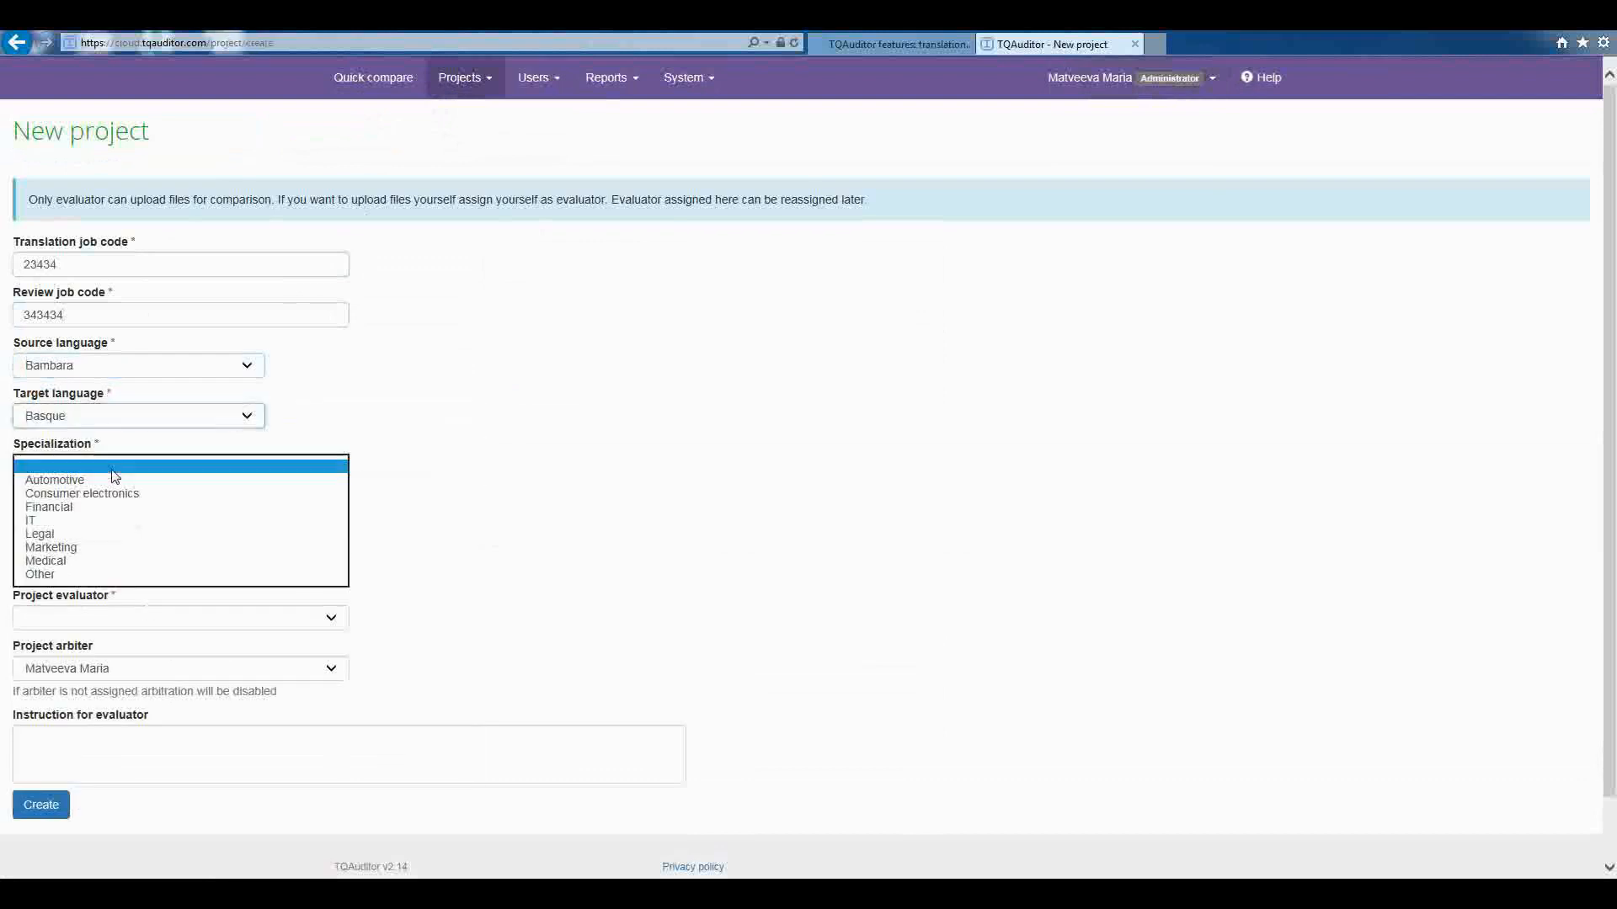
click(38, 534)
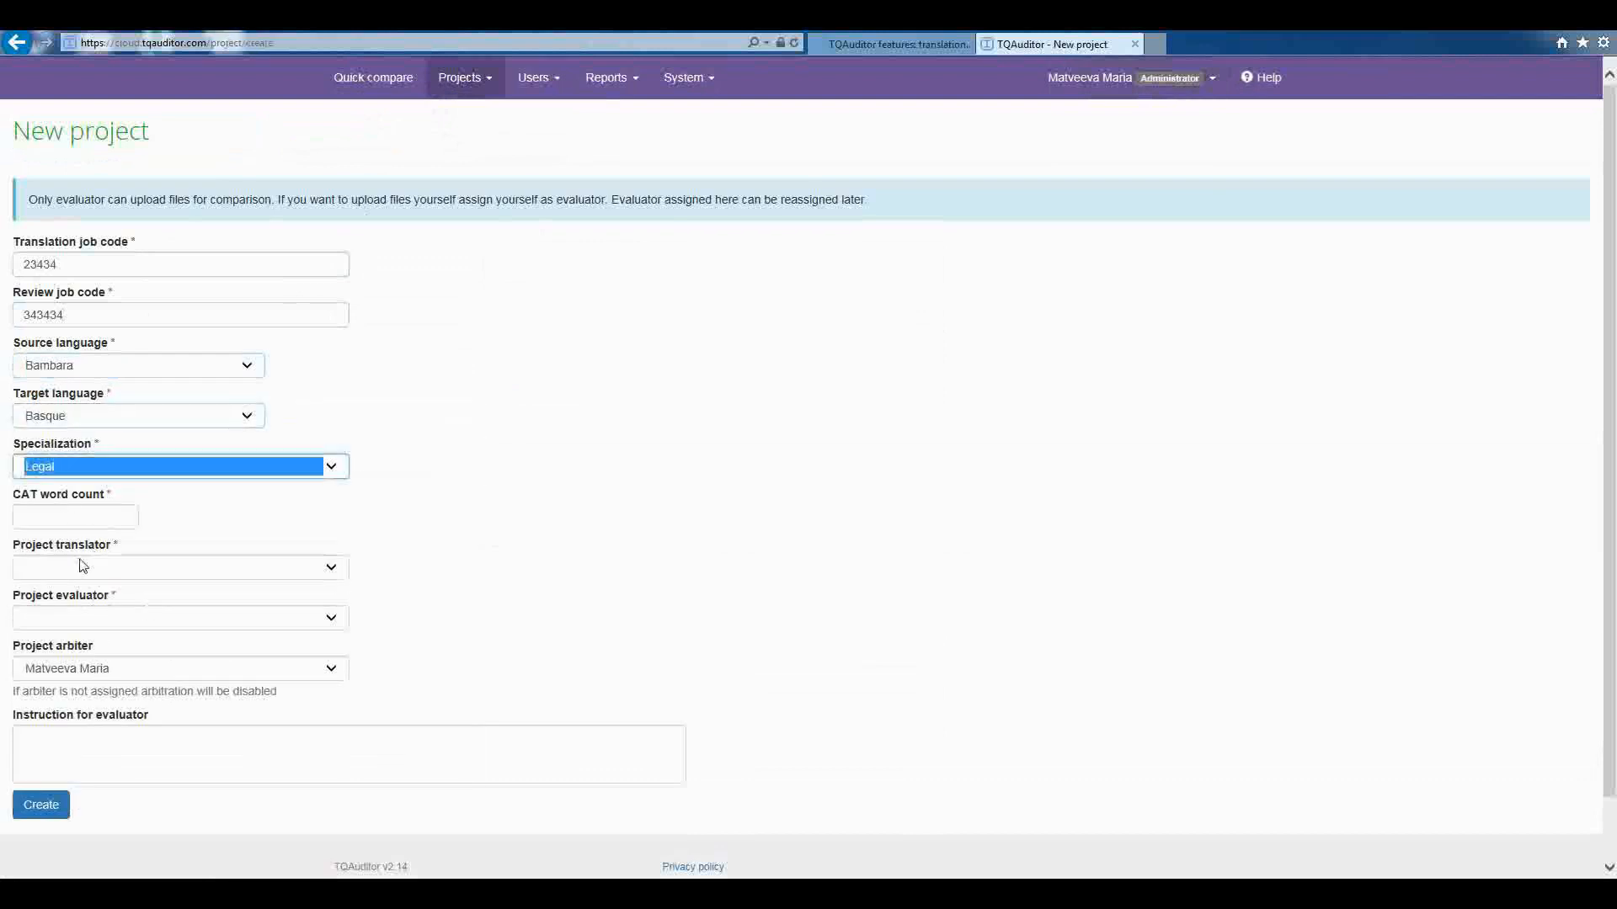
text(1000)
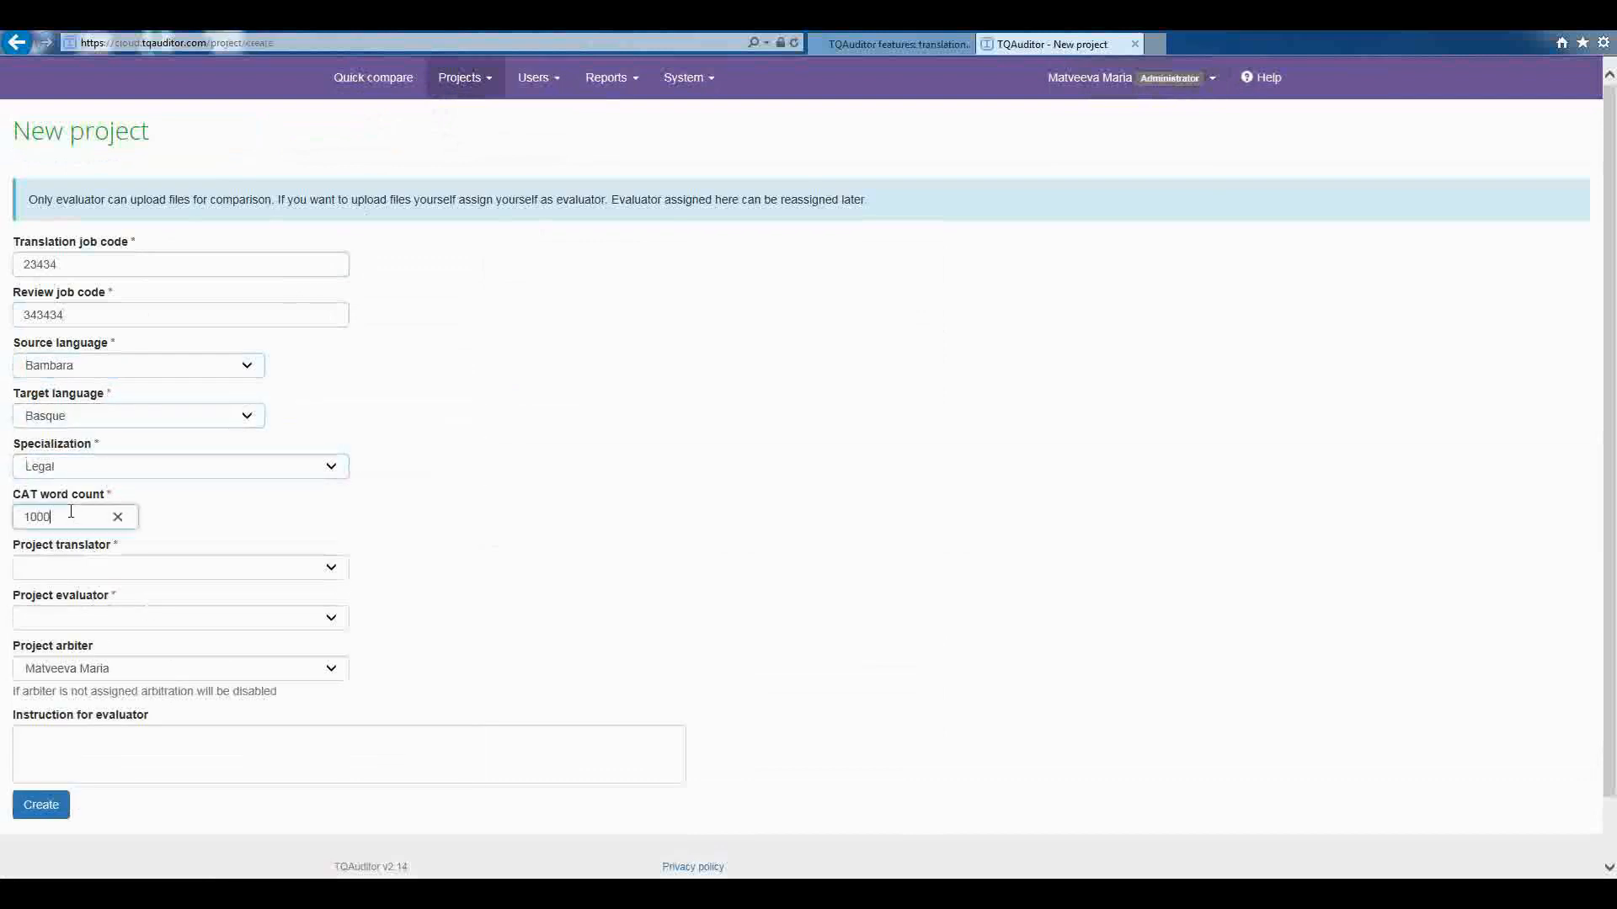
Step: Assign the translator, evaluator and project manager as arbiter, then create project 23532
click(179, 566)
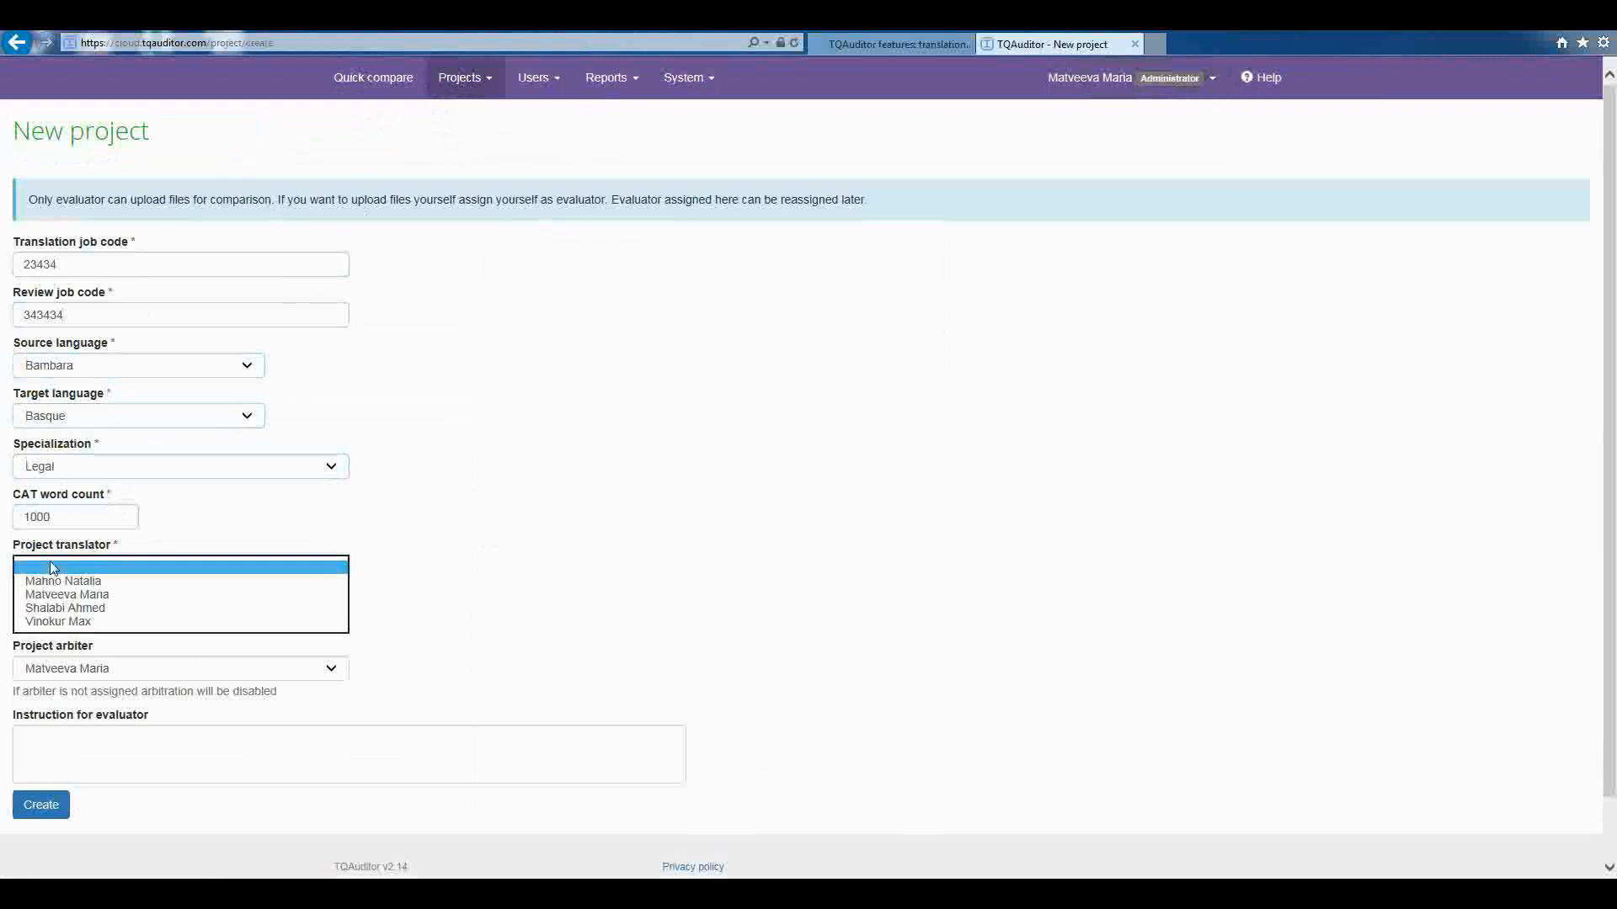
click(52, 621)
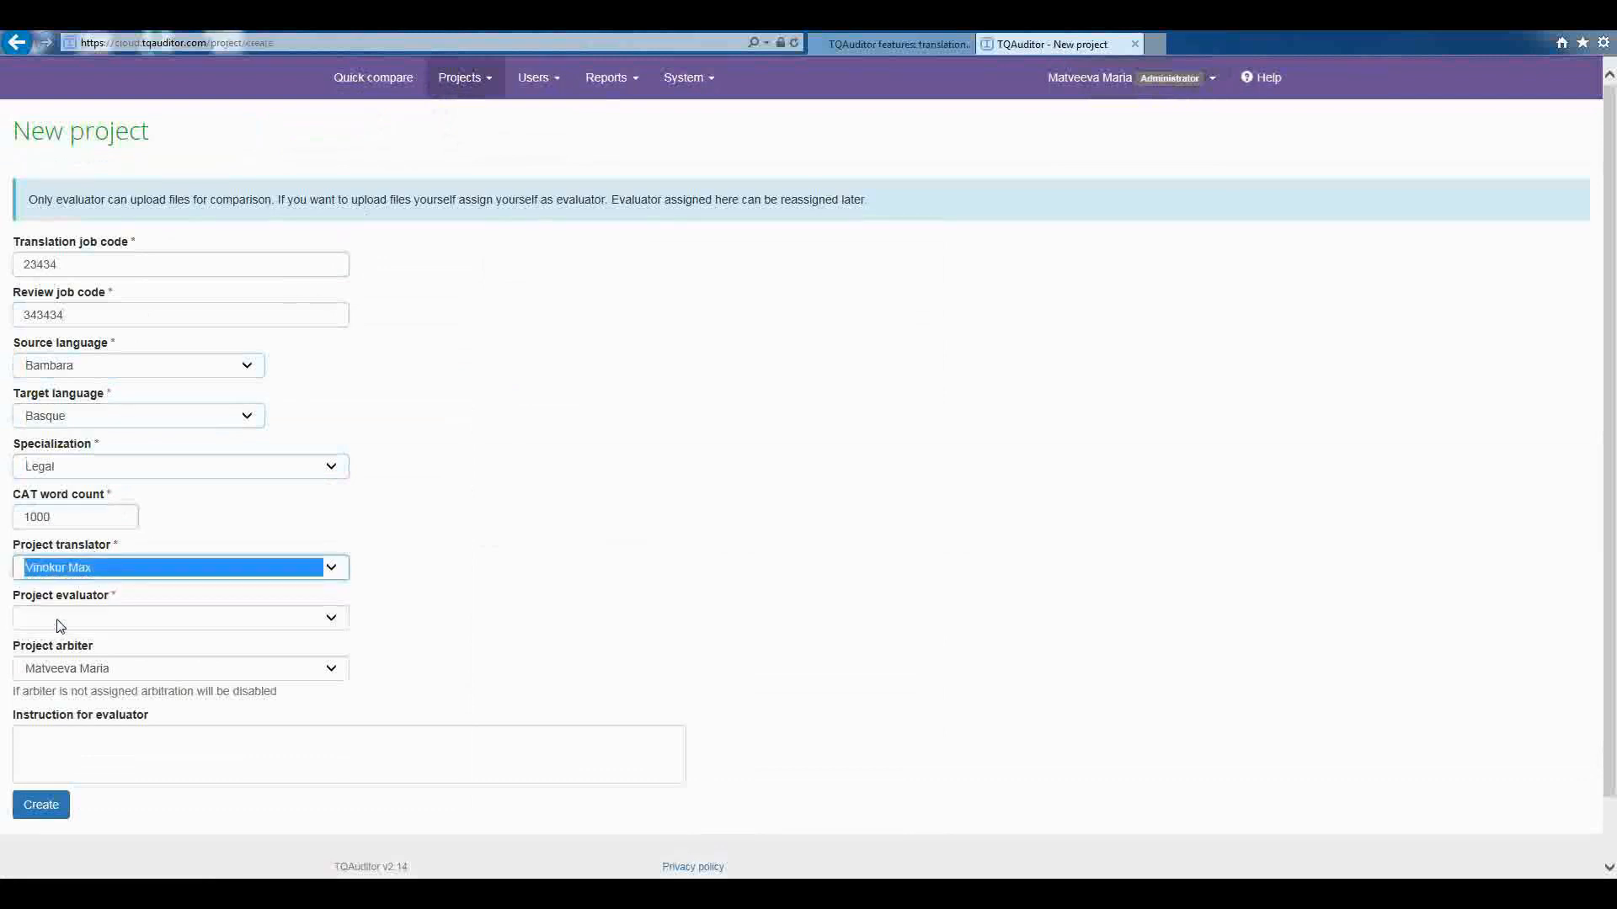
click(179, 617)
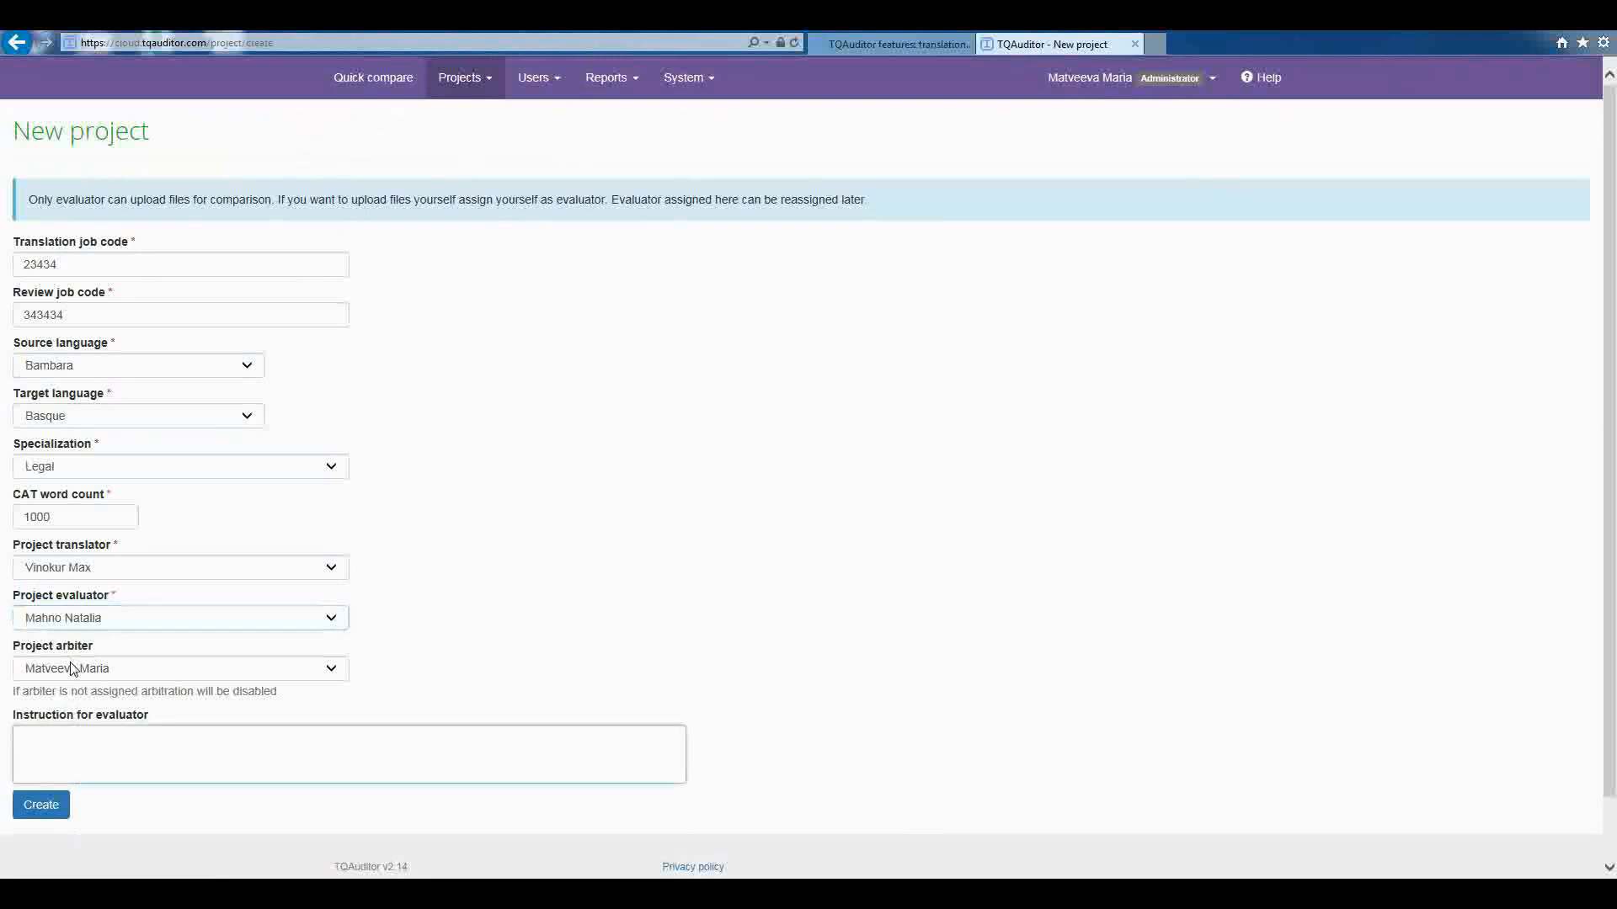
click(178, 668)
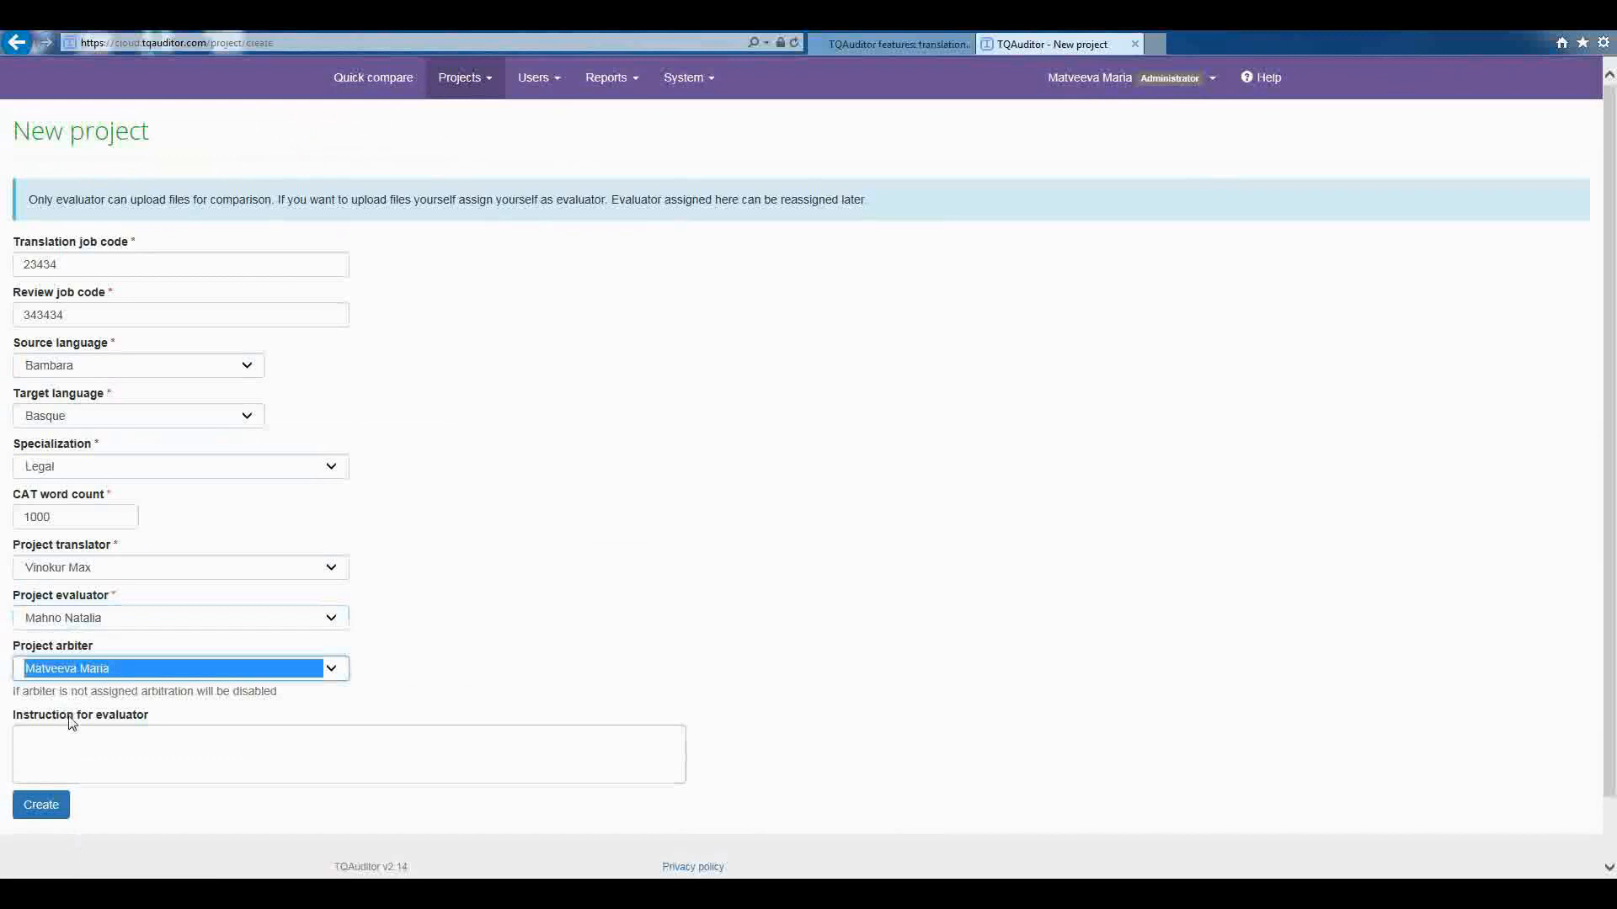
click(41, 805)
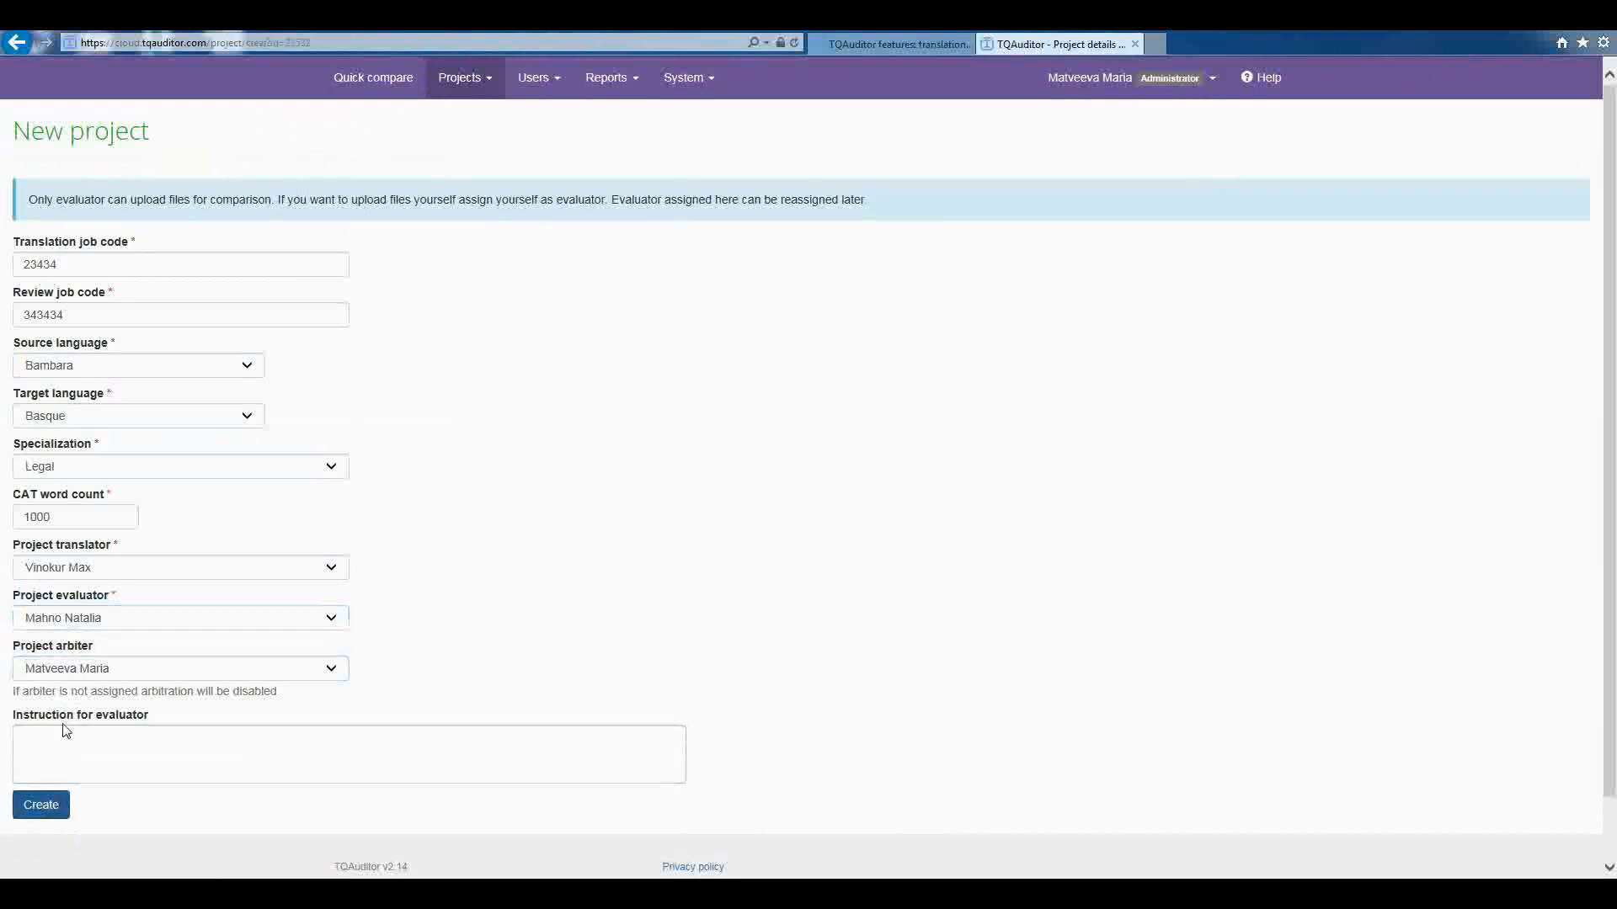
click(41, 805)
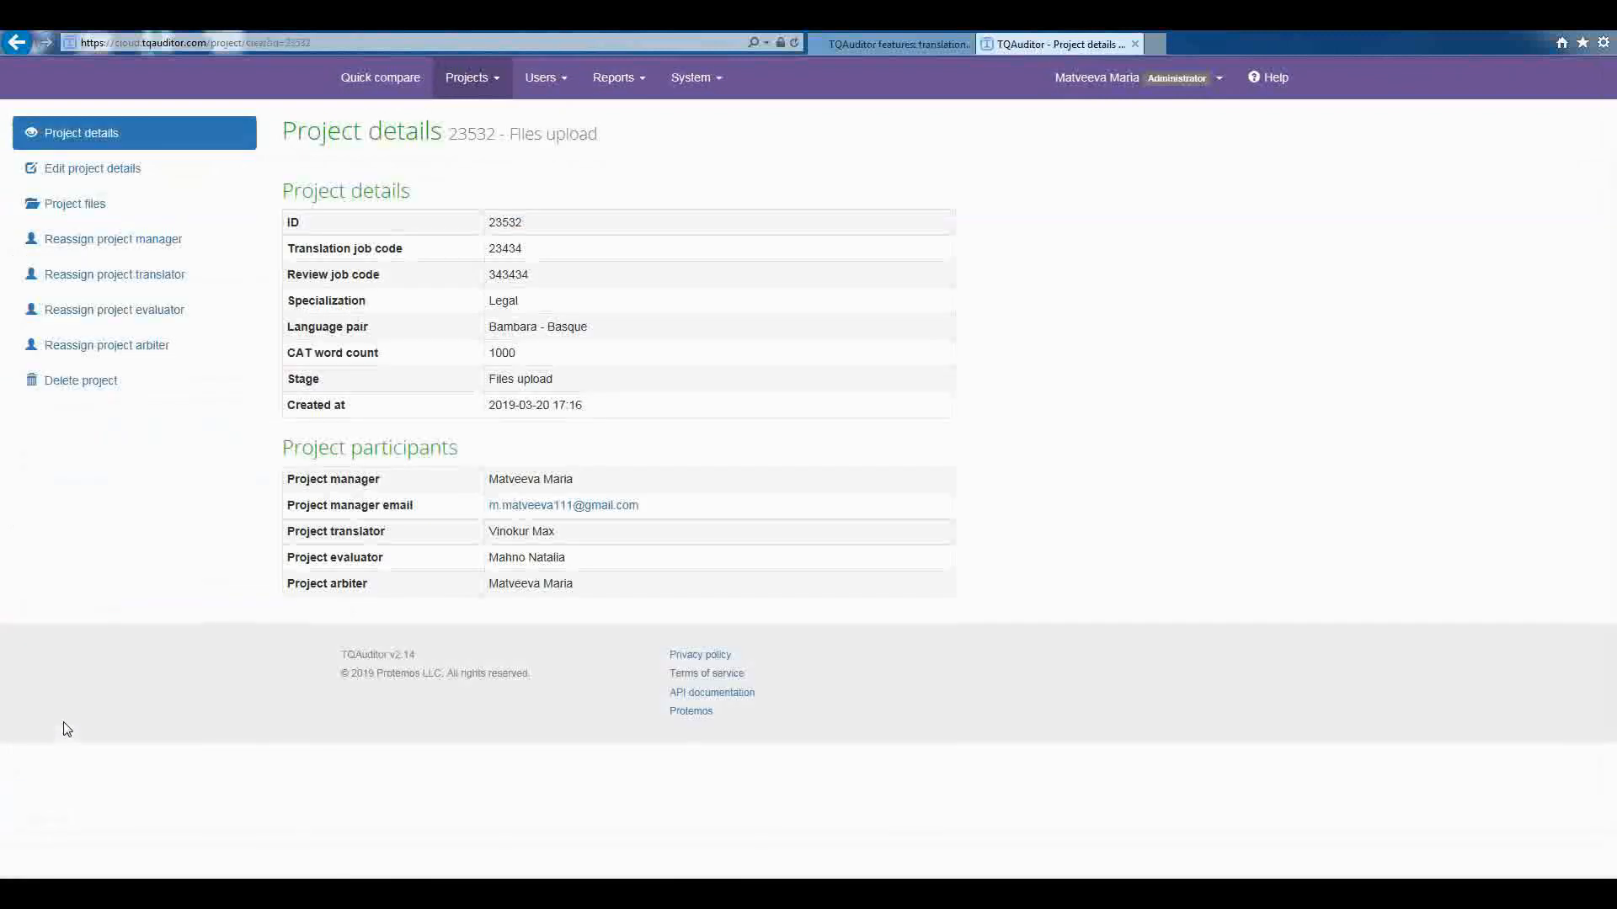
Step: From the Projects list, review project 23532's details and its attached files
click(472, 78)
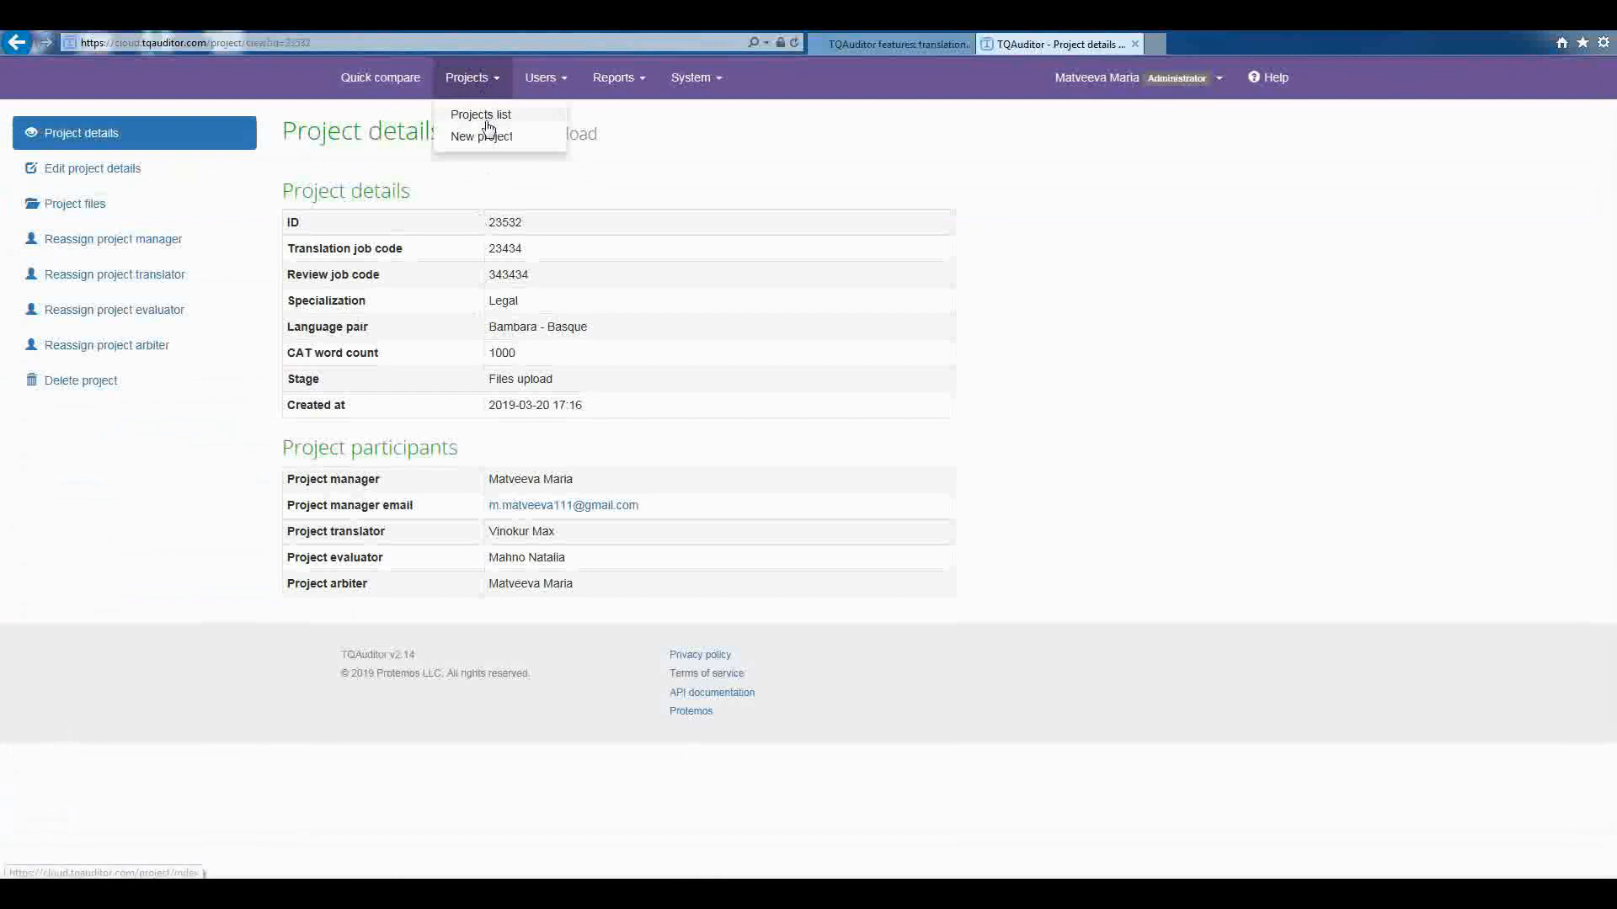
click(482, 115)
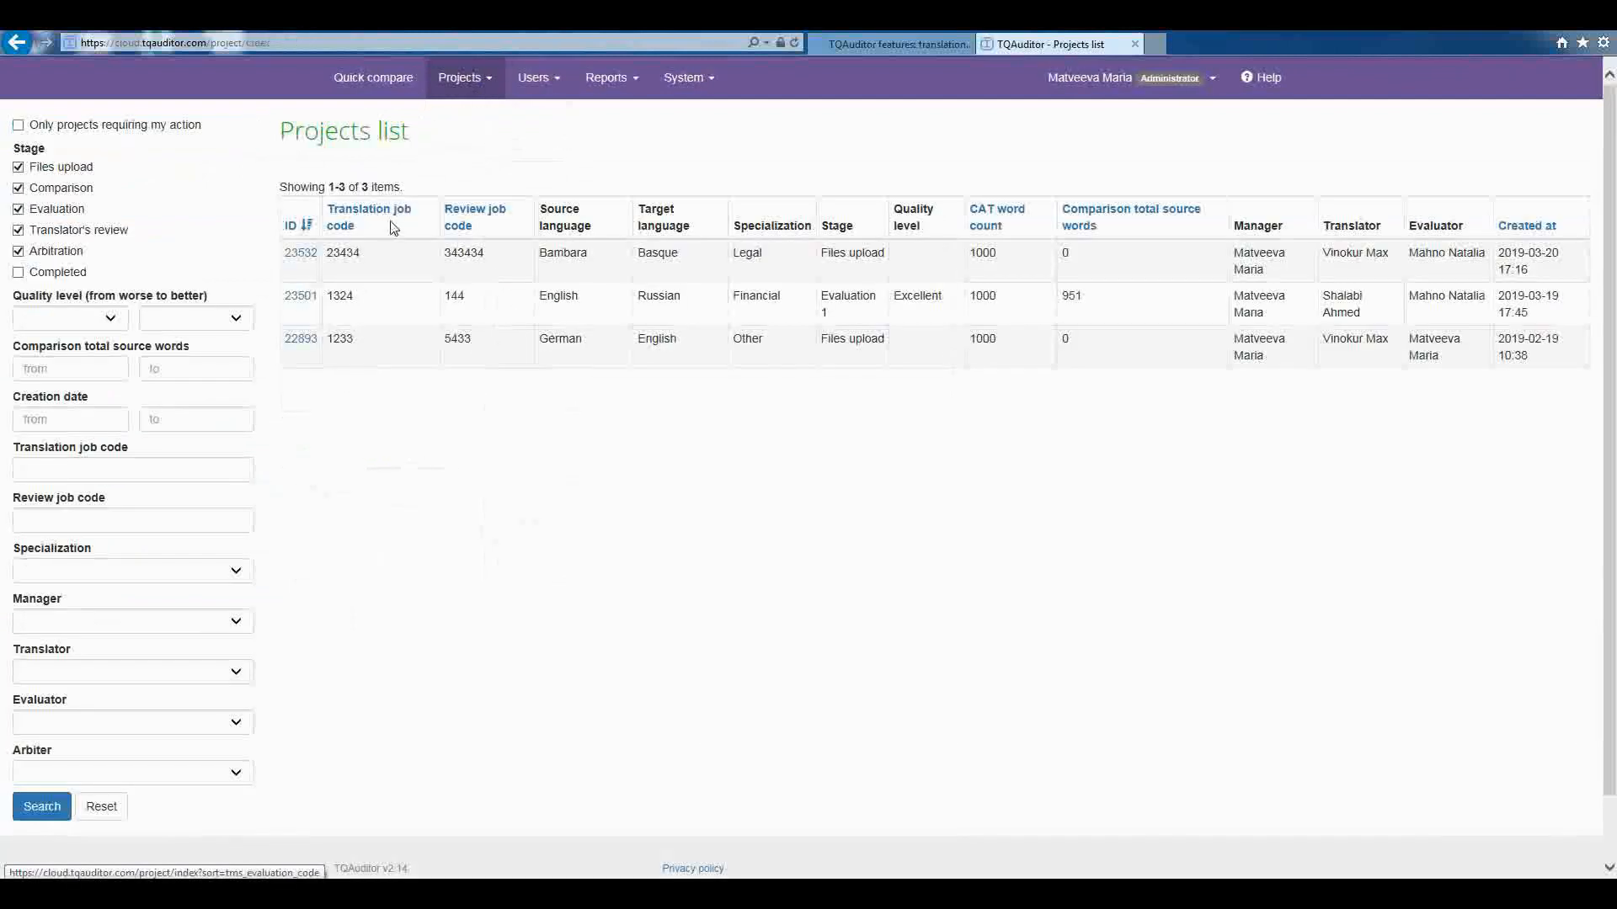
mouse_move(300, 255)
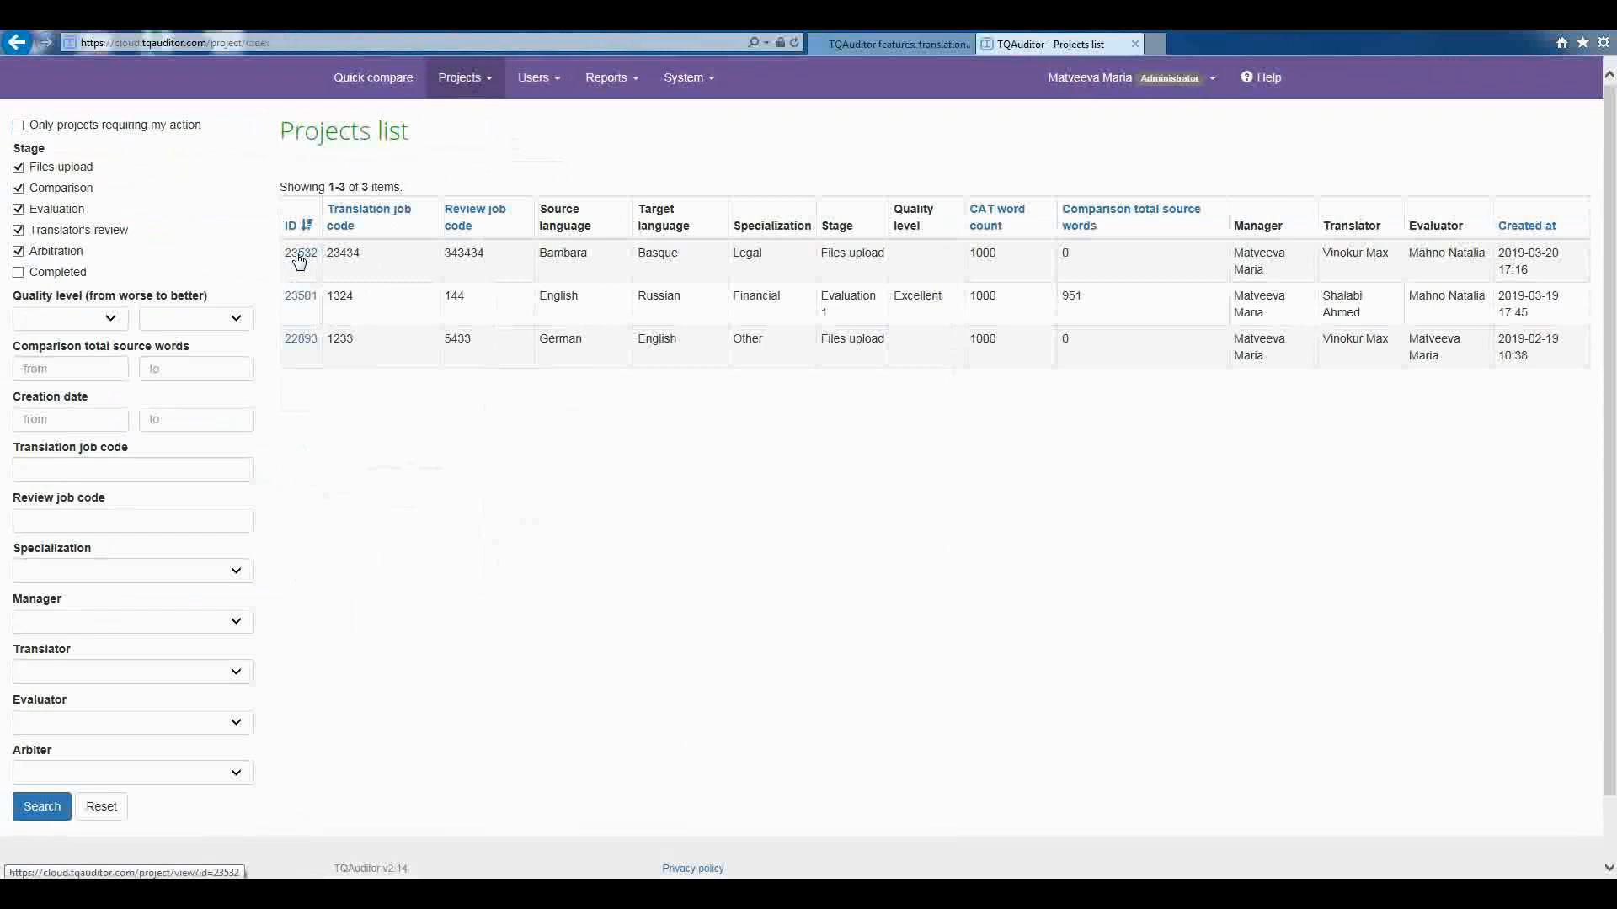
click(300, 252)
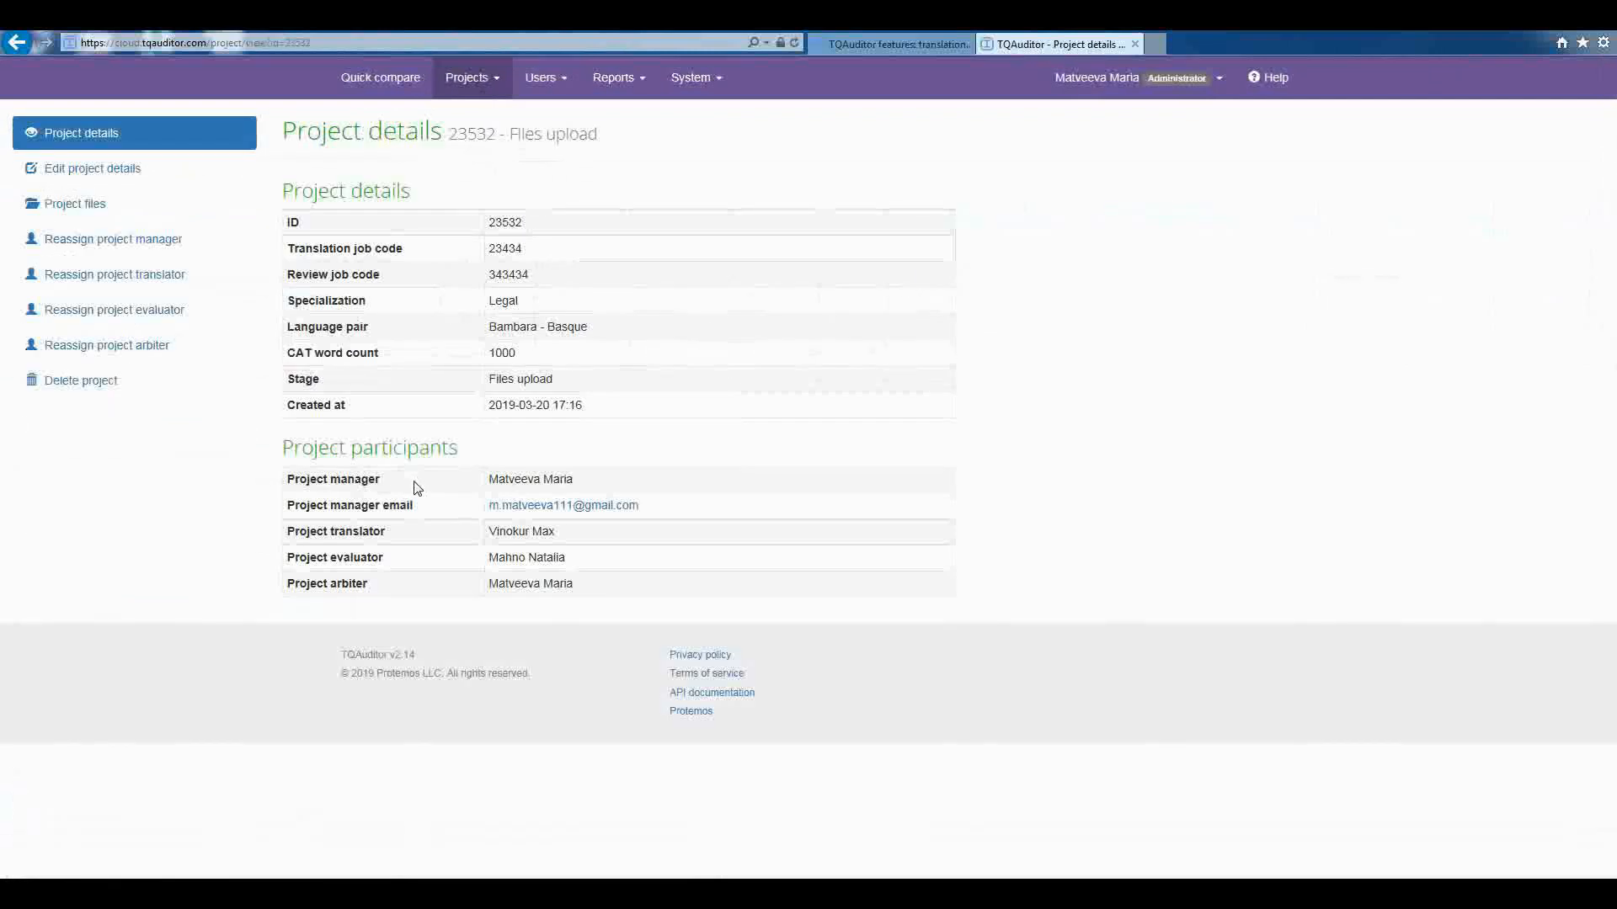
mouse_move(142, 185)
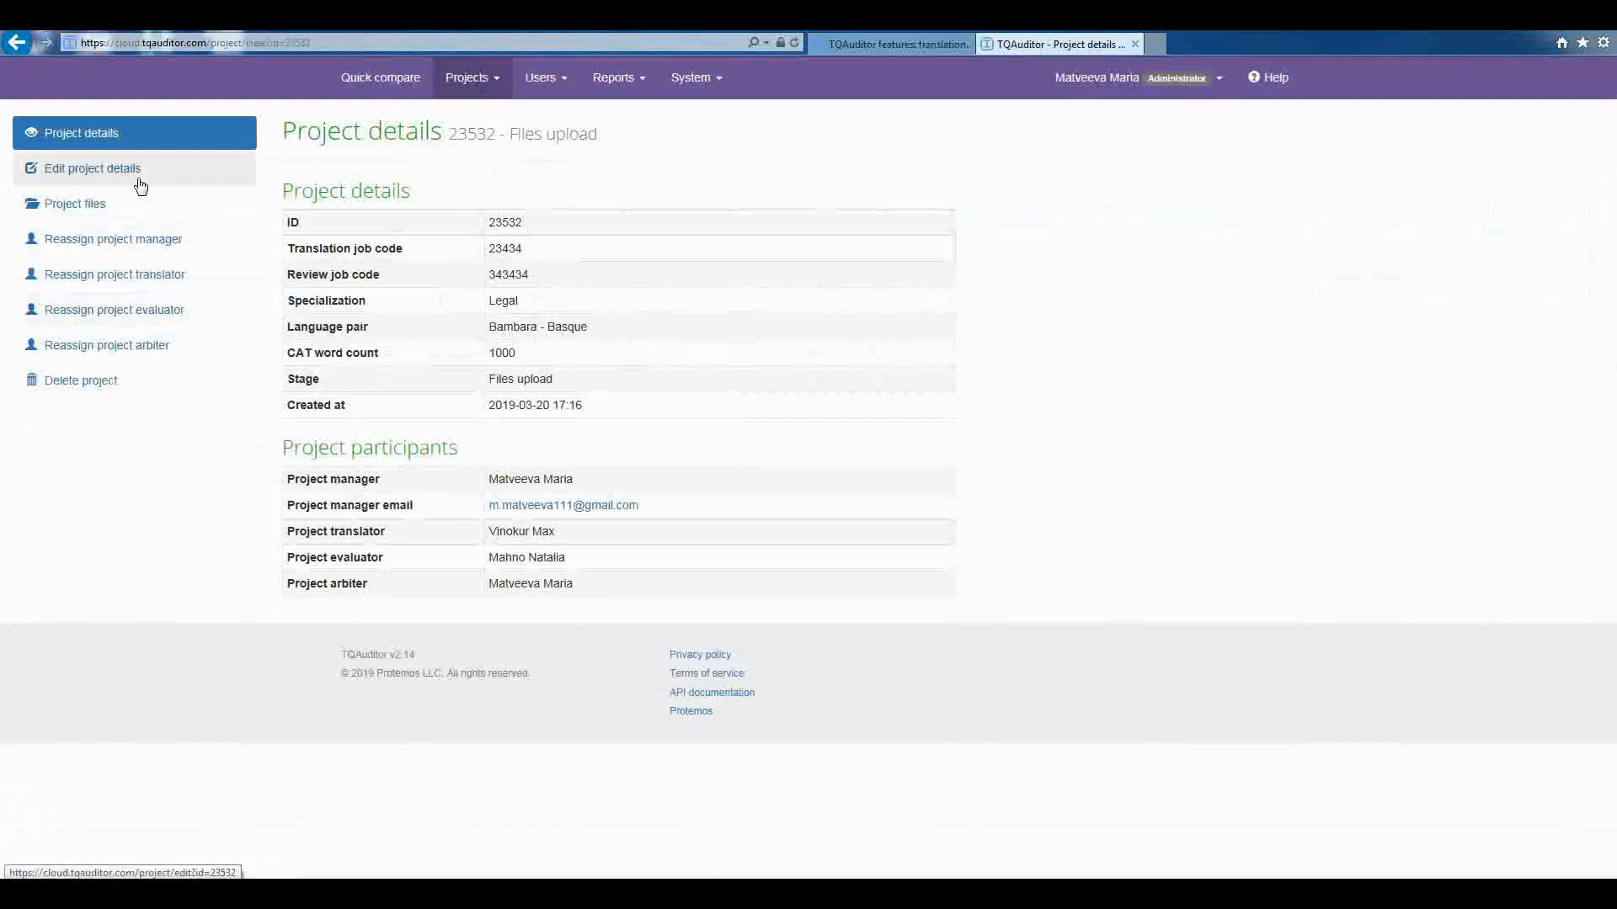
click(91, 166)
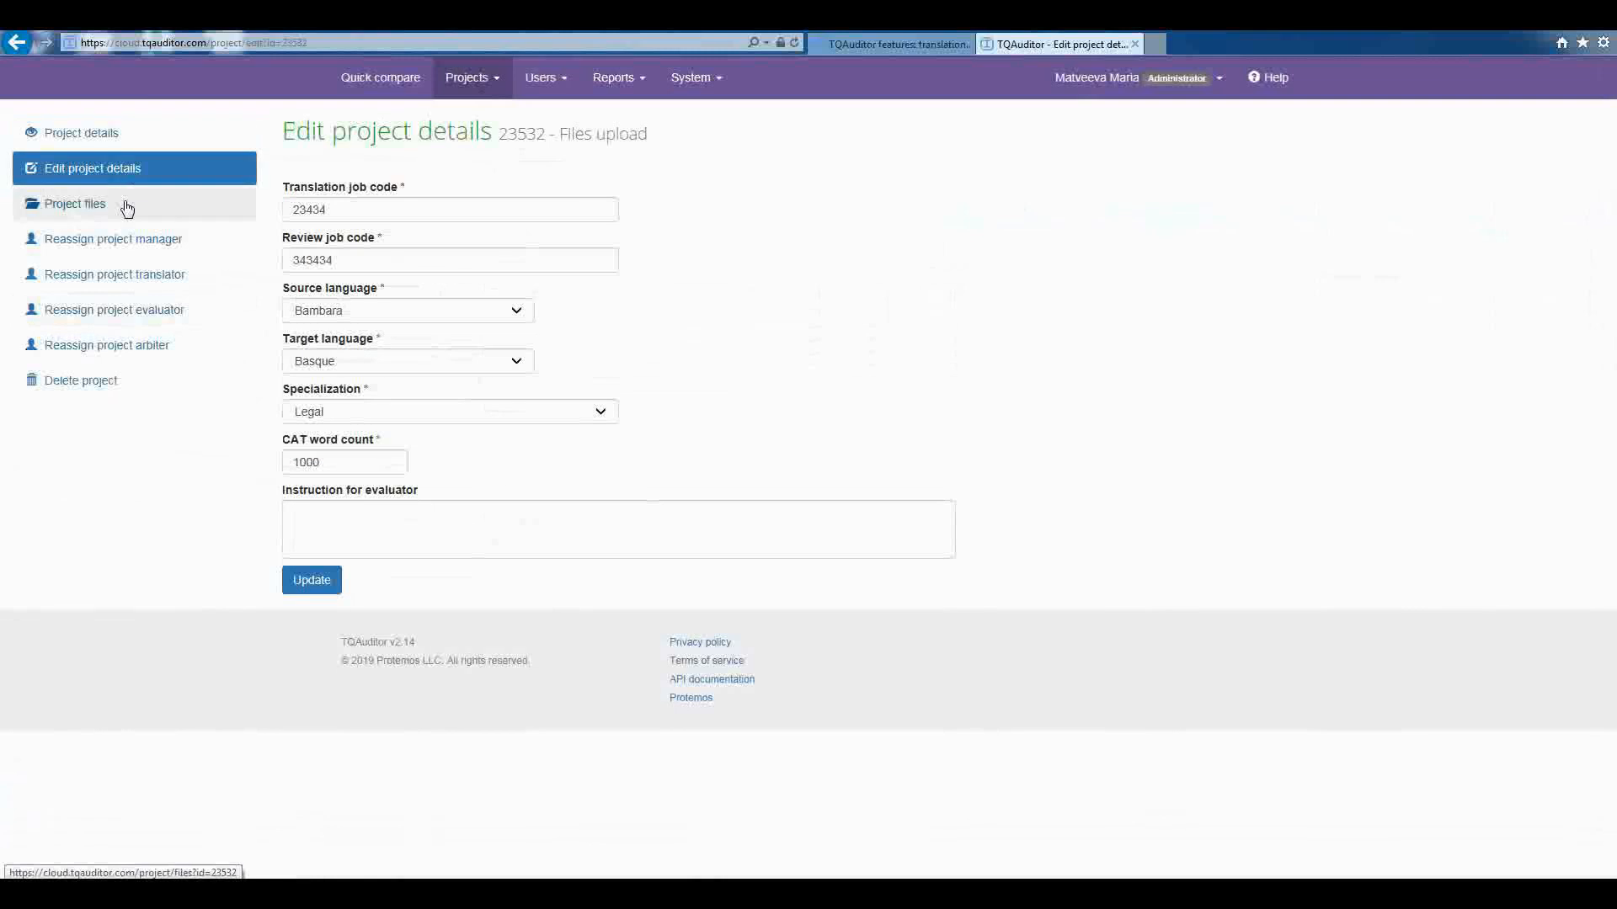
click(74, 202)
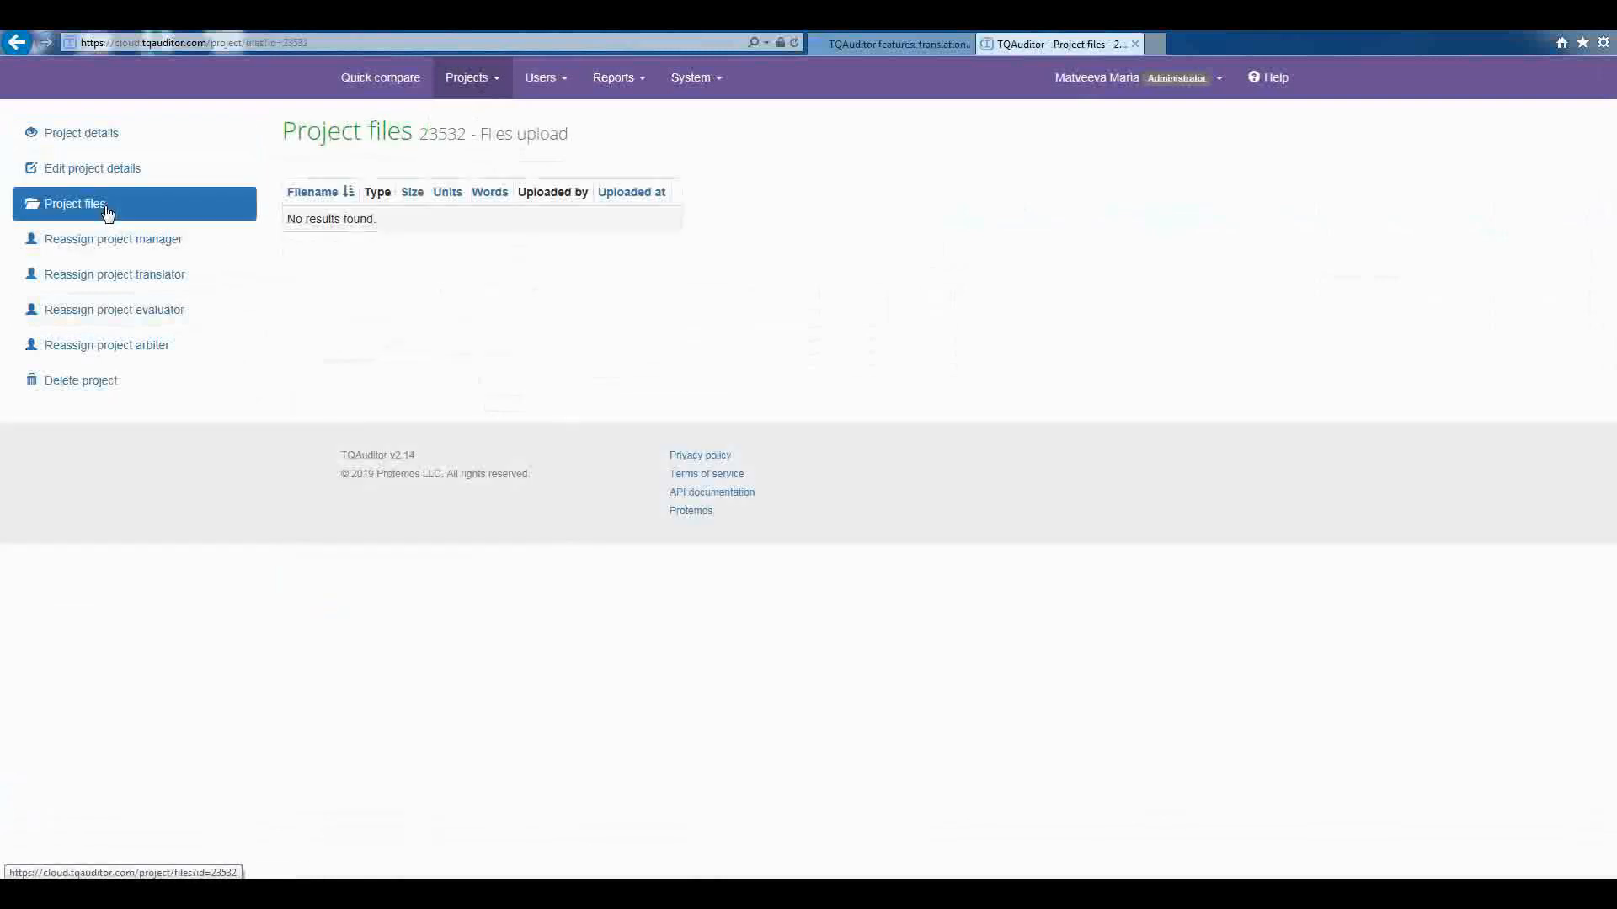
mouse_move(101, 243)
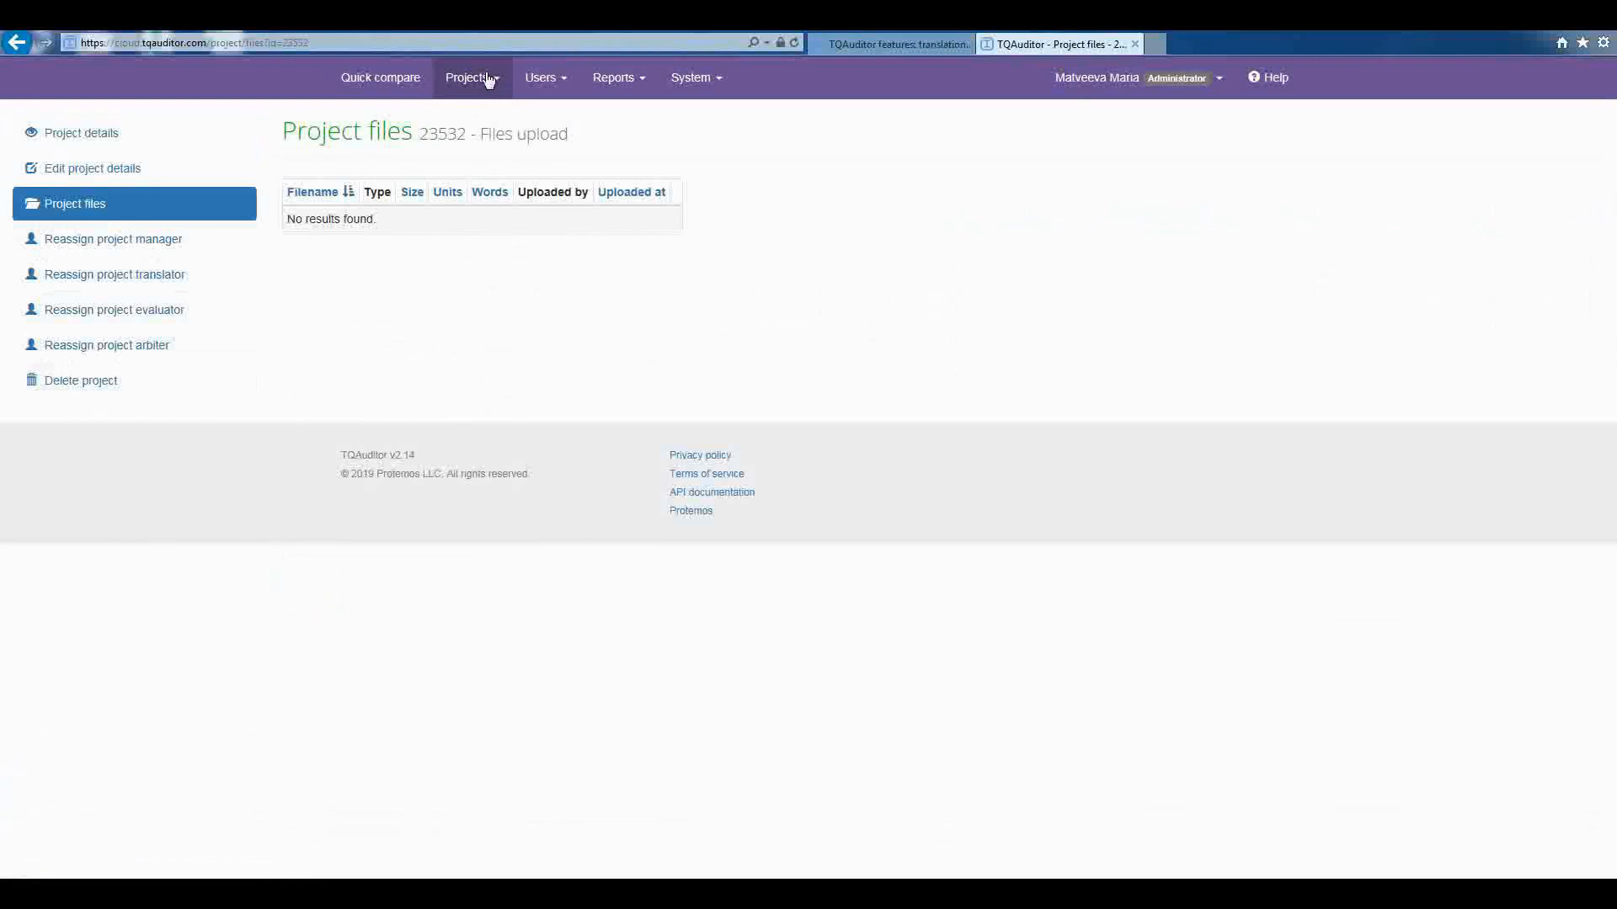
mouse_move(559, 66)
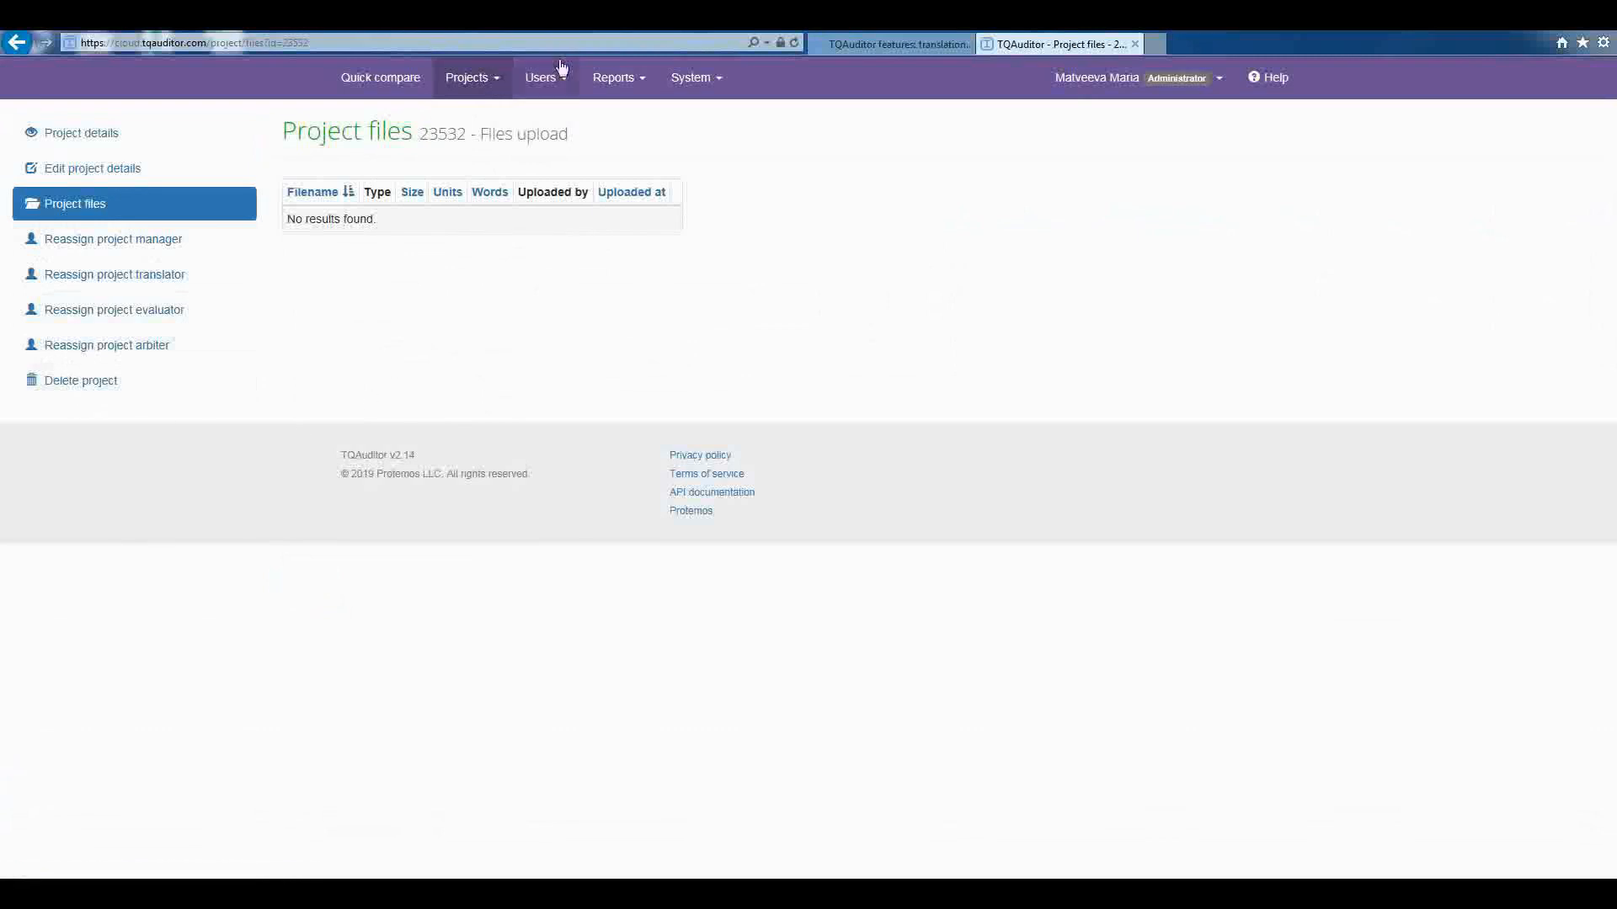
Step: Log in as the evaluator and reach project 23532's bilingual file upload page
click(1216, 77)
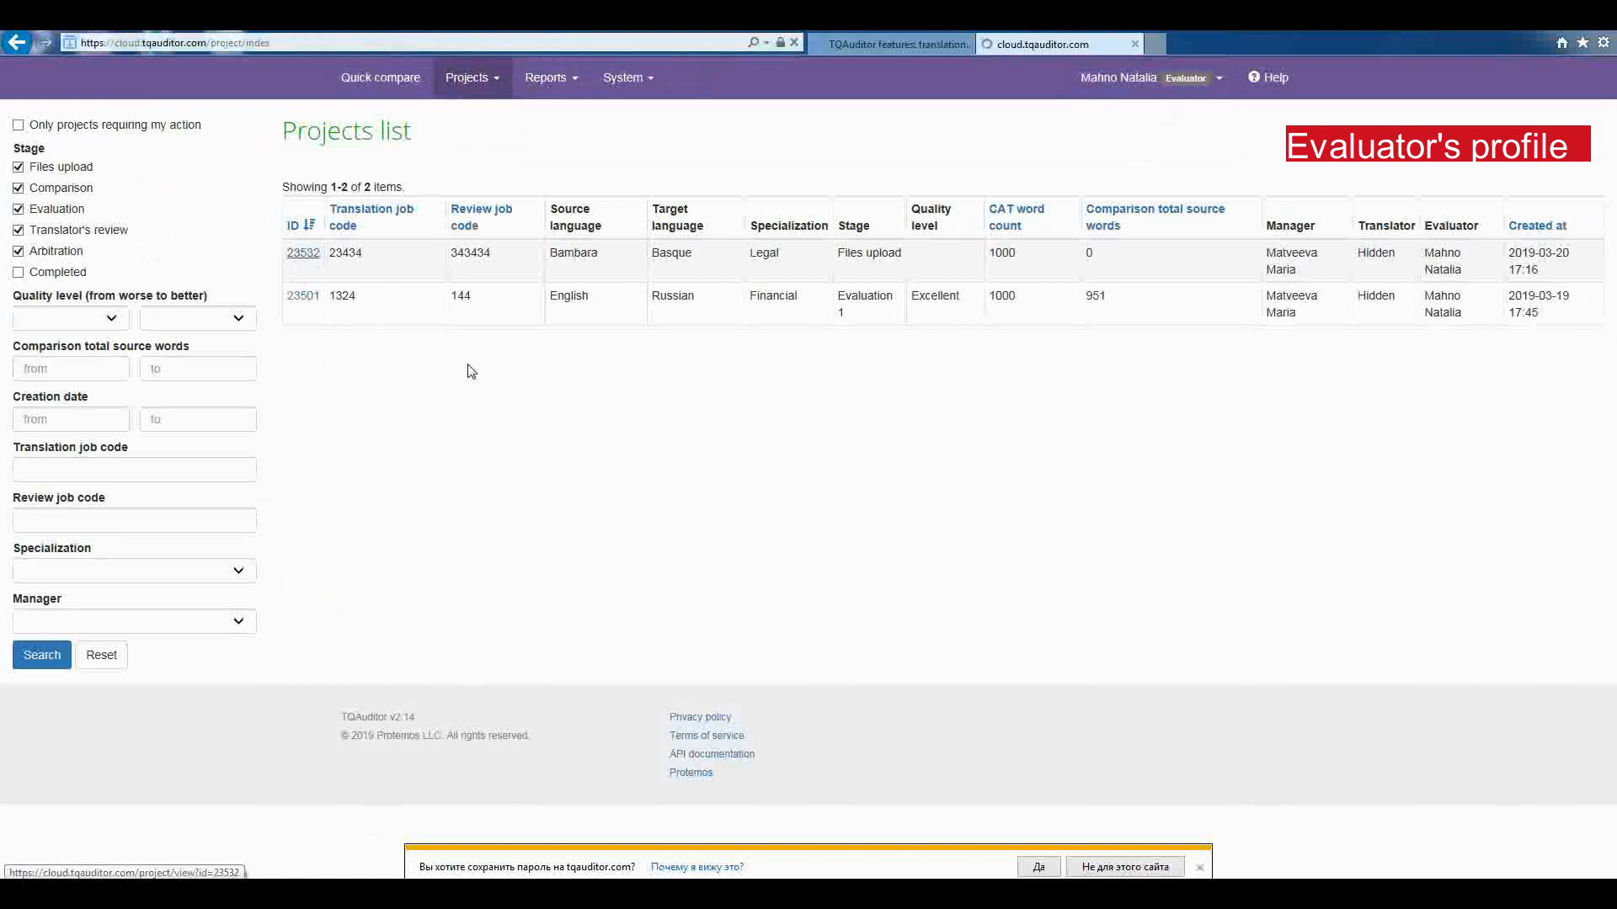
click(303, 253)
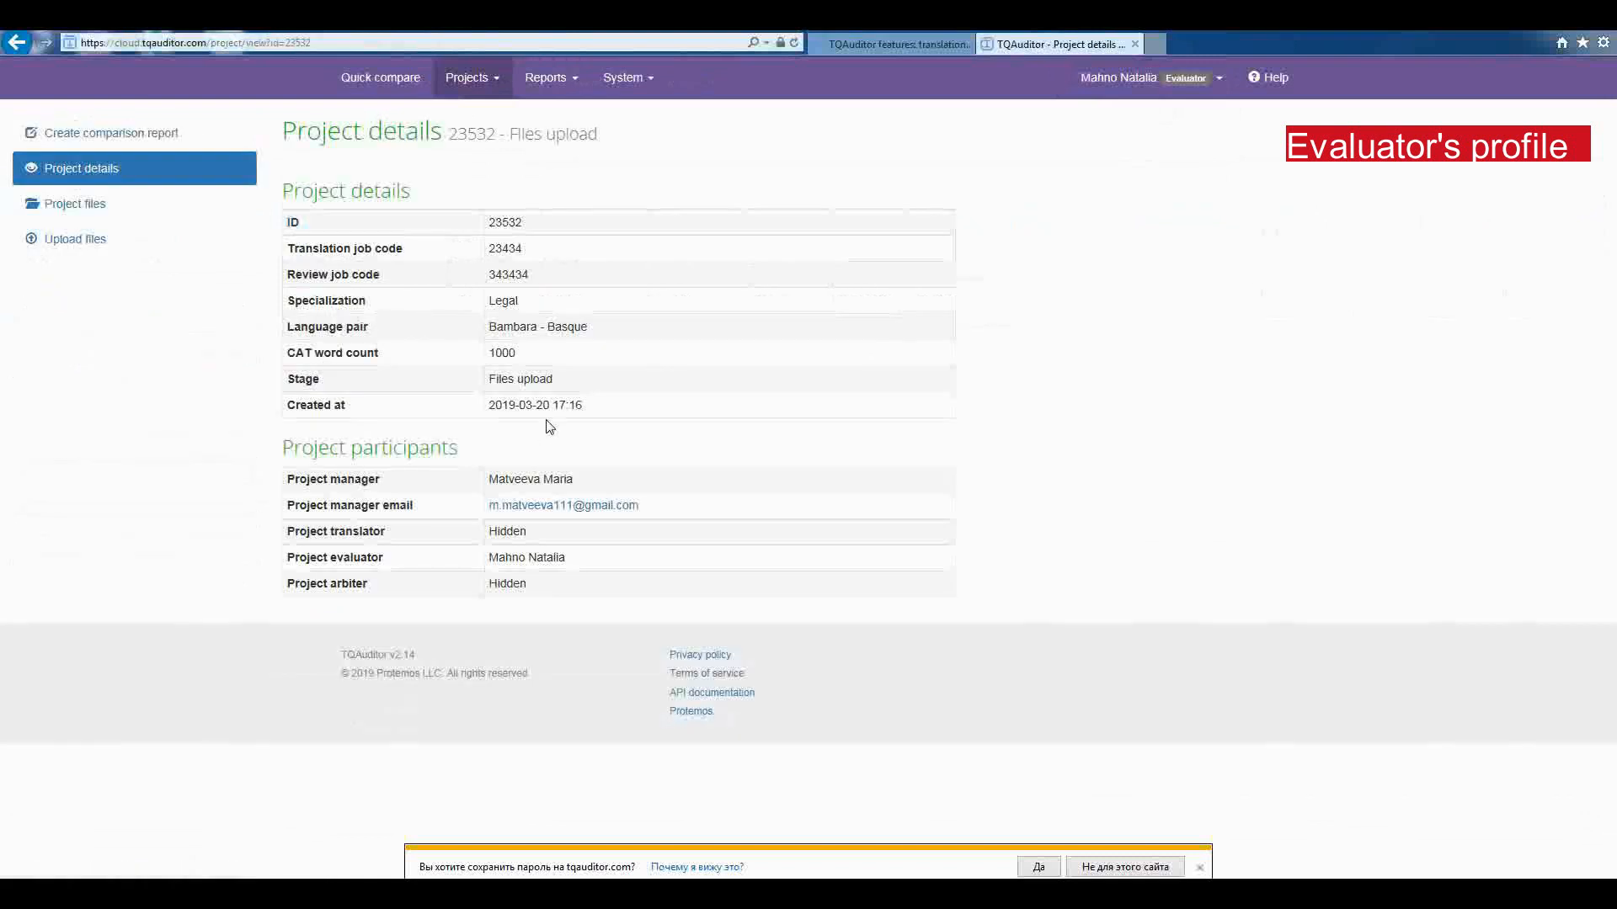
mouse_move(103, 217)
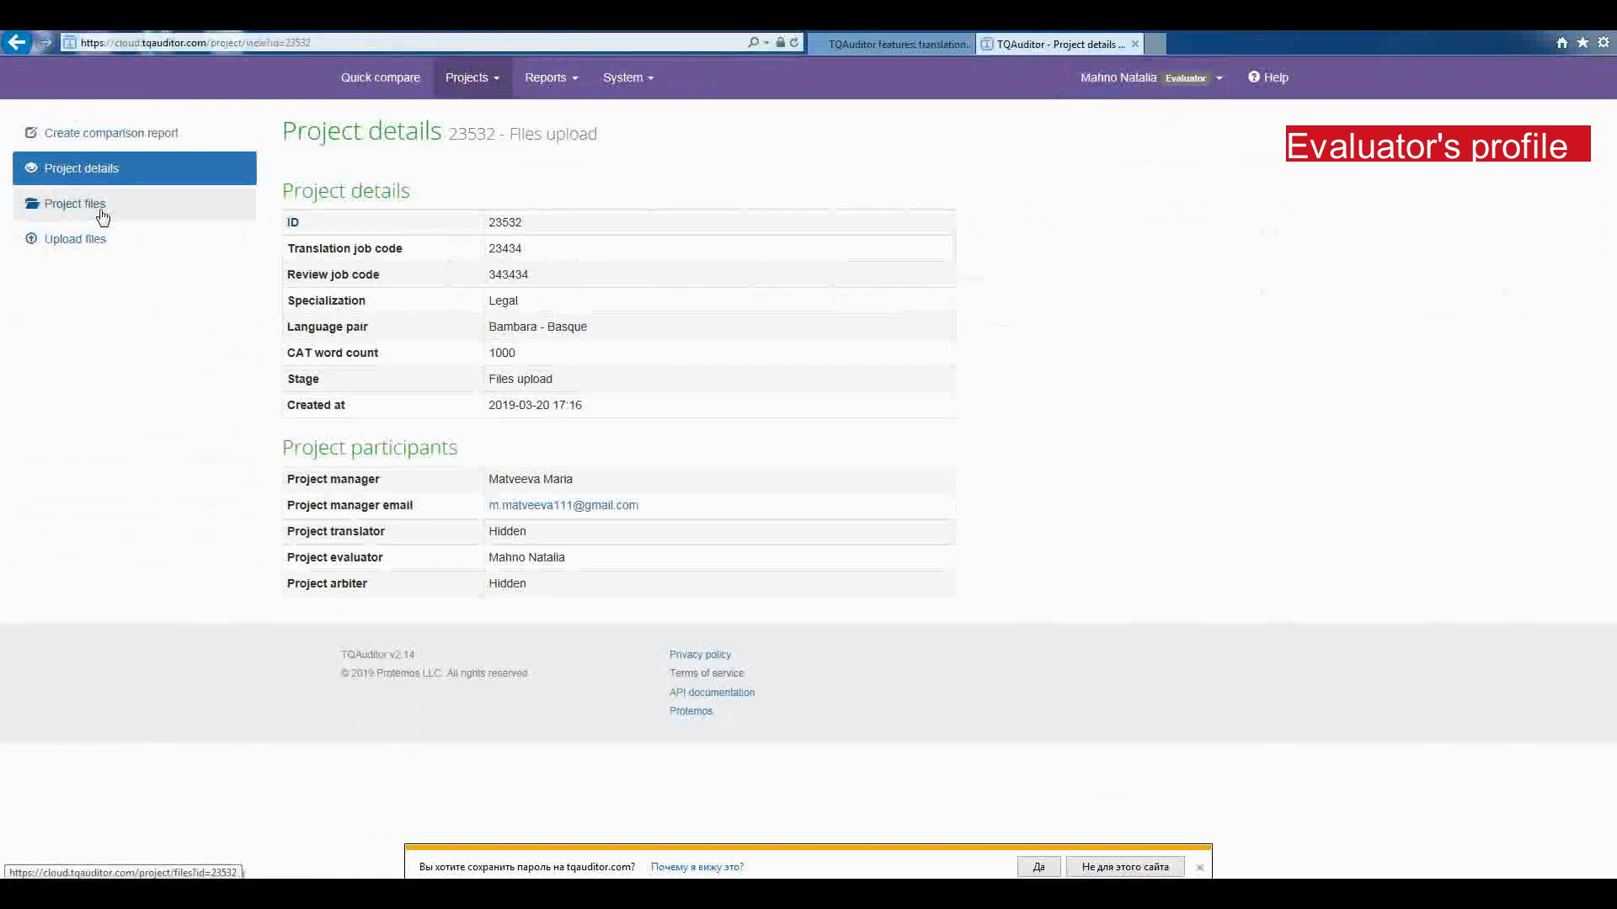
mouse_move(95, 210)
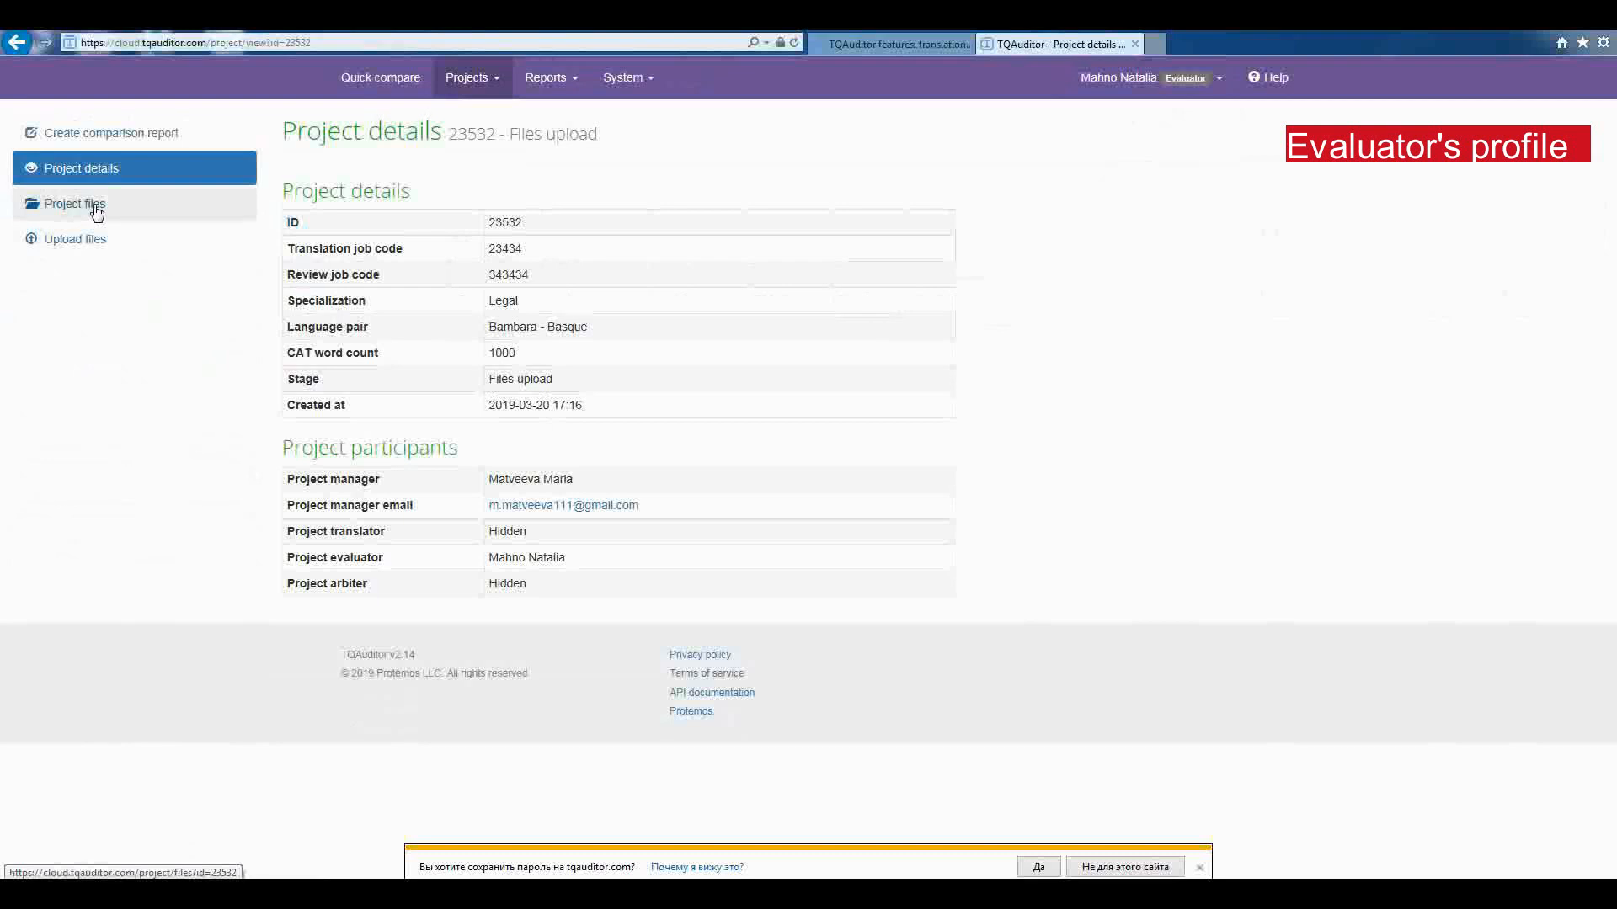
click(74, 202)
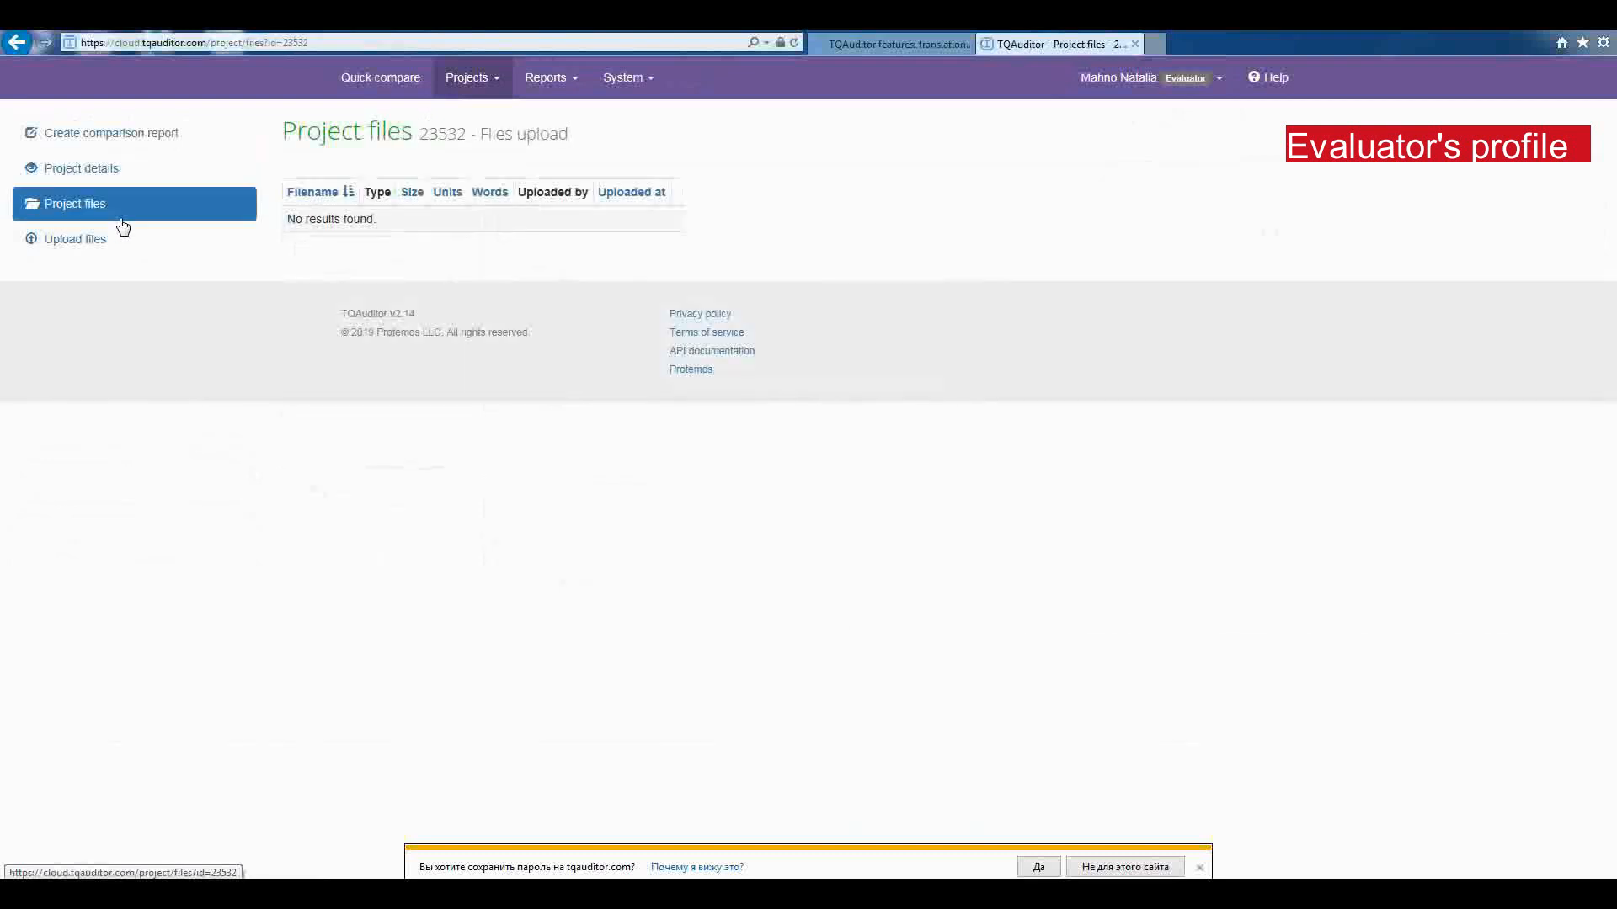
click(74, 239)
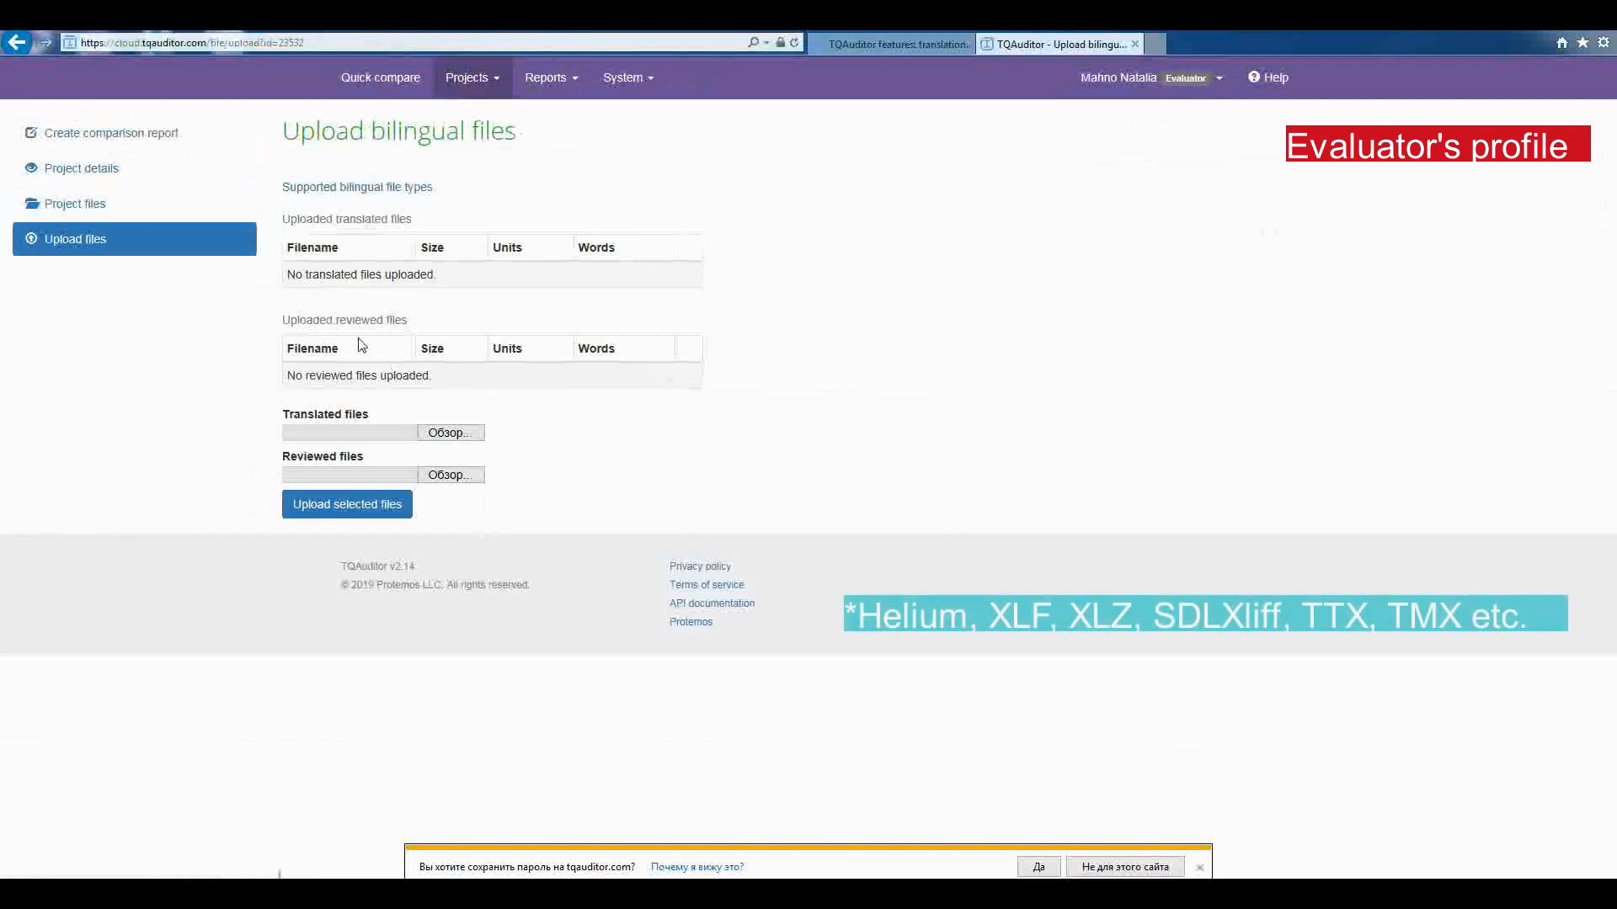
Step: Upload the translated and reviewed refuge-in-crypto-currencies TMX files to project 23532
click(450, 431)
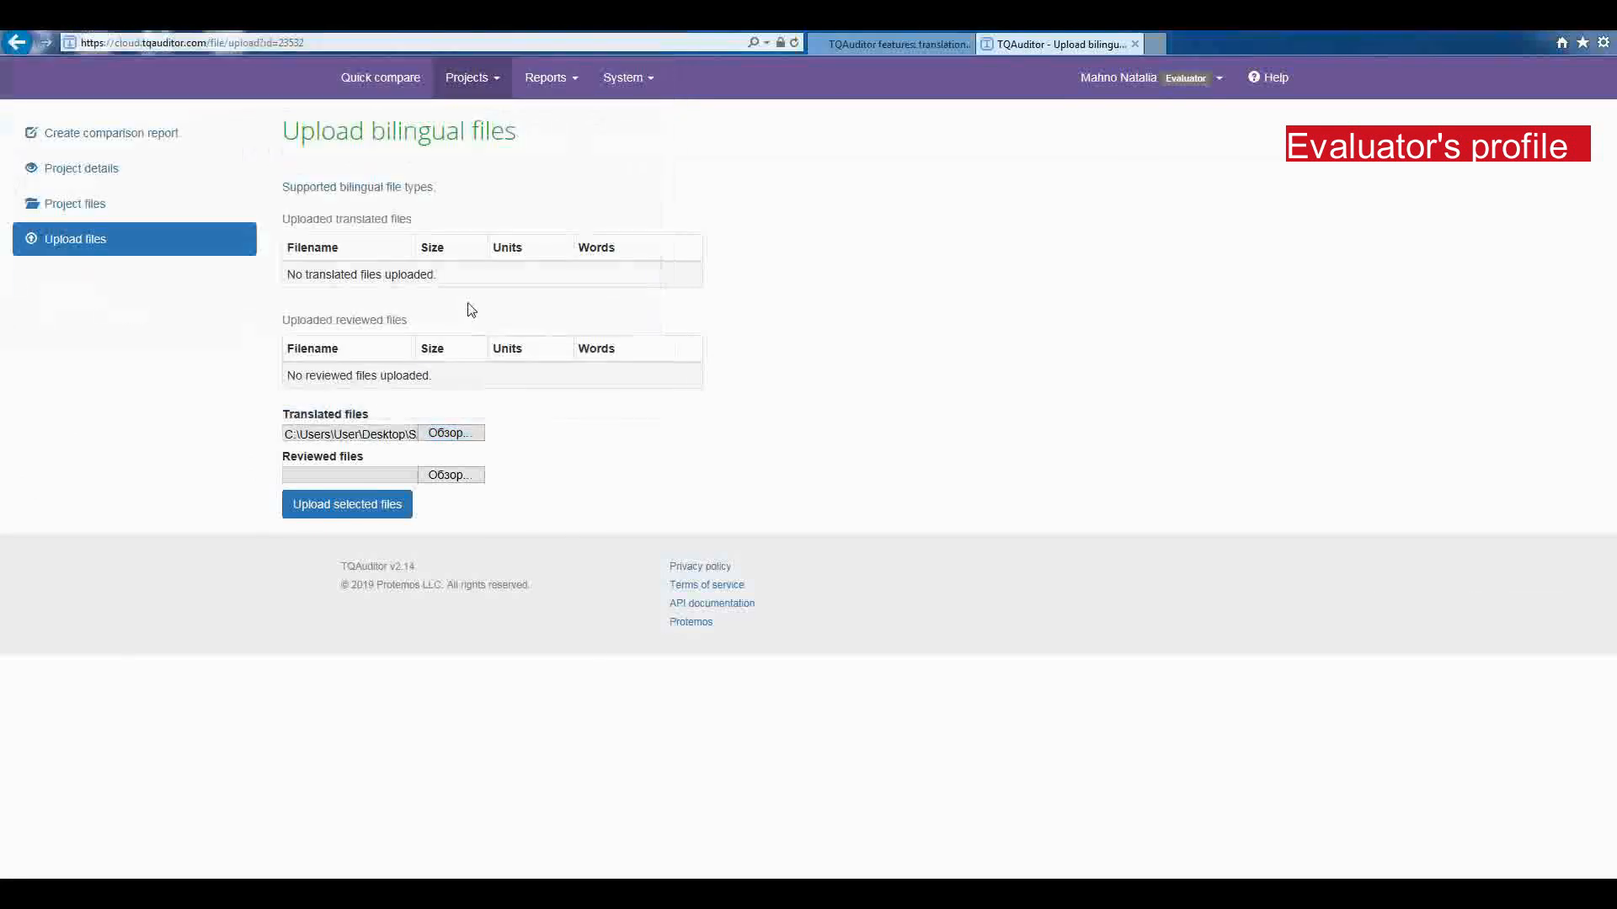
click(451, 475)
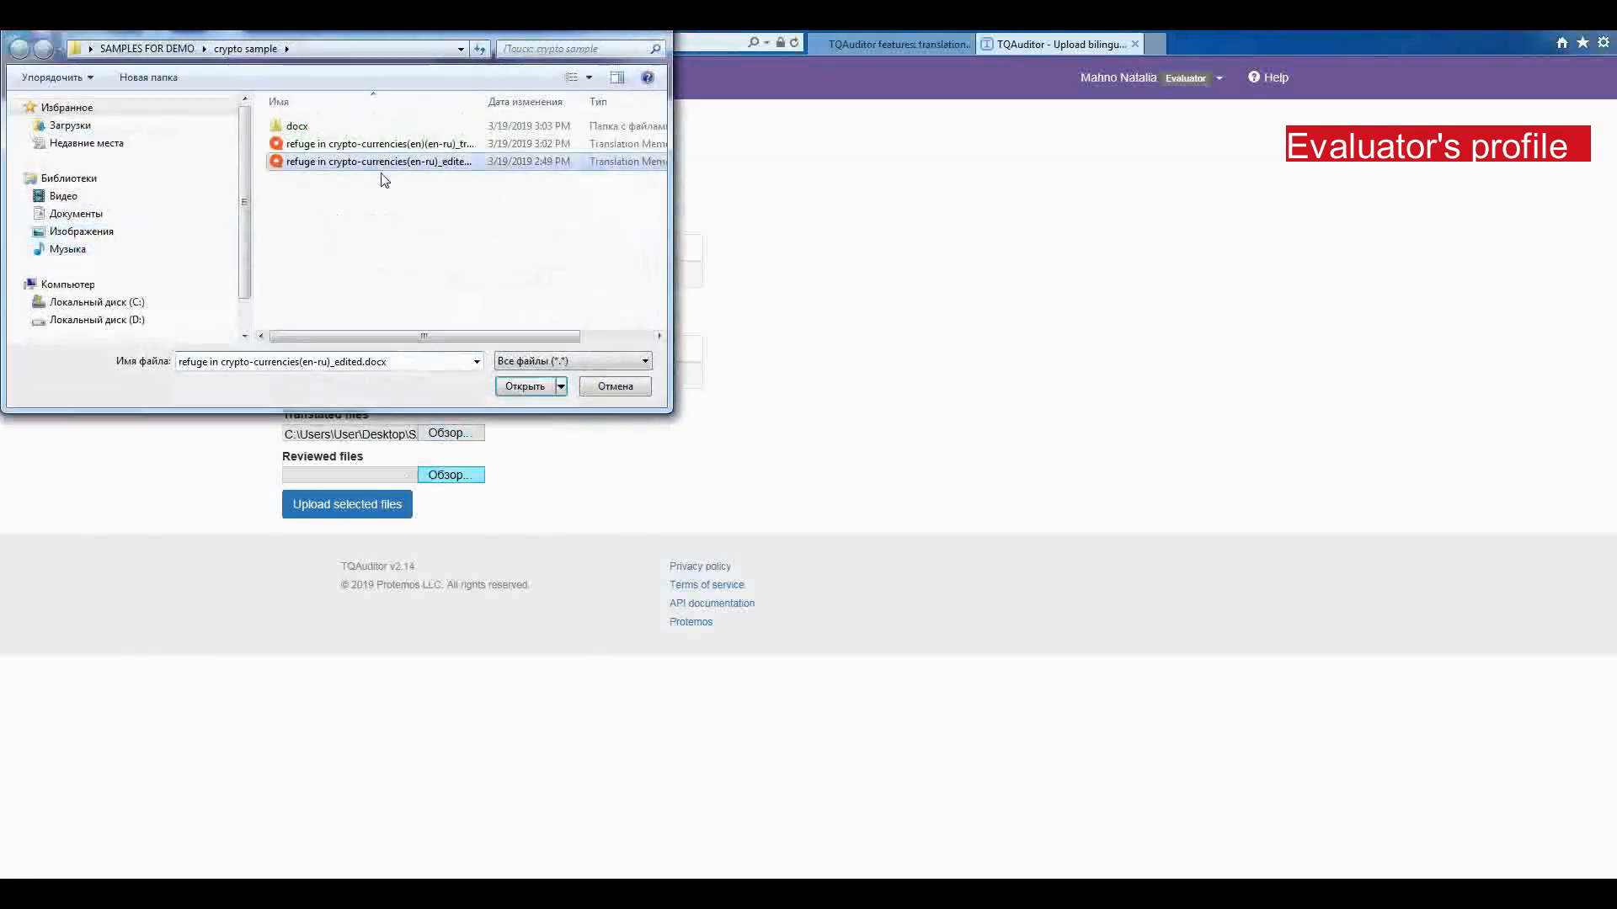
click(523, 385)
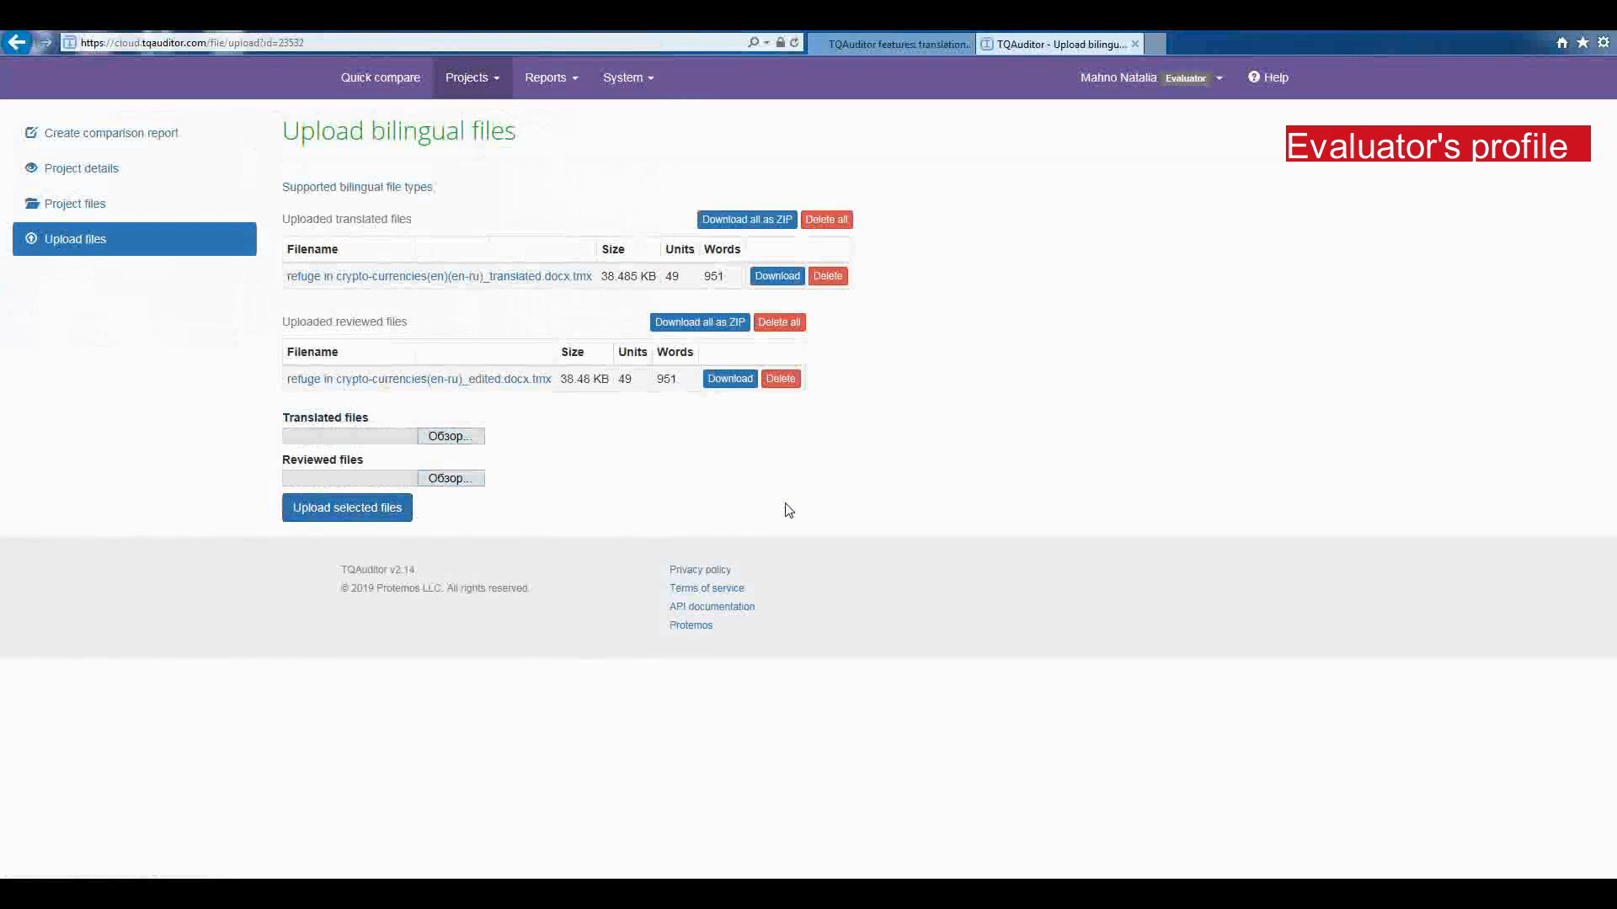
mouse_move(566, 547)
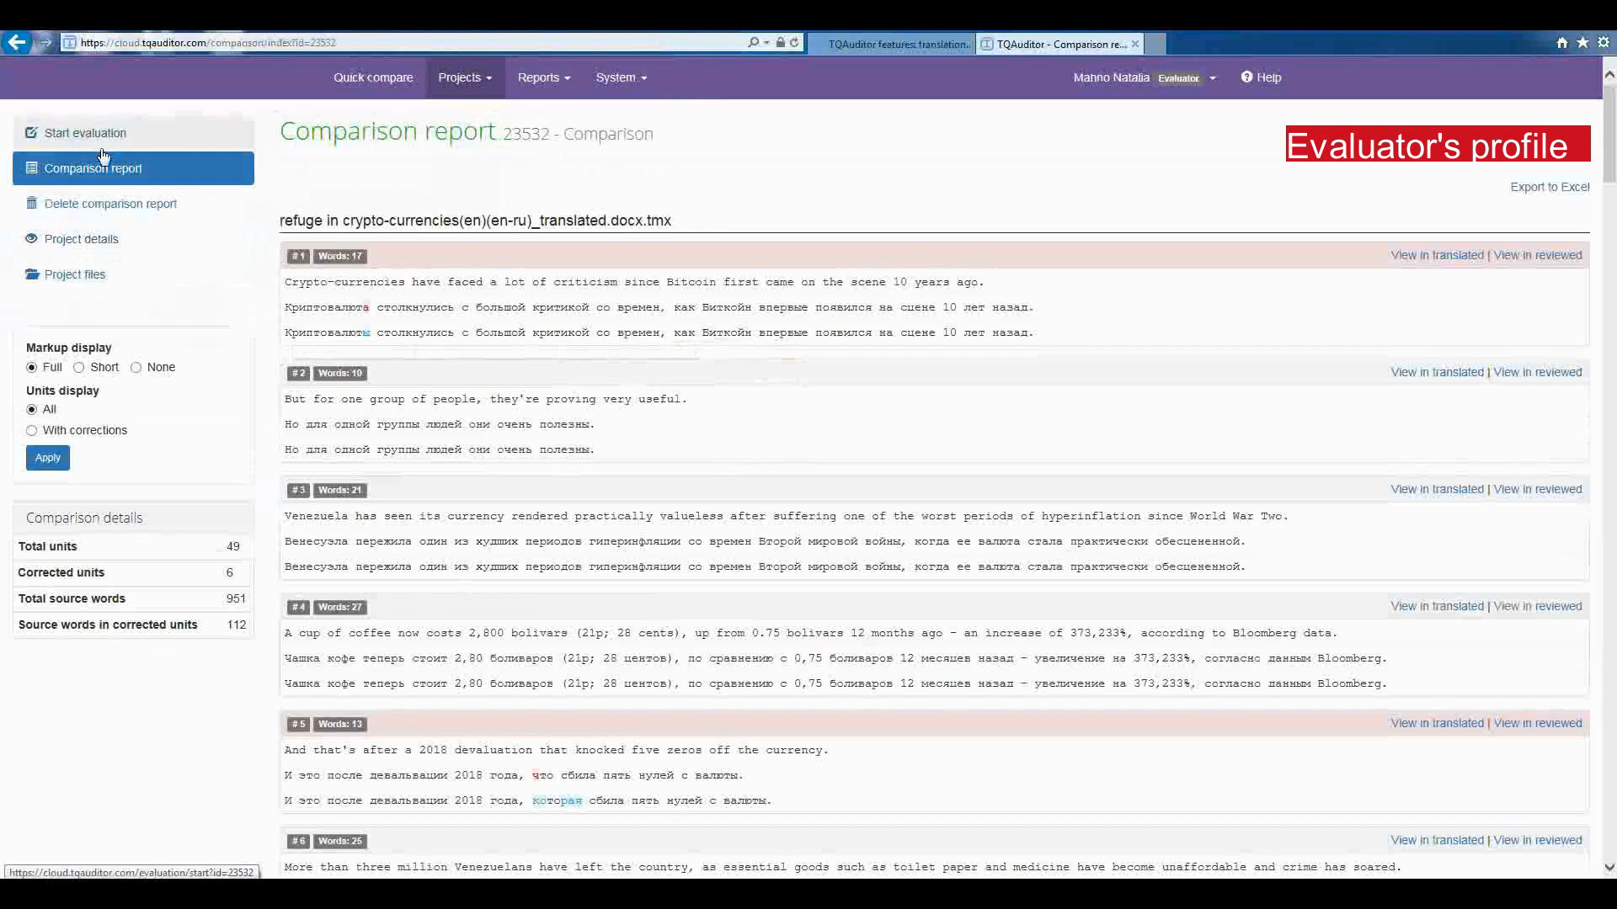
mouse_move(108, 142)
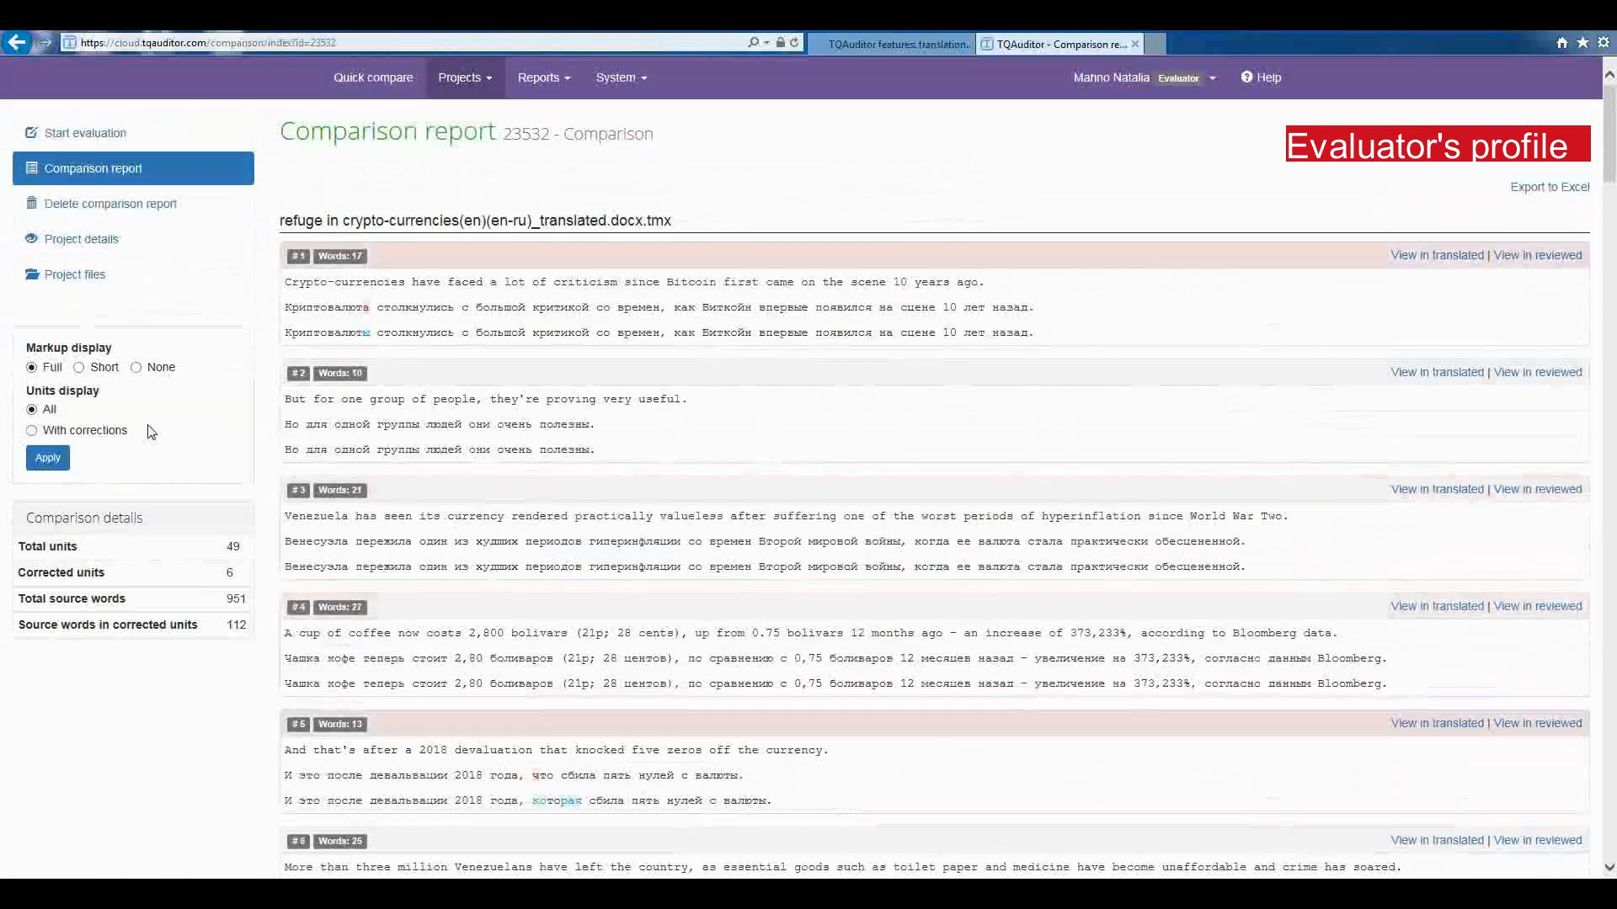
mouse_move(145, 409)
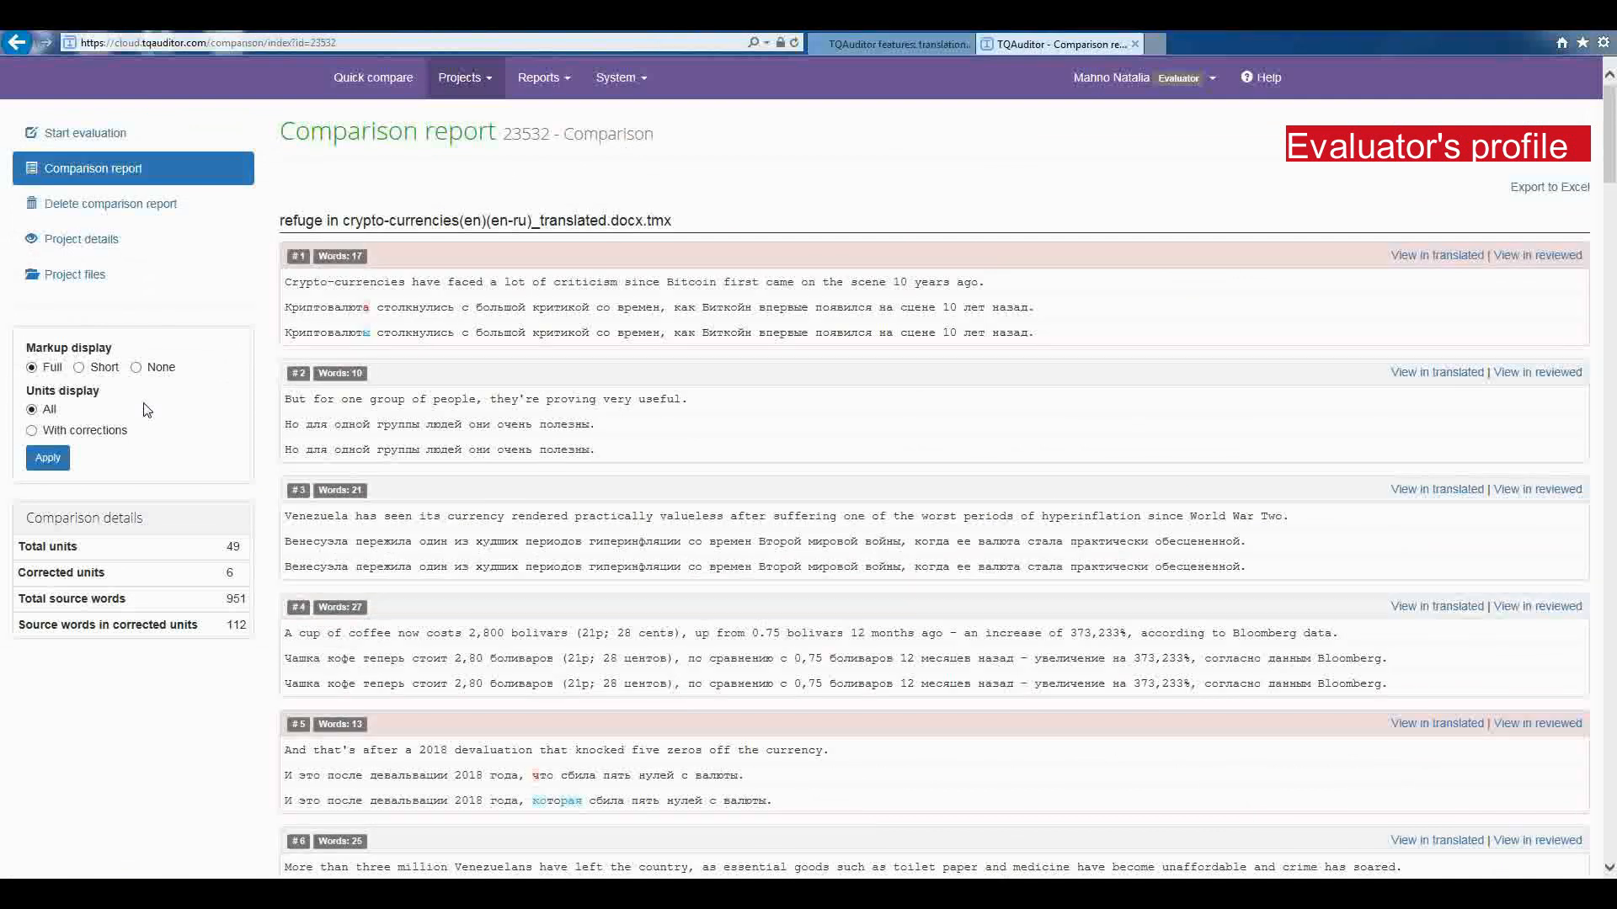
Step: Begin an evaluation from comparison report 23532's sidebar
click(85, 131)
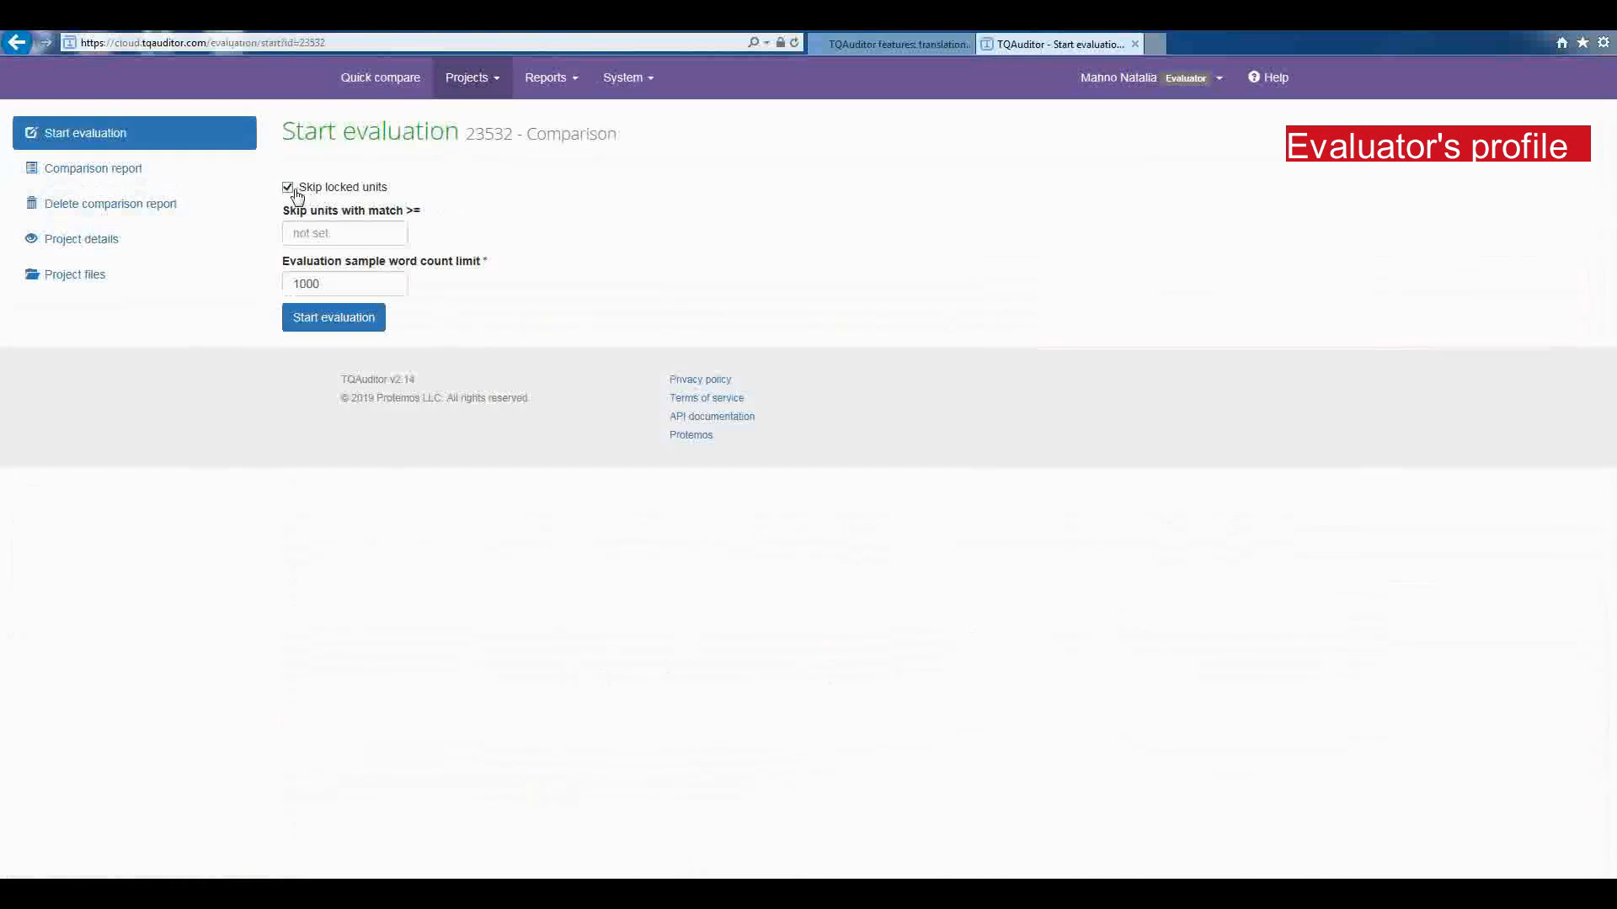
mouse_move(512, 314)
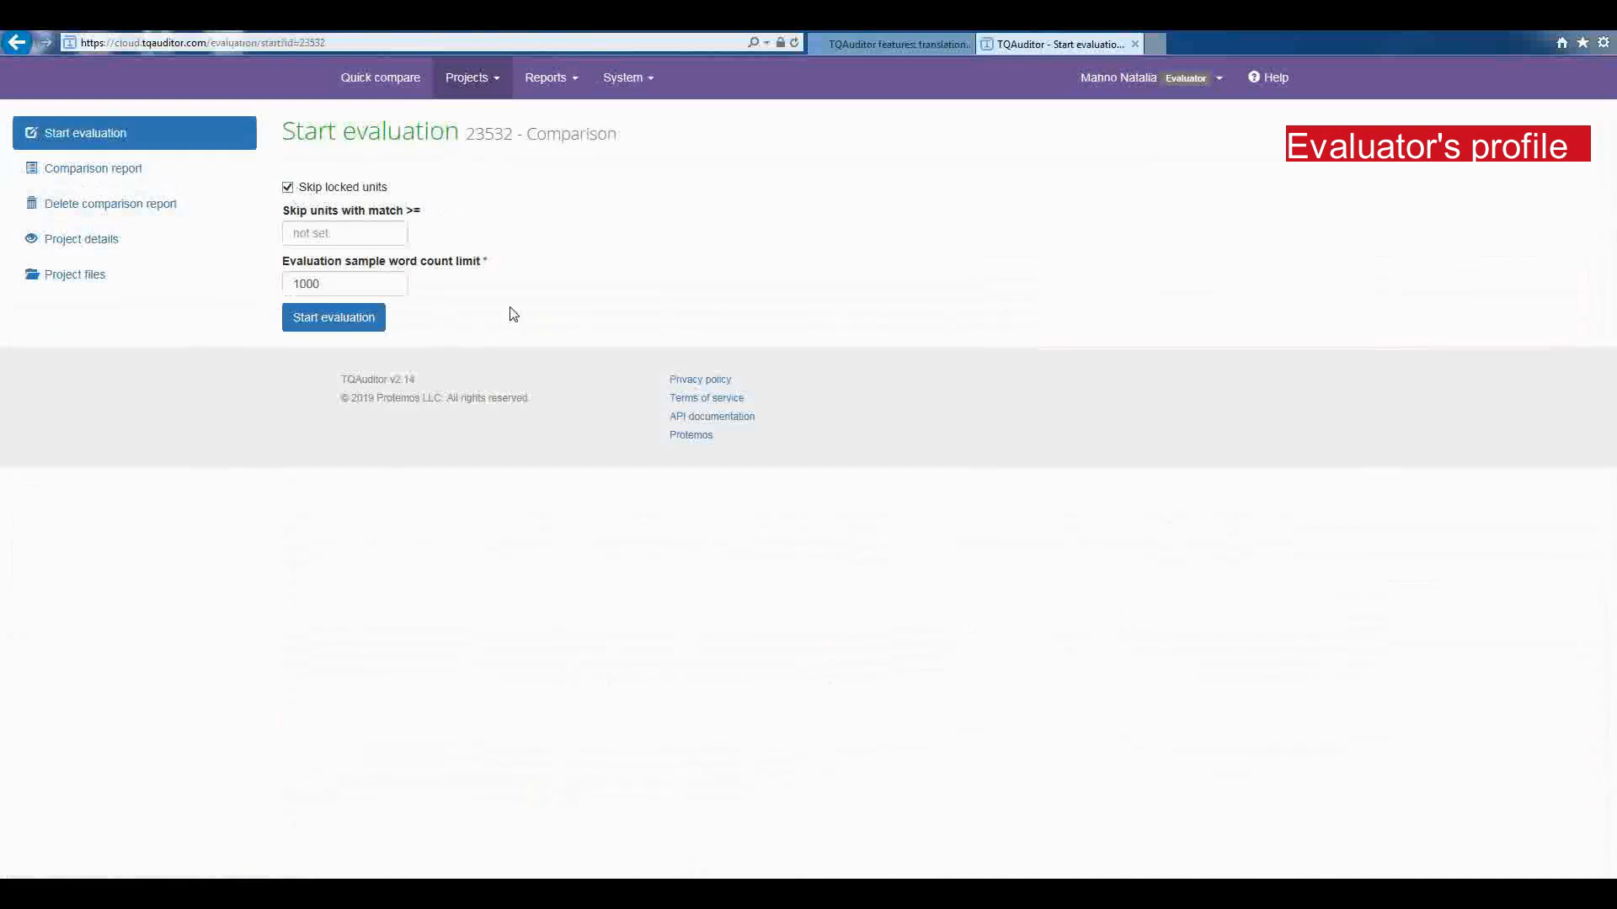
Step: Start evaluation #1 keeping Skip locked units and skipping units with match >= 99
click(343, 233)
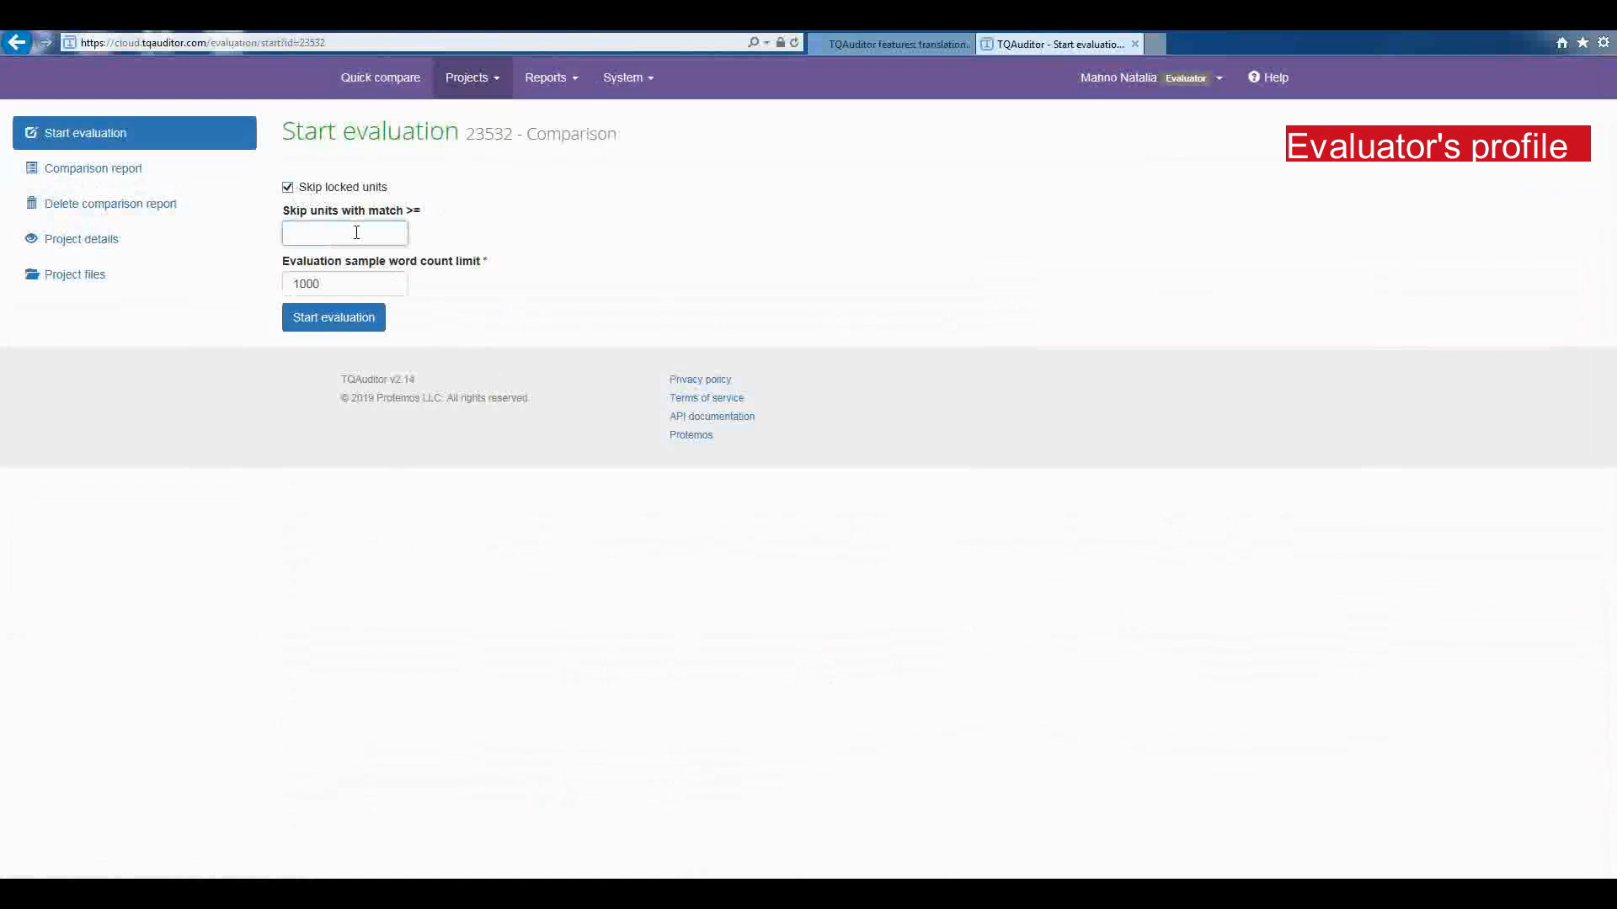
click(343, 232)
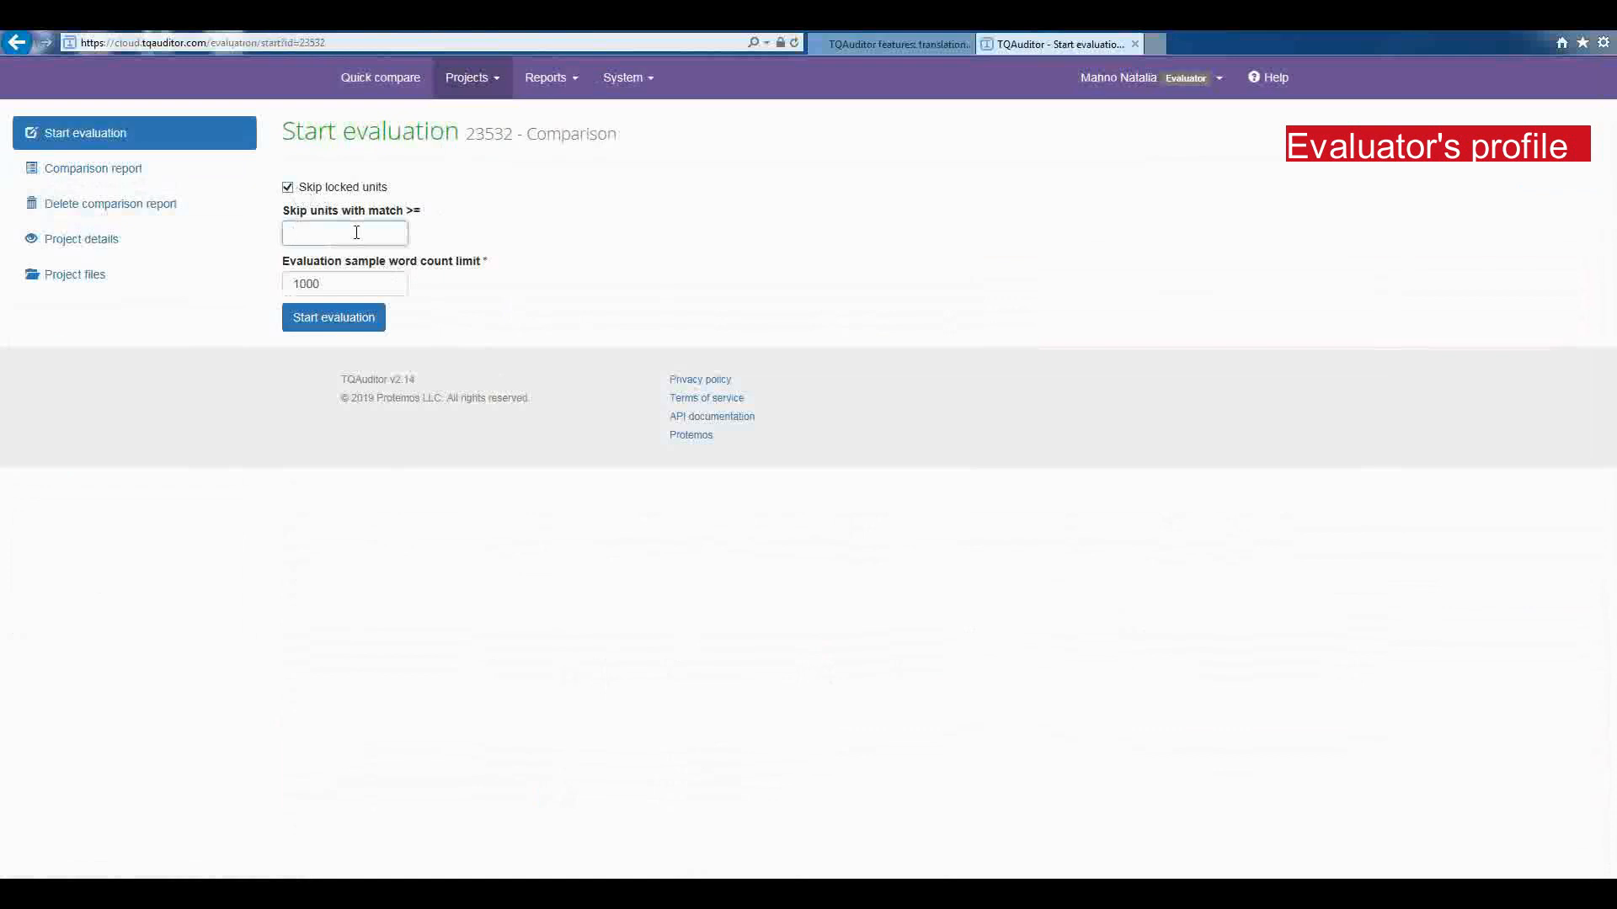
text(99)
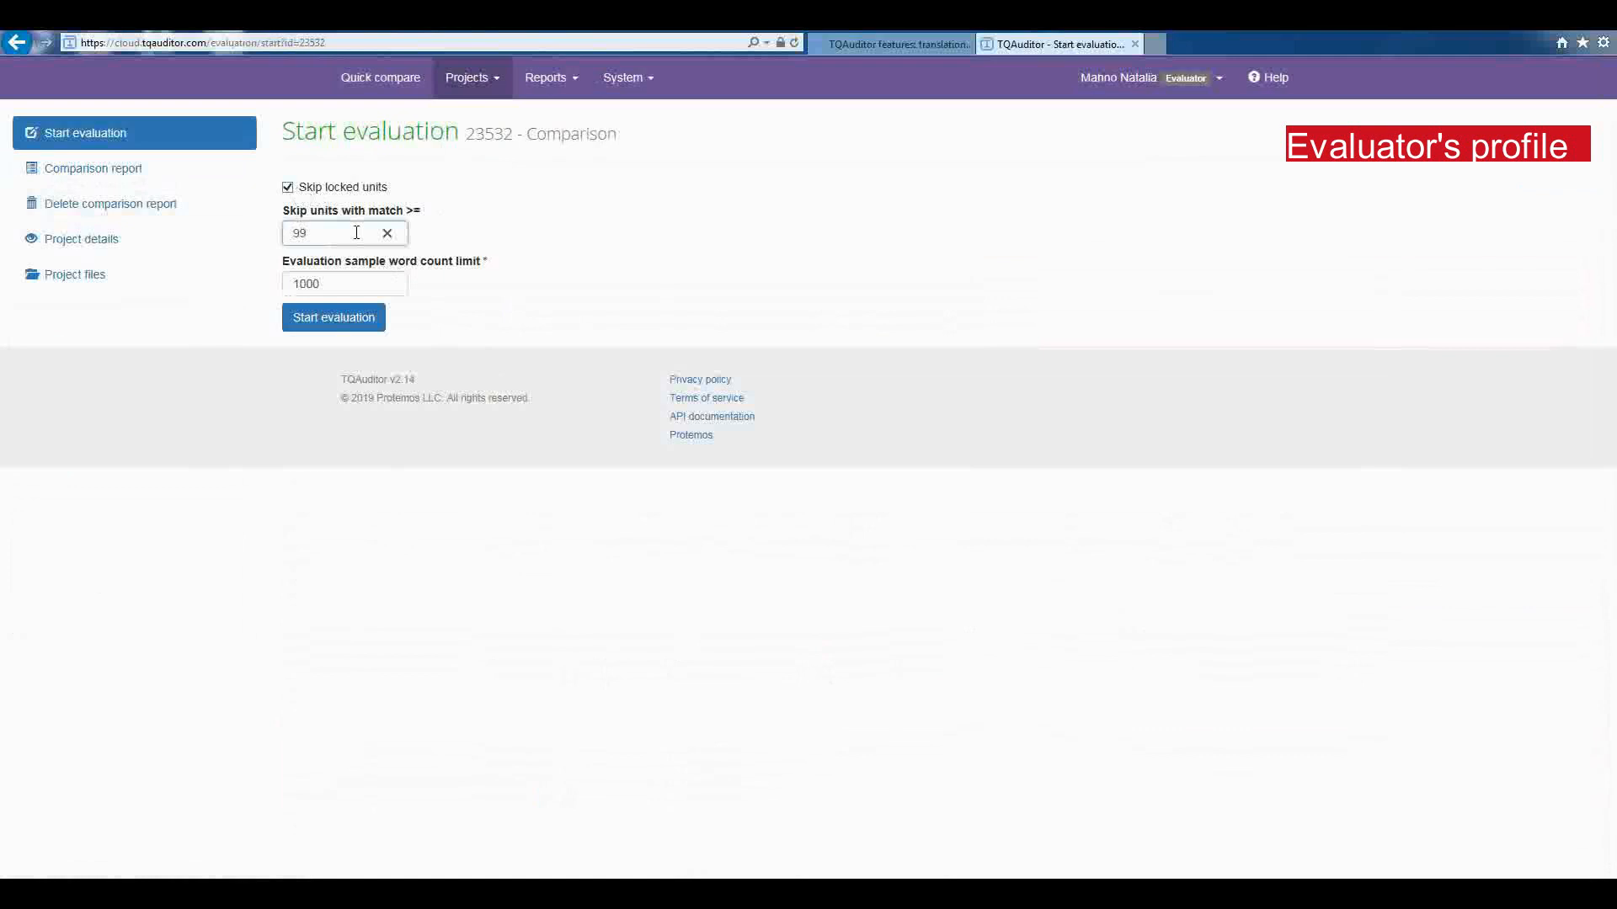
mouse_move(468, 295)
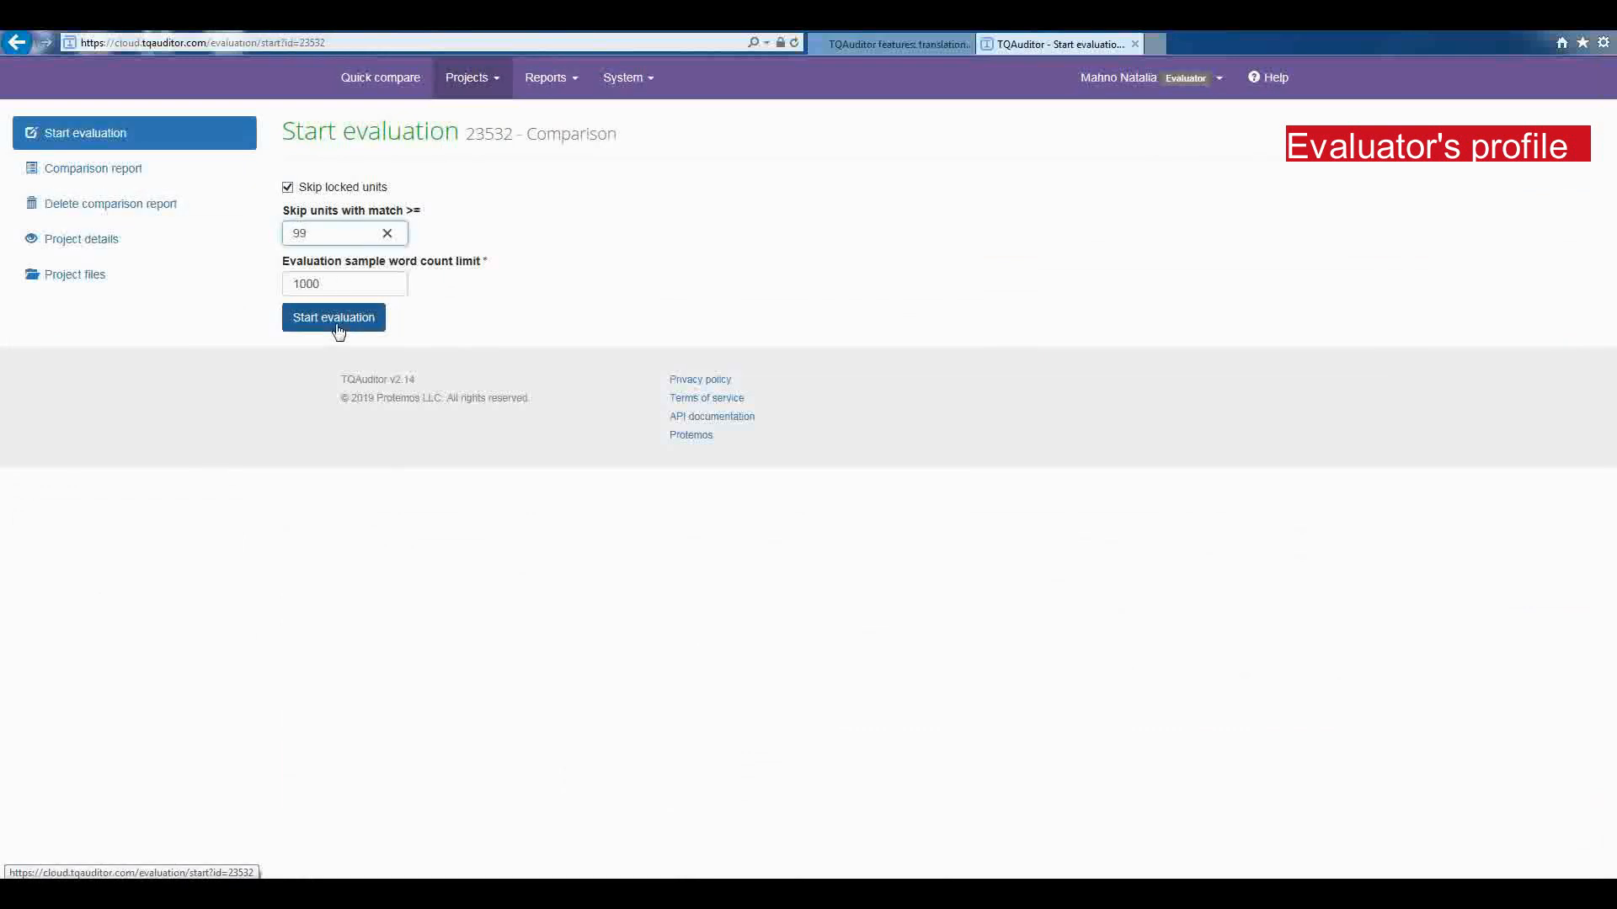
click(334, 317)
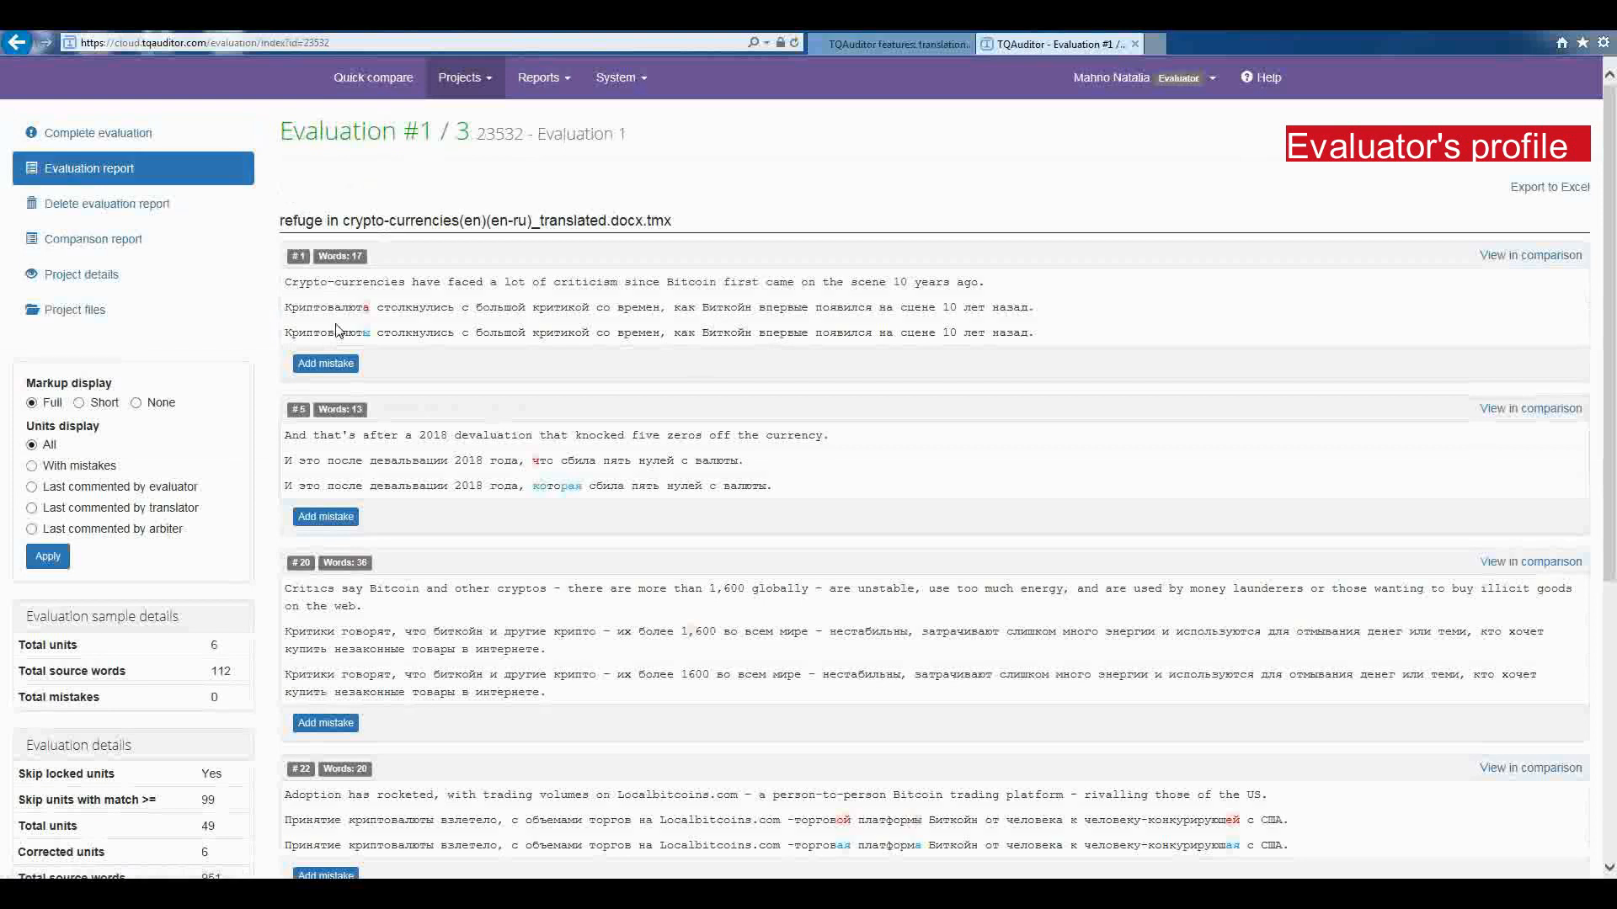
mouse_move(371, 202)
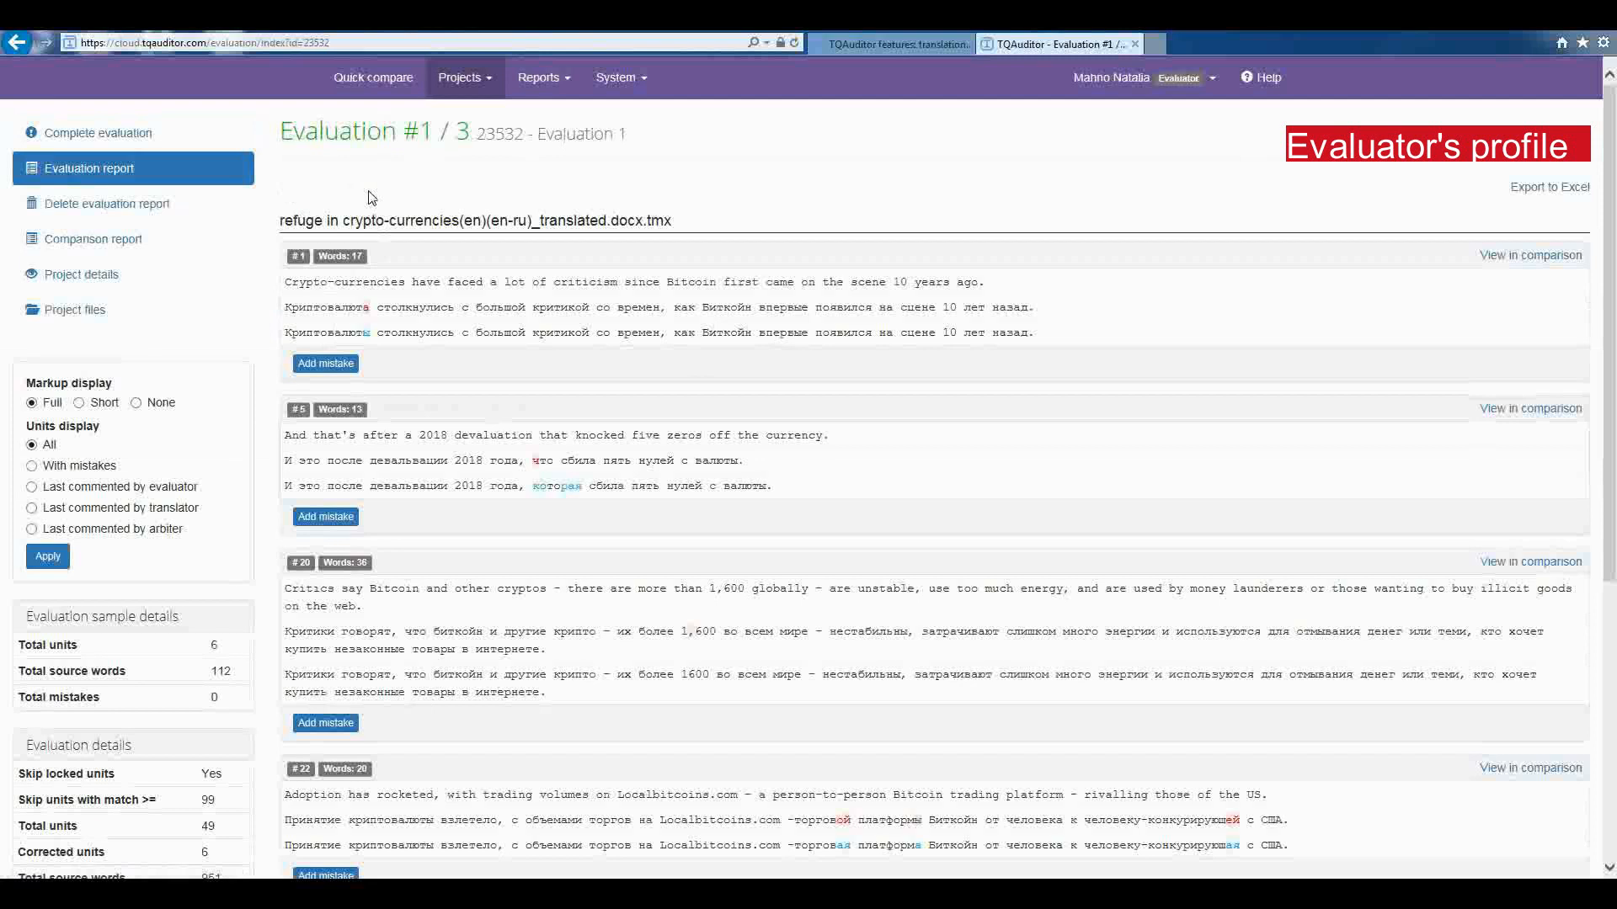
mouse_move(522, 404)
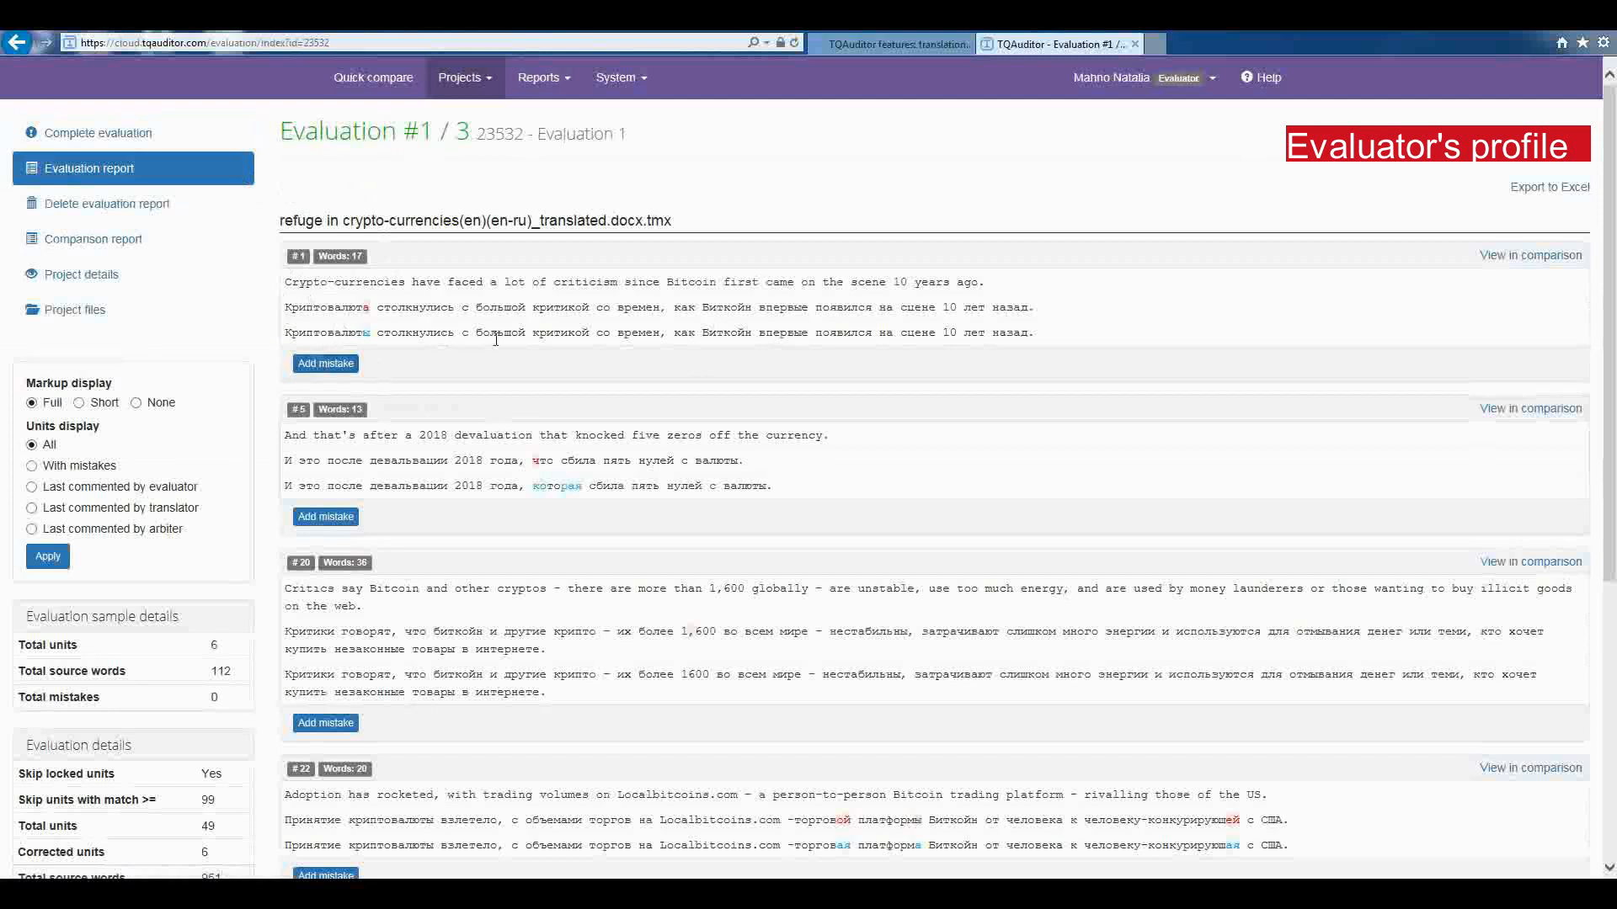
Step: Add a Minor severity Style mistake to unit #1 and submit it
click(325, 364)
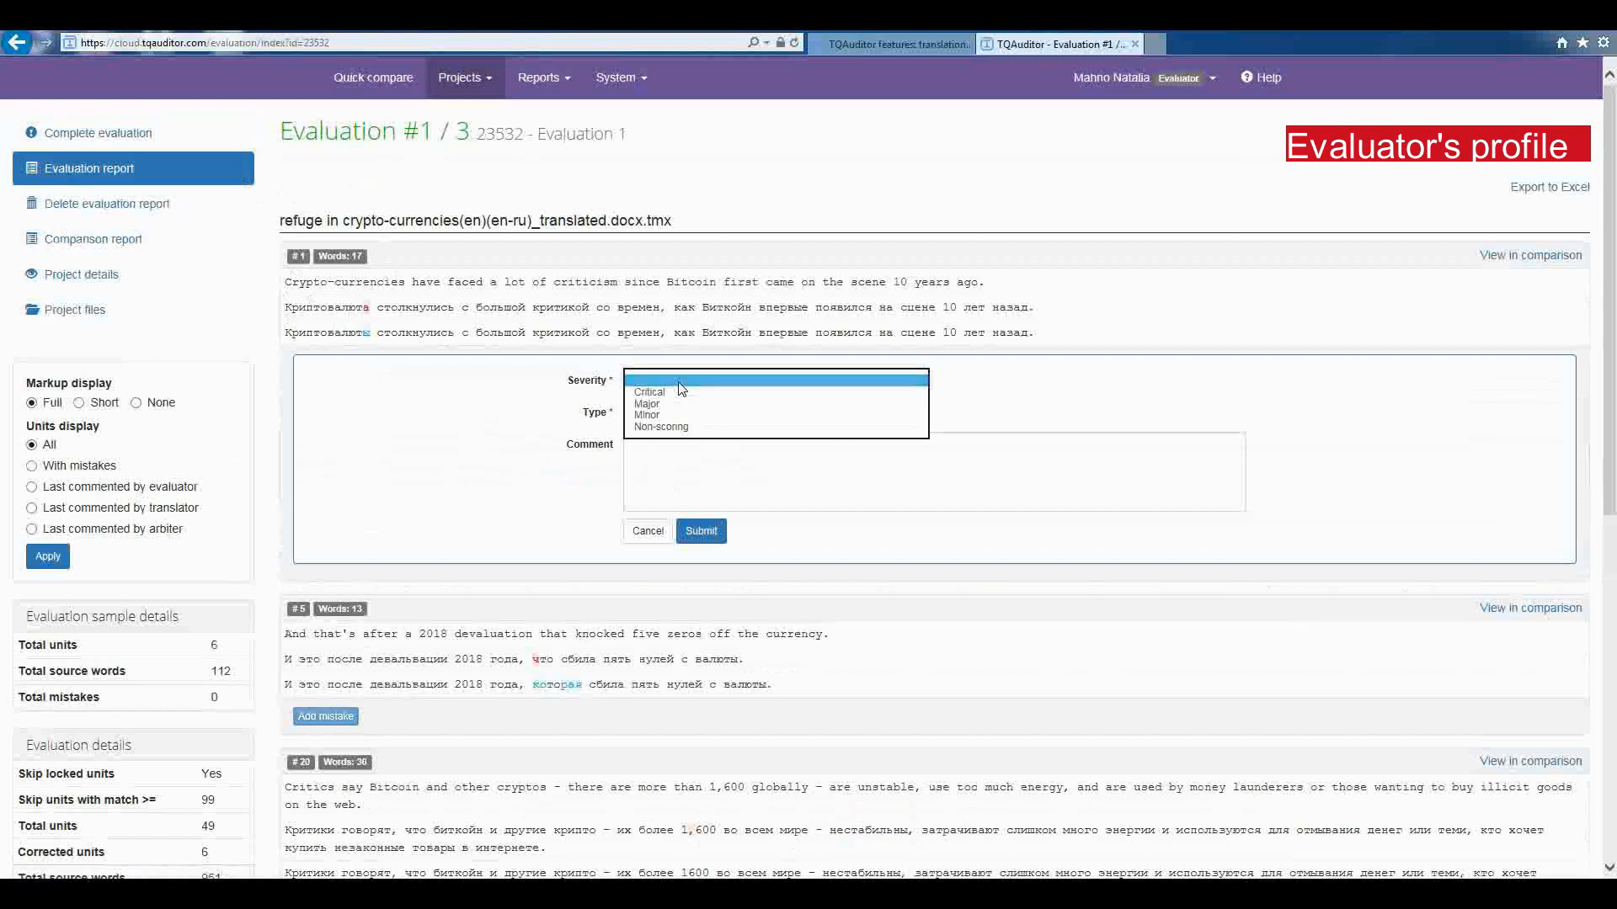
click(647, 415)
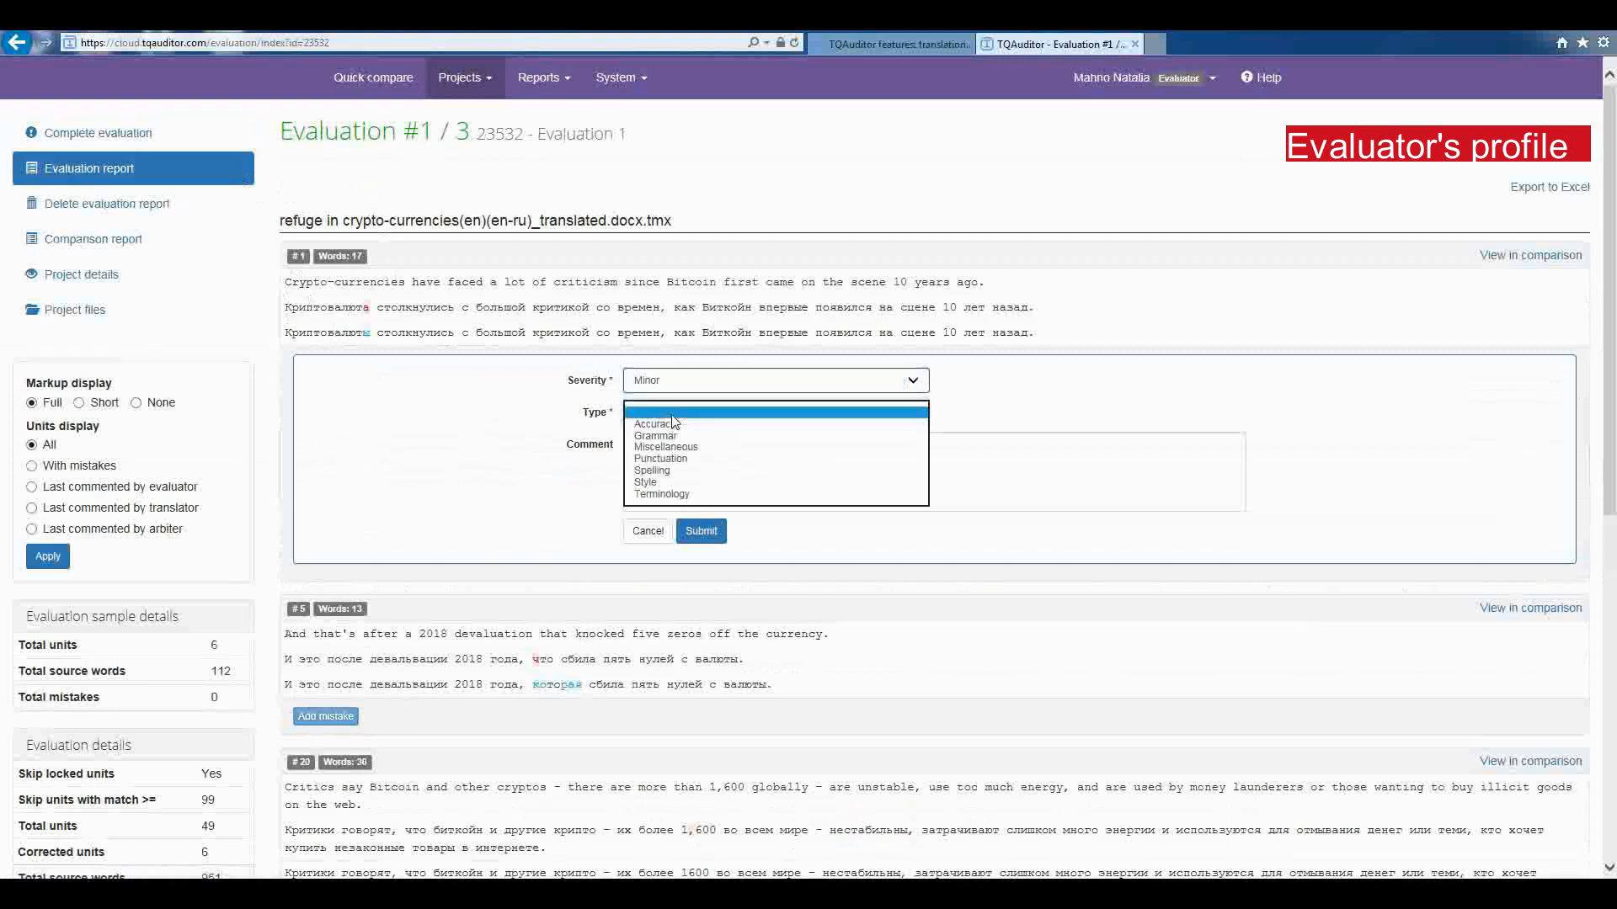
click(645, 482)
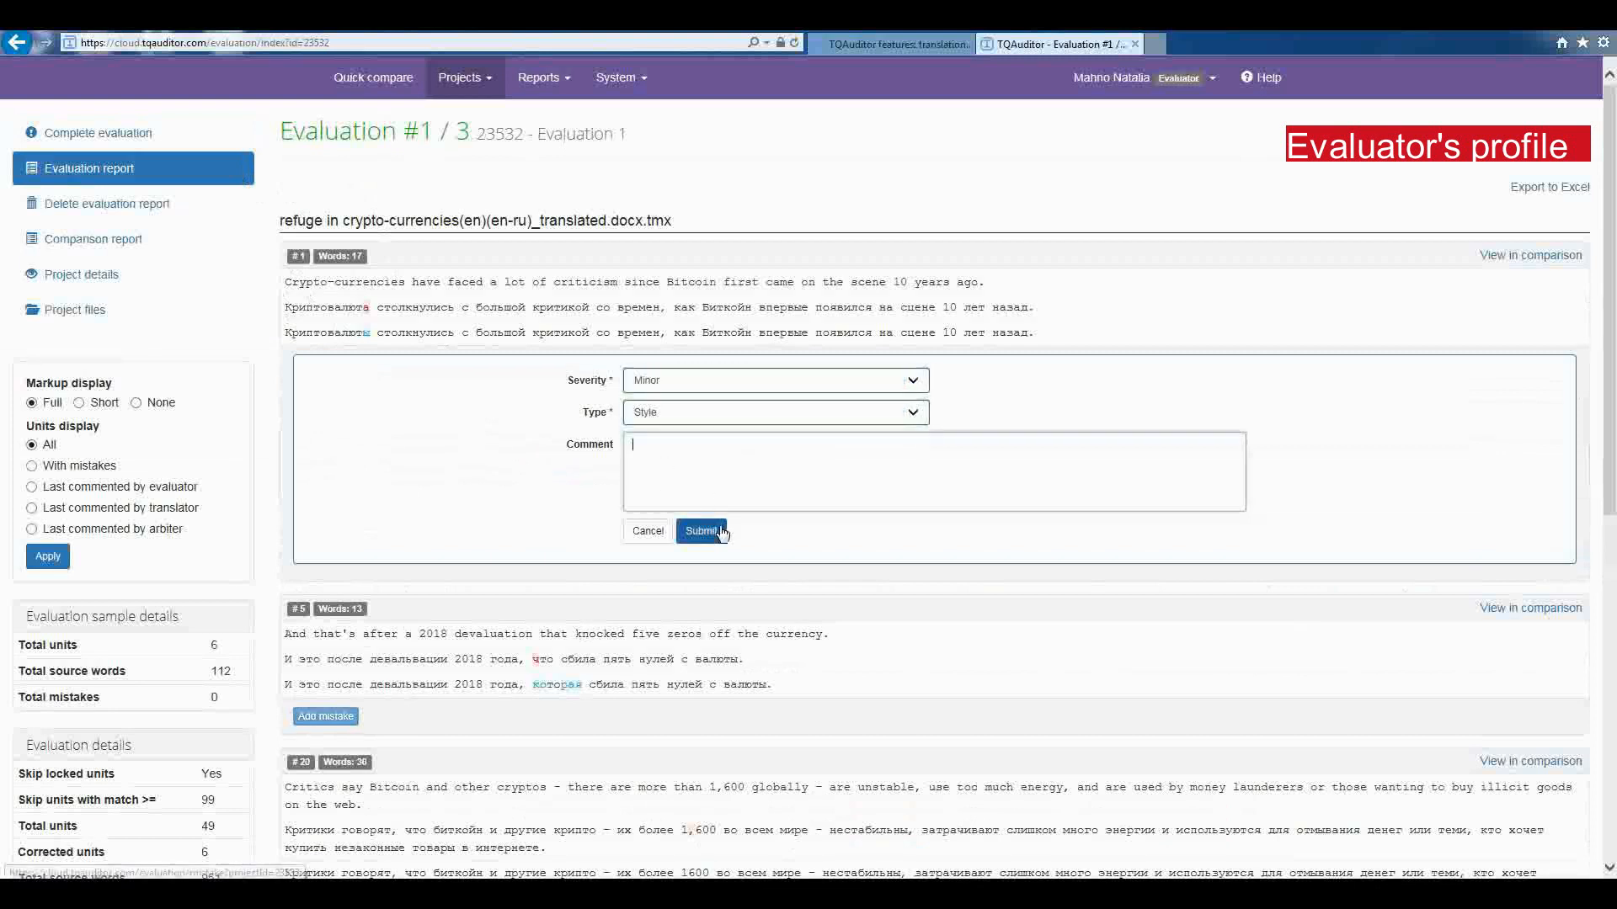
click(701, 530)
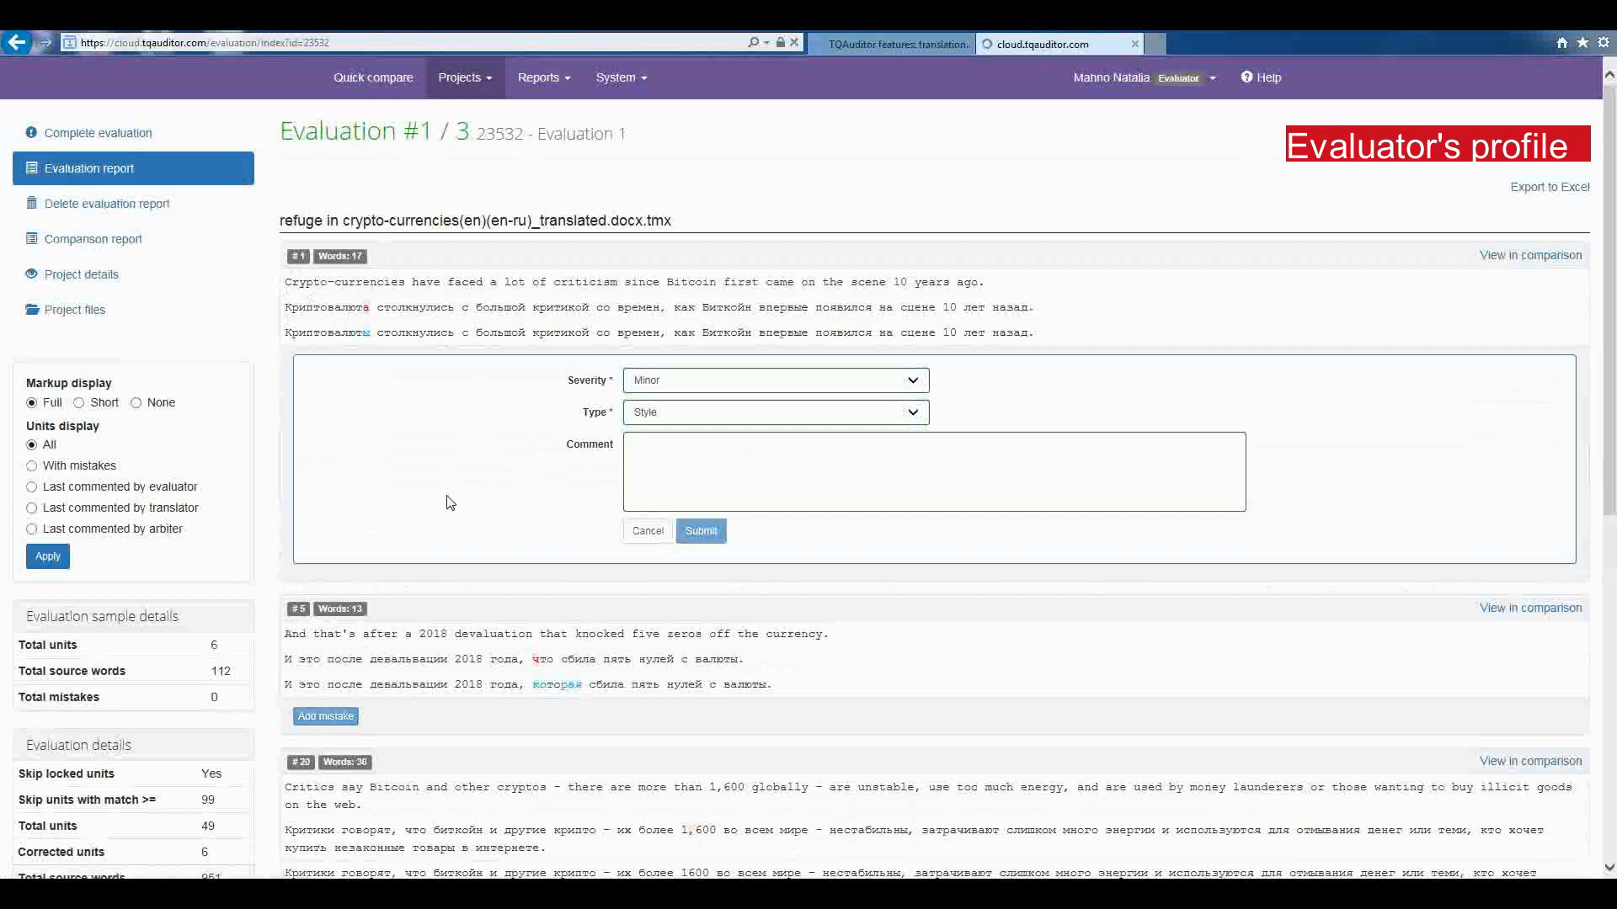
click(701, 531)
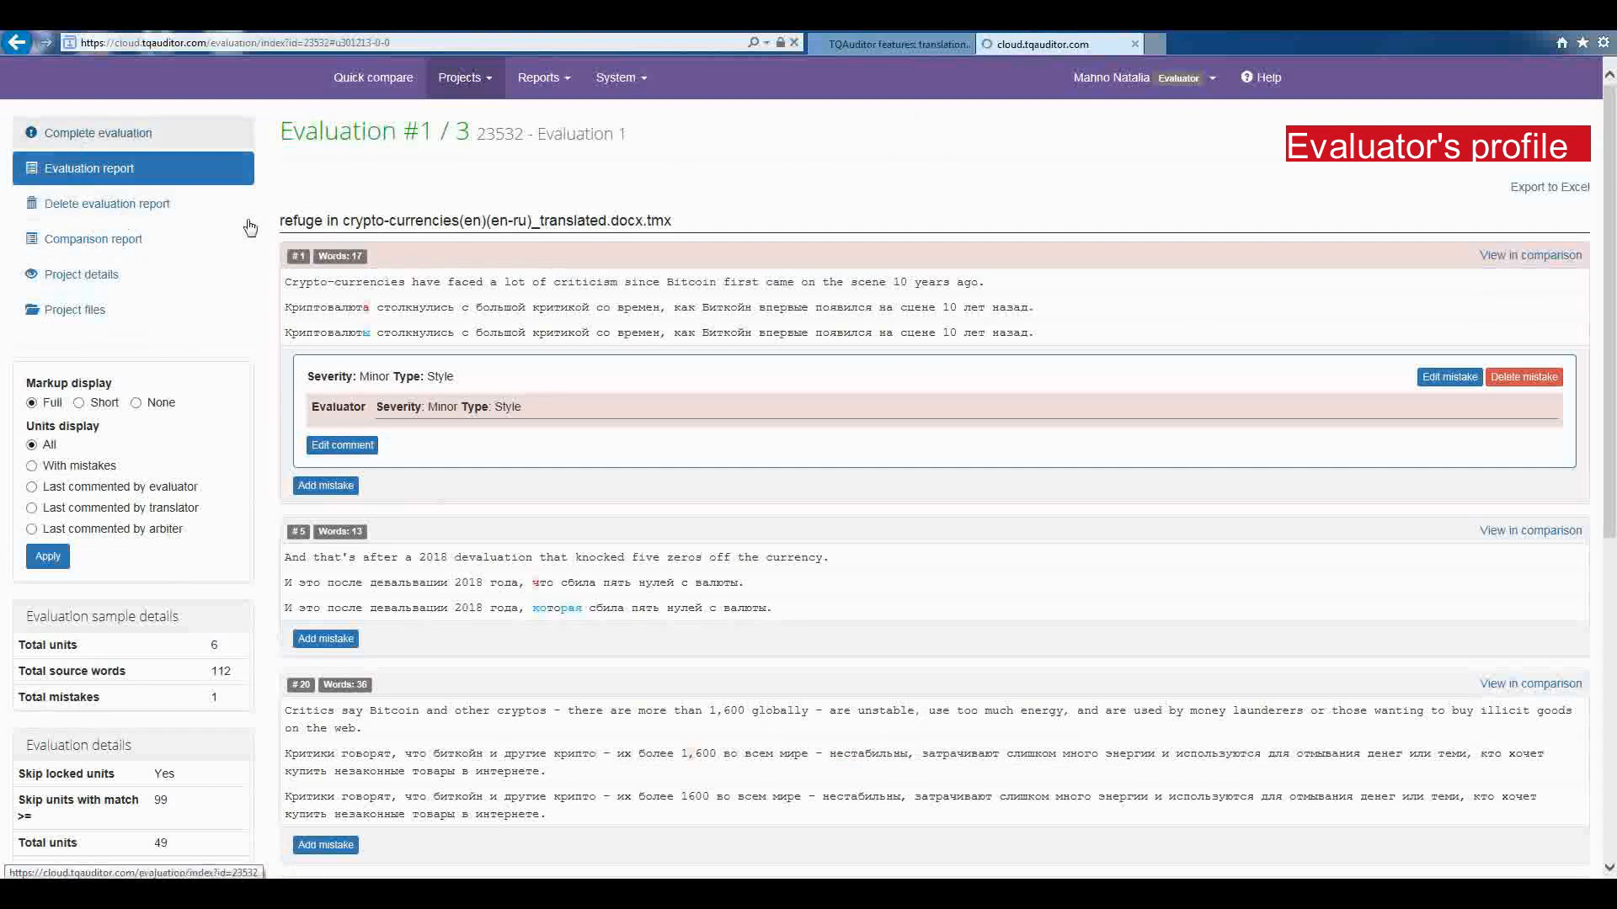
Step: Finish evaluation 1 with the comment 'good', sending project 23532 to translator's review
click(101, 133)
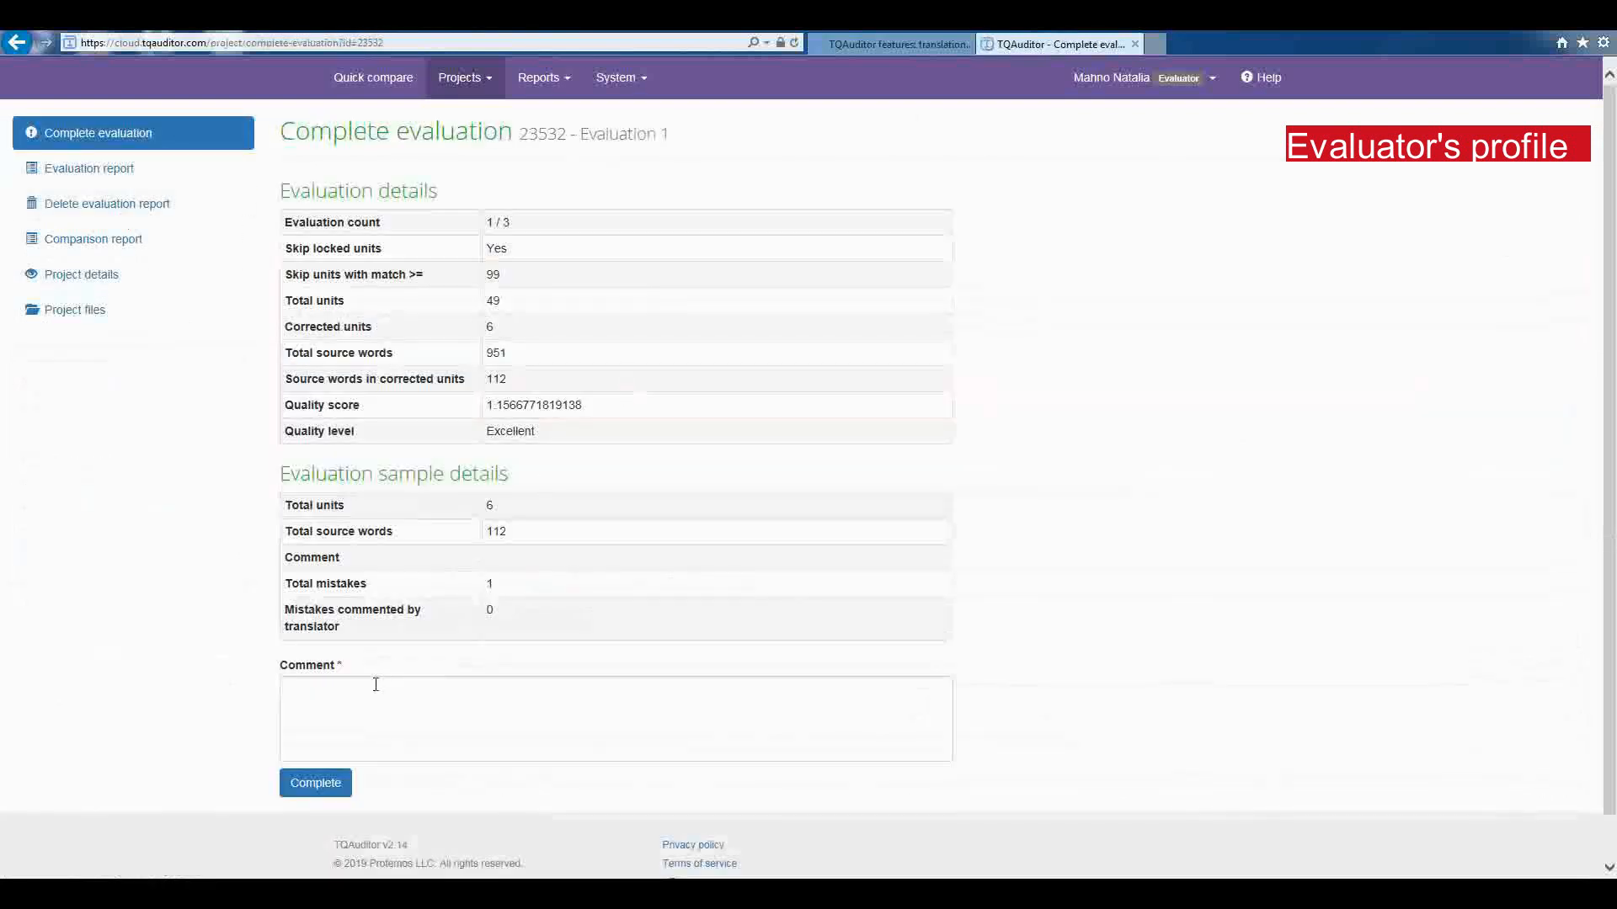
text(good)
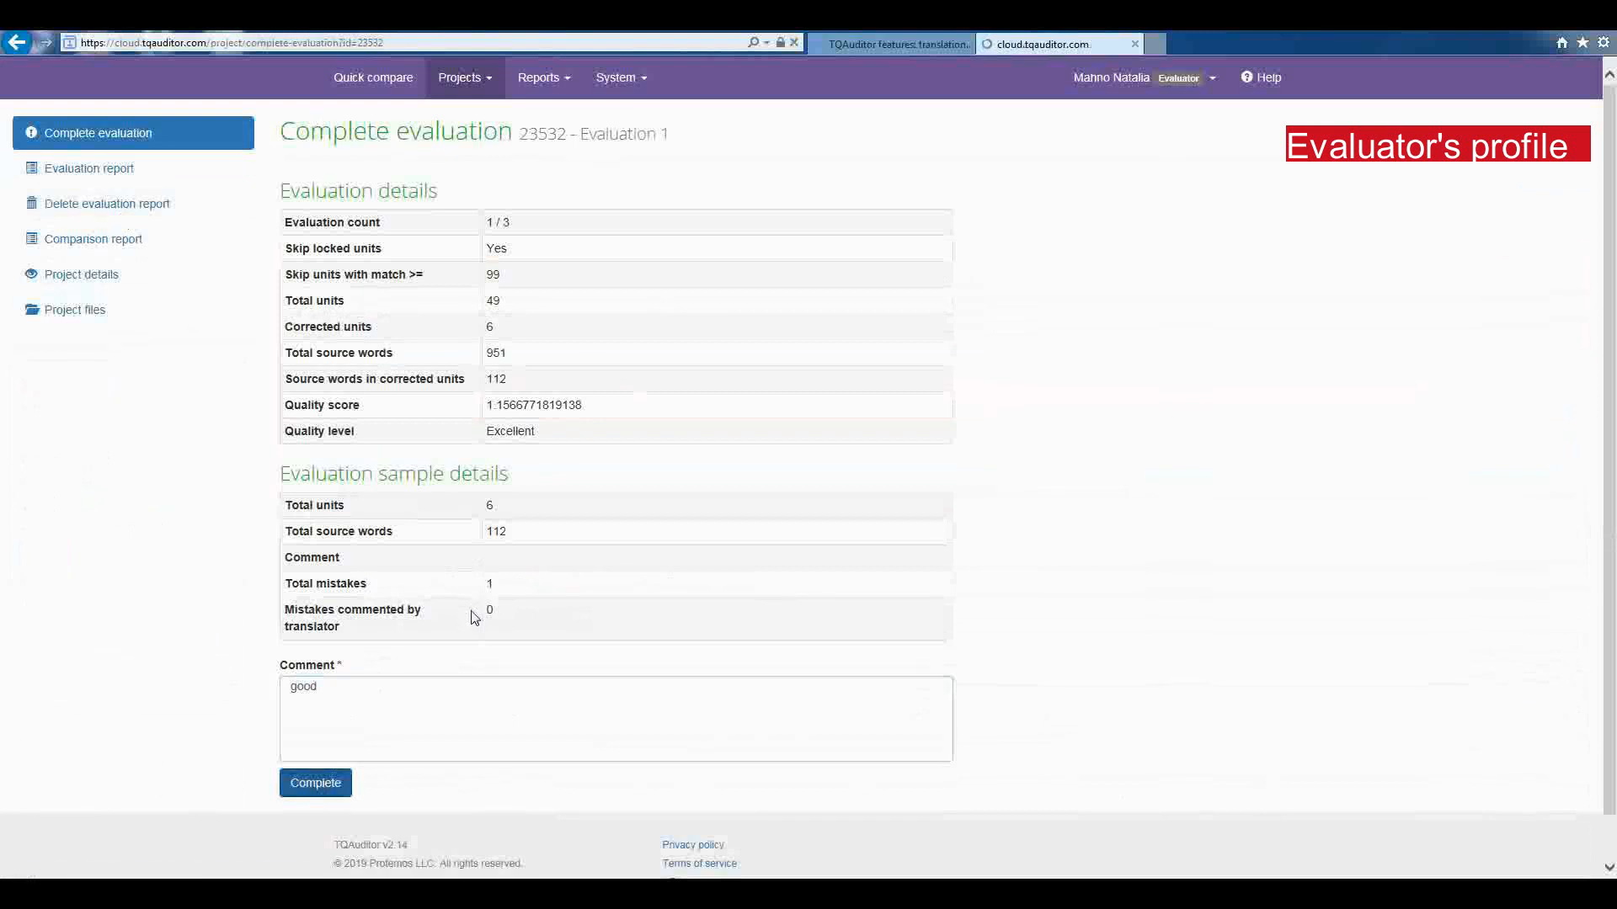
click(315, 783)
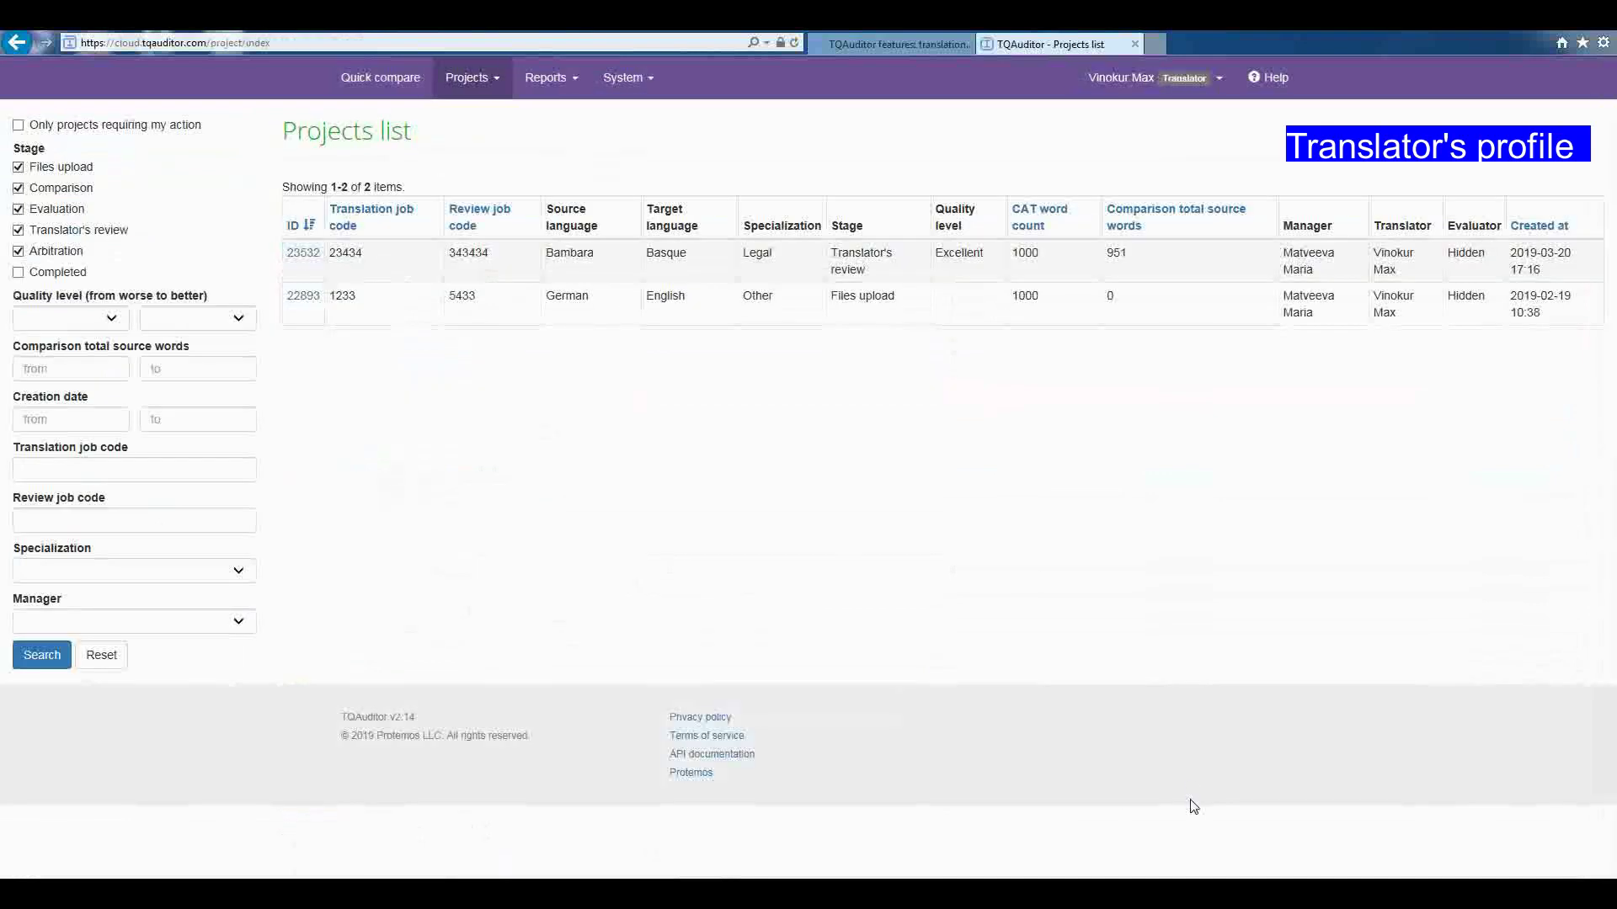
mouse_move(324, 168)
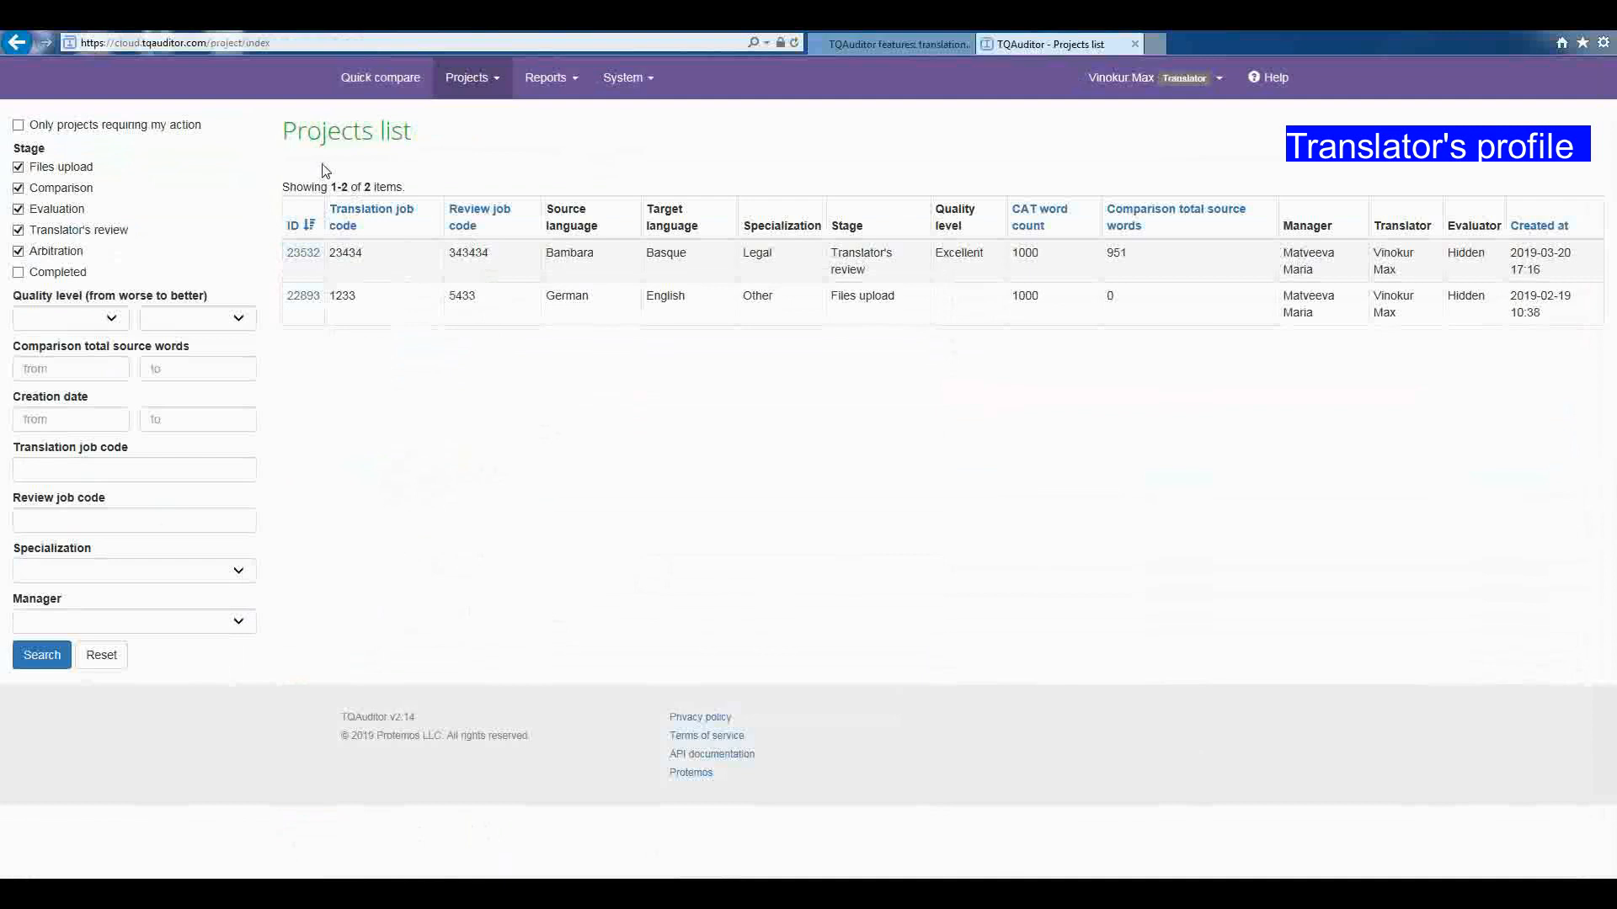
mouse_move(323, 183)
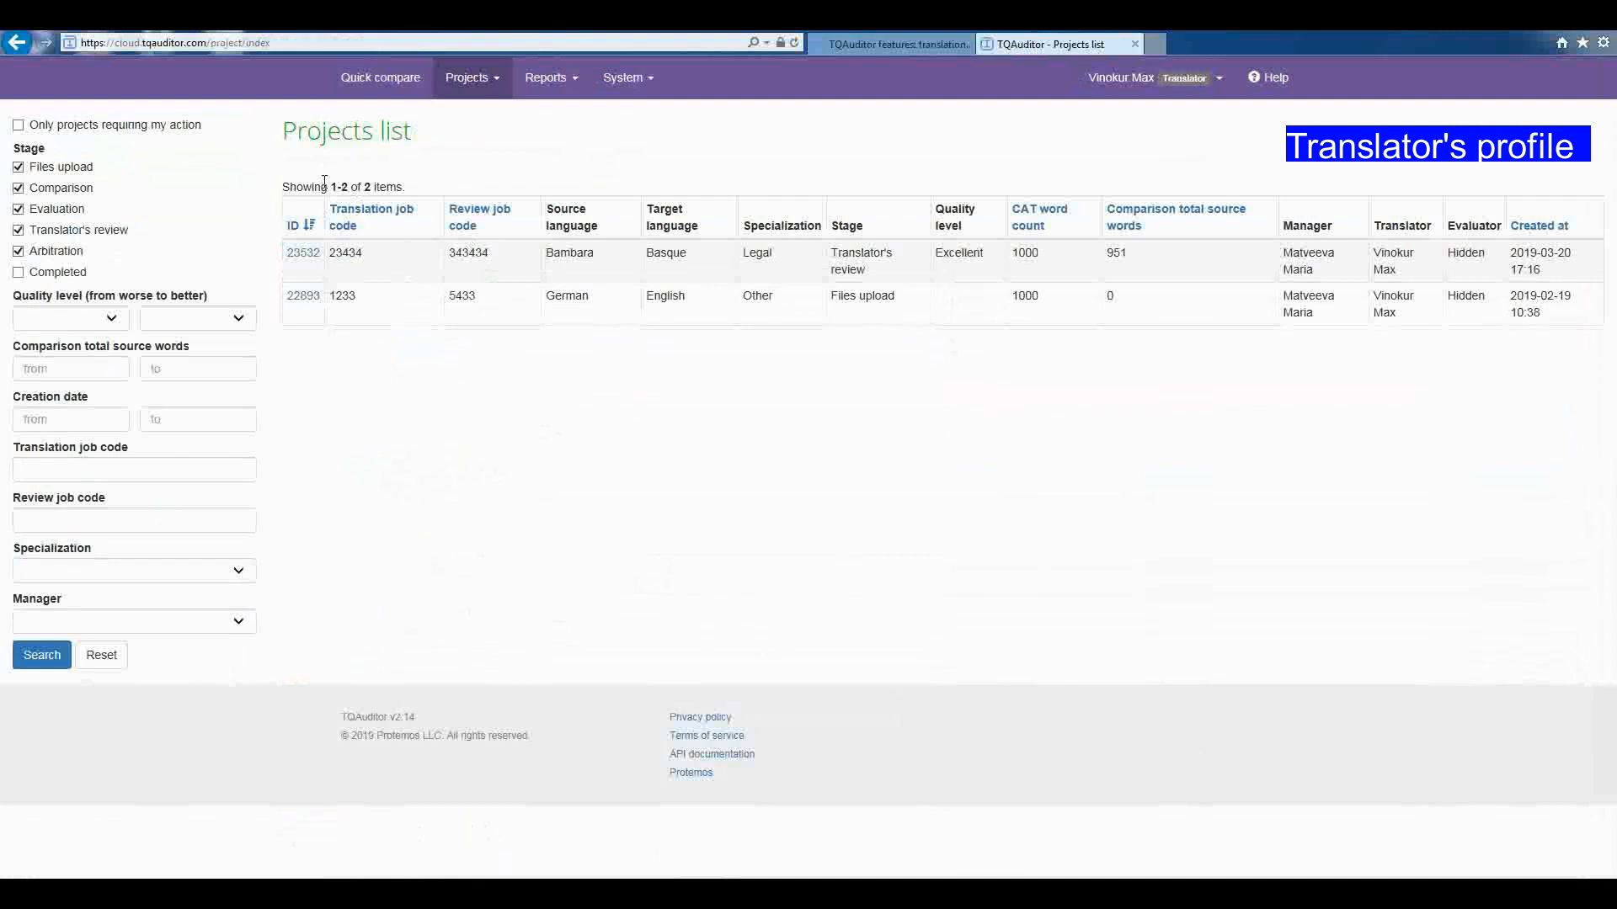
mouse_move(320, 204)
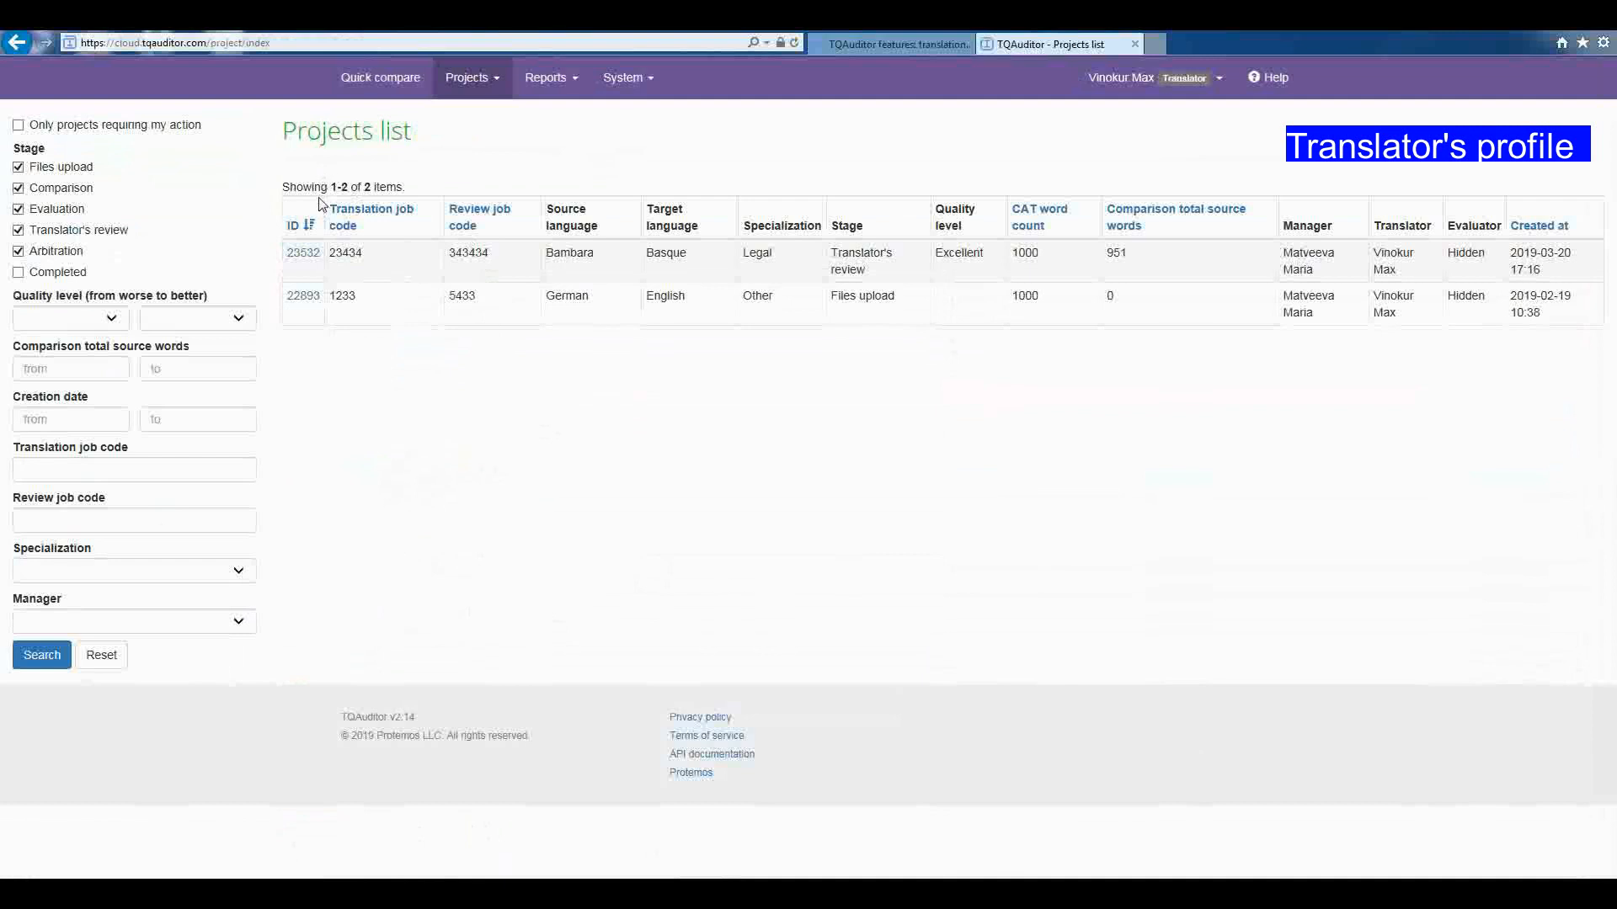
Step: As translator, view project 23532's comparison of translated and reviewed text, scrolling through it
click(303, 253)
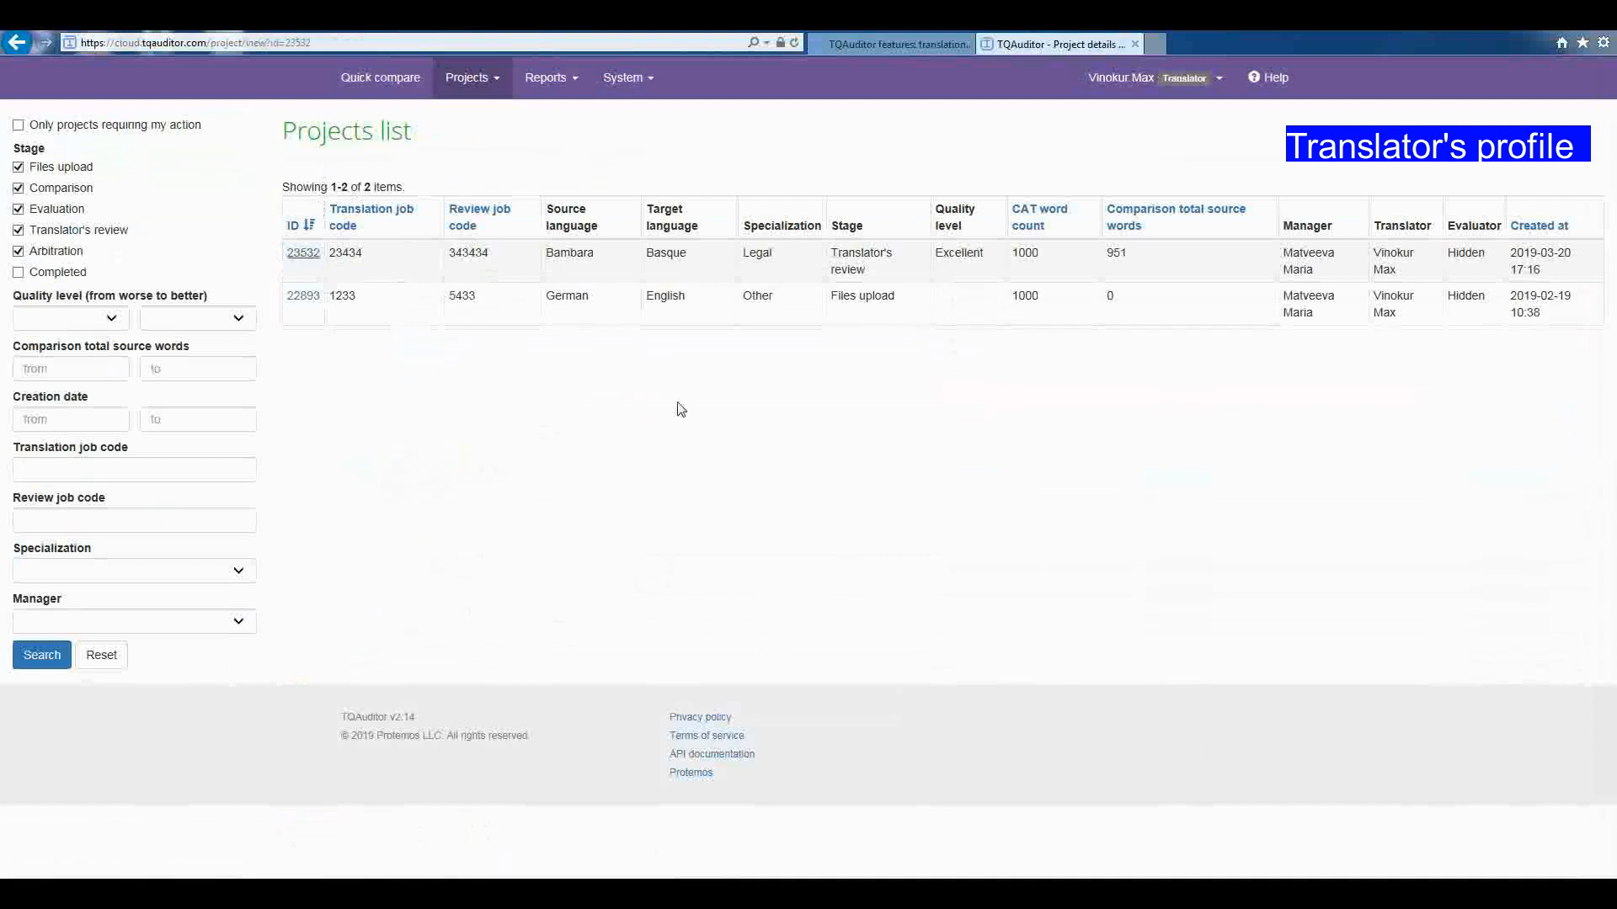
click(303, 253)
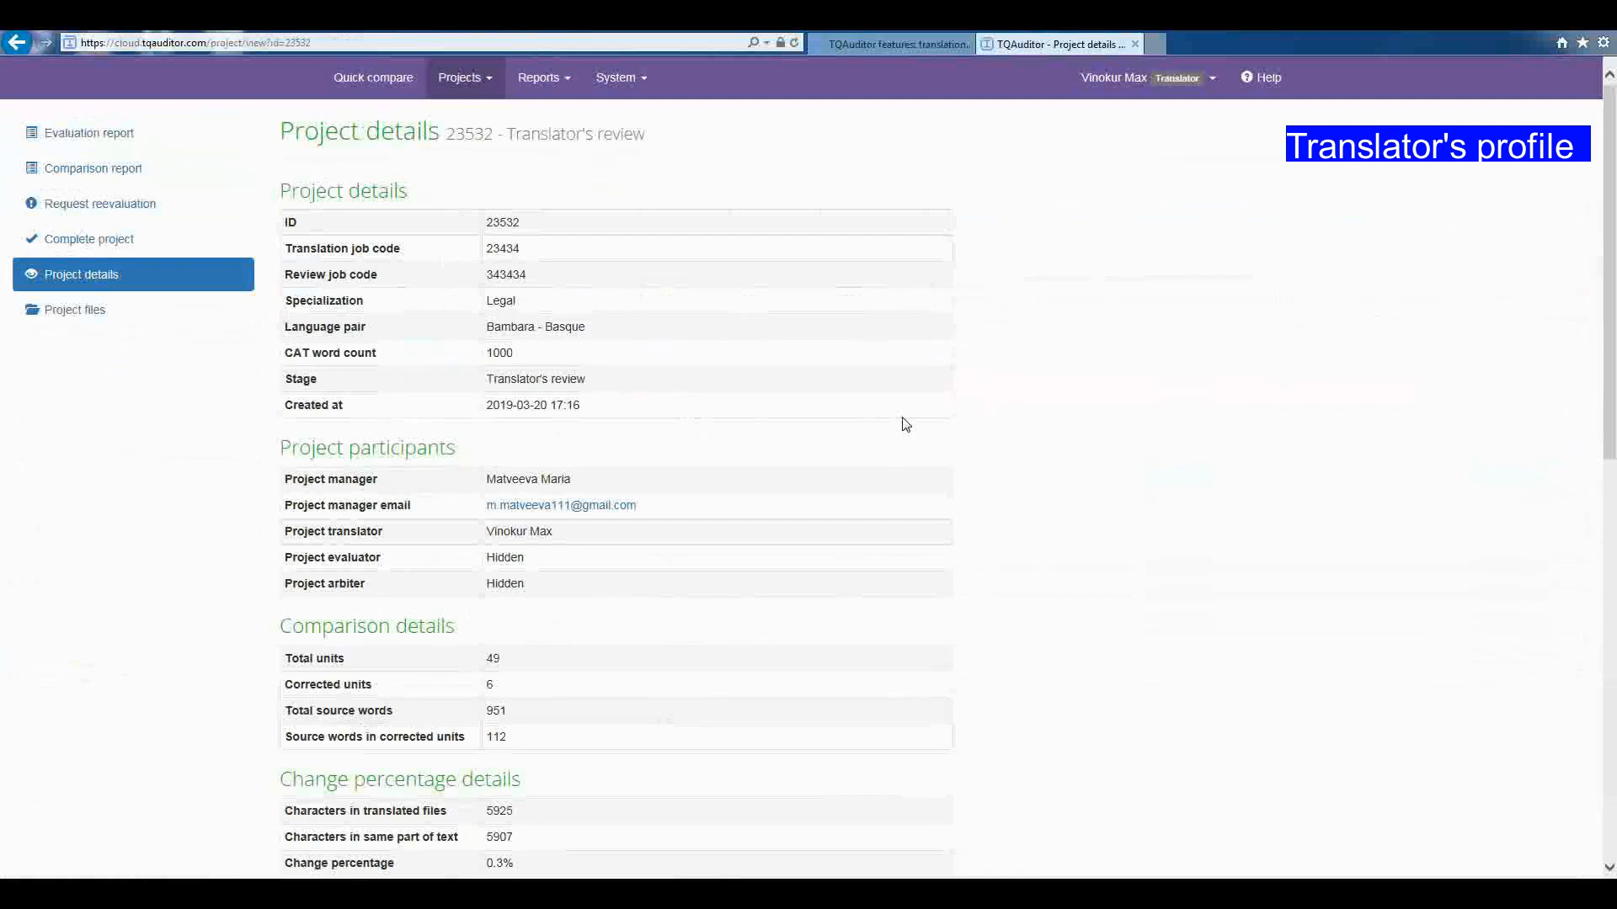
click(84, 133)
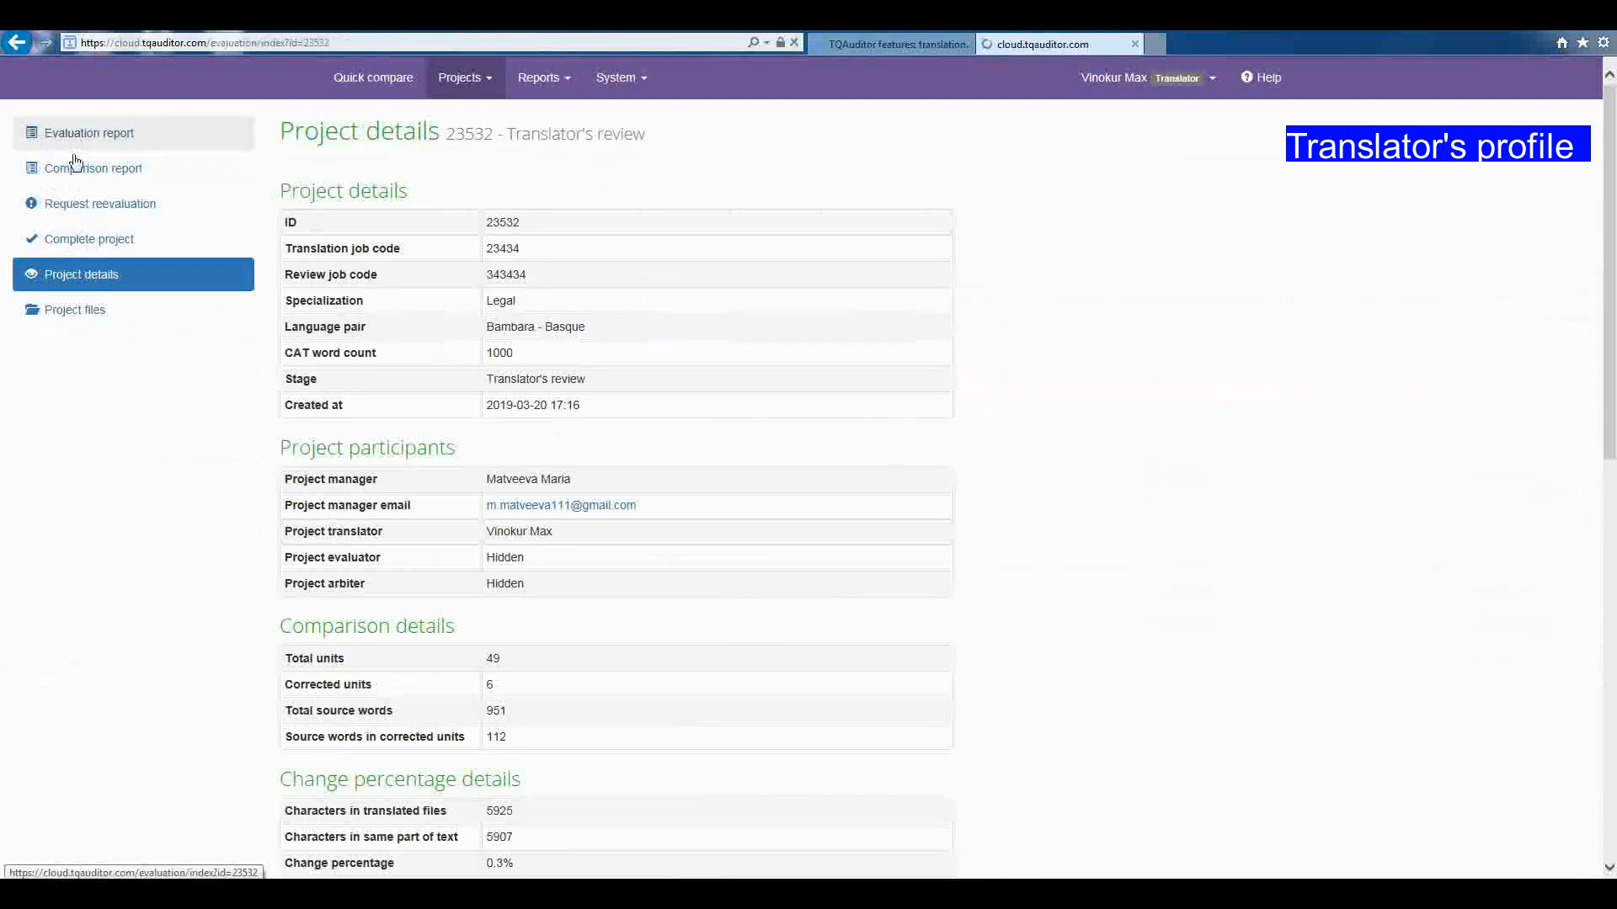
click(91, 166)
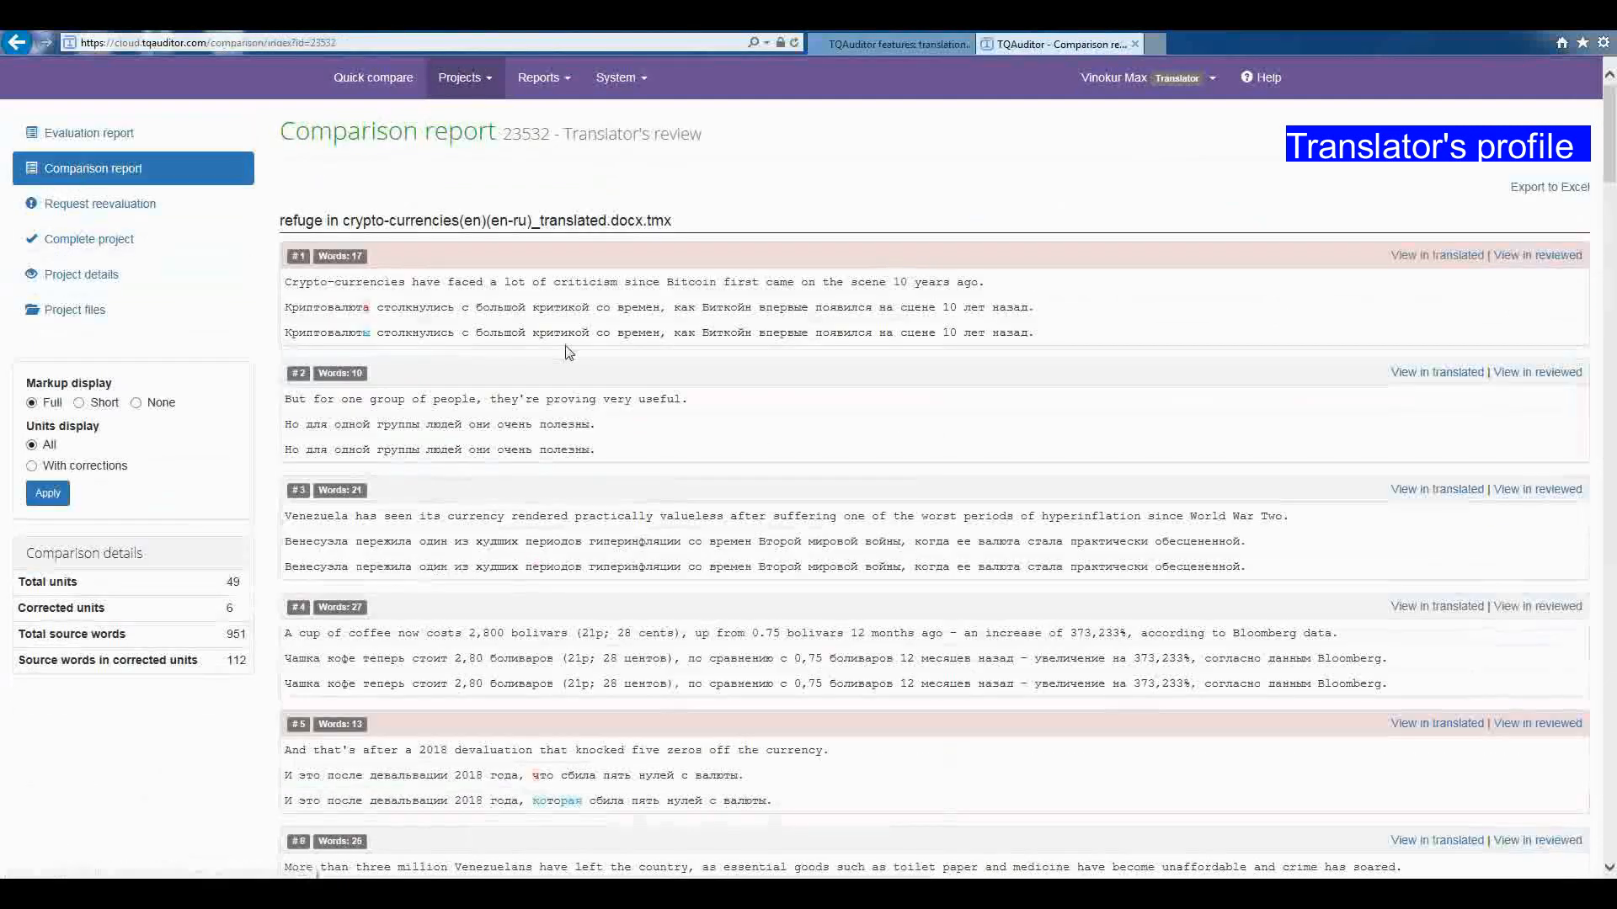
scroll(down, 3)
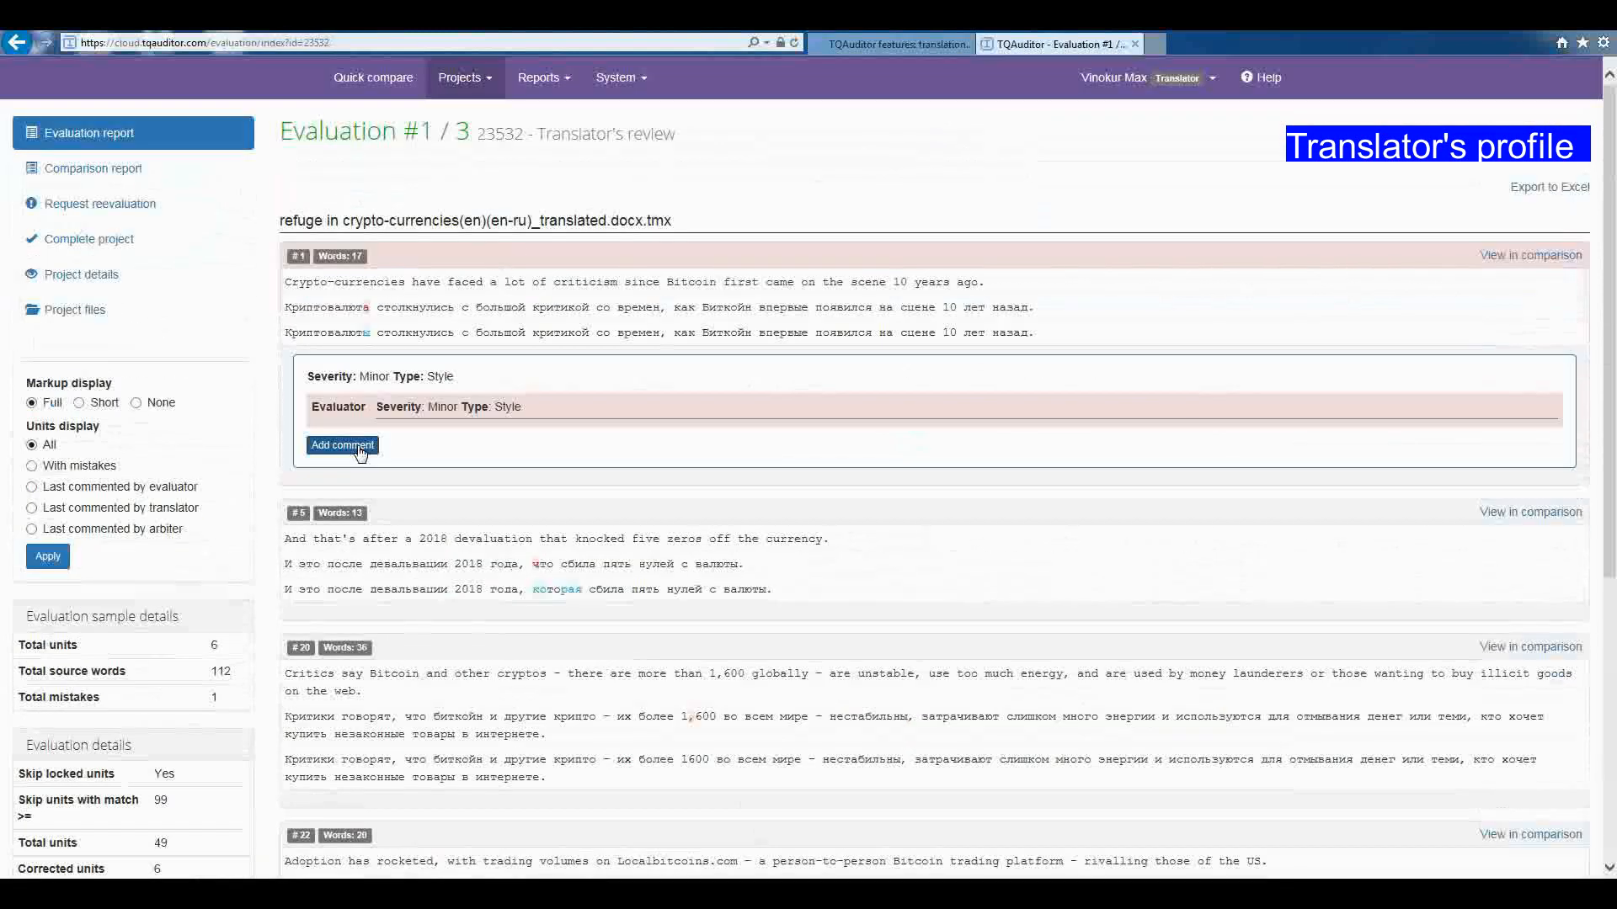
Step: Post the reply 'not agreed' on unit 1's Minor Style mistake and confirm the reevaluation request
click(342, 444)
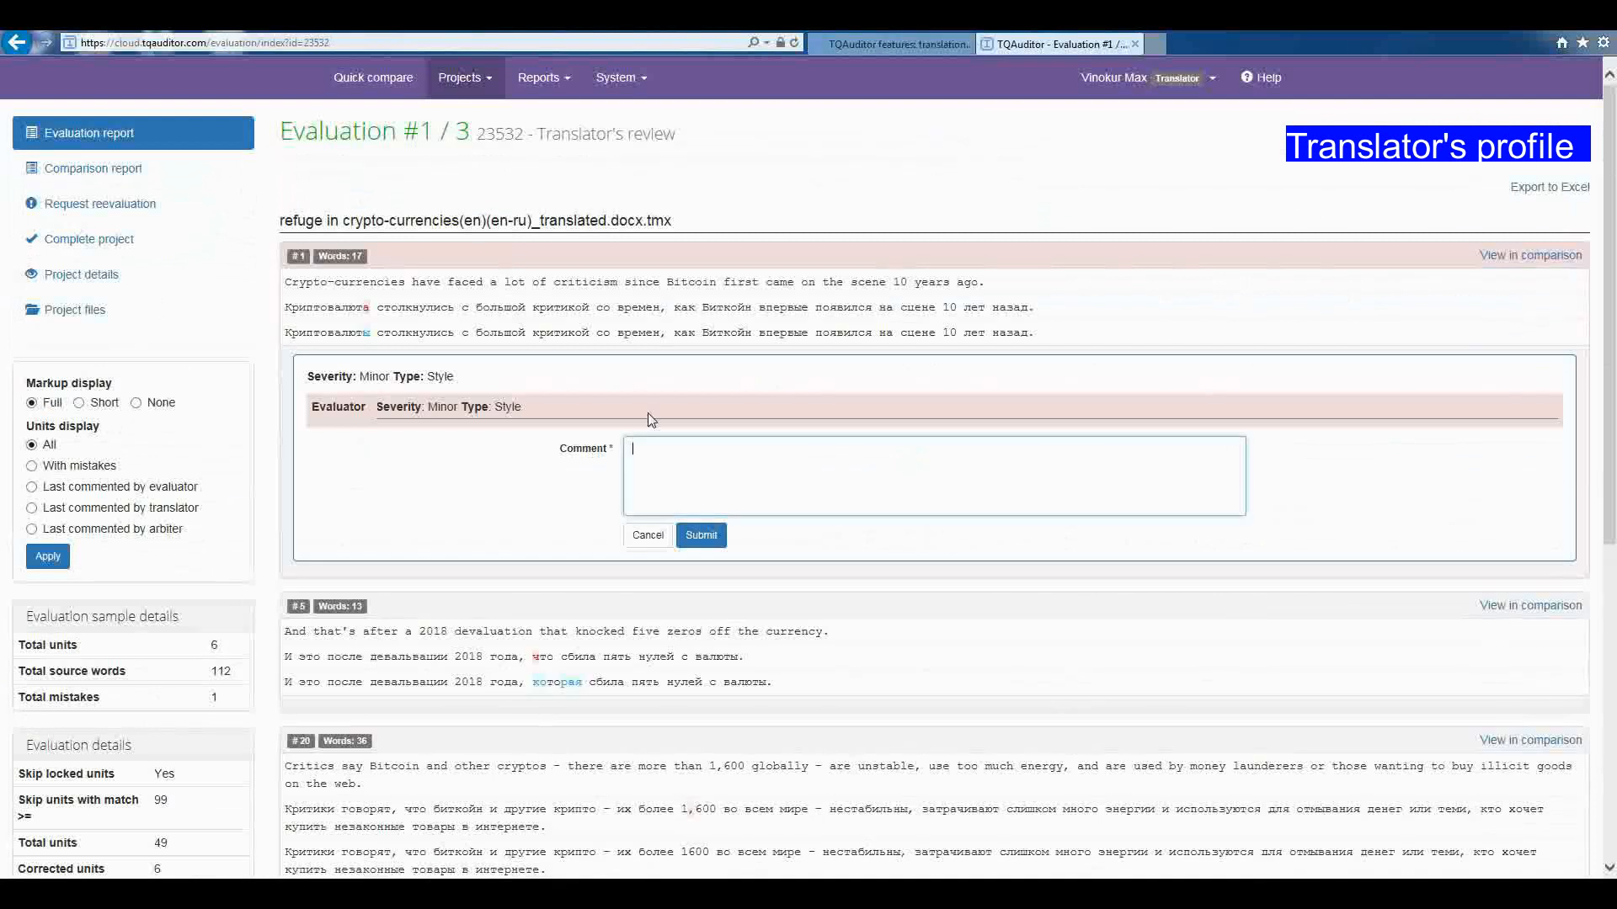
text(not a)
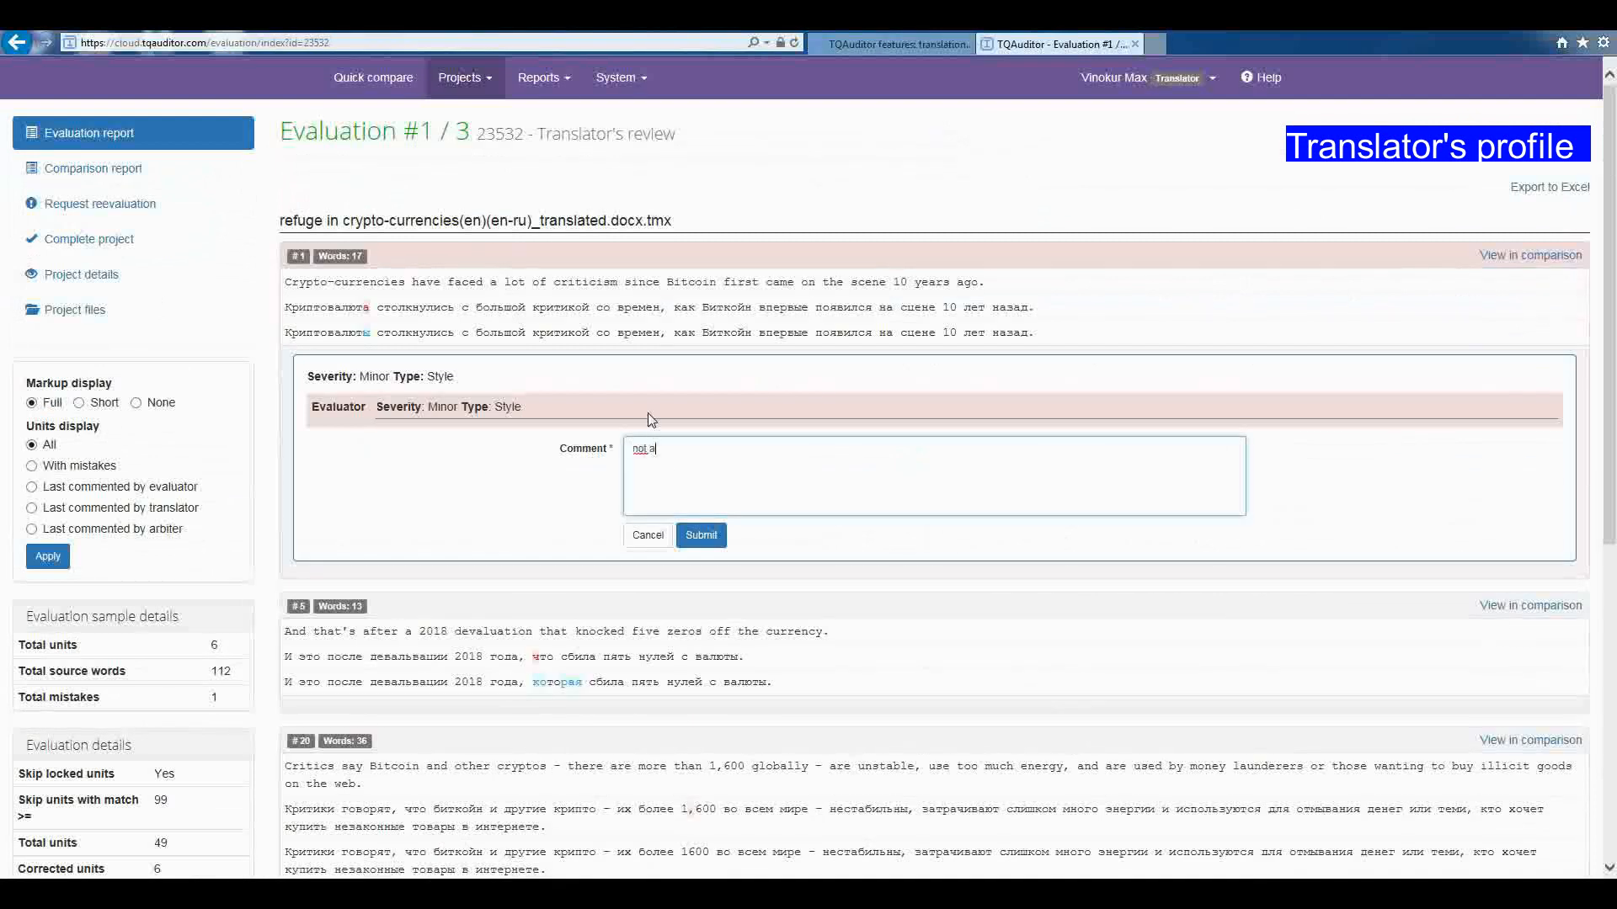
text(greed)
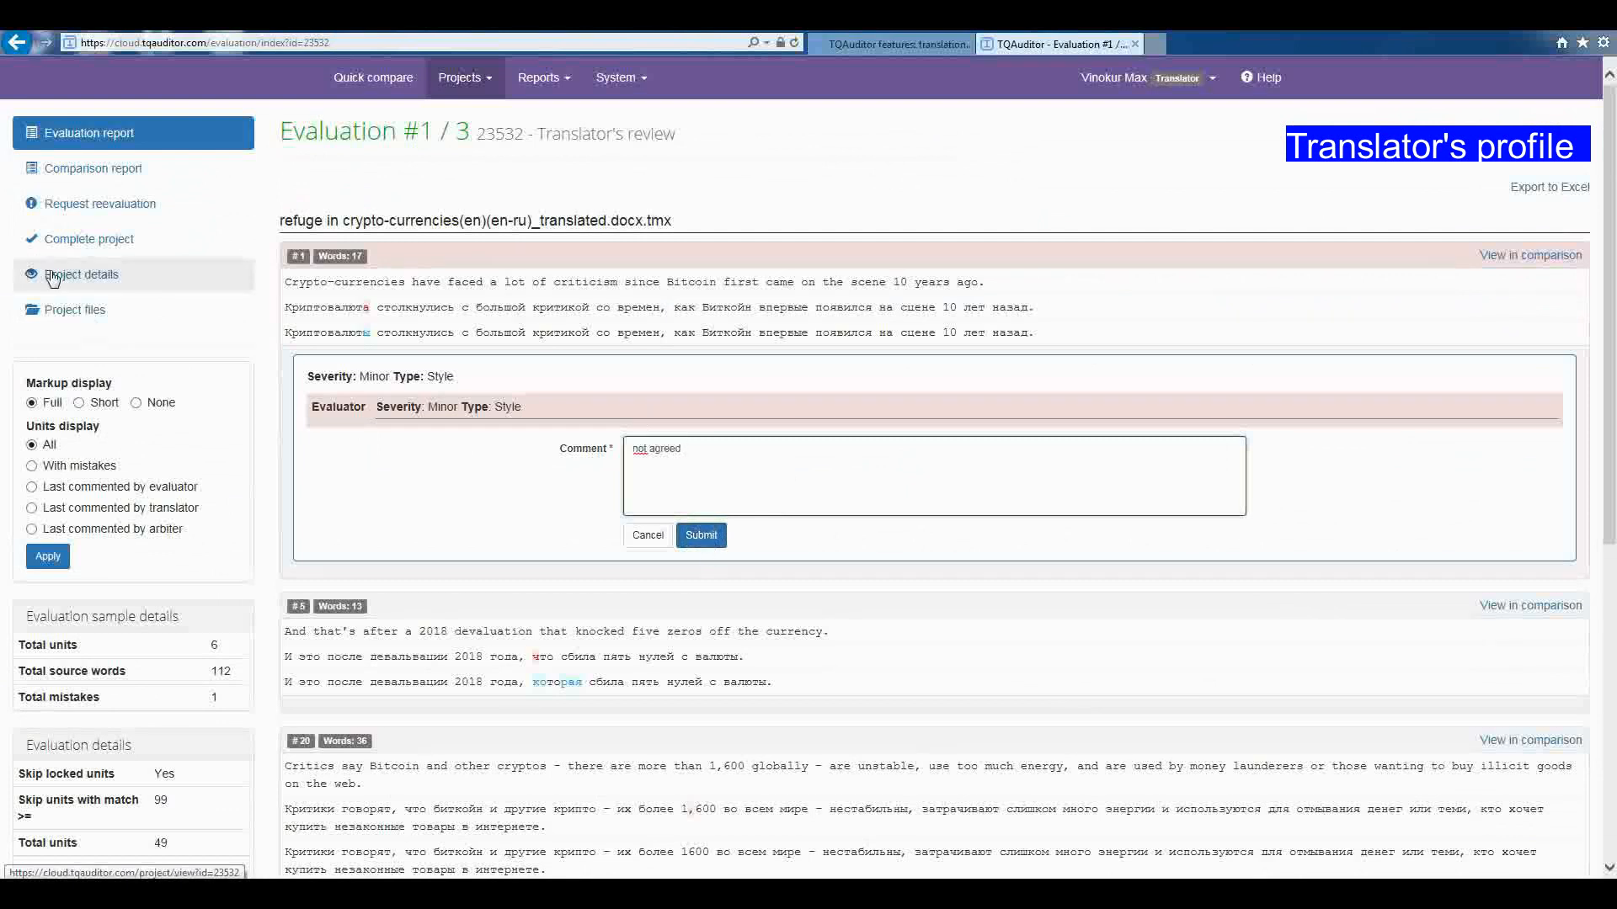
click(701, 535)
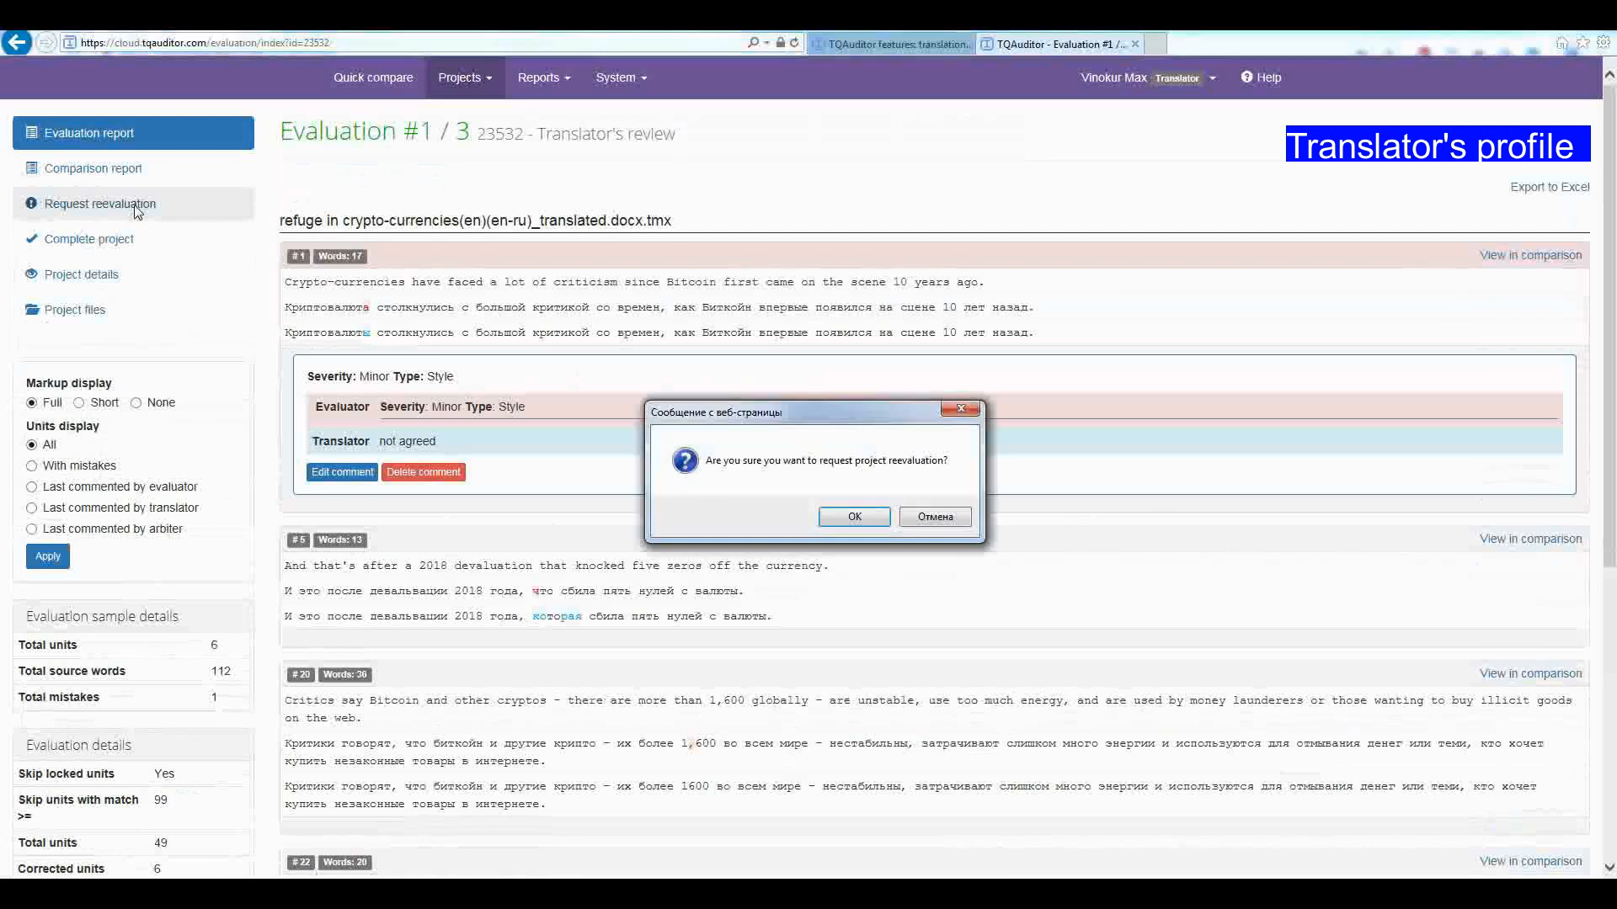
click(854, 518)
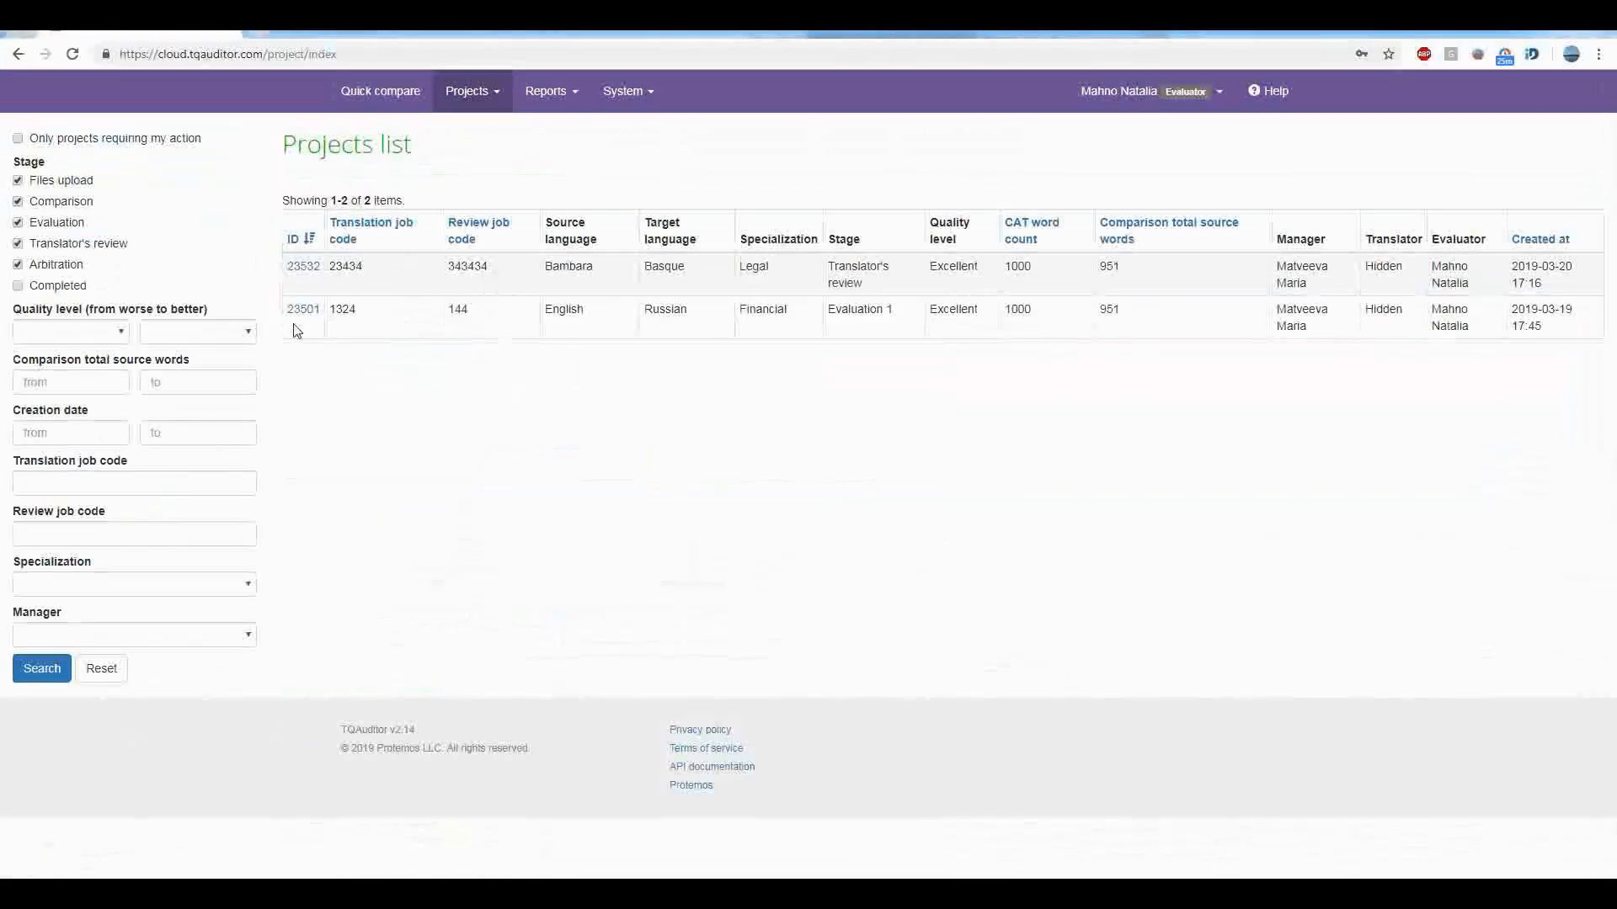
Step: As evaluator, change unit 1's Style mistake from Minor to Non-scoring and reopen it for editing
click(301, 266)
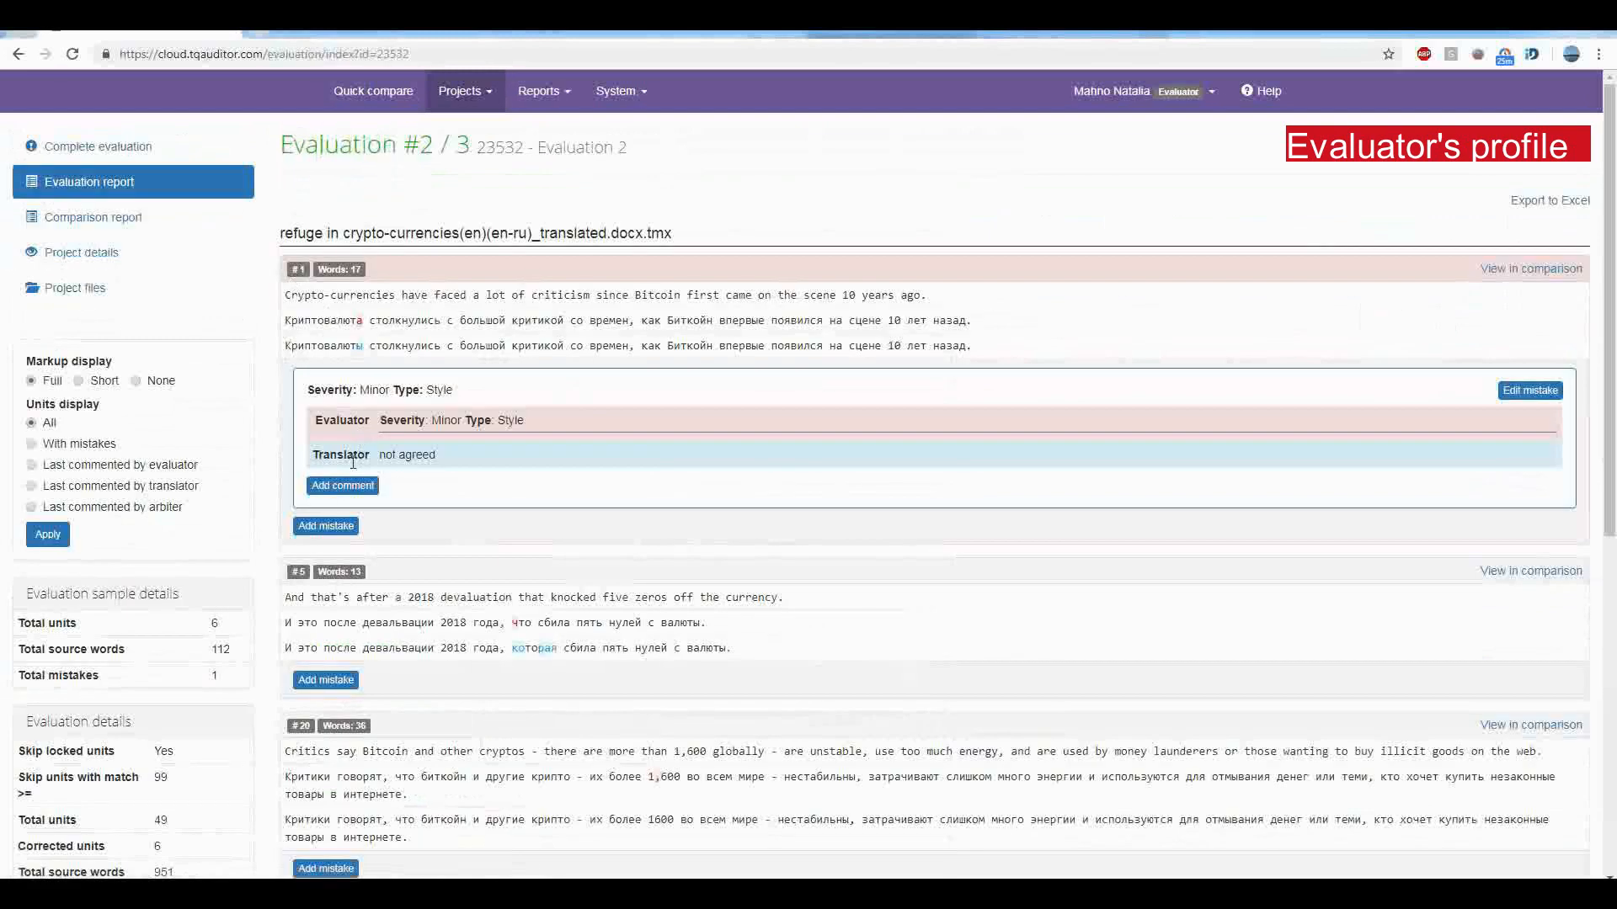
click(1530, 391)
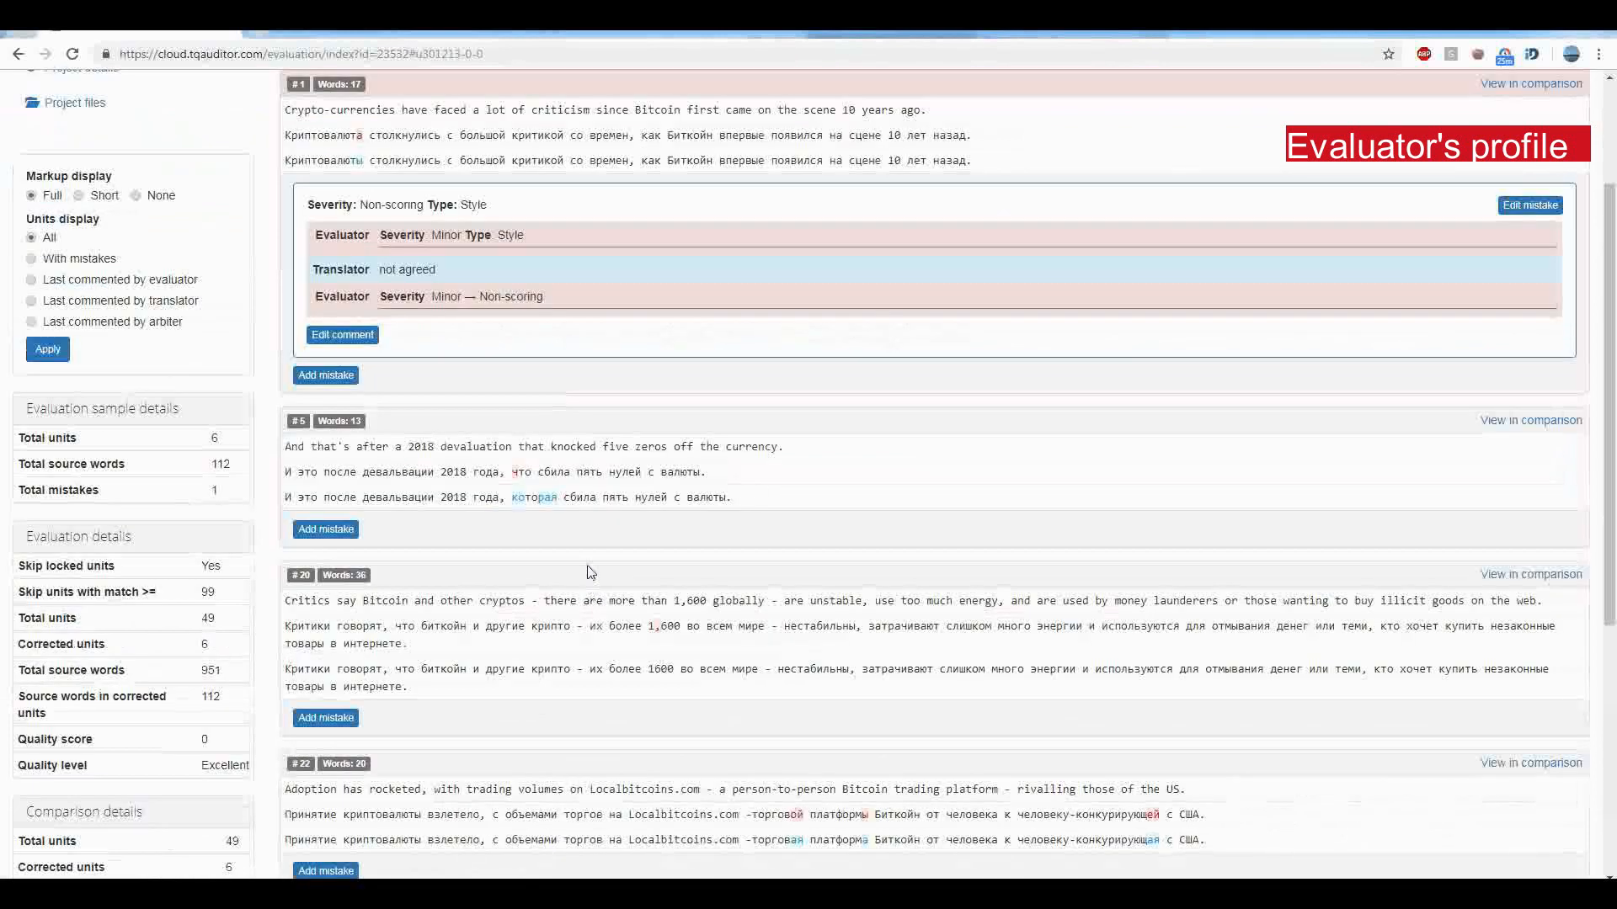
mouse_move(549, 377)
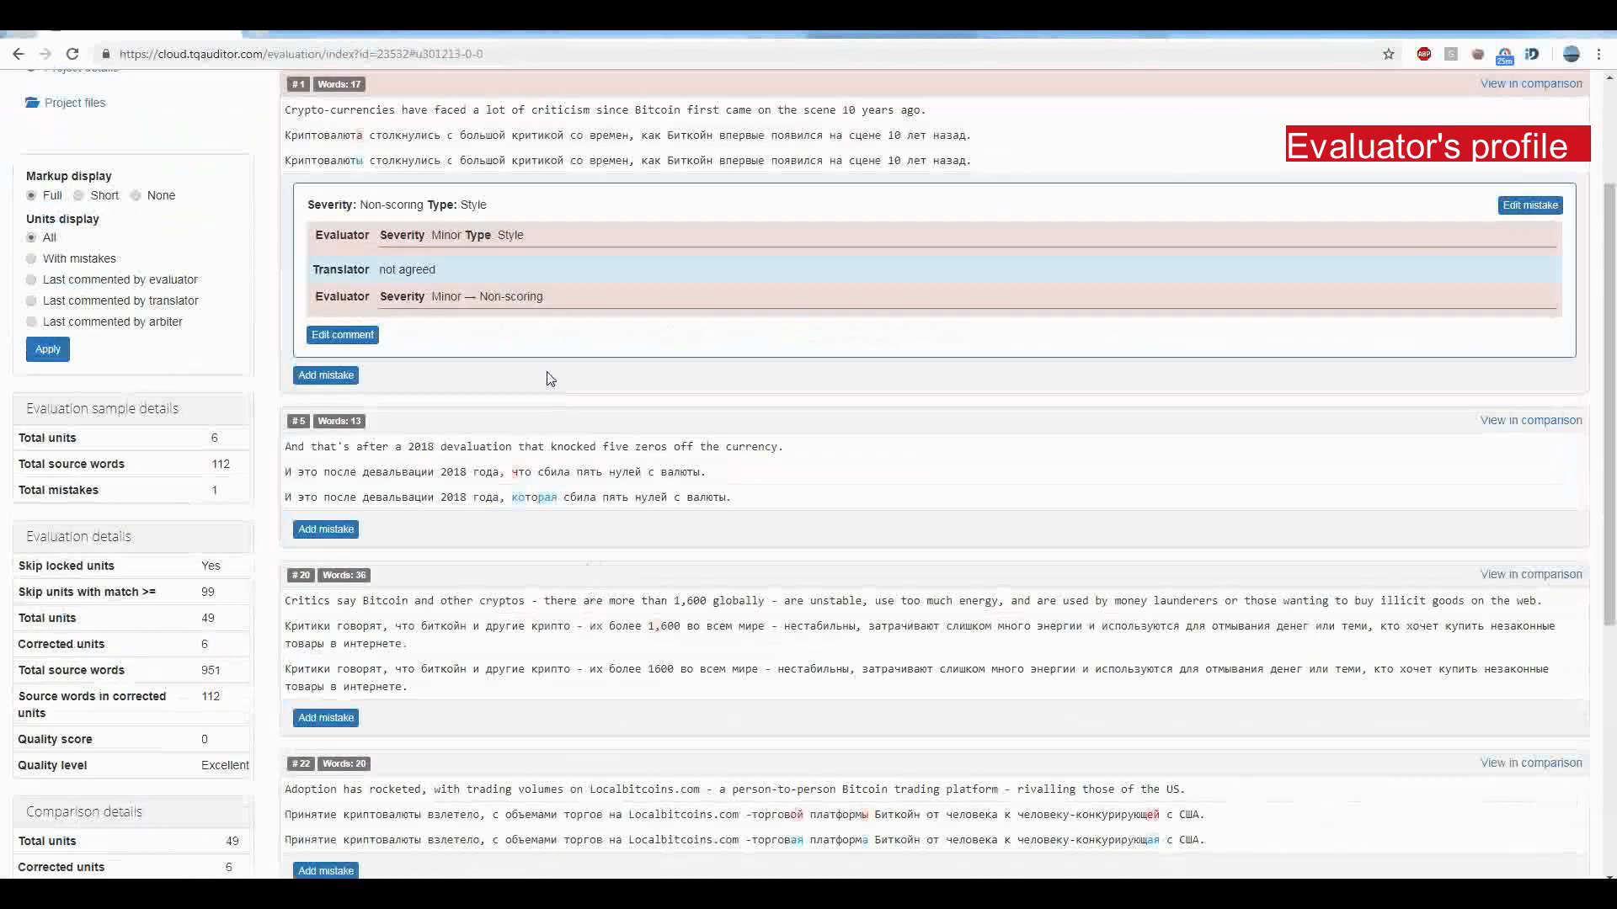
click(1531, 204)
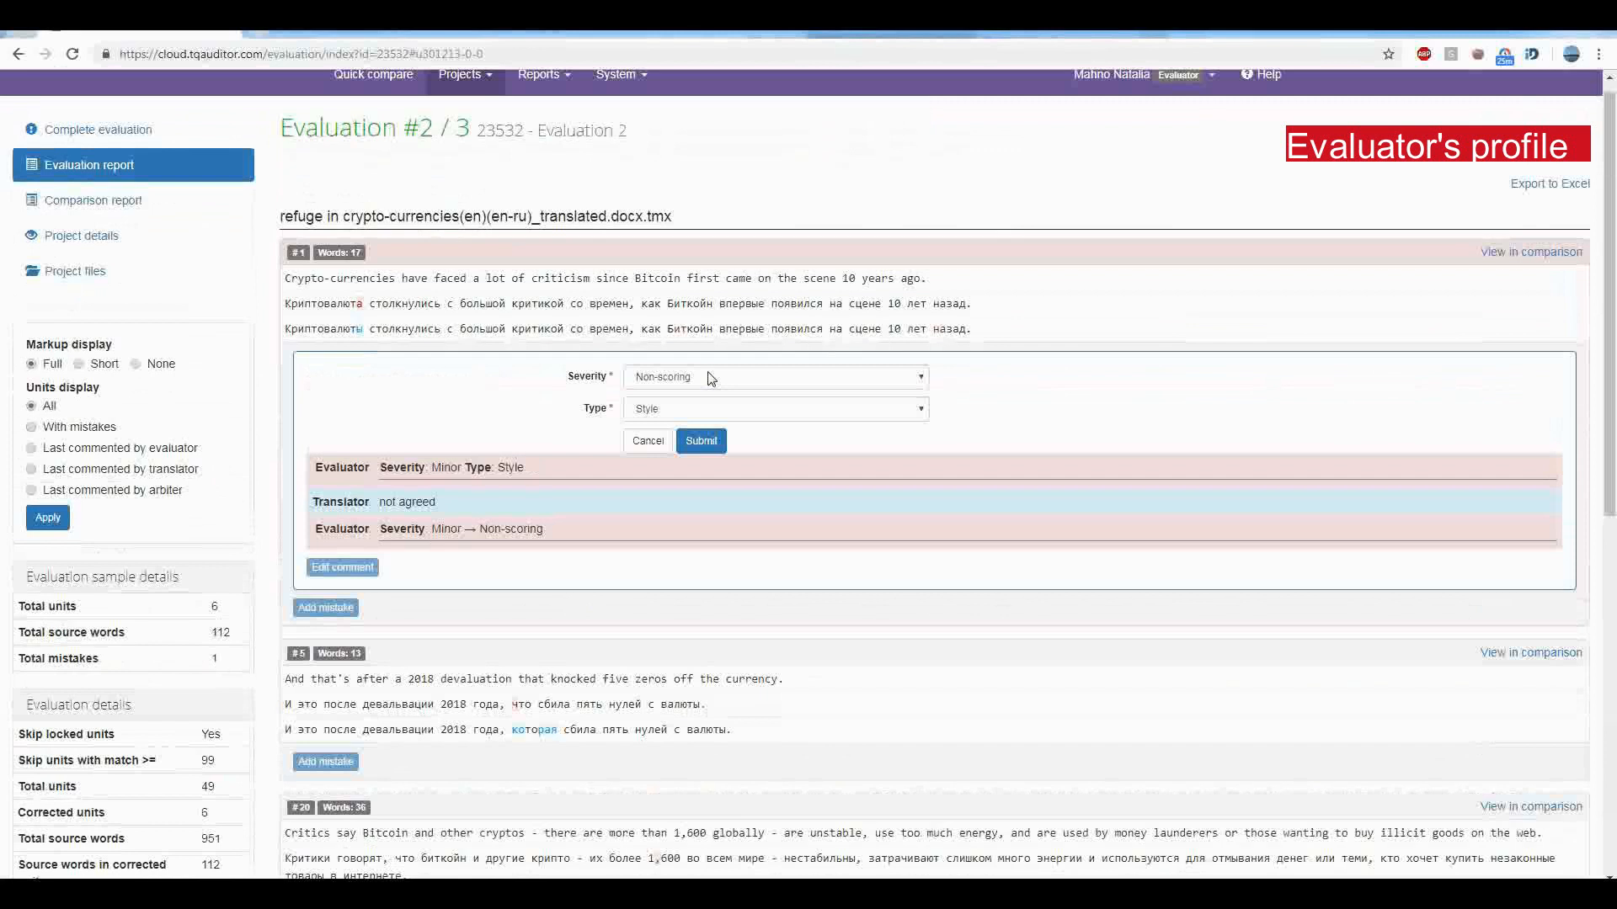
Step: Restore the mistake to Minor severity and post the evaluator comment 'ev comment'
click(775, 377)
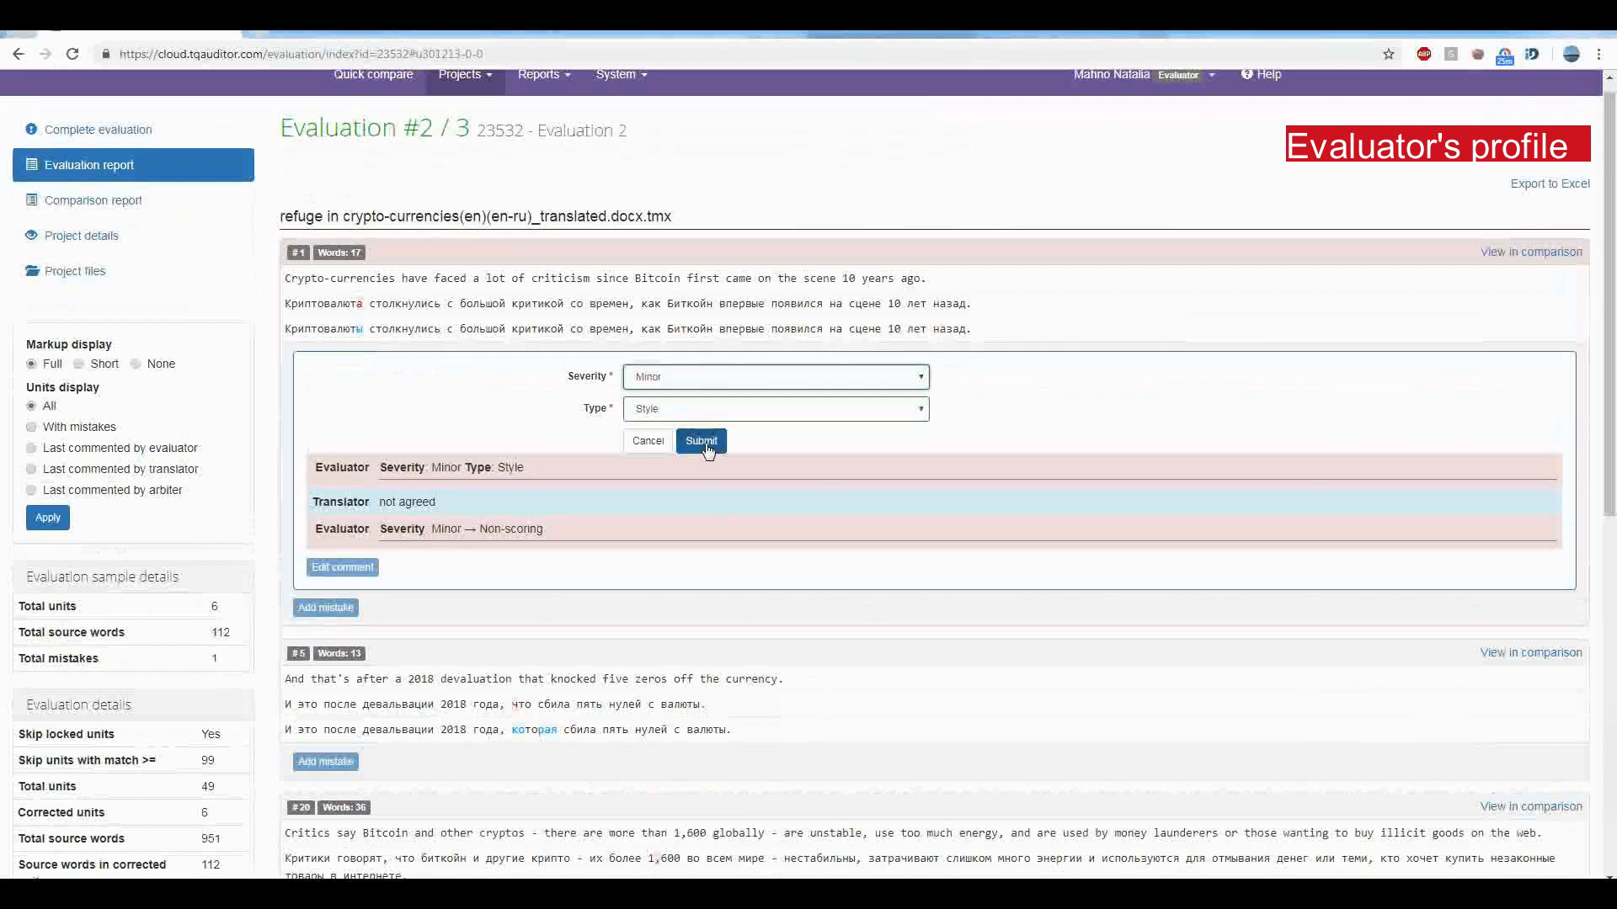
click(701, 441)
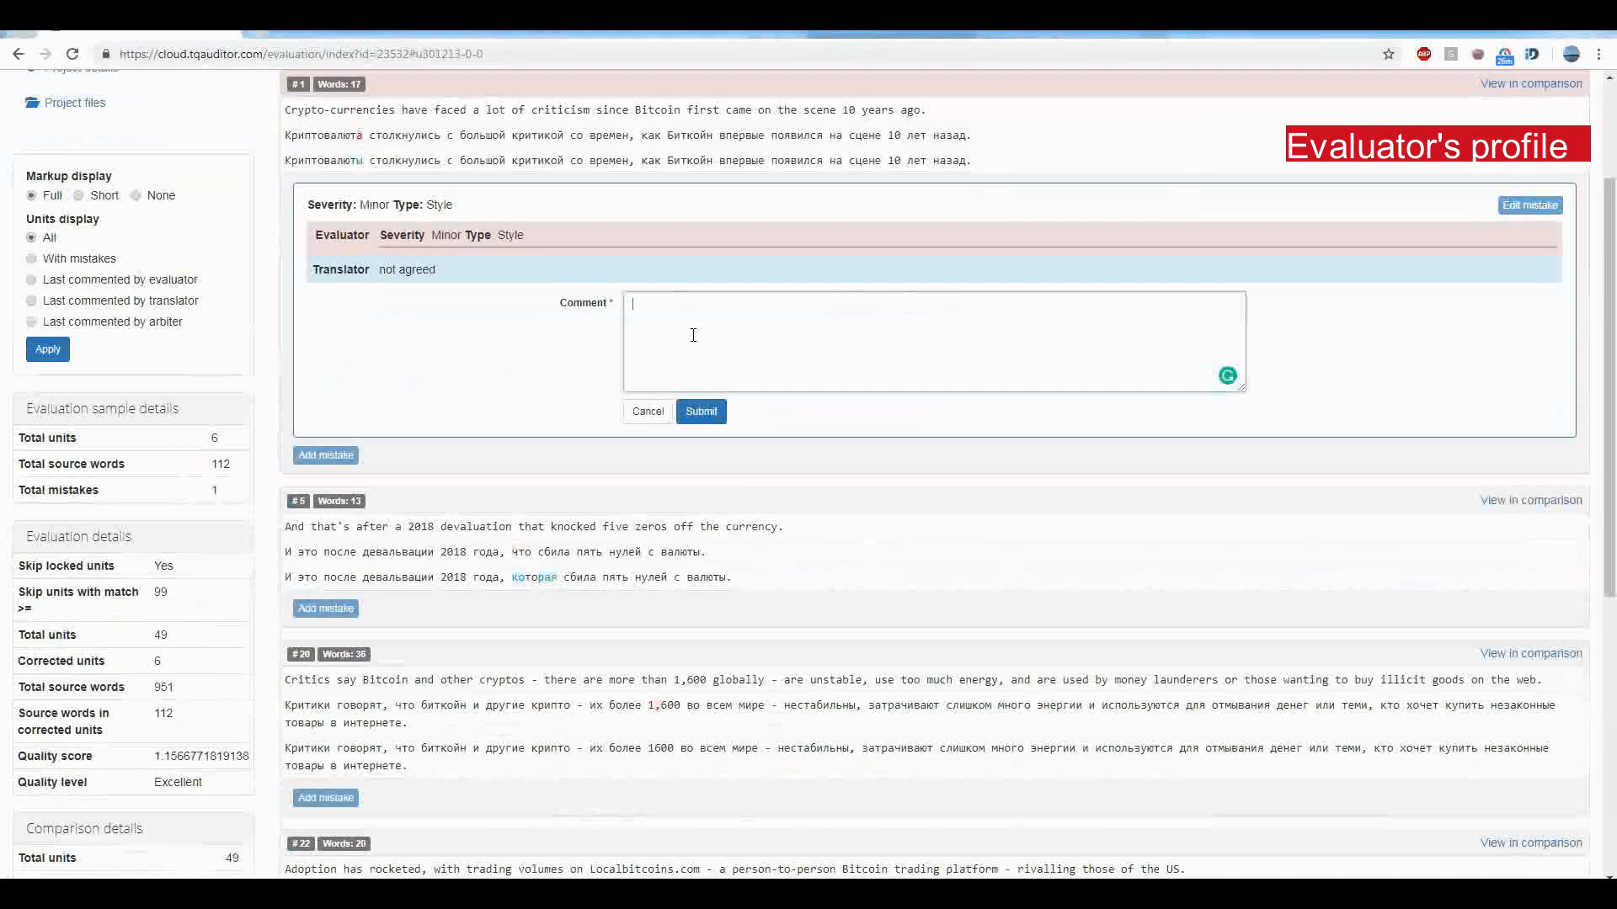
text(ev)
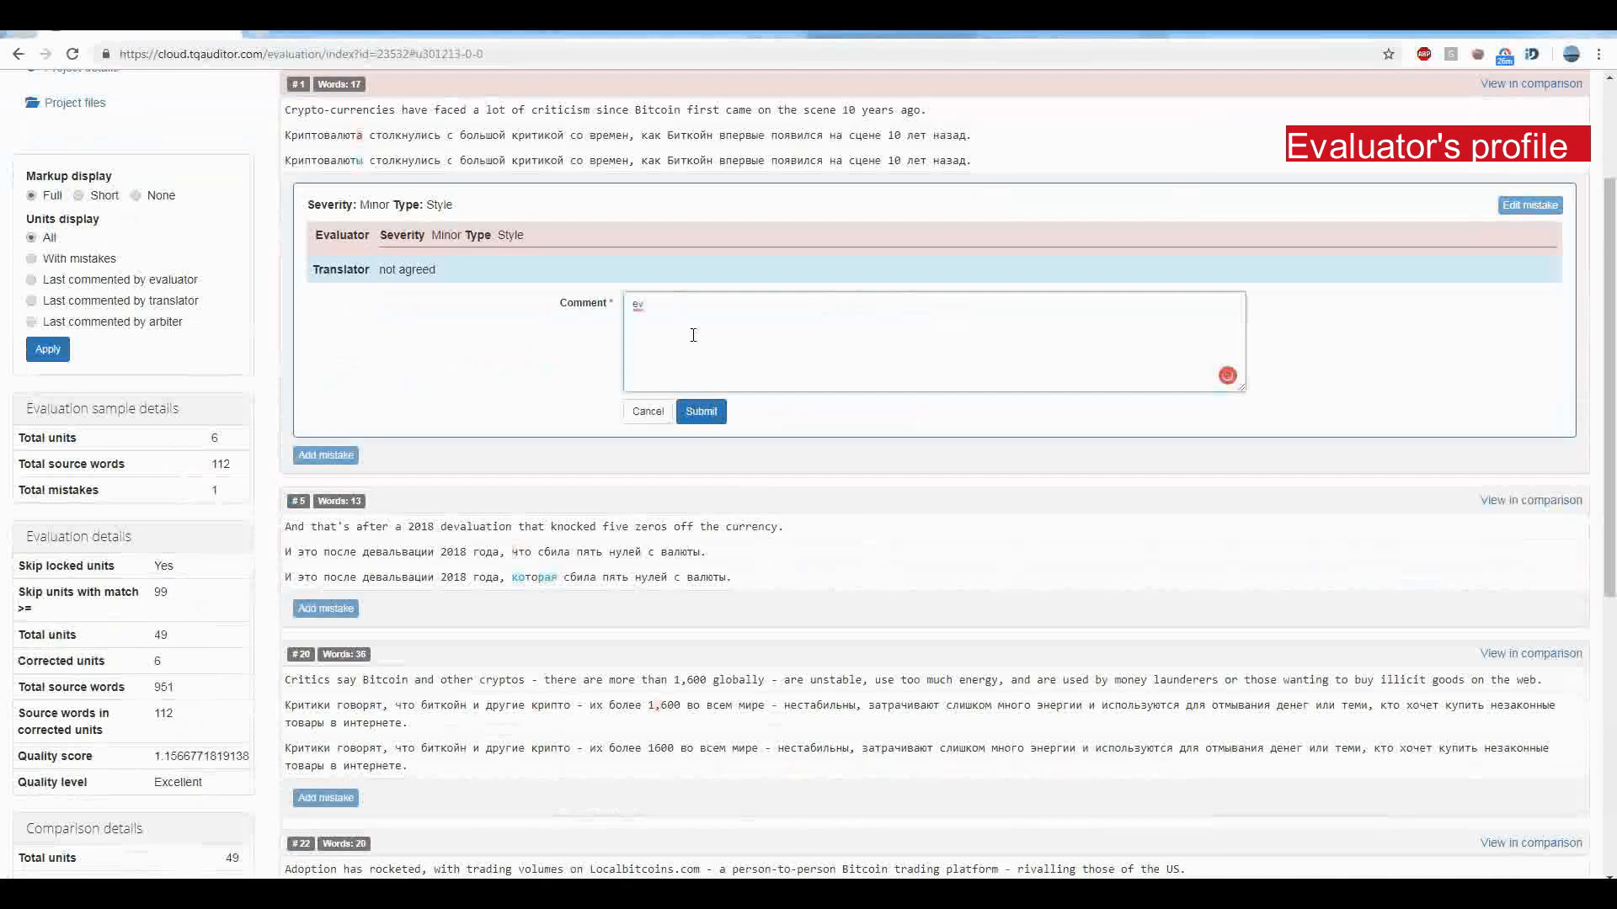
text(comment)
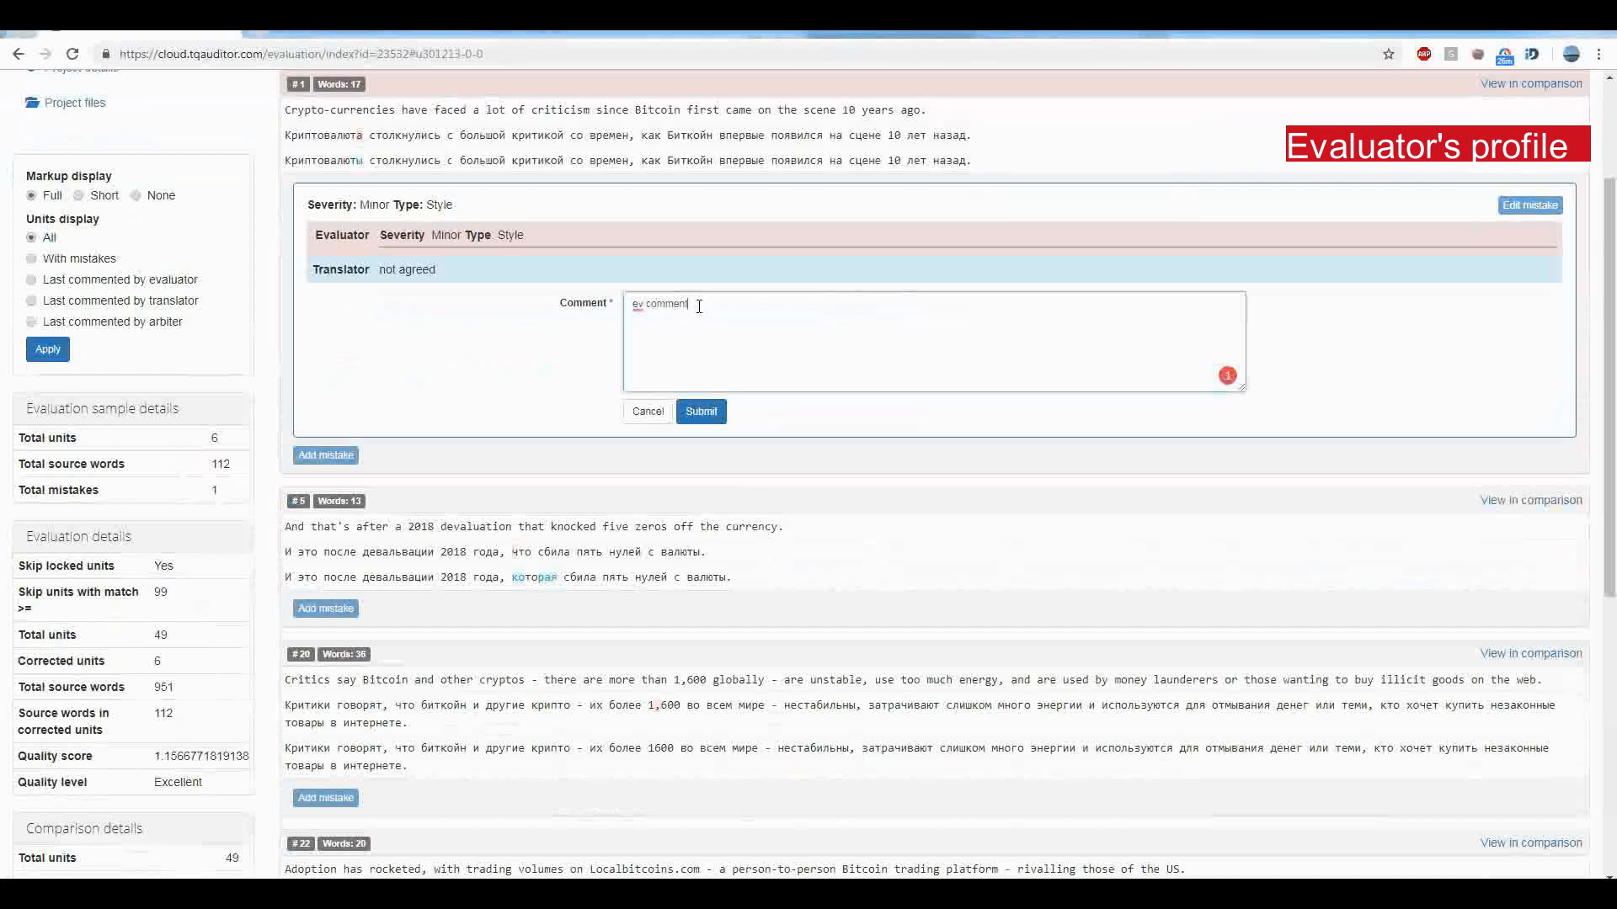
mouse_move(709, 411)
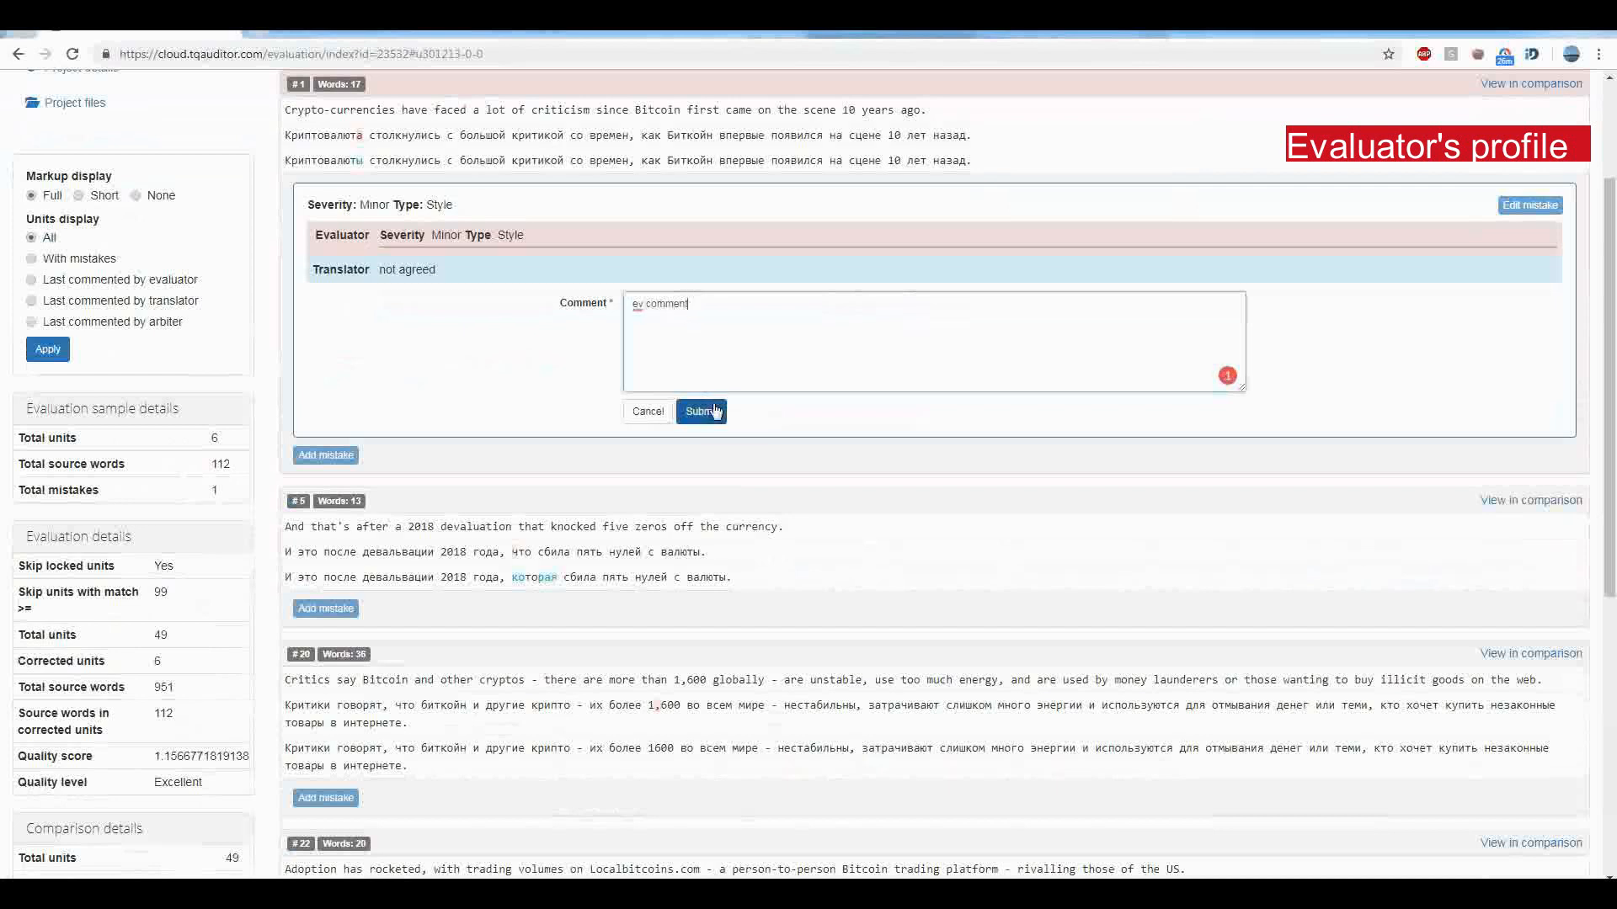
click(700, 411)
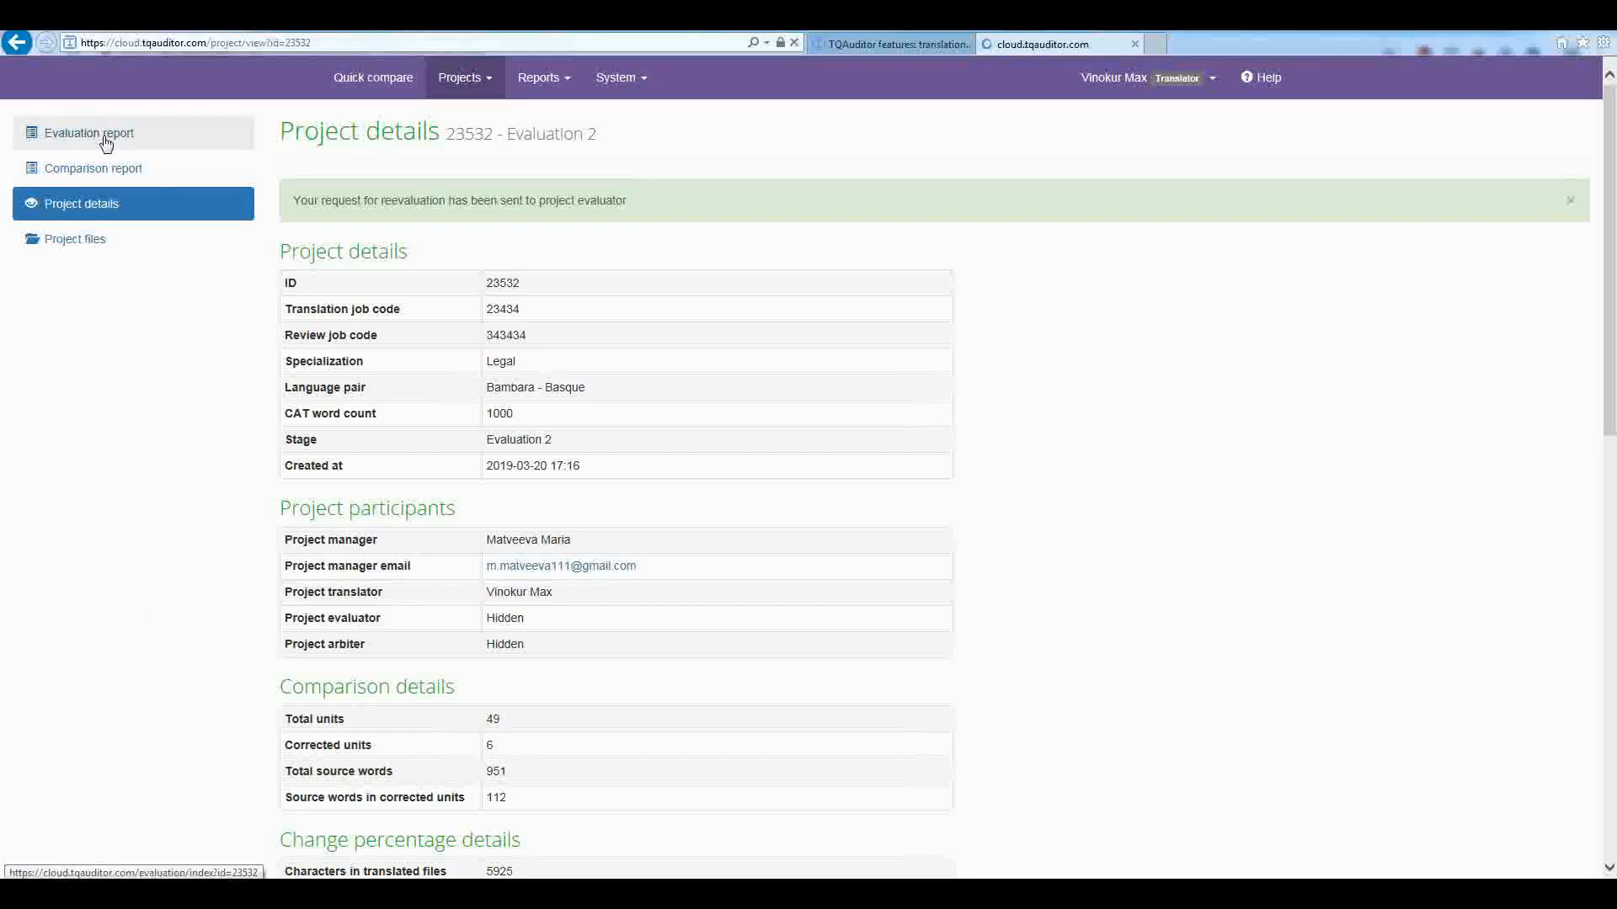
Step: Complete evaluation 2 with the comment 'good', then post the translator's reply 'tr comment'
click(87, 133)
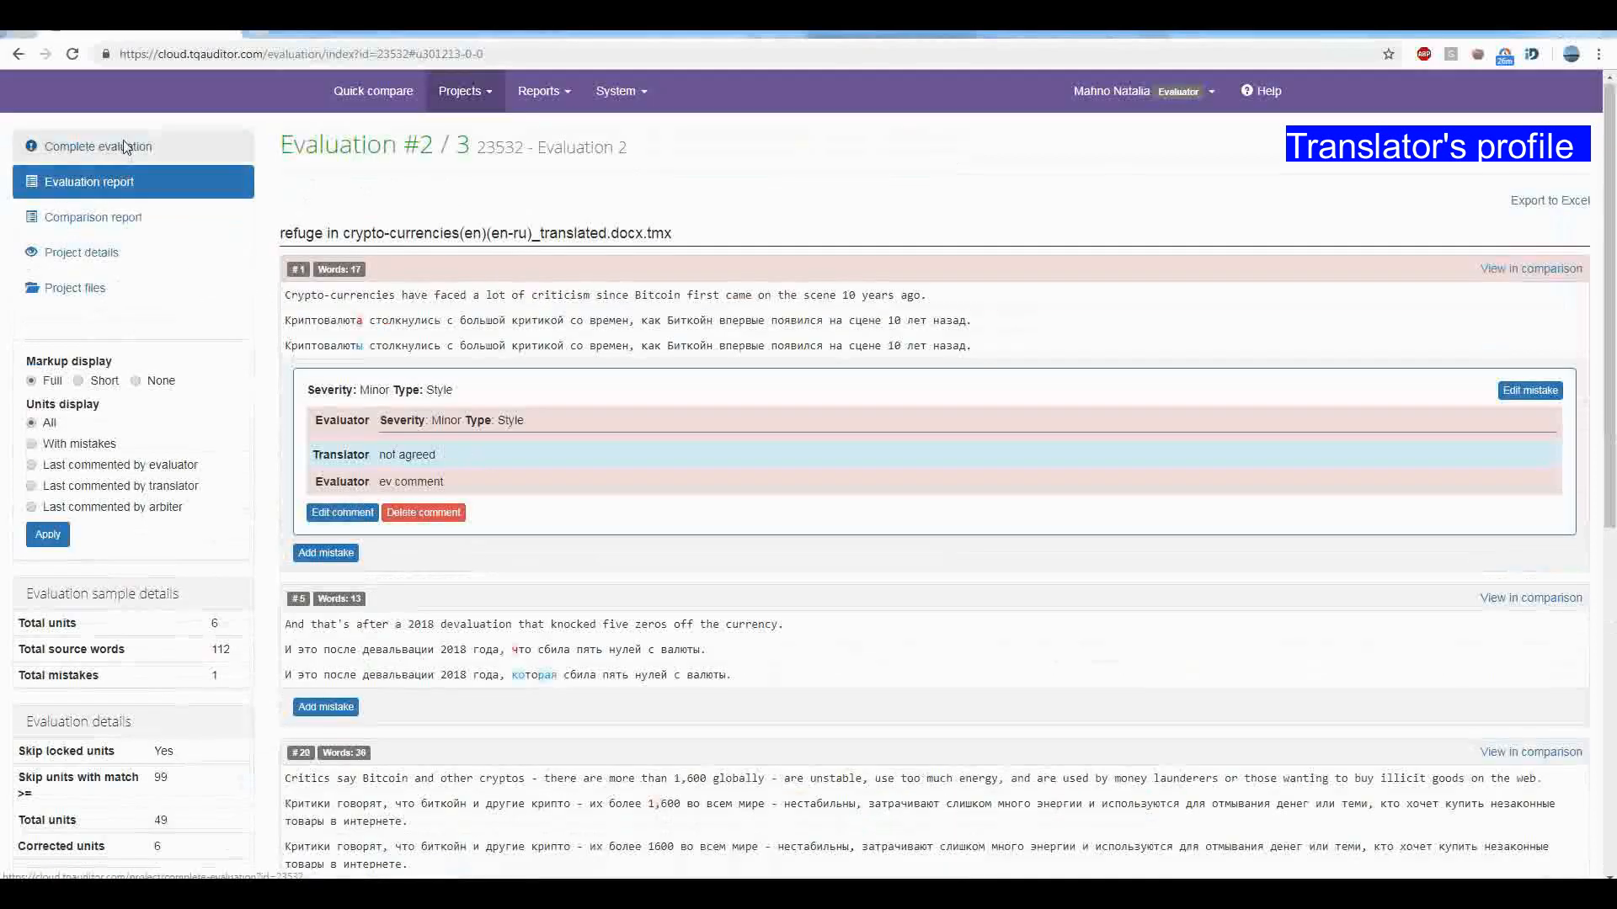
click(98, 145)
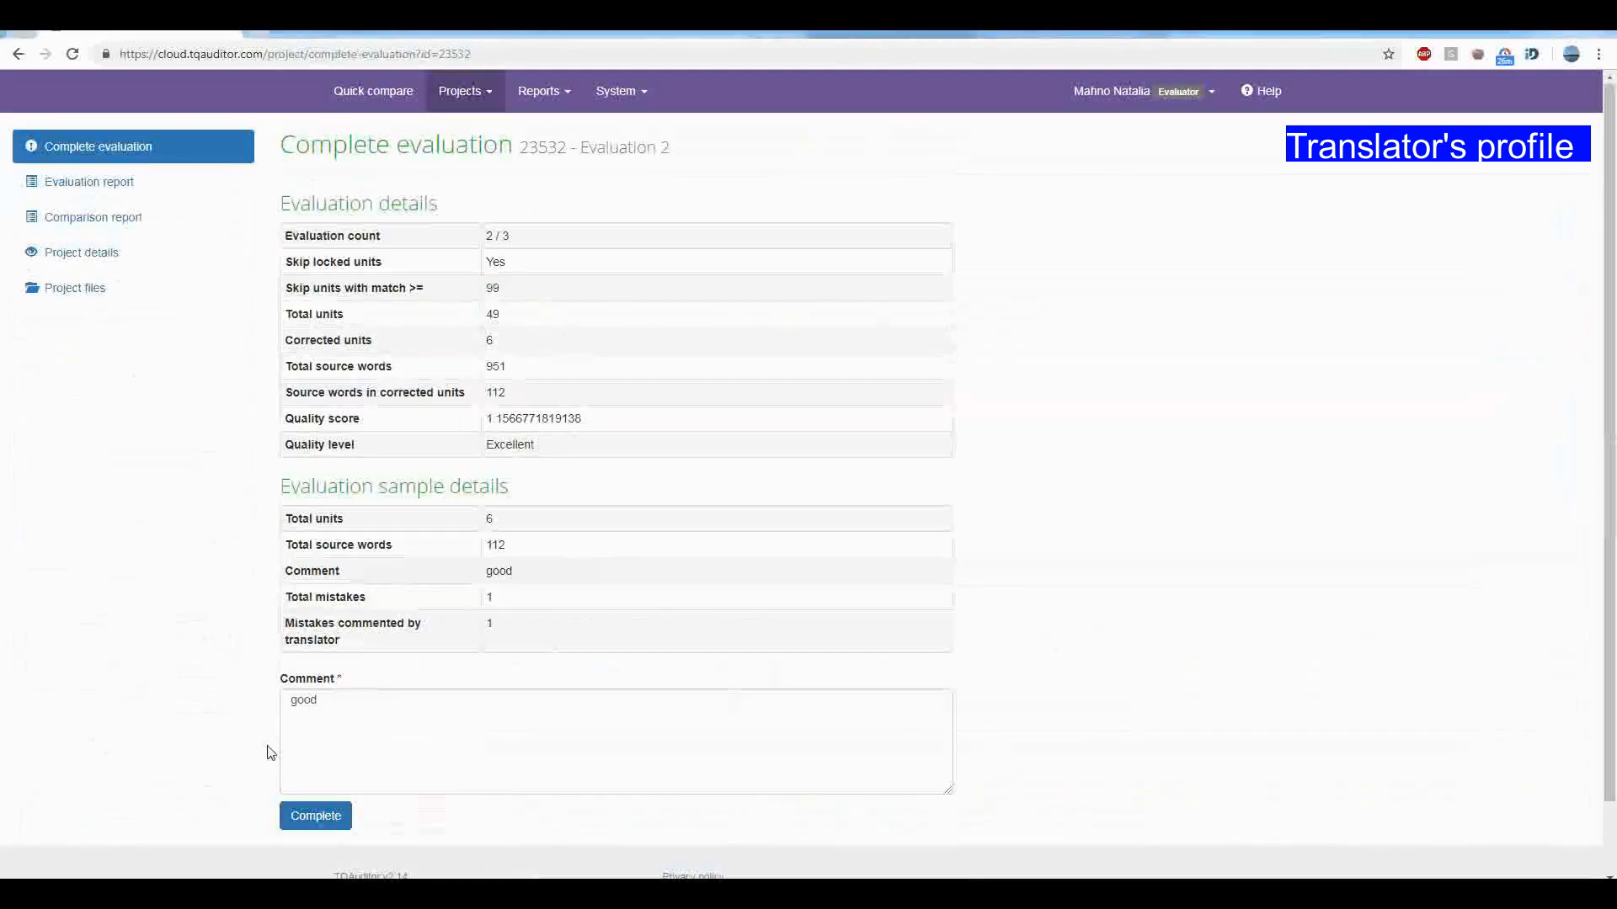
click(315, 815)
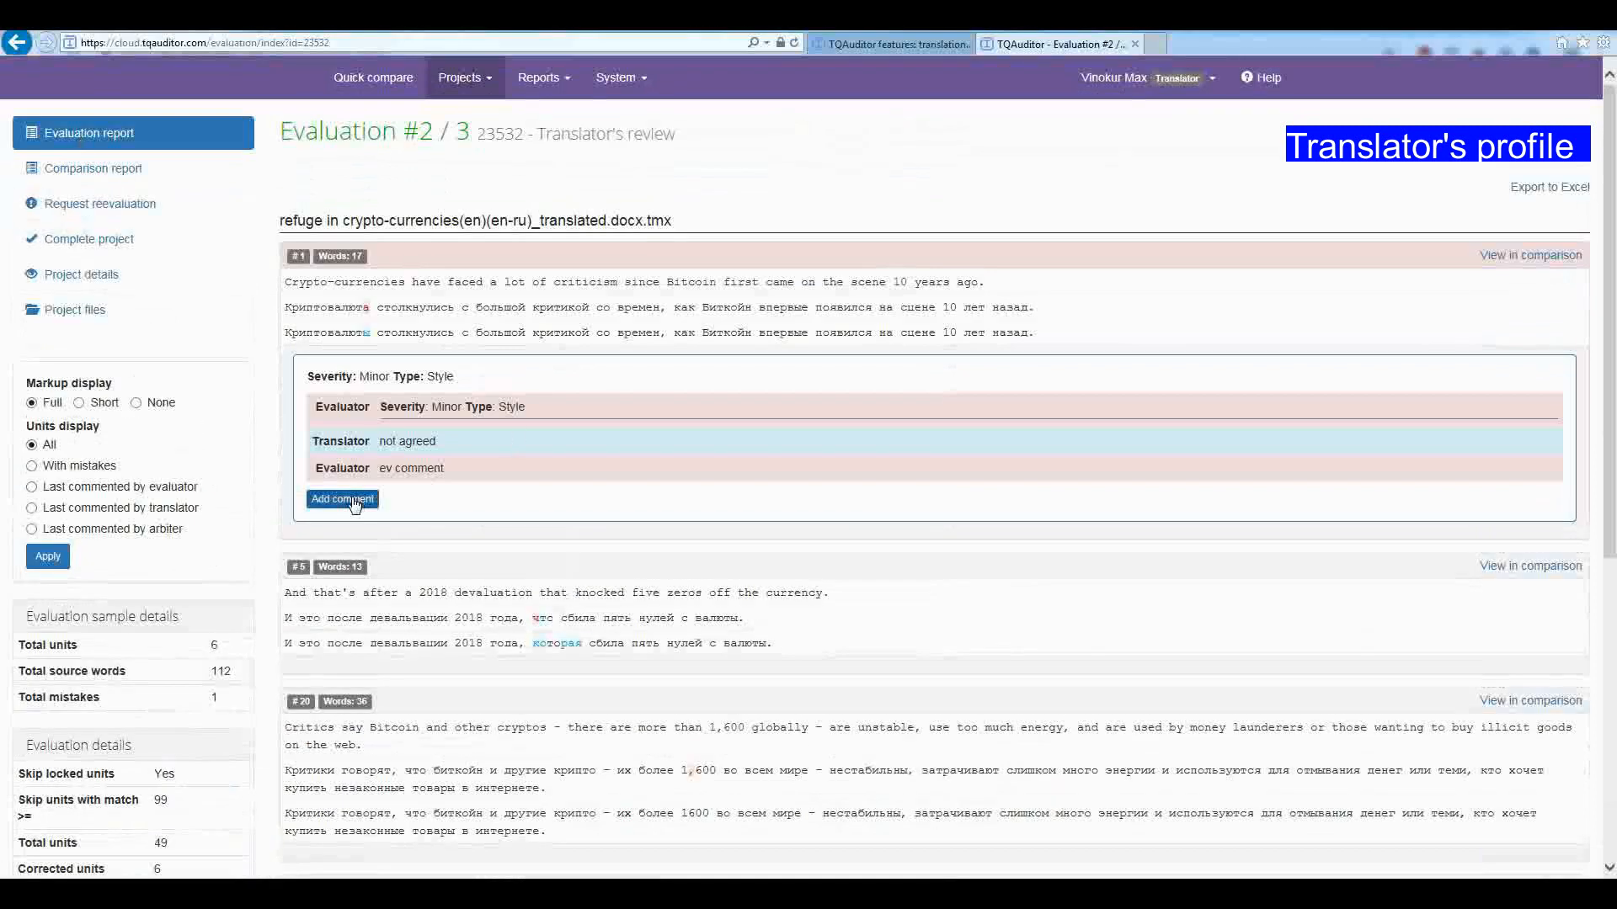
click(340, 499)
text(tr comment)
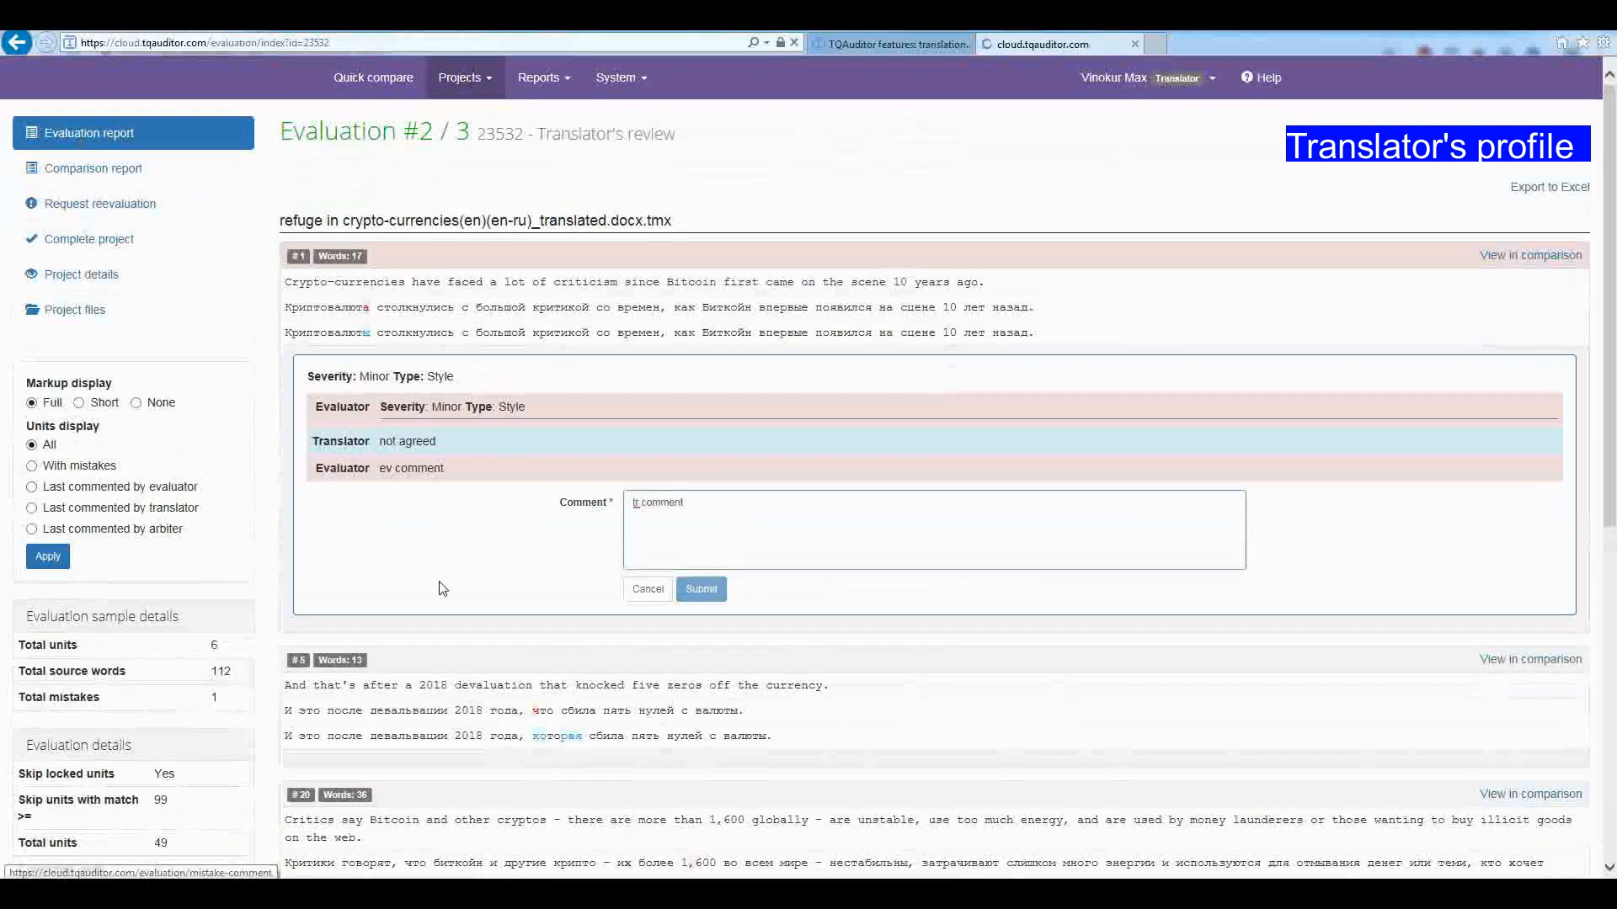
click(700, 589)
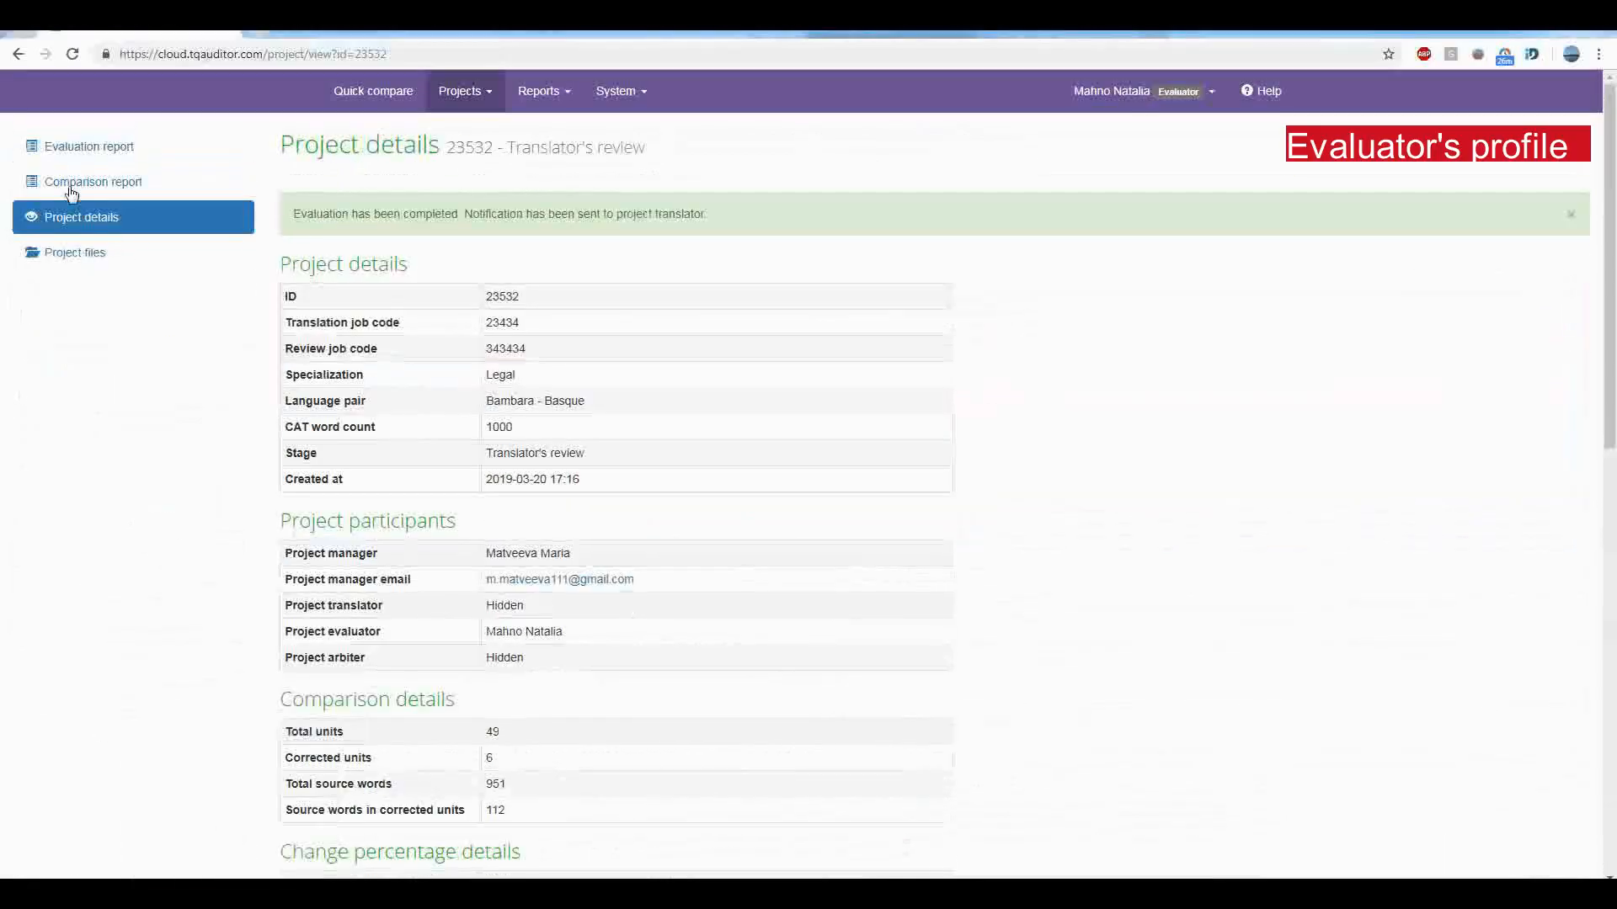
Step: Post a second 'ev comment', finish evaluation 3, then post another 'tr comment' as translator
click(87, 145)
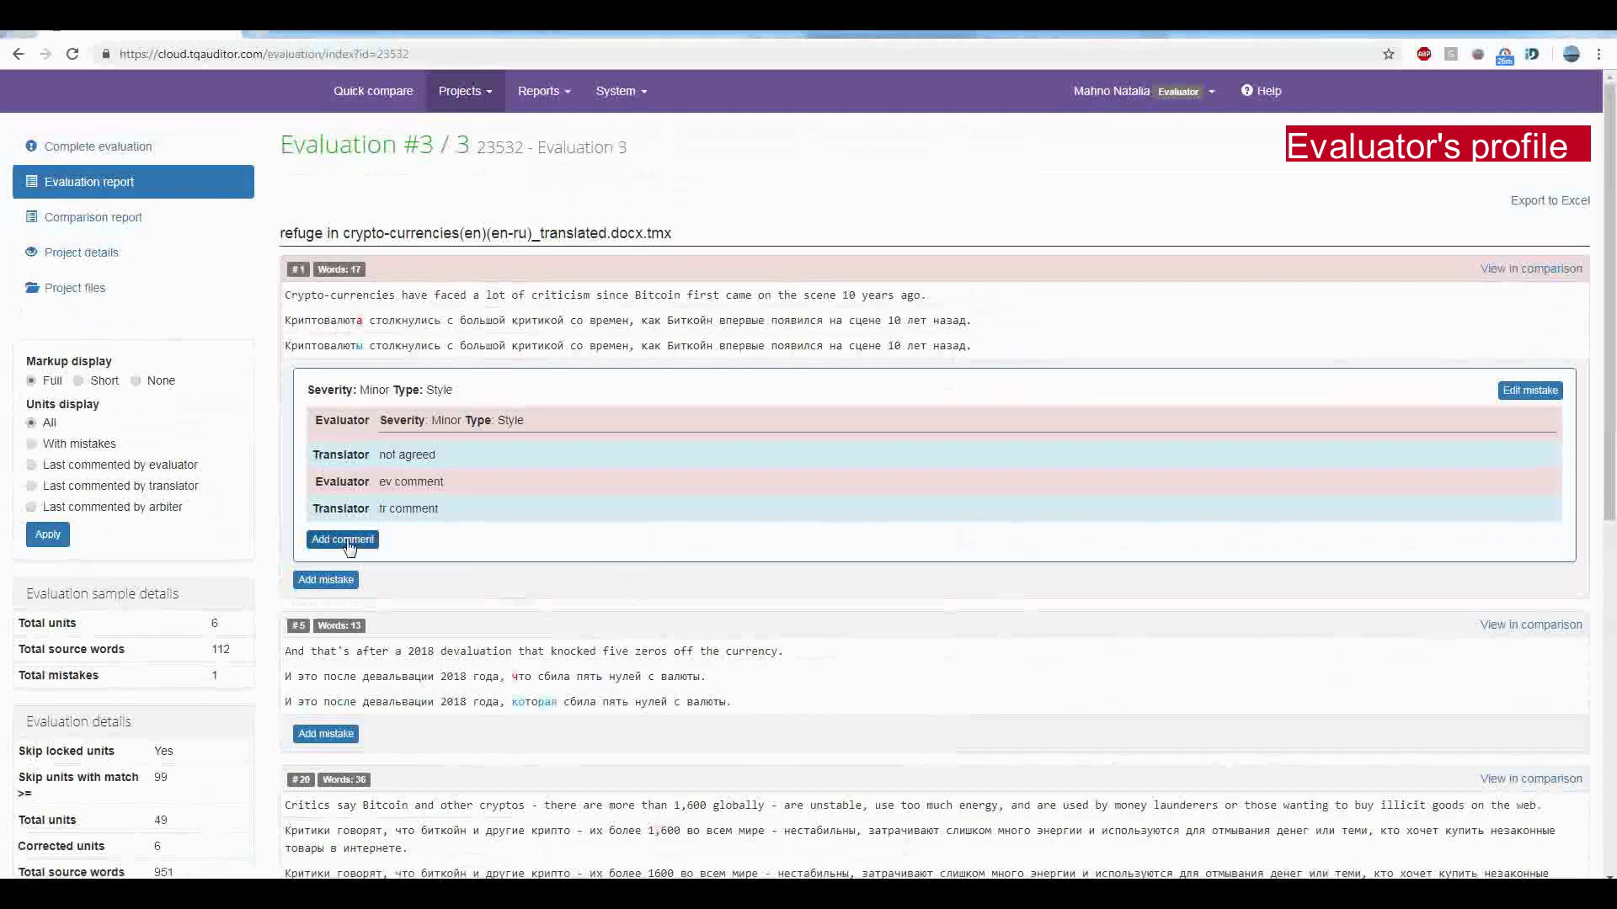
click(342, 539)
text(ev comment!)
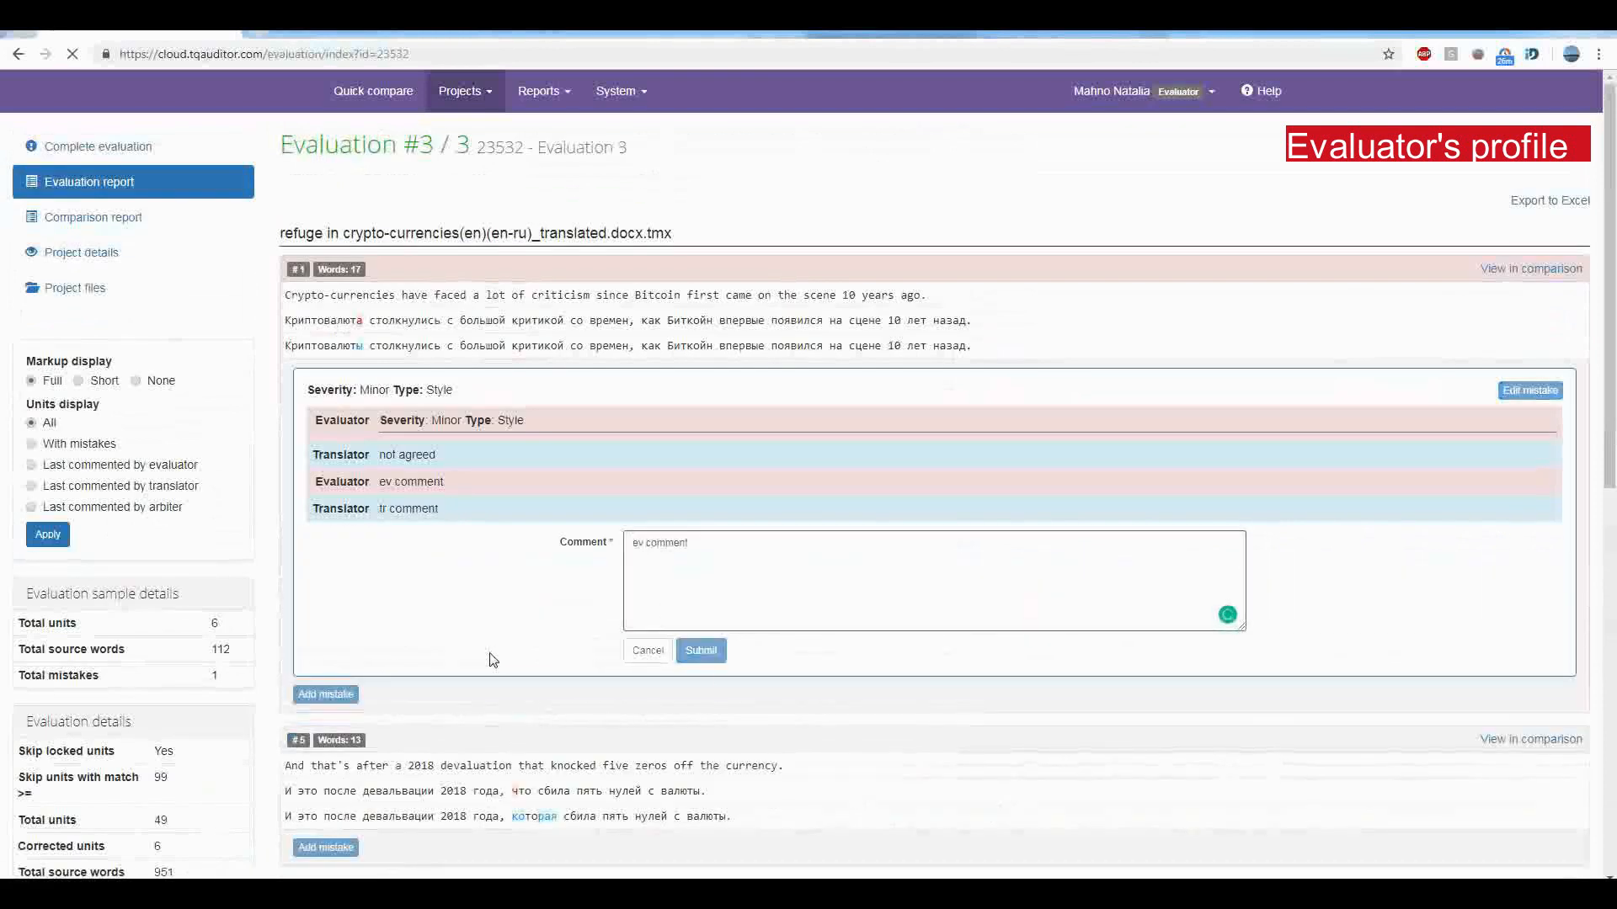
click(701, 650)
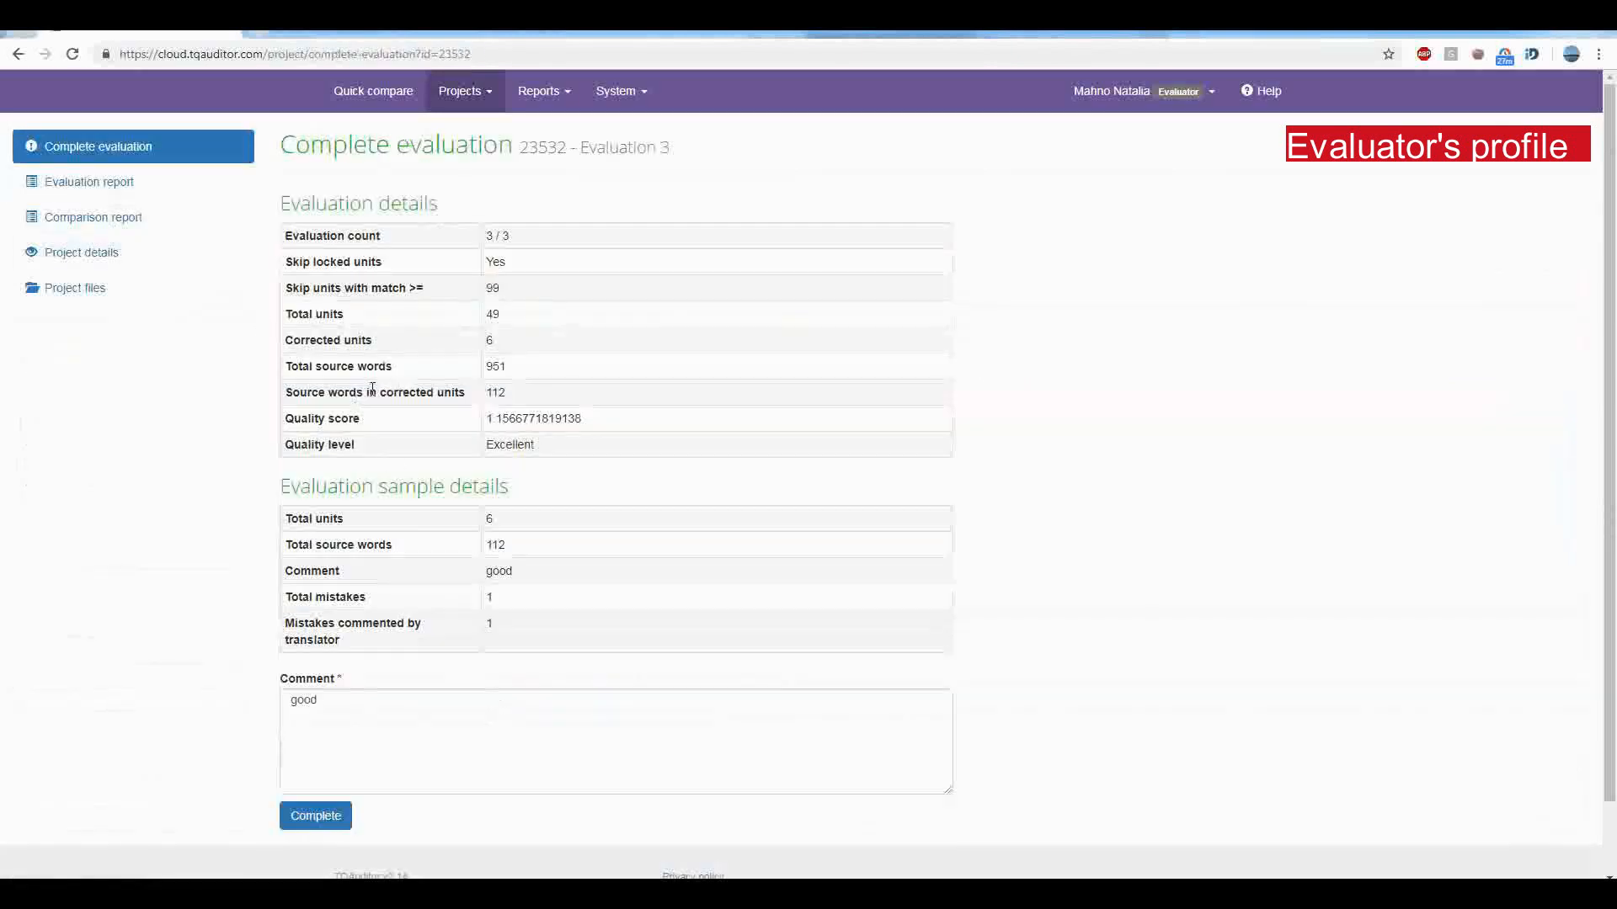
click(315, 815)
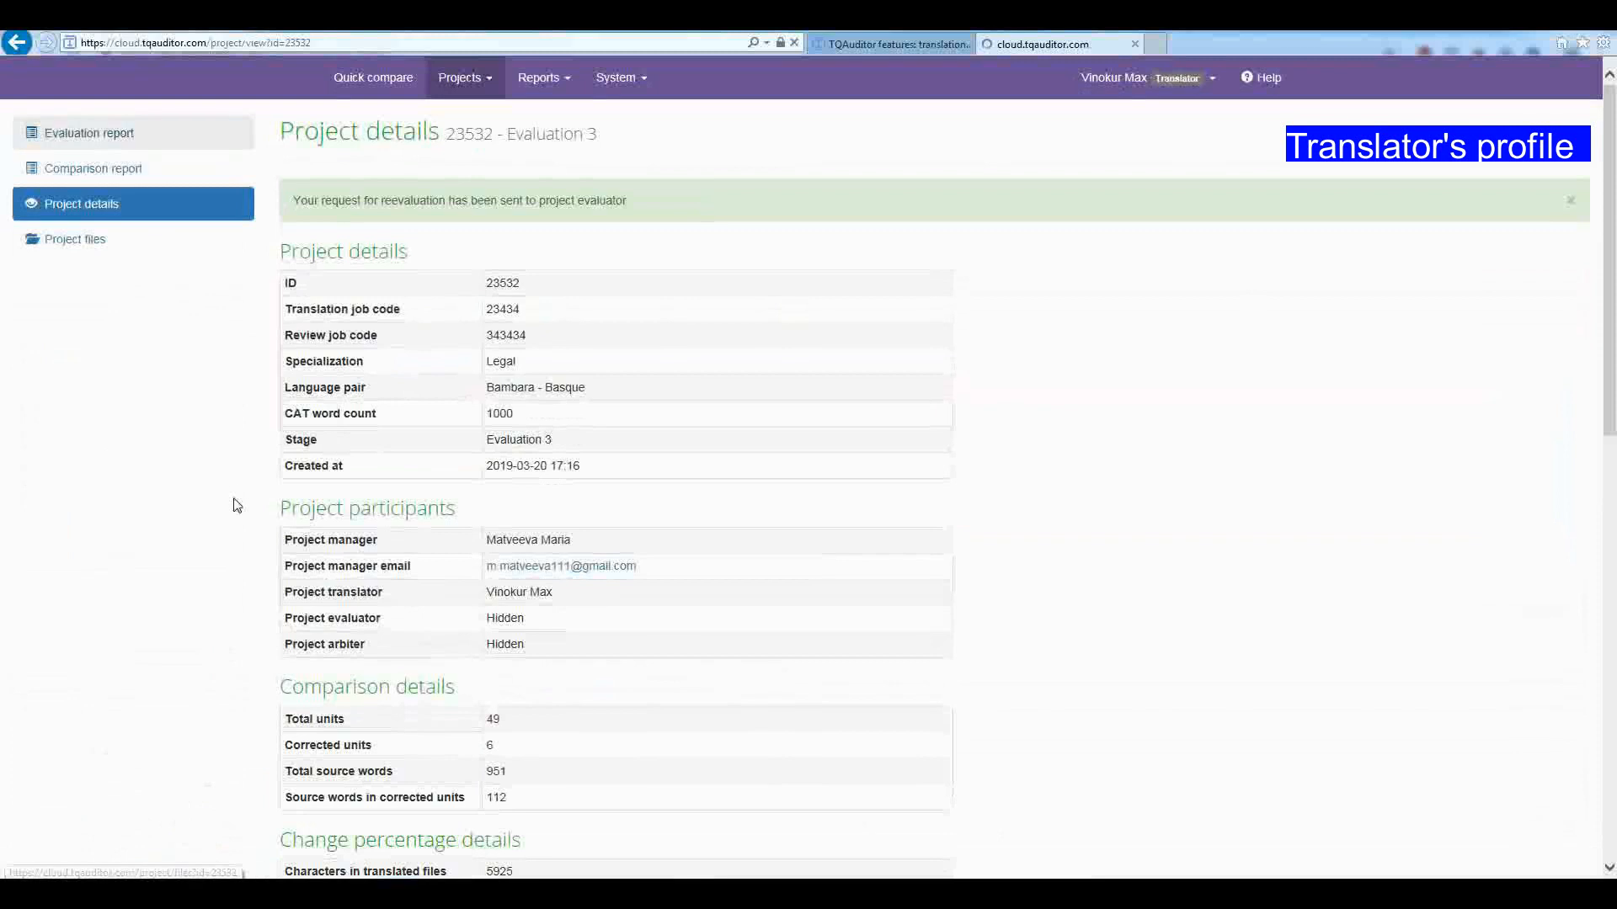
click(88, 134)
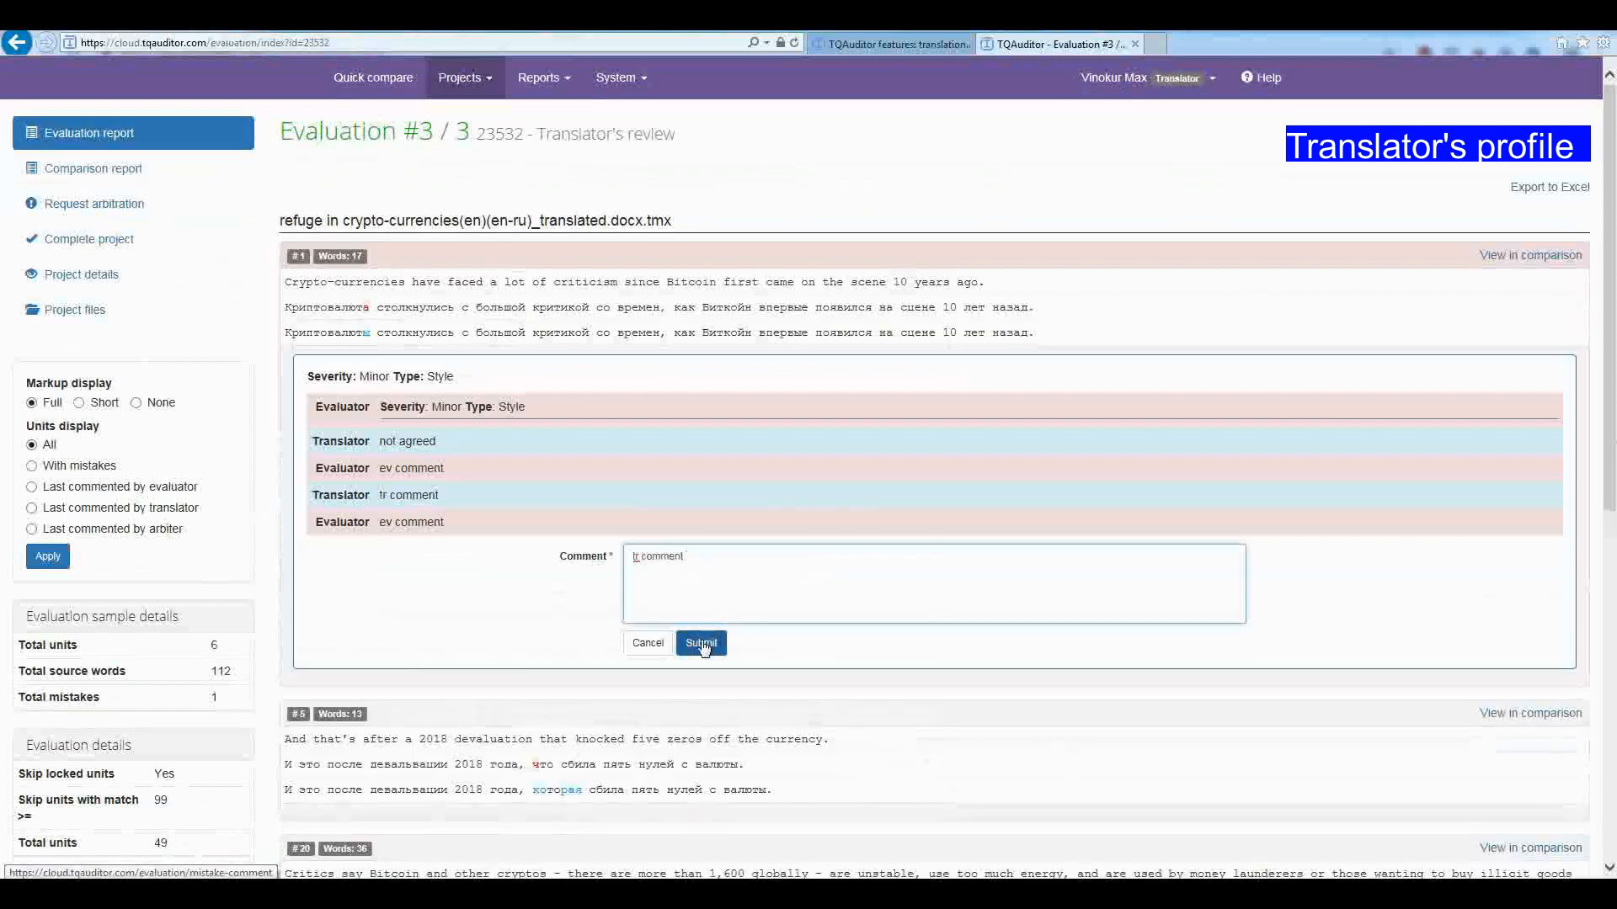
click(701, 644)
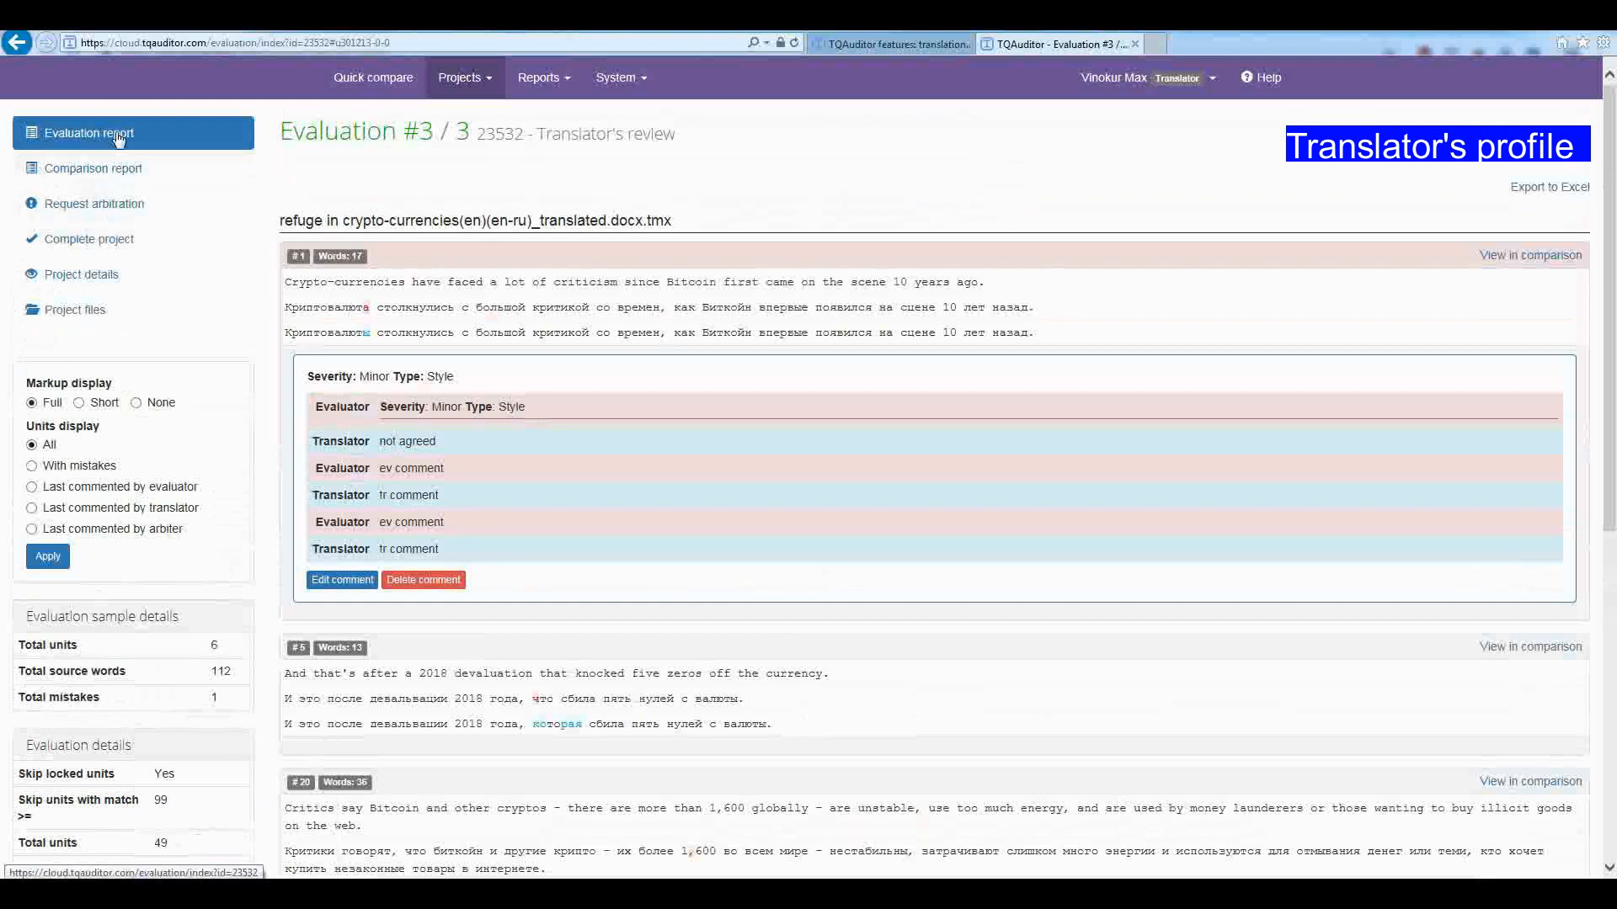
mouse_move(111, 212)
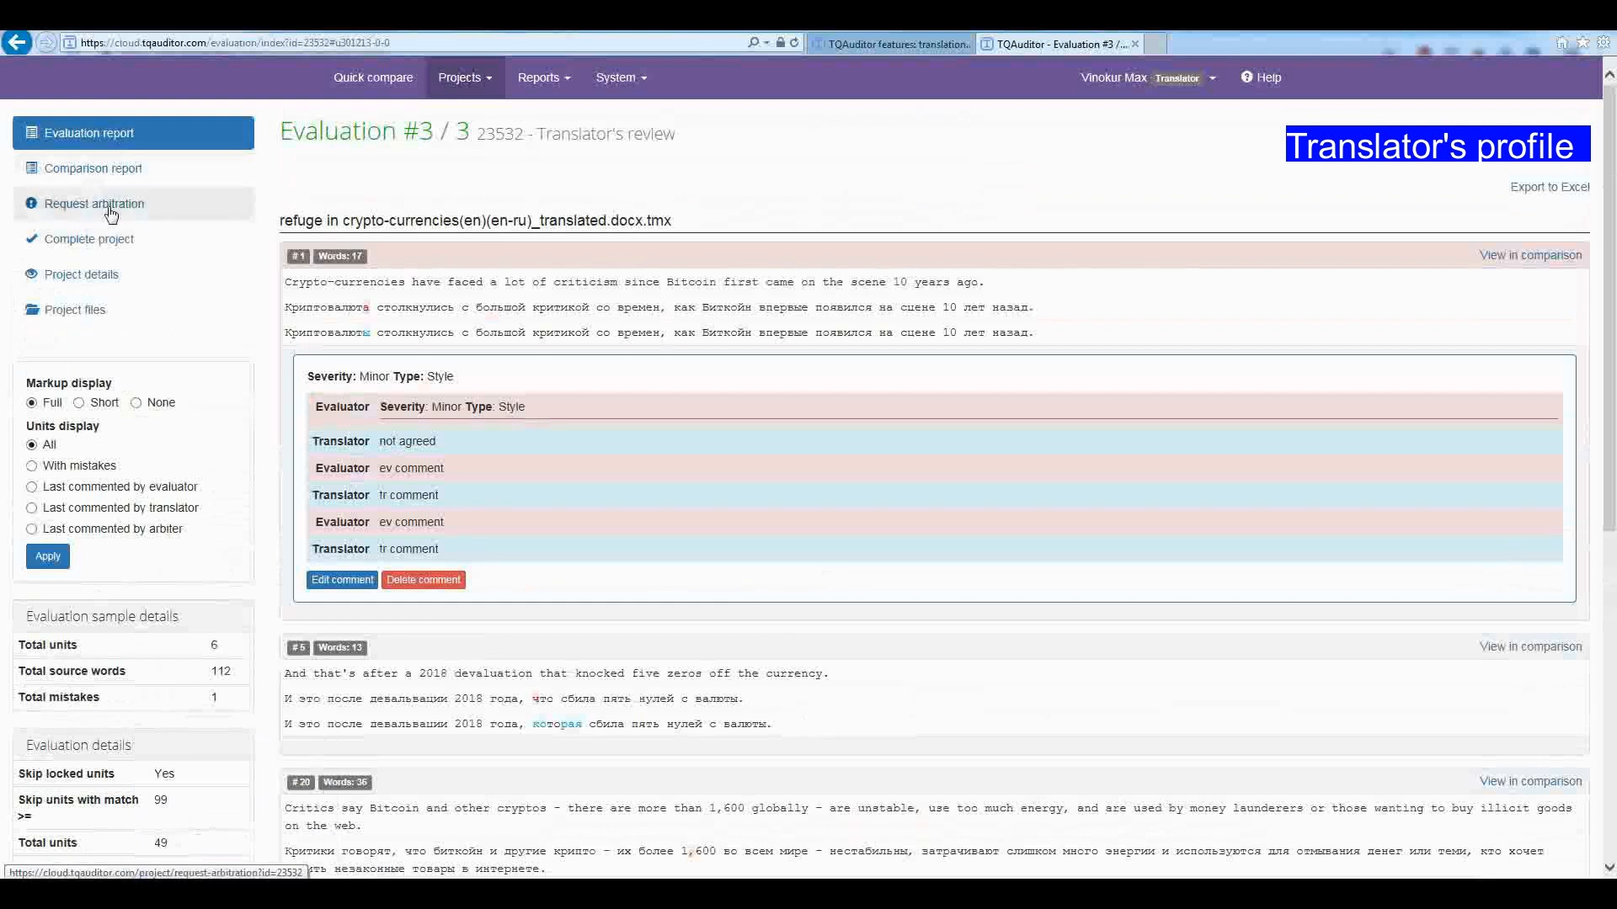
Step: Request arbitration, moving project 23532 to the Arbitration stage
click(94, 202)
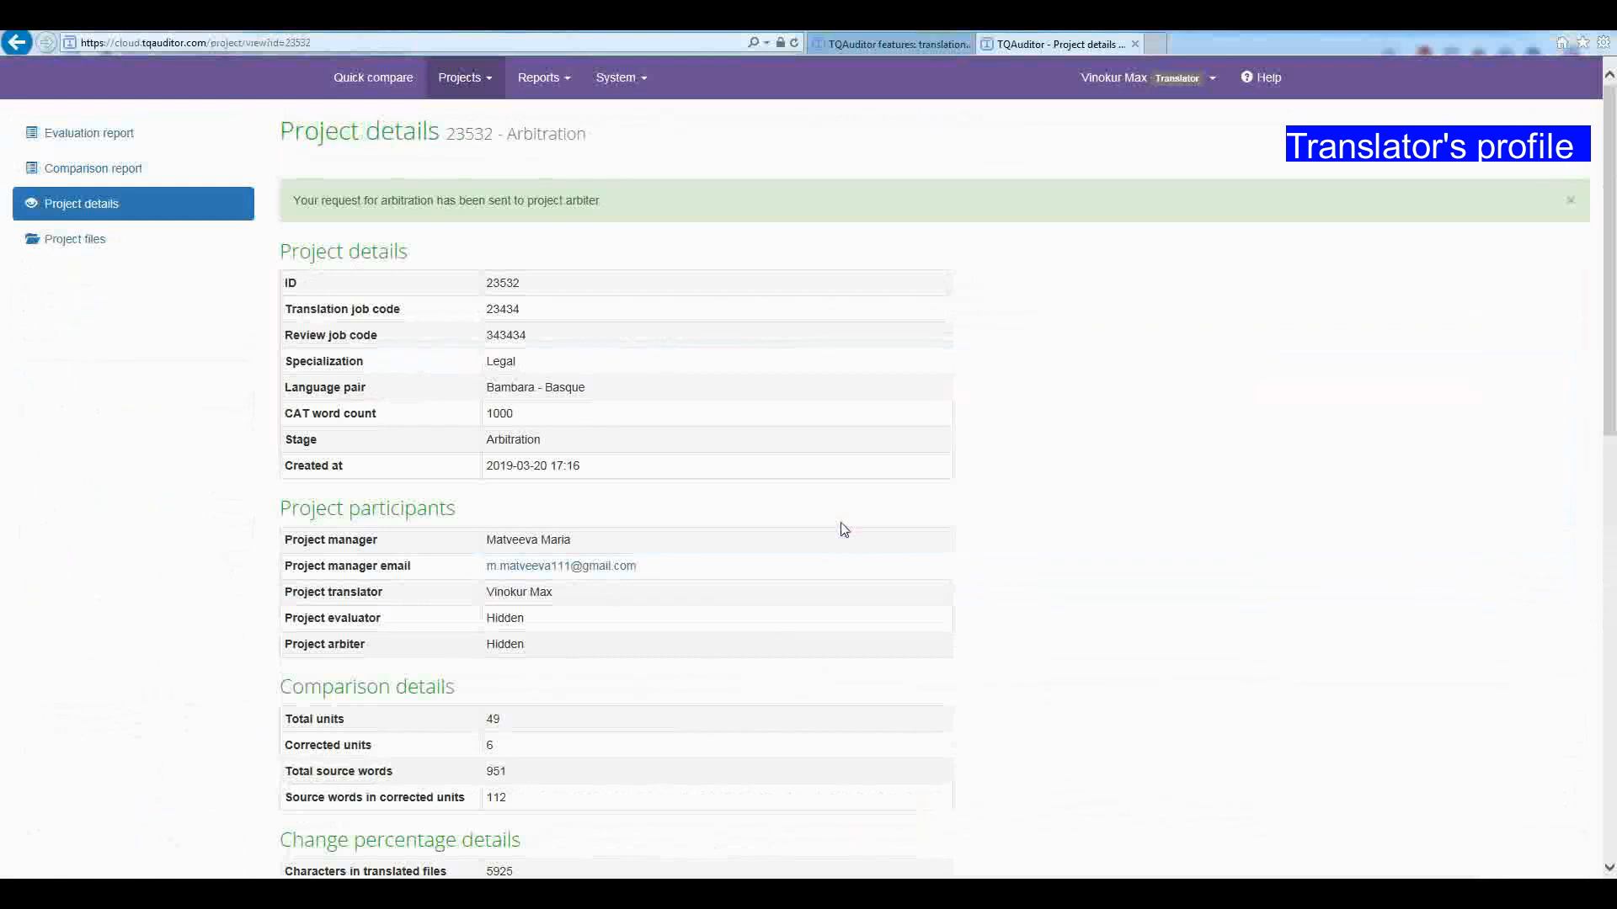
mouse_move(111, 138)
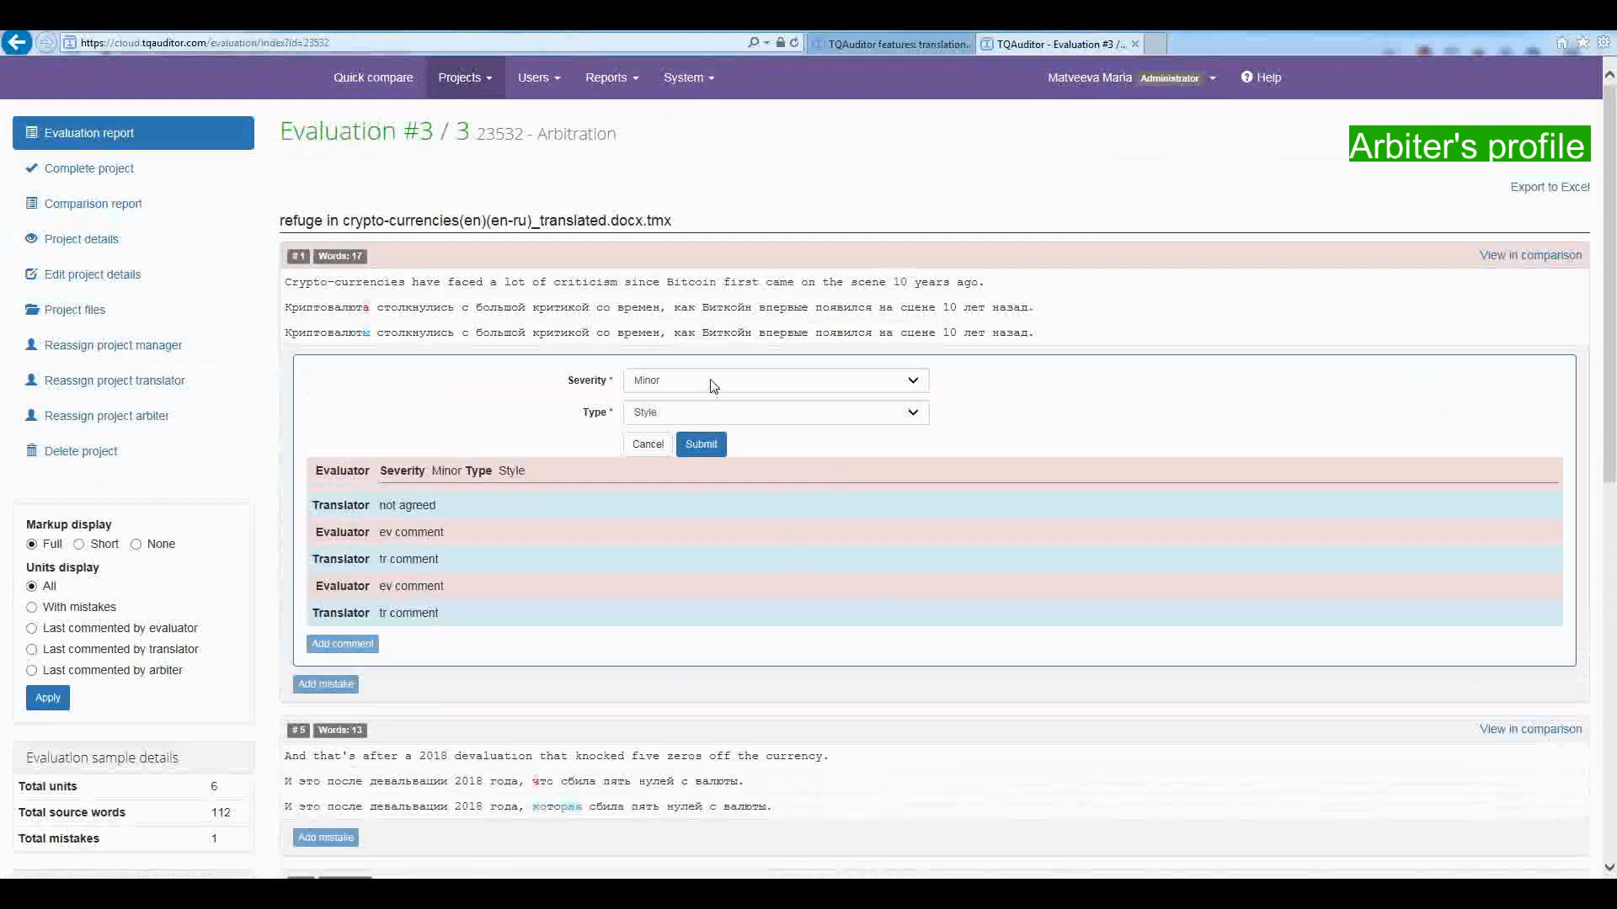
Step: As arbiter, complete project 23532 and view its report showing the mistake changed to Non-scoring
click(87, 168)
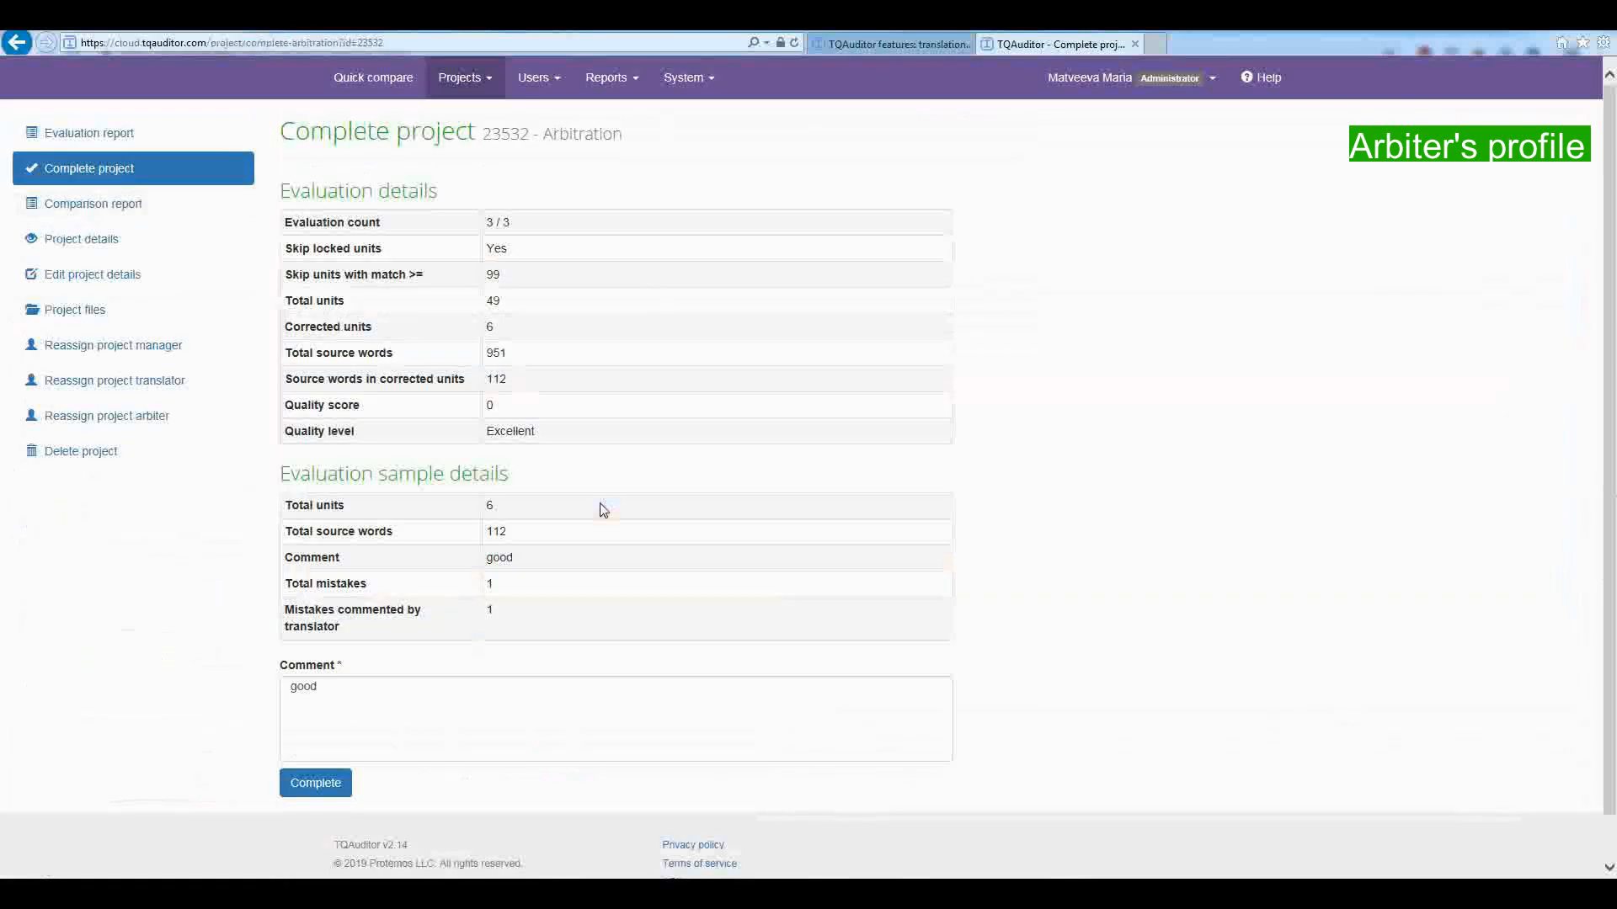
click(315, 783)
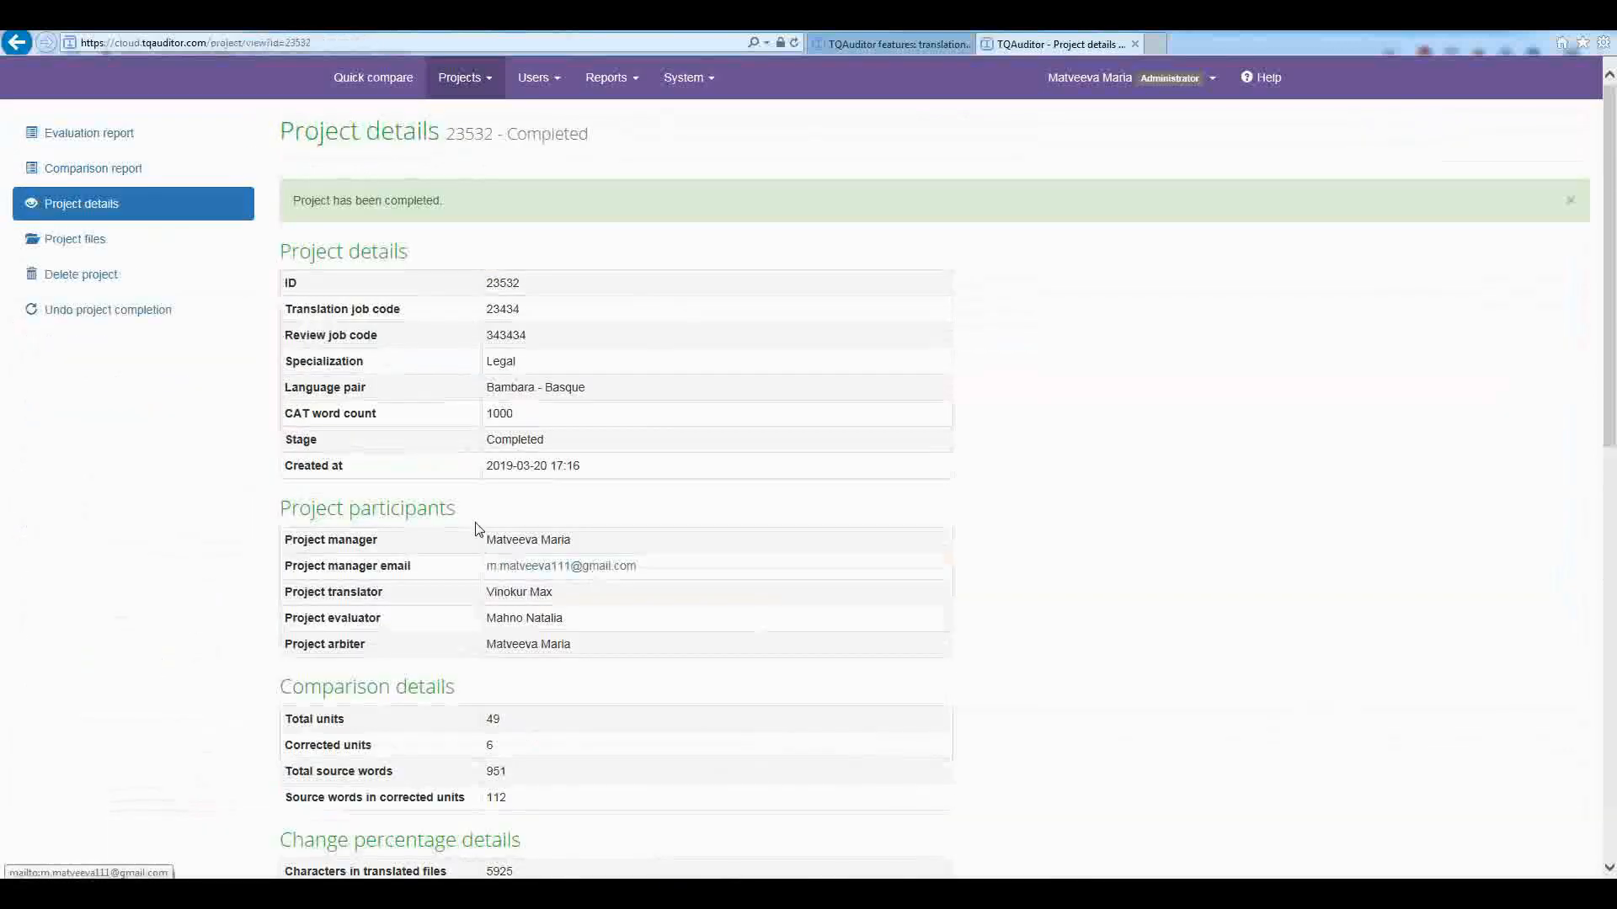
mouse_move(1021, 600)
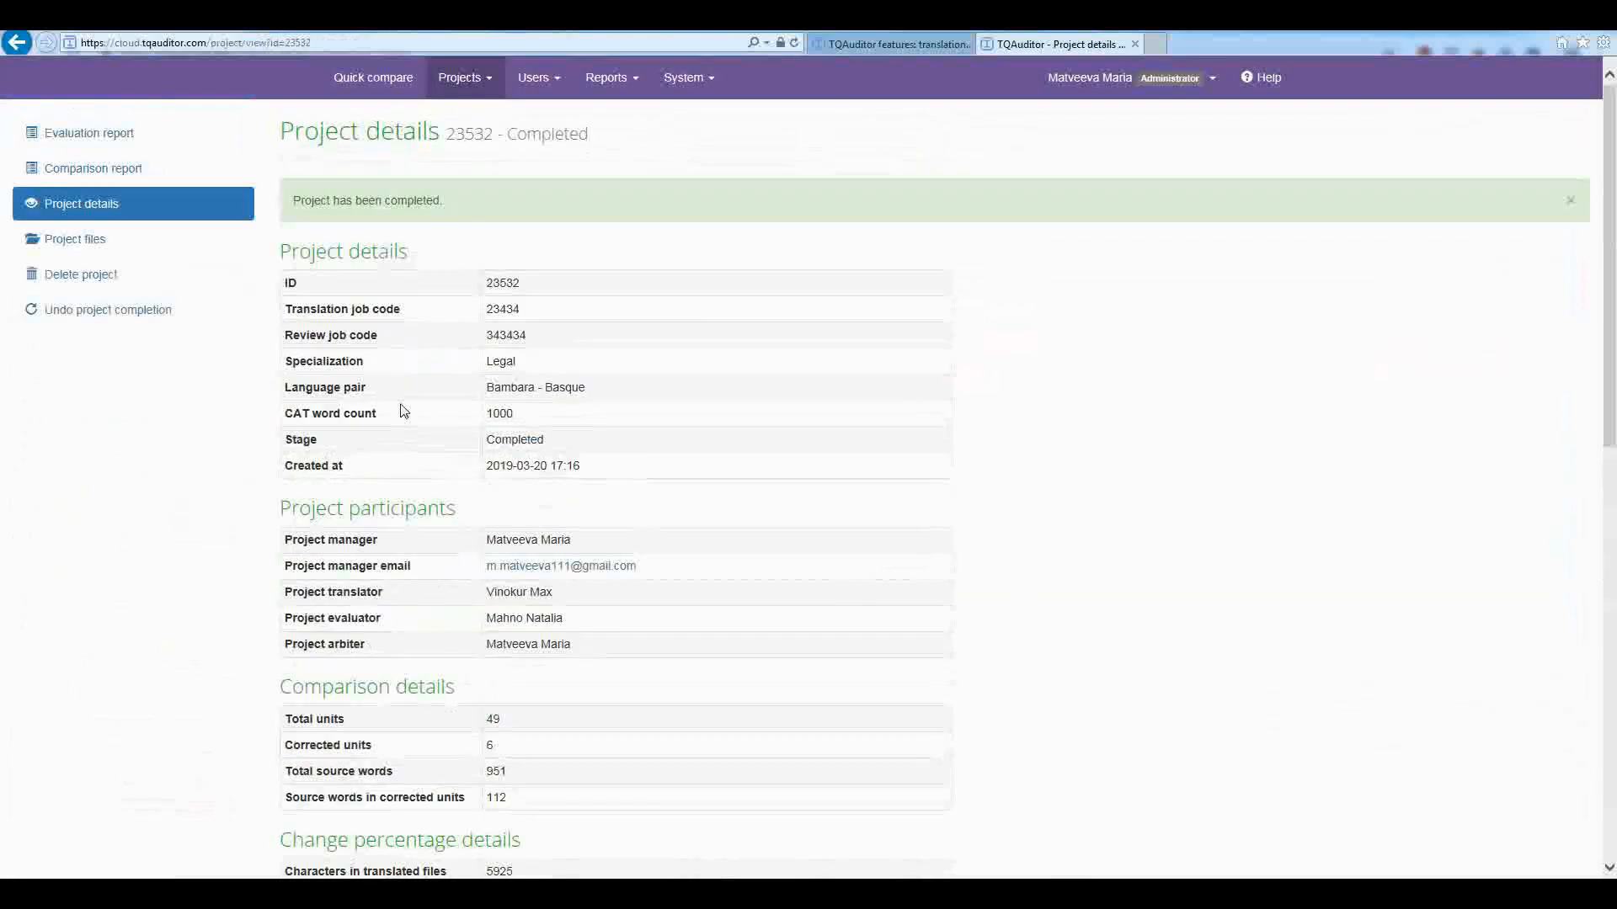
click(87, 132)
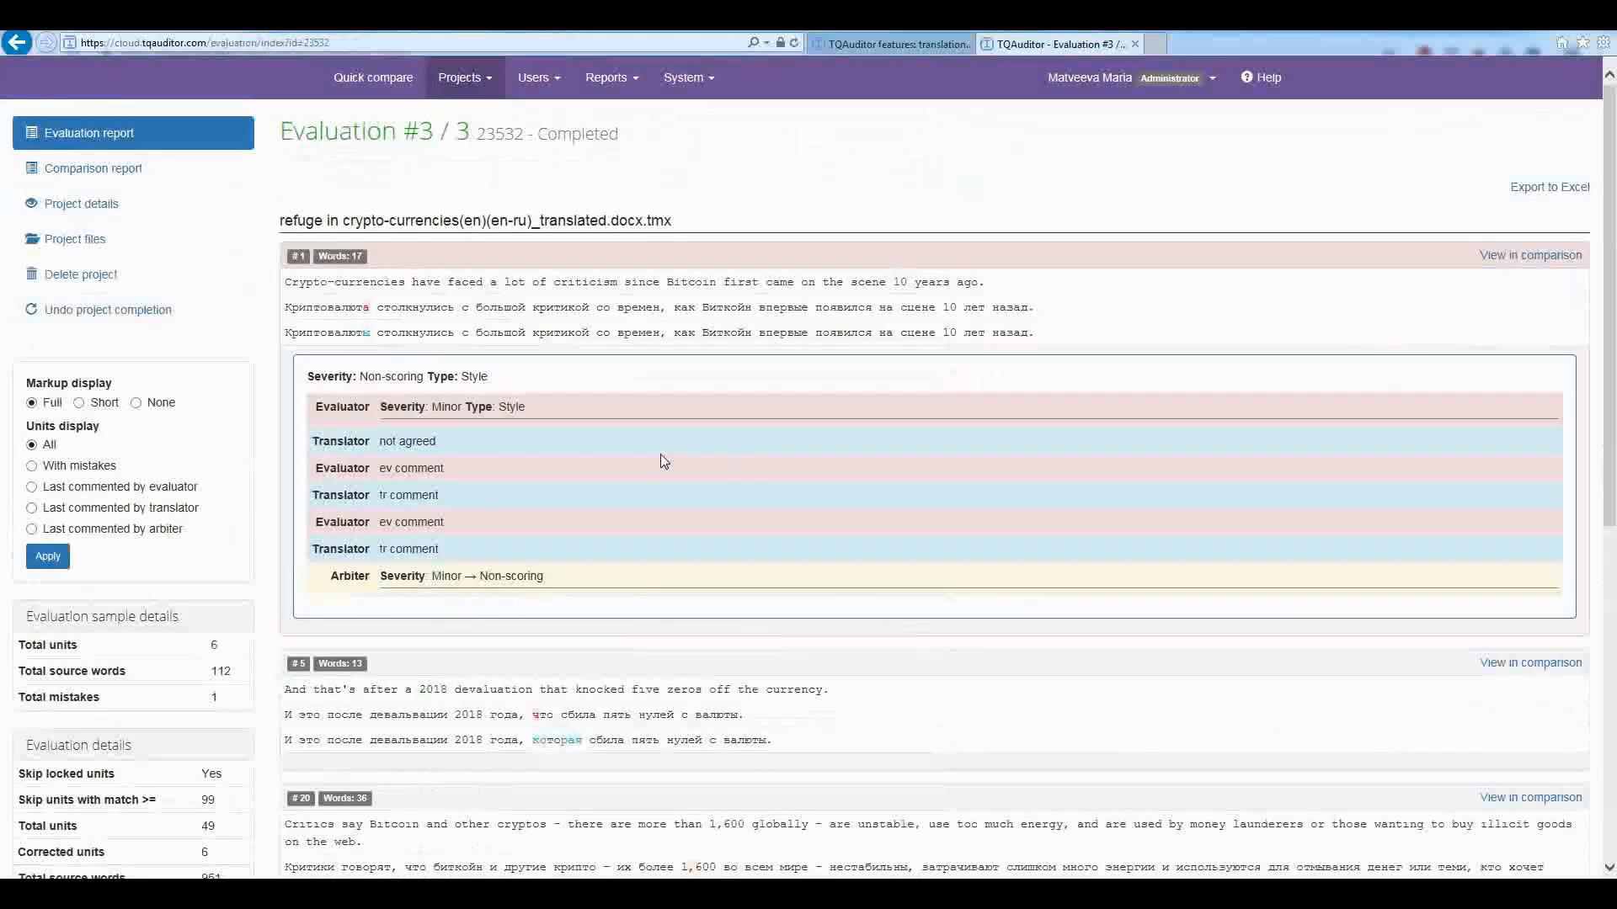
Step: List projects from every stage, showing all five including completed 23532 rated Excellent
click(465, 78)
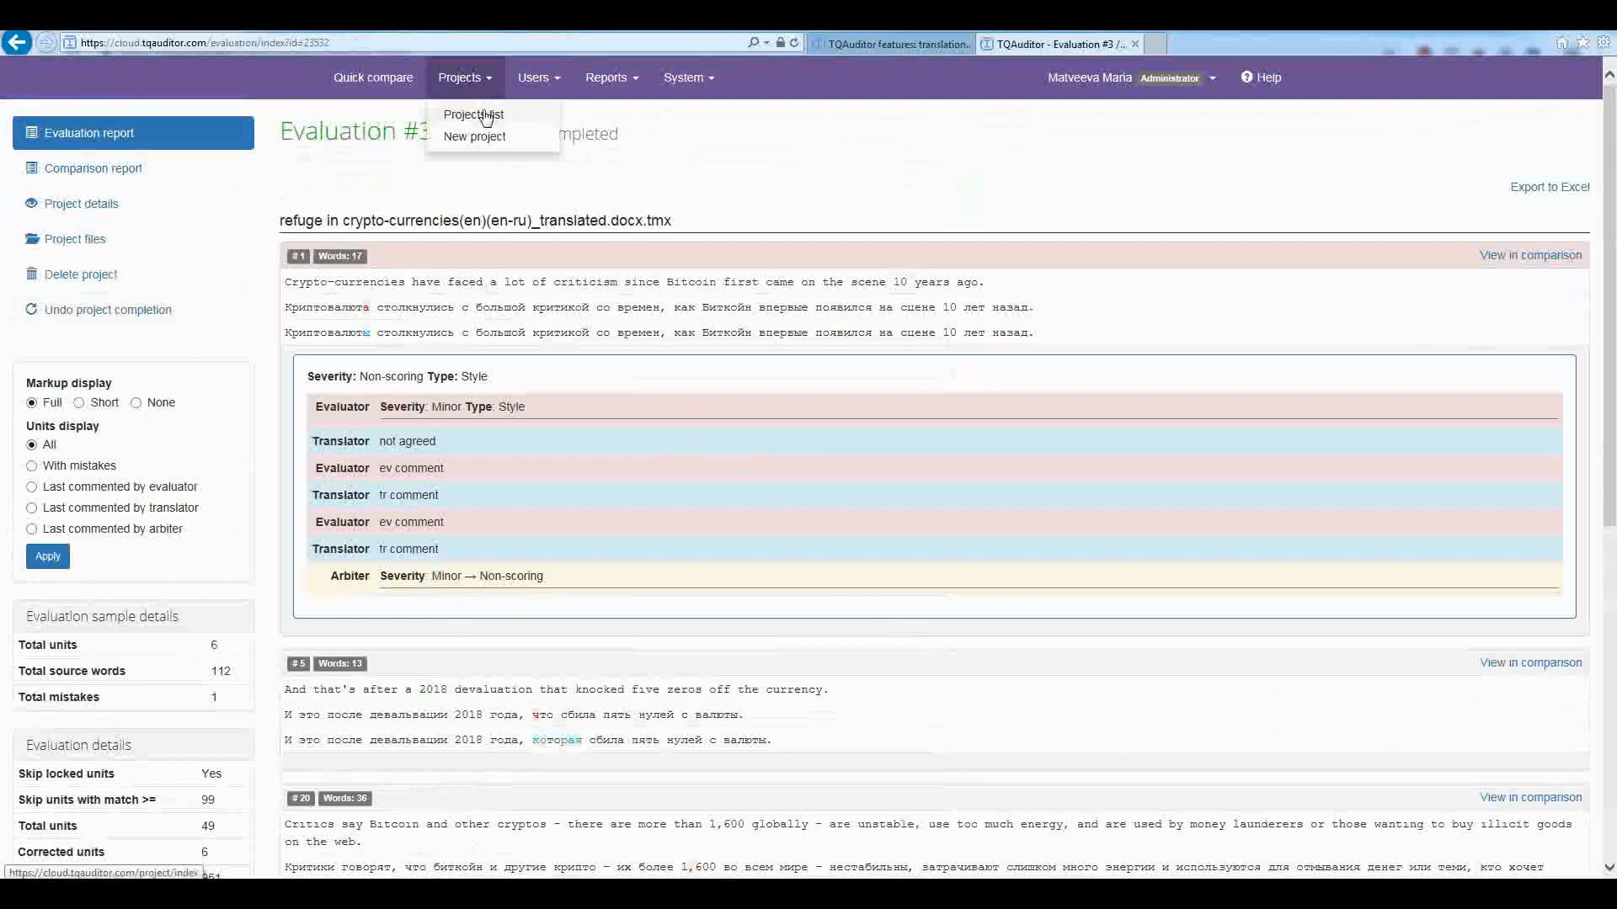
click(473, 115)
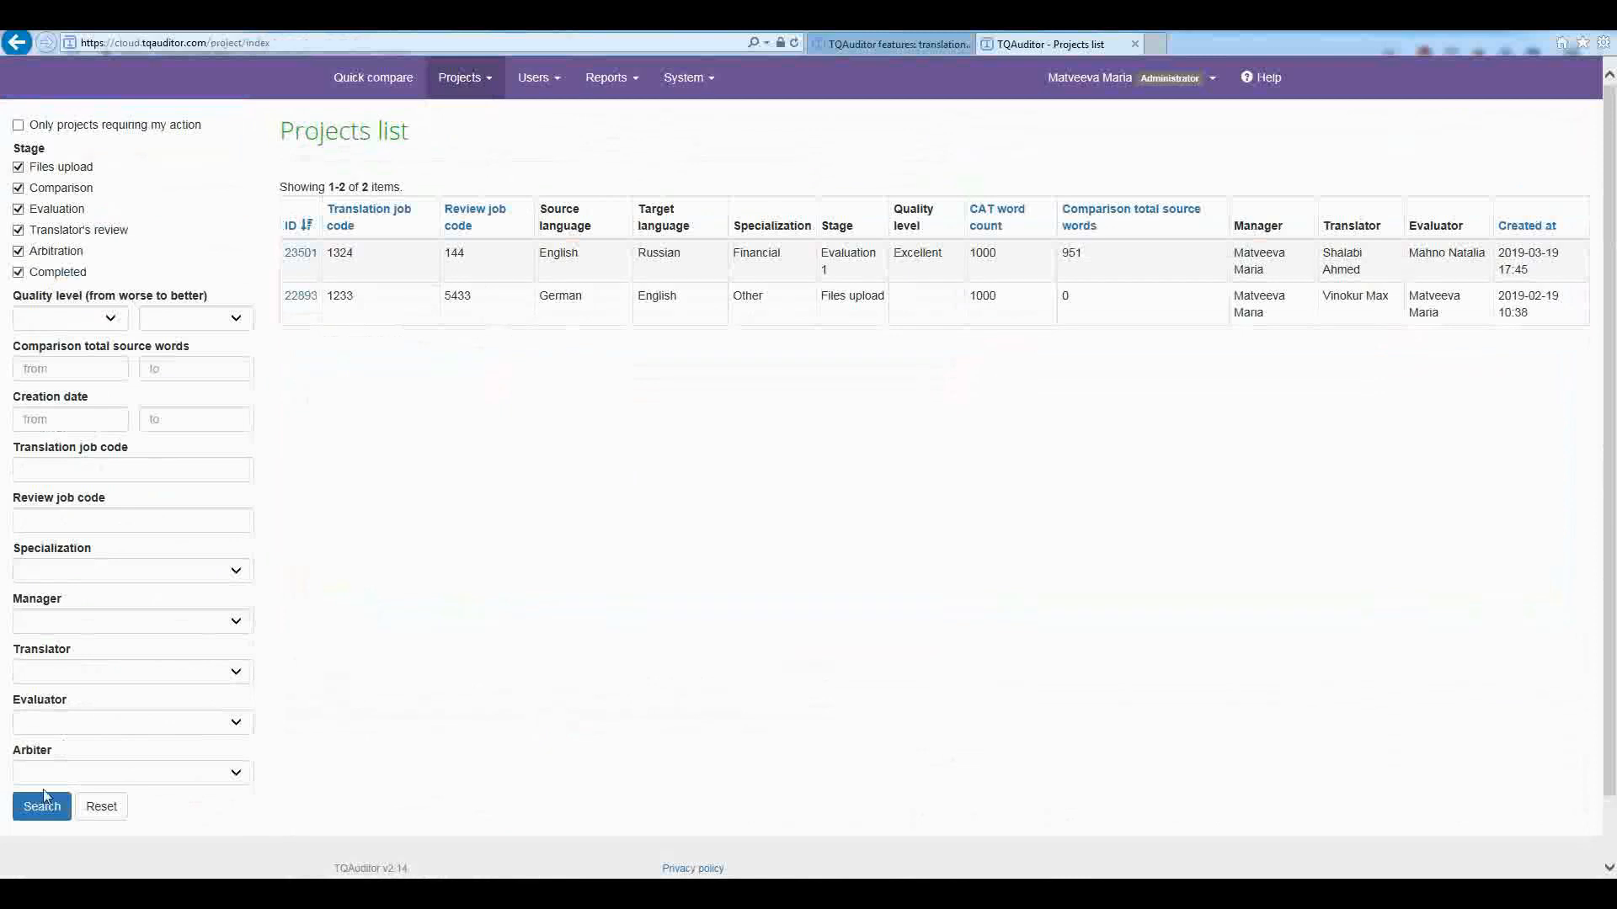
click(40, 807)
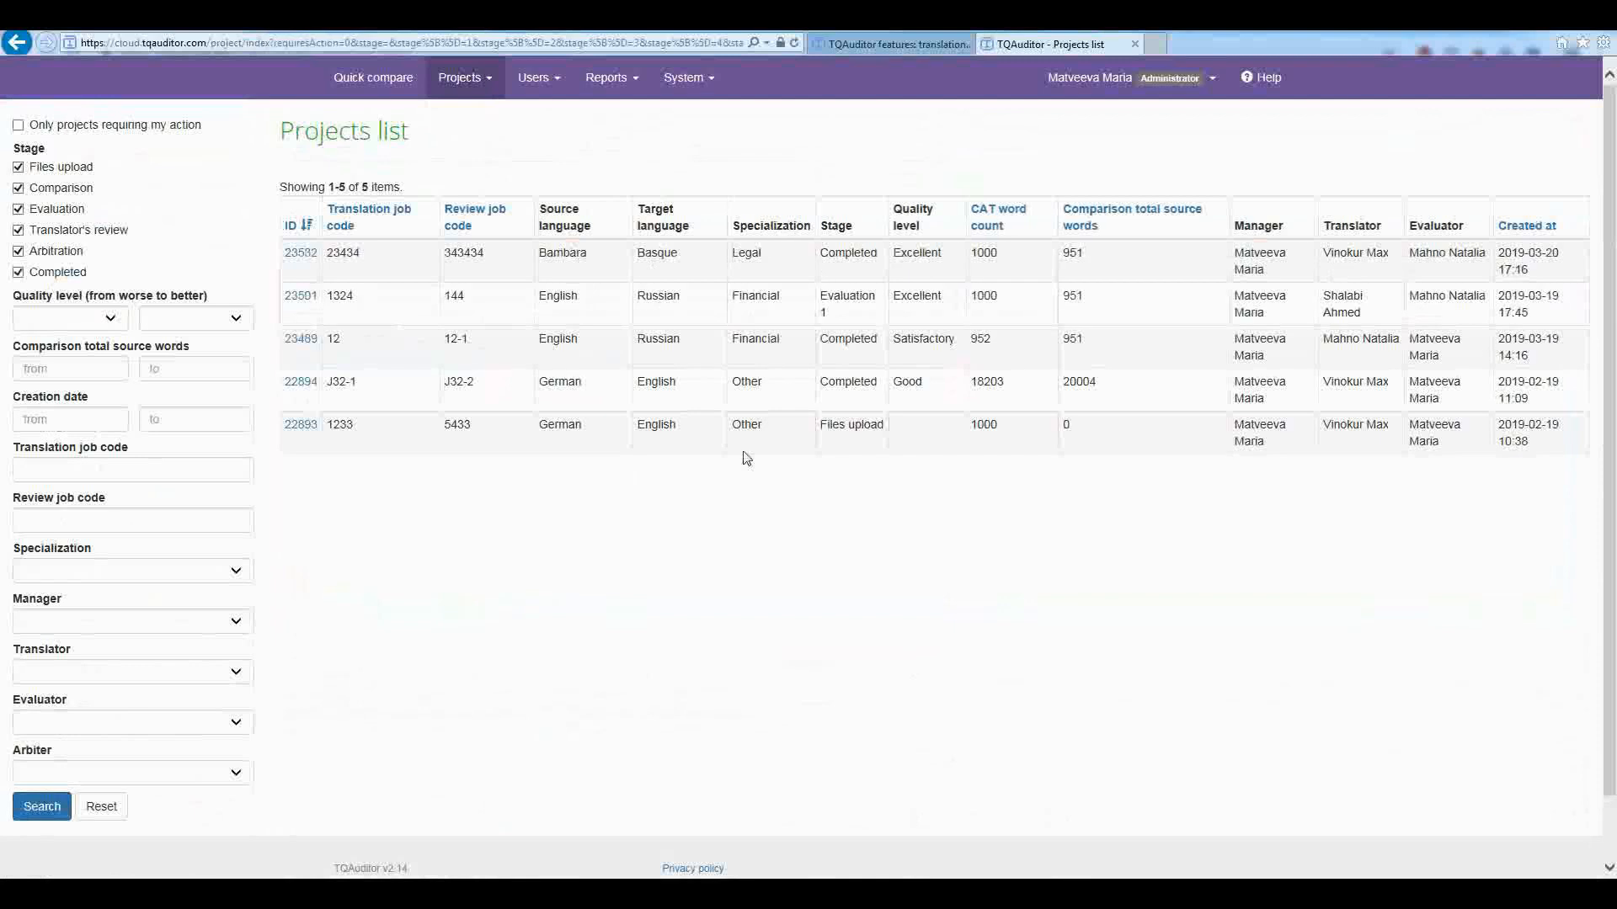
Step: View the Average score report per translator from the Reports menu
click(607, 77)
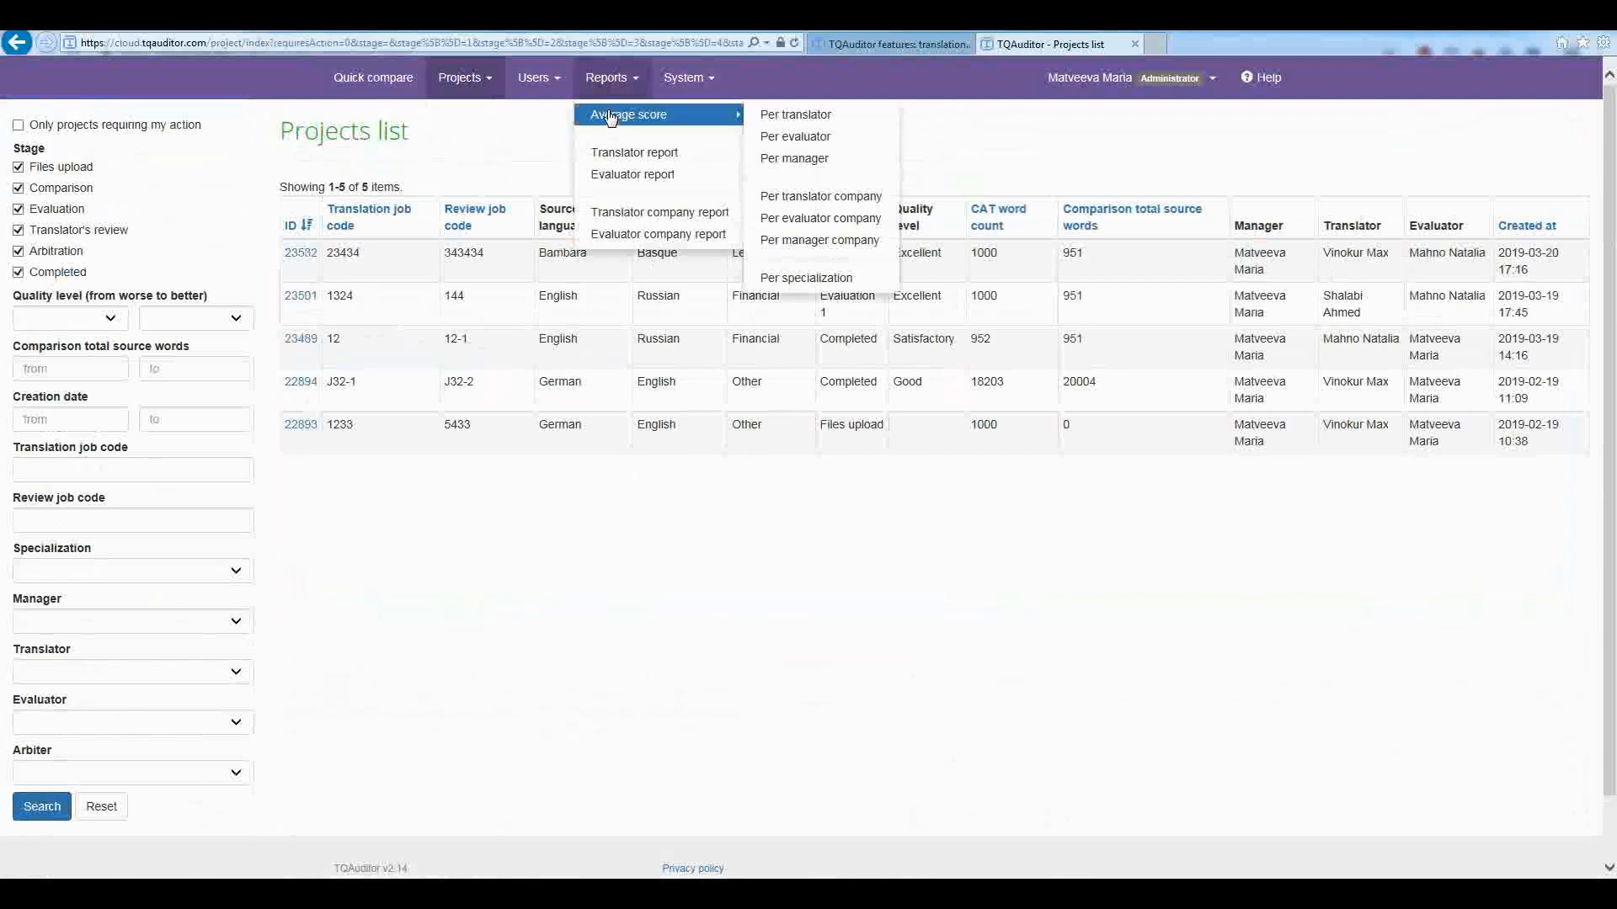
click(795, 114)
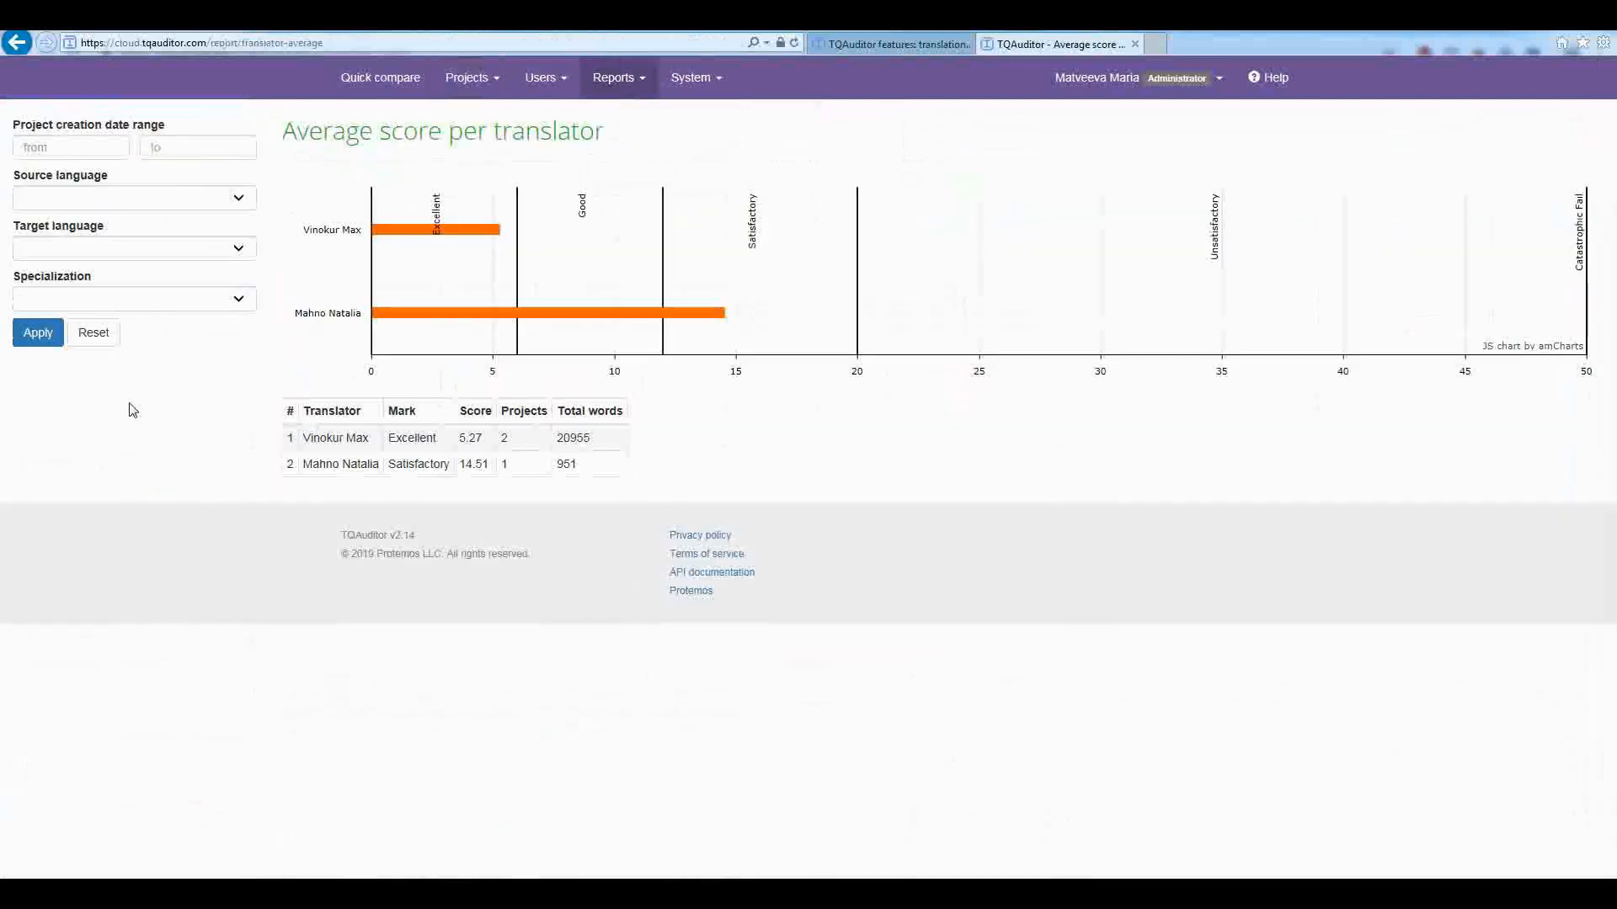
mouse_move(744, 490)
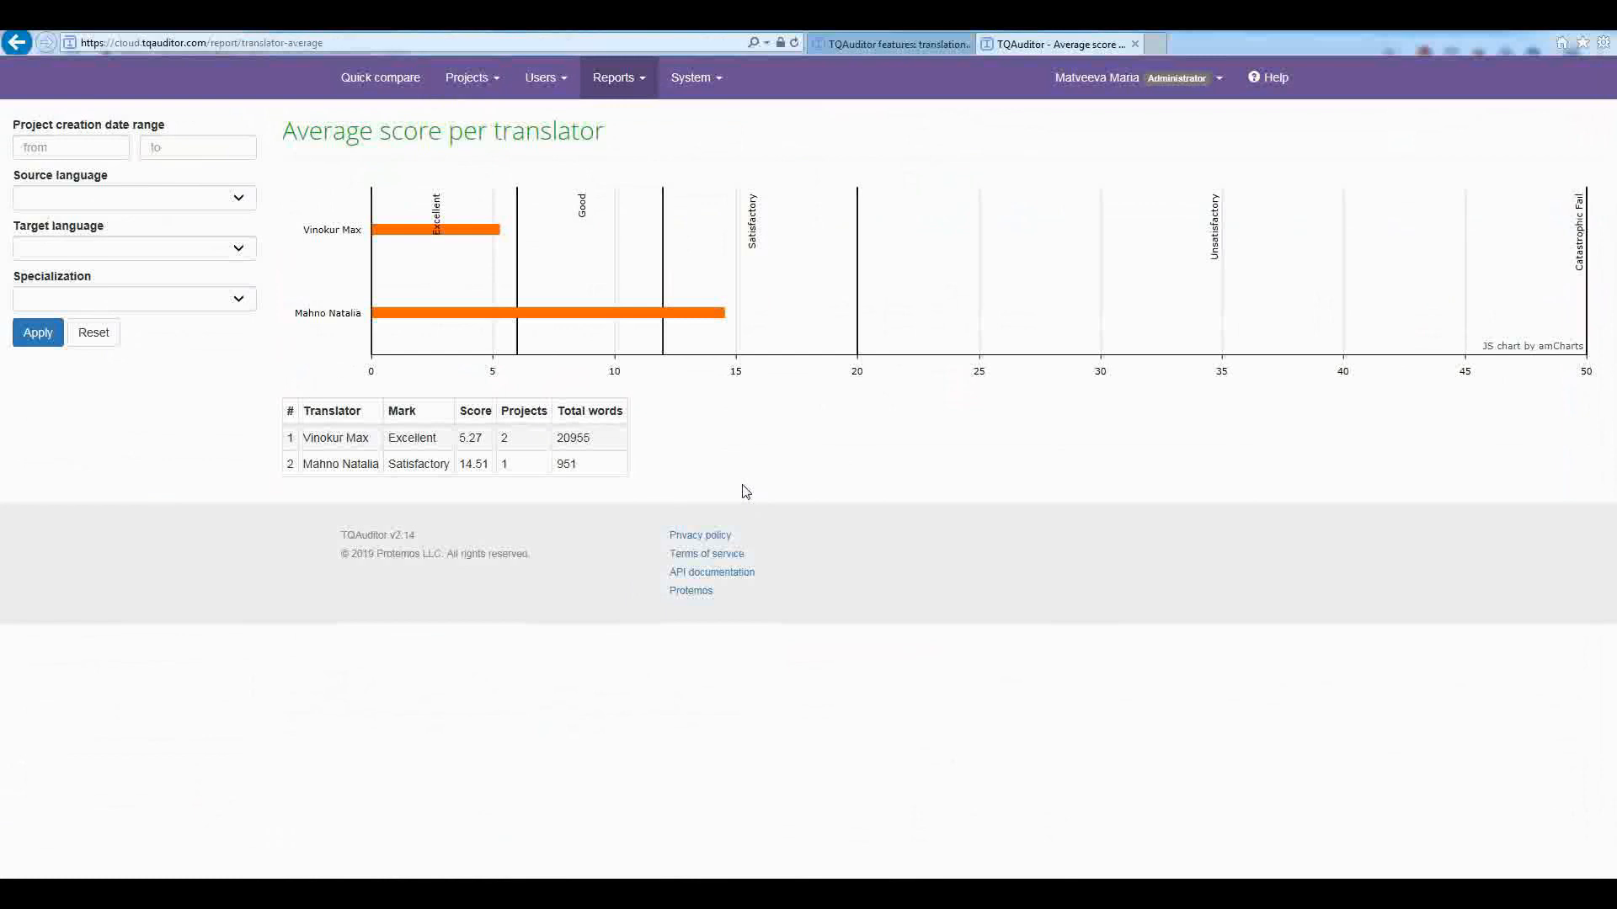
click(618, 77)
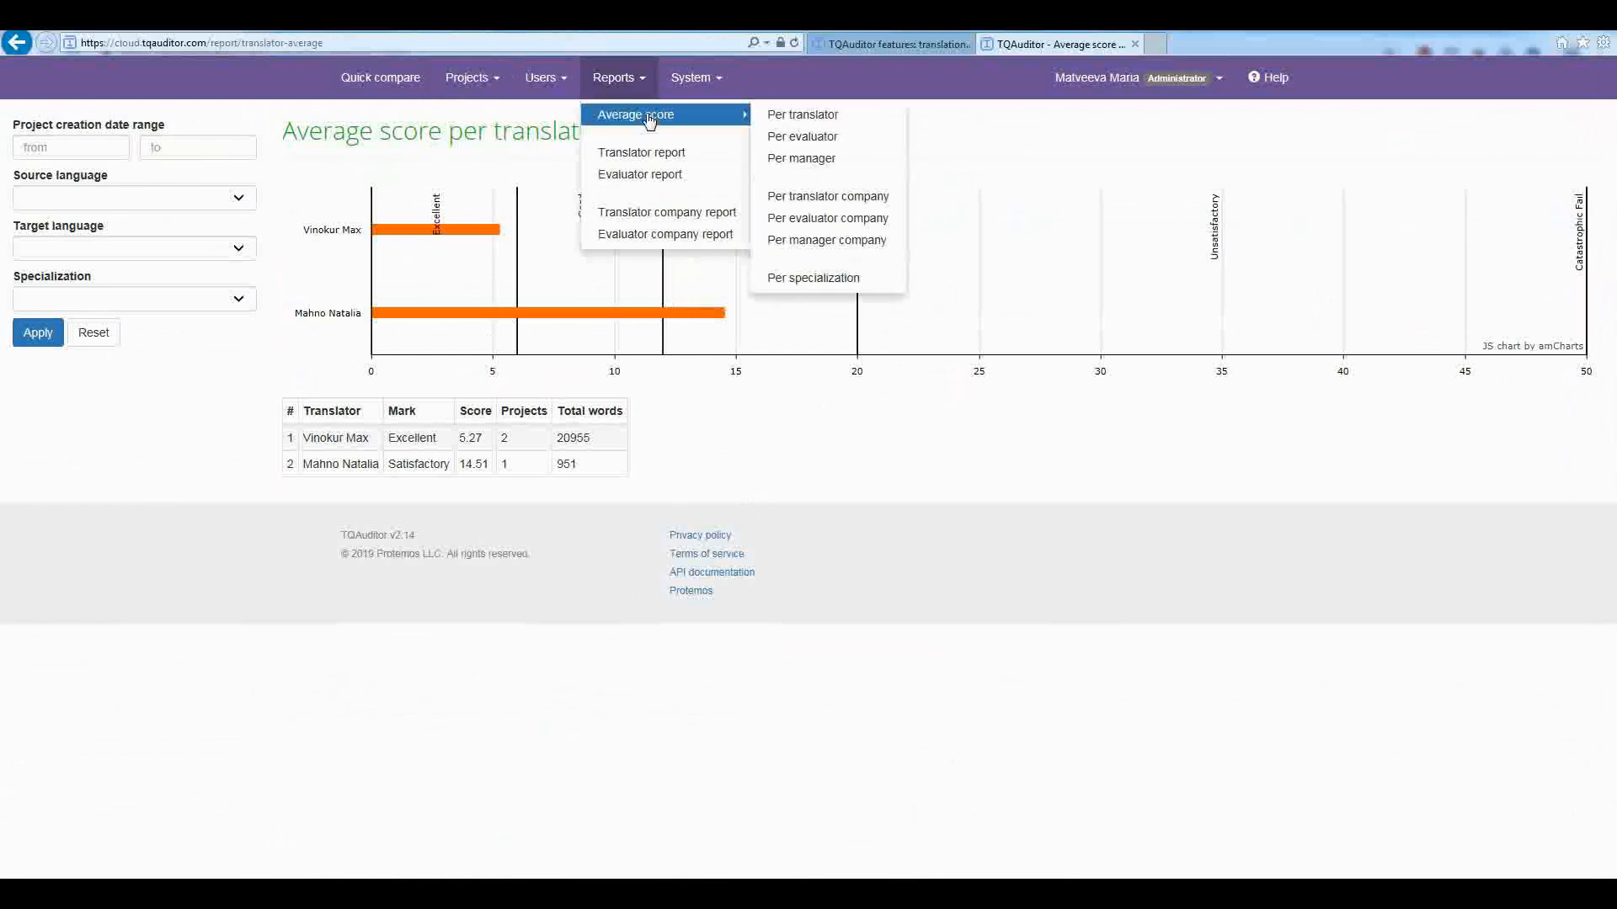
click(640, 152)
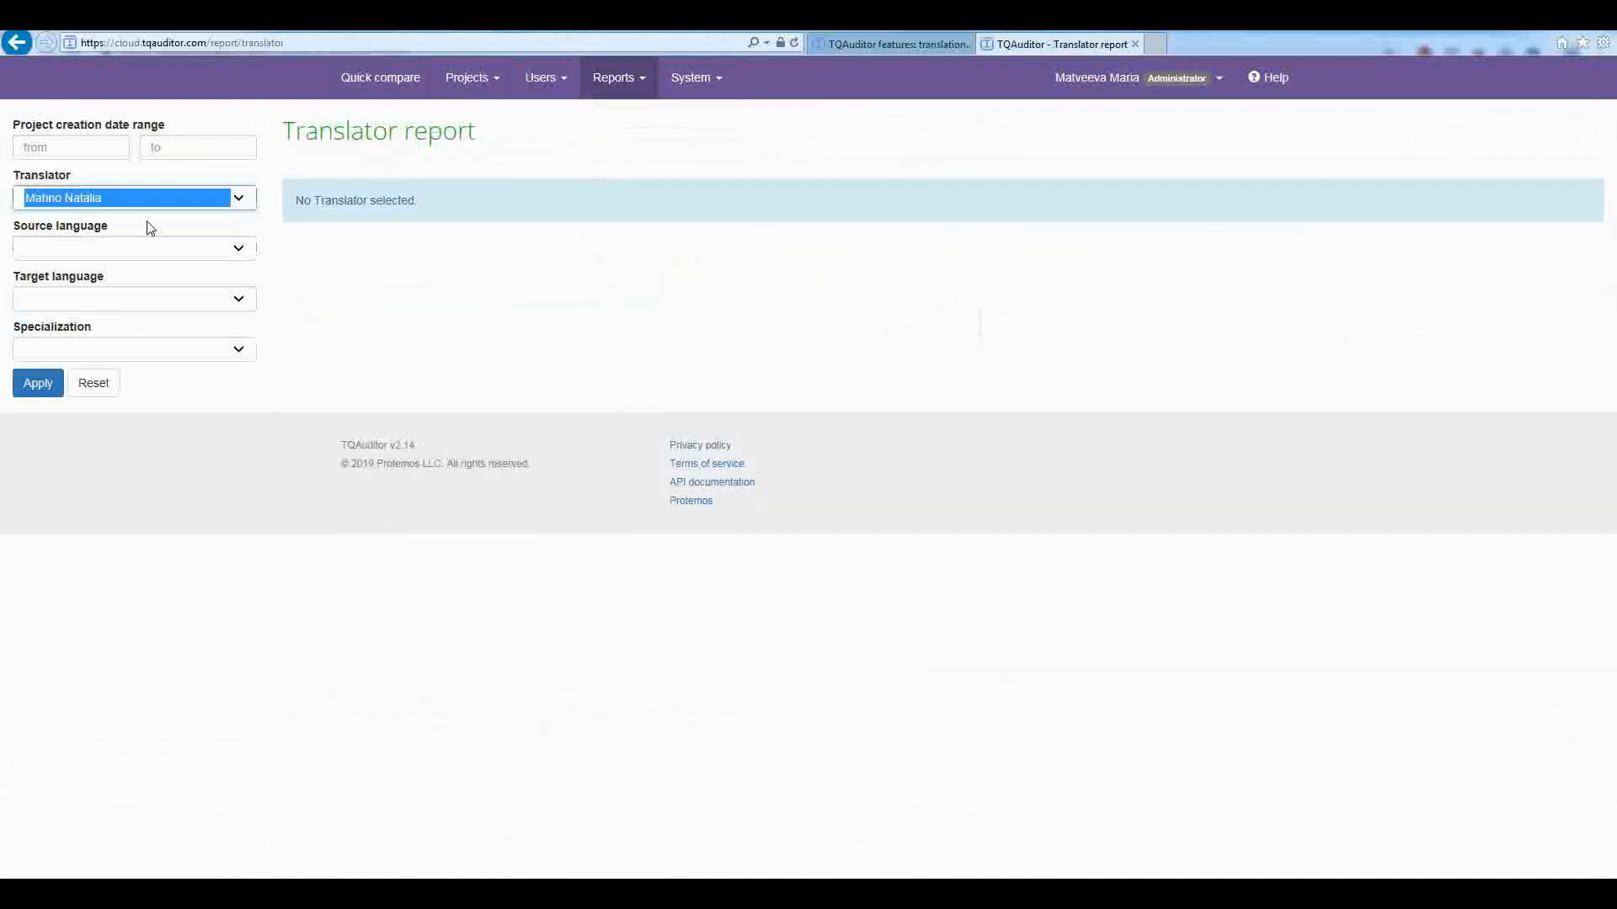
click(37, 383)
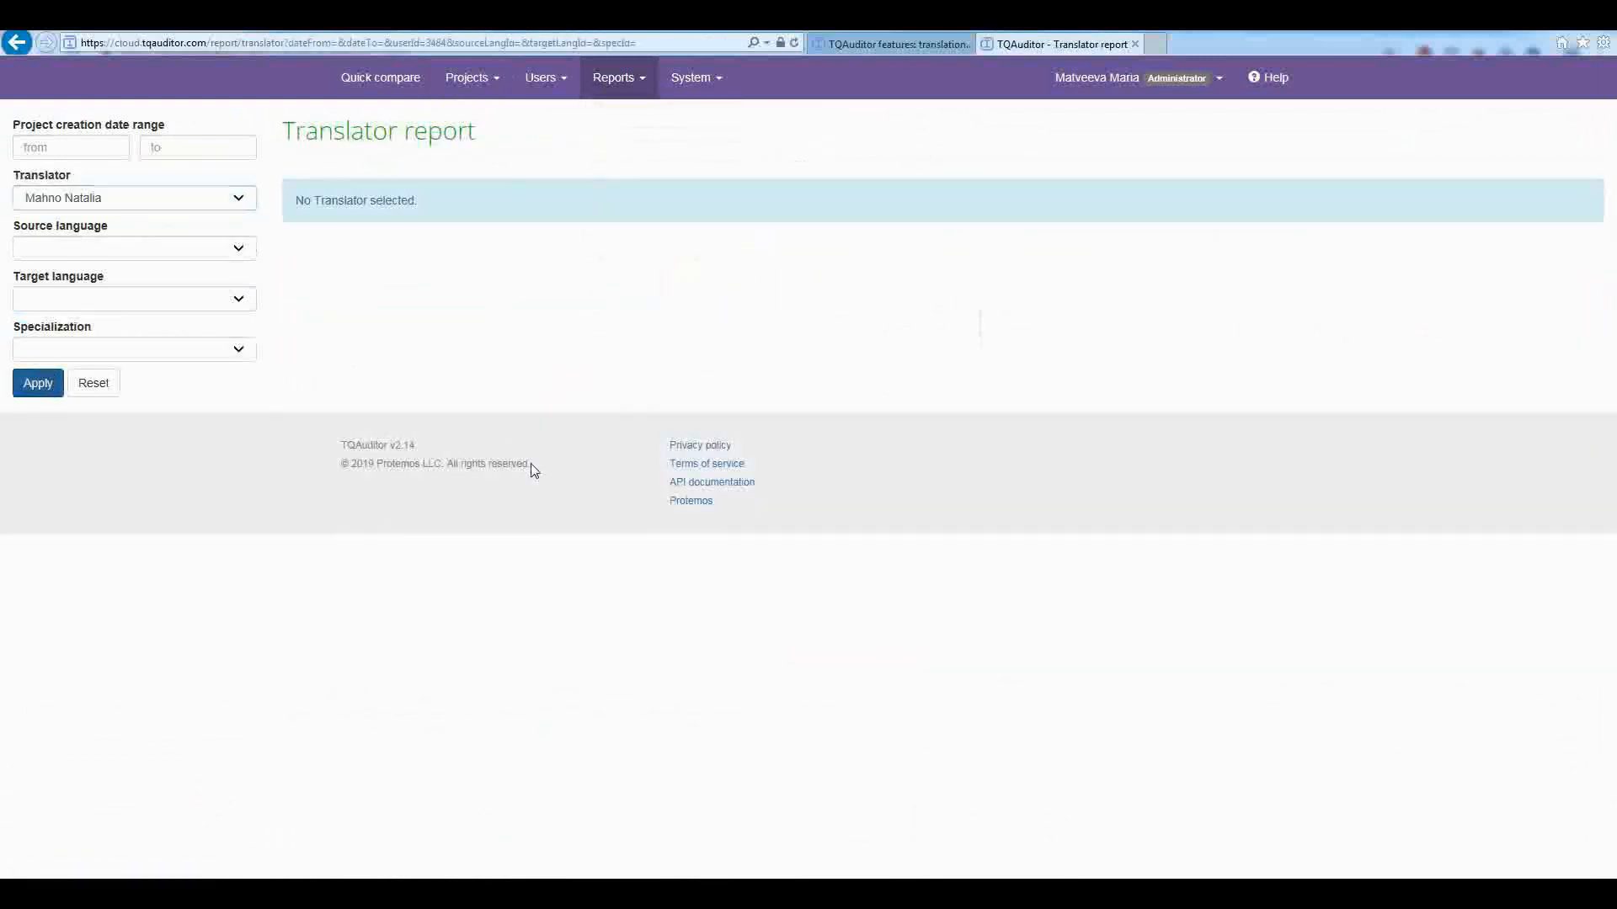
scroll(down, 3)
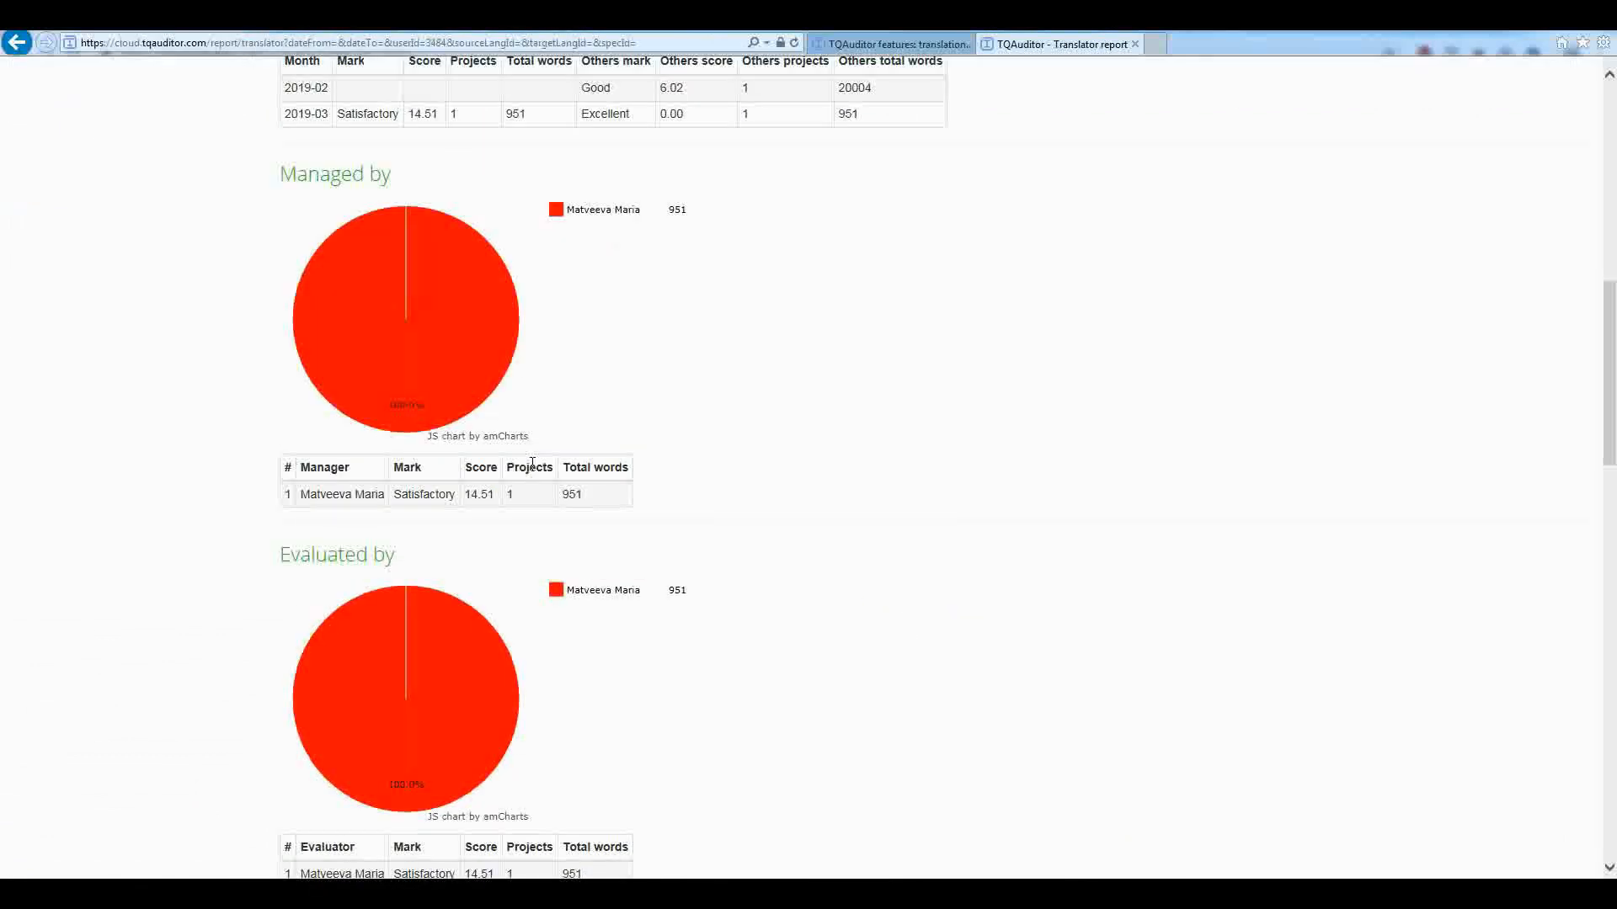
scroll(down, 3)
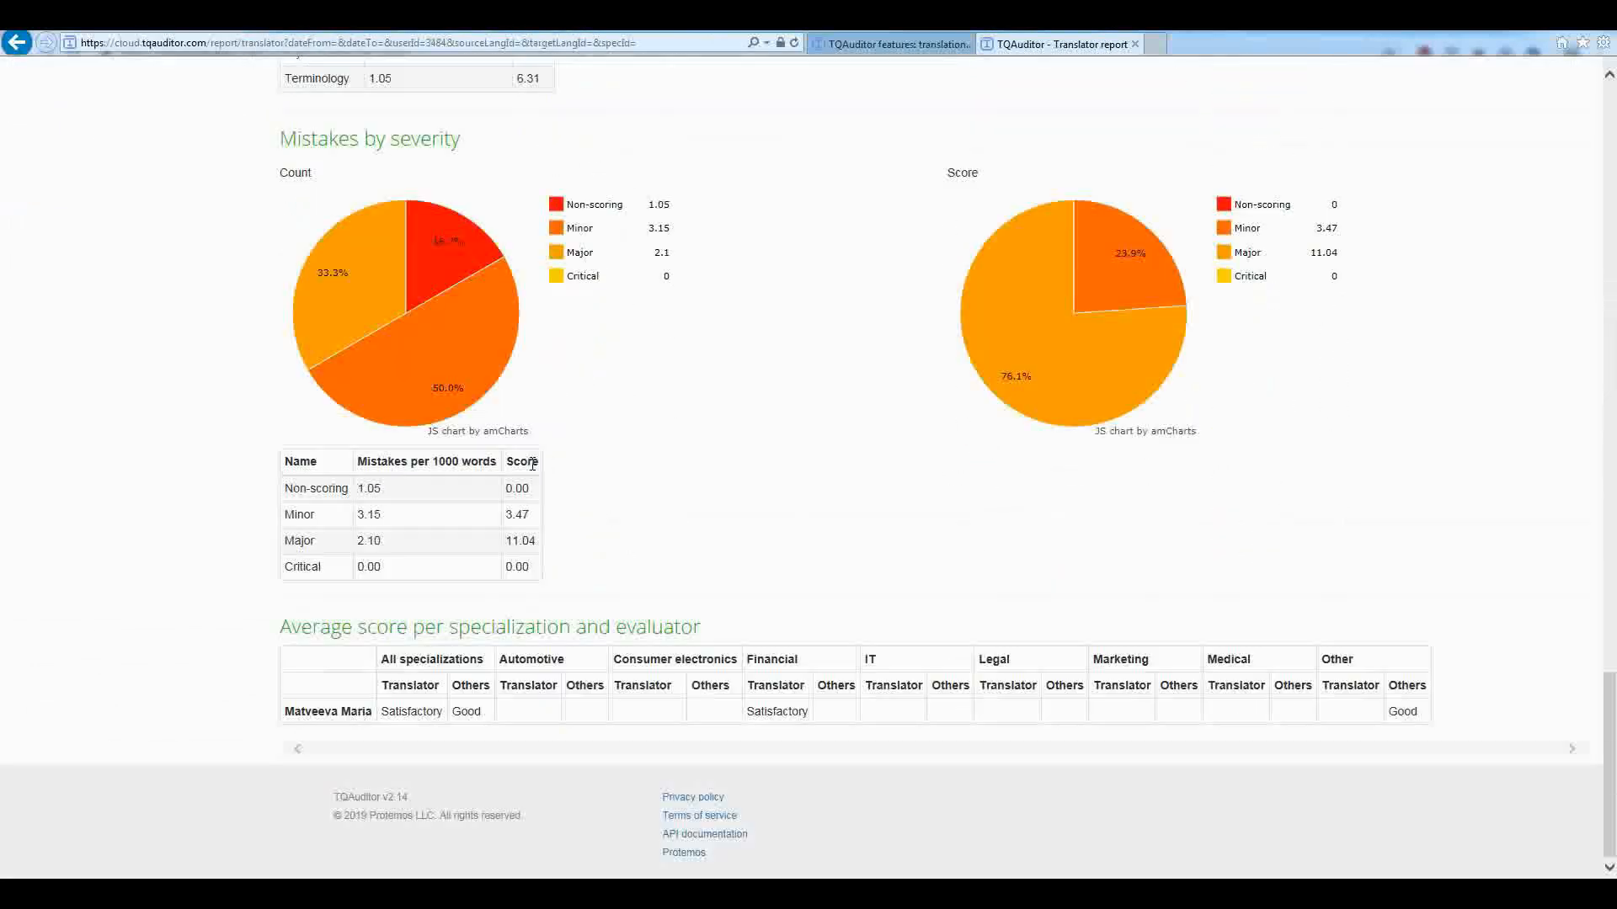
scroll(up, 3)
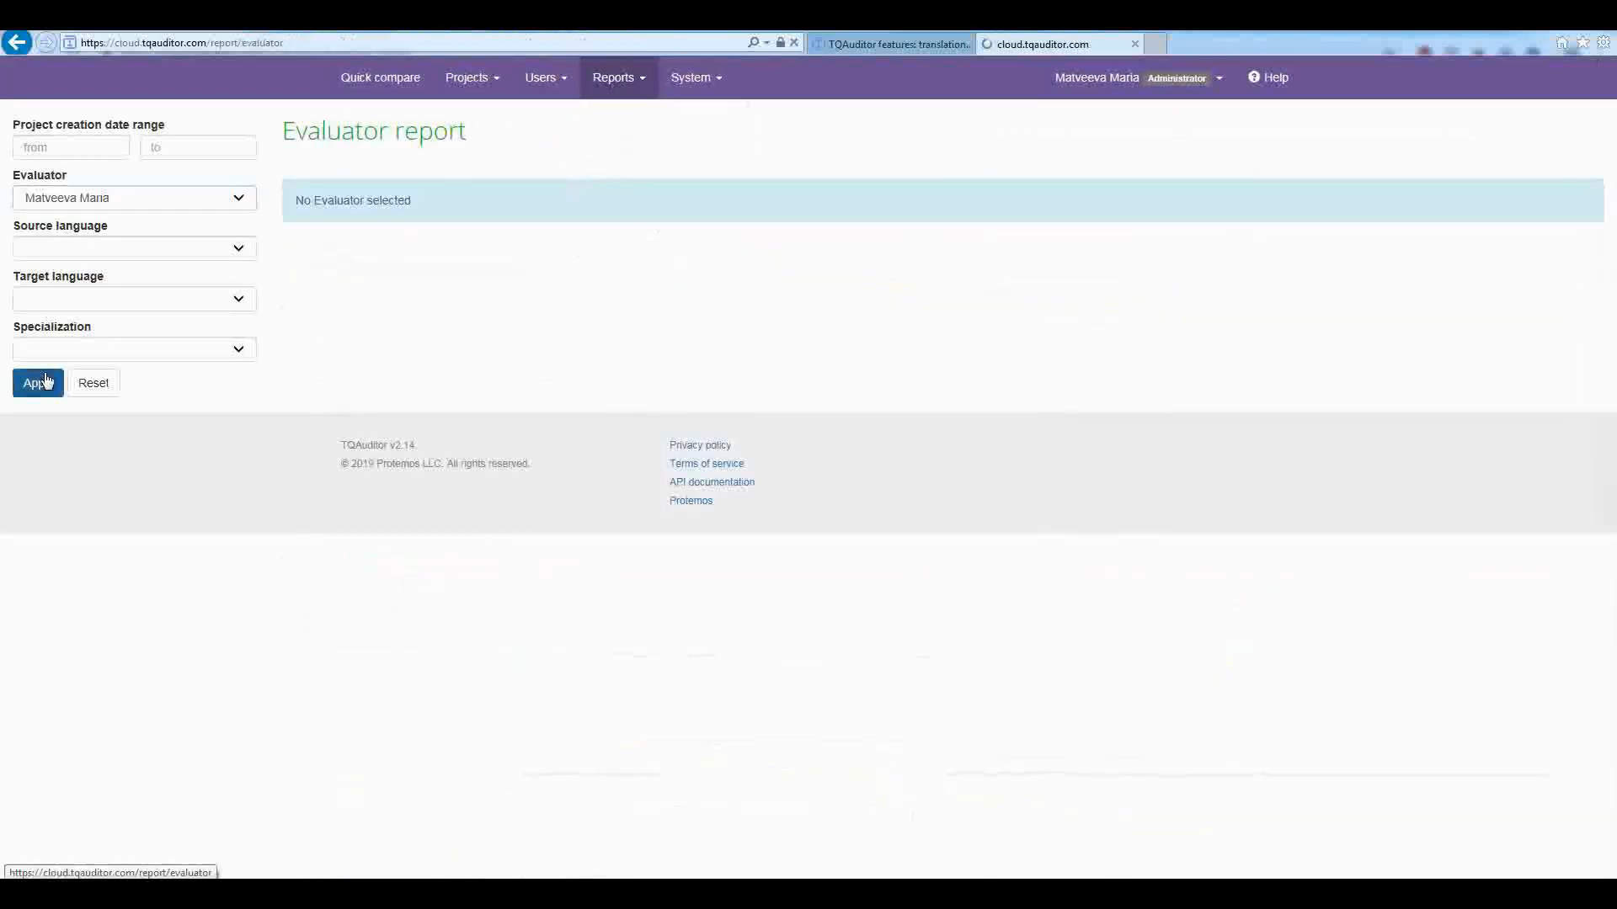
click(37, 382)
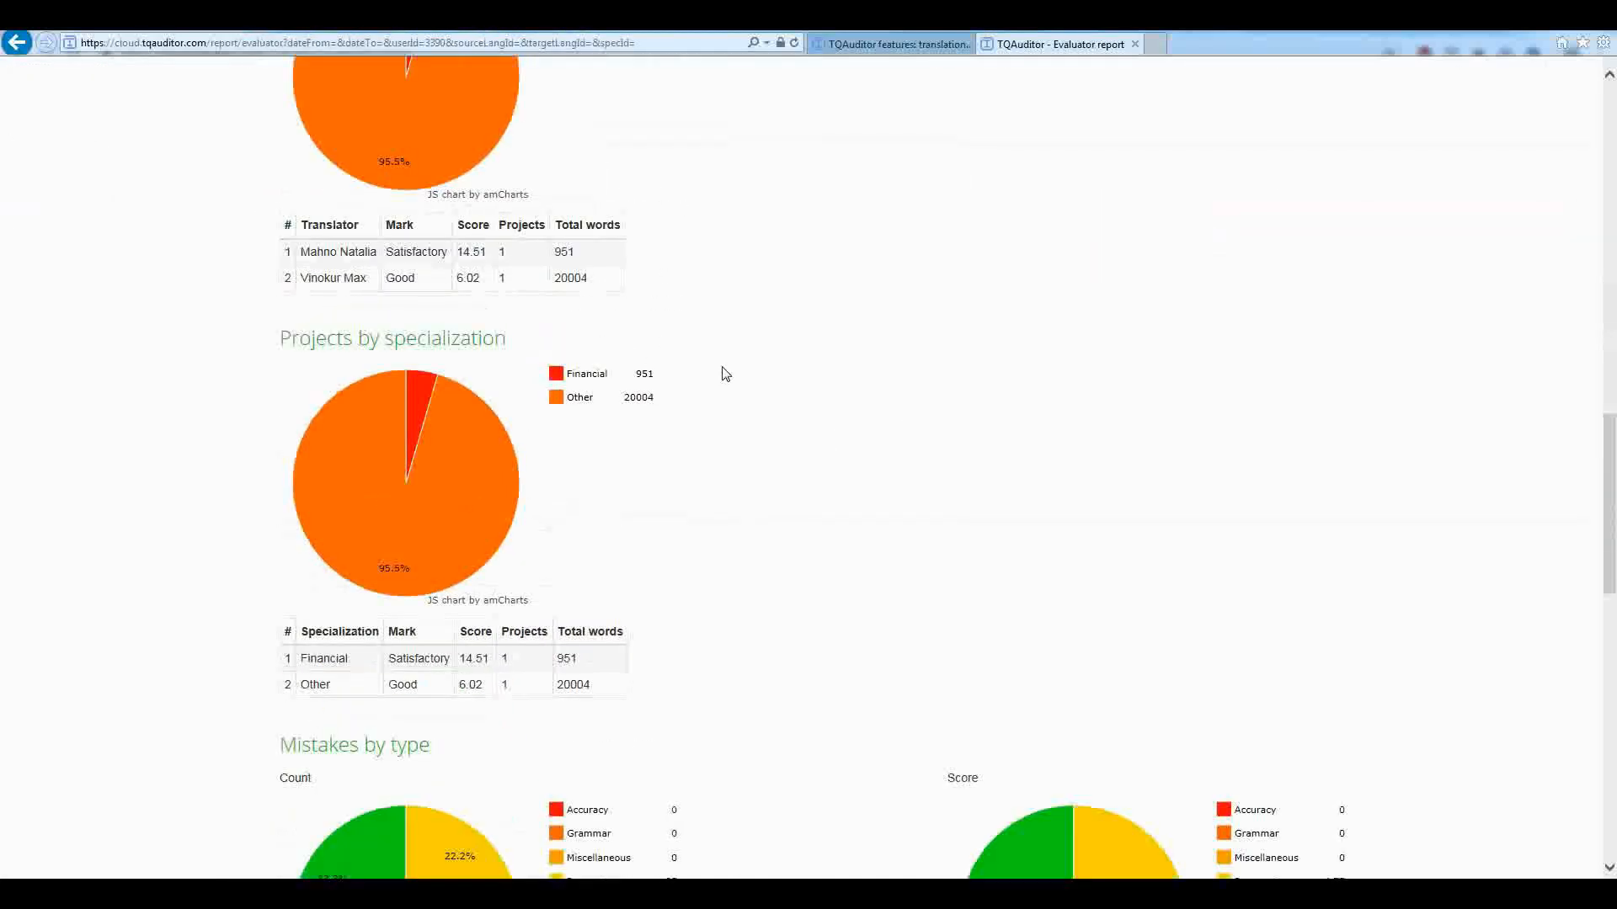
scroll(down, 3)
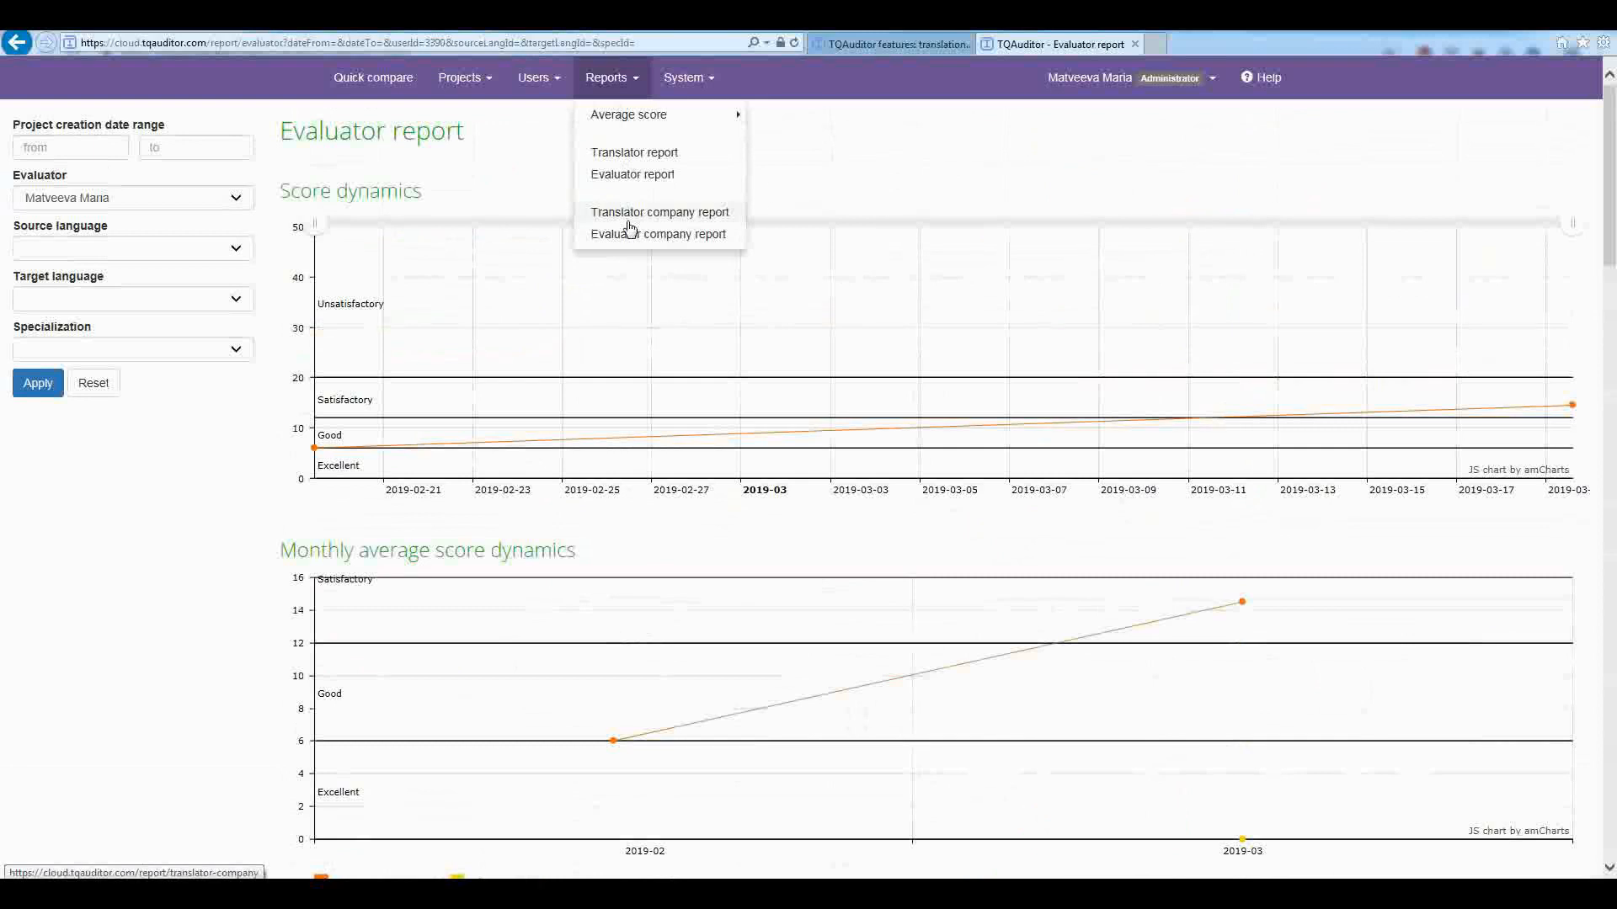
mouse_move(688, 232)
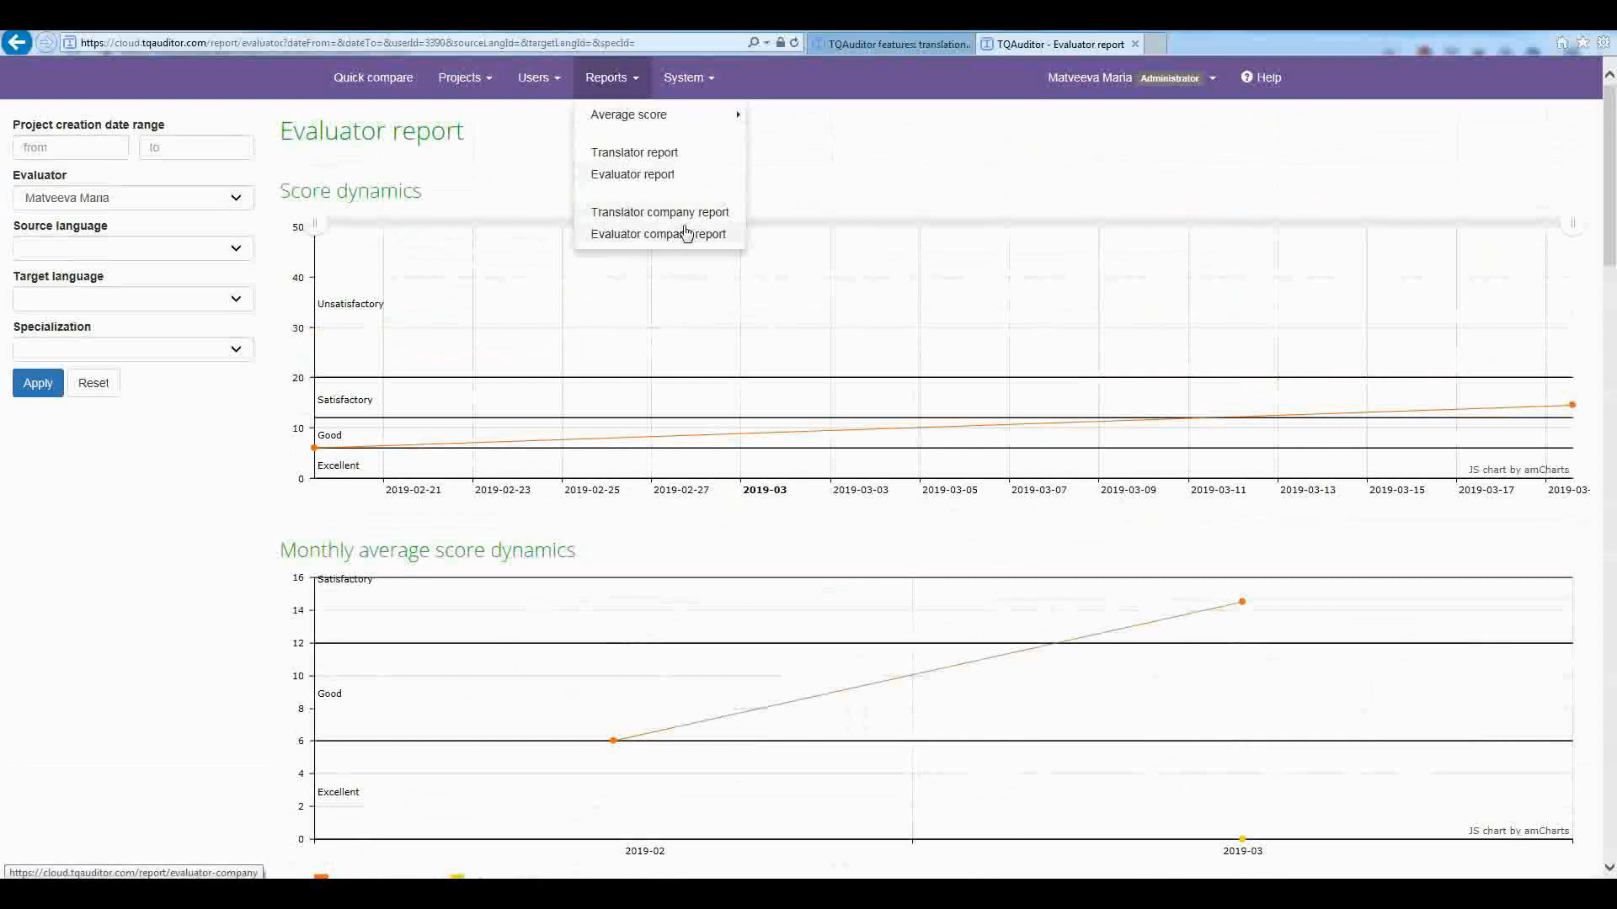
Step: Review the Quality standard page with its severity scores and mistake weights
click(684, 77)
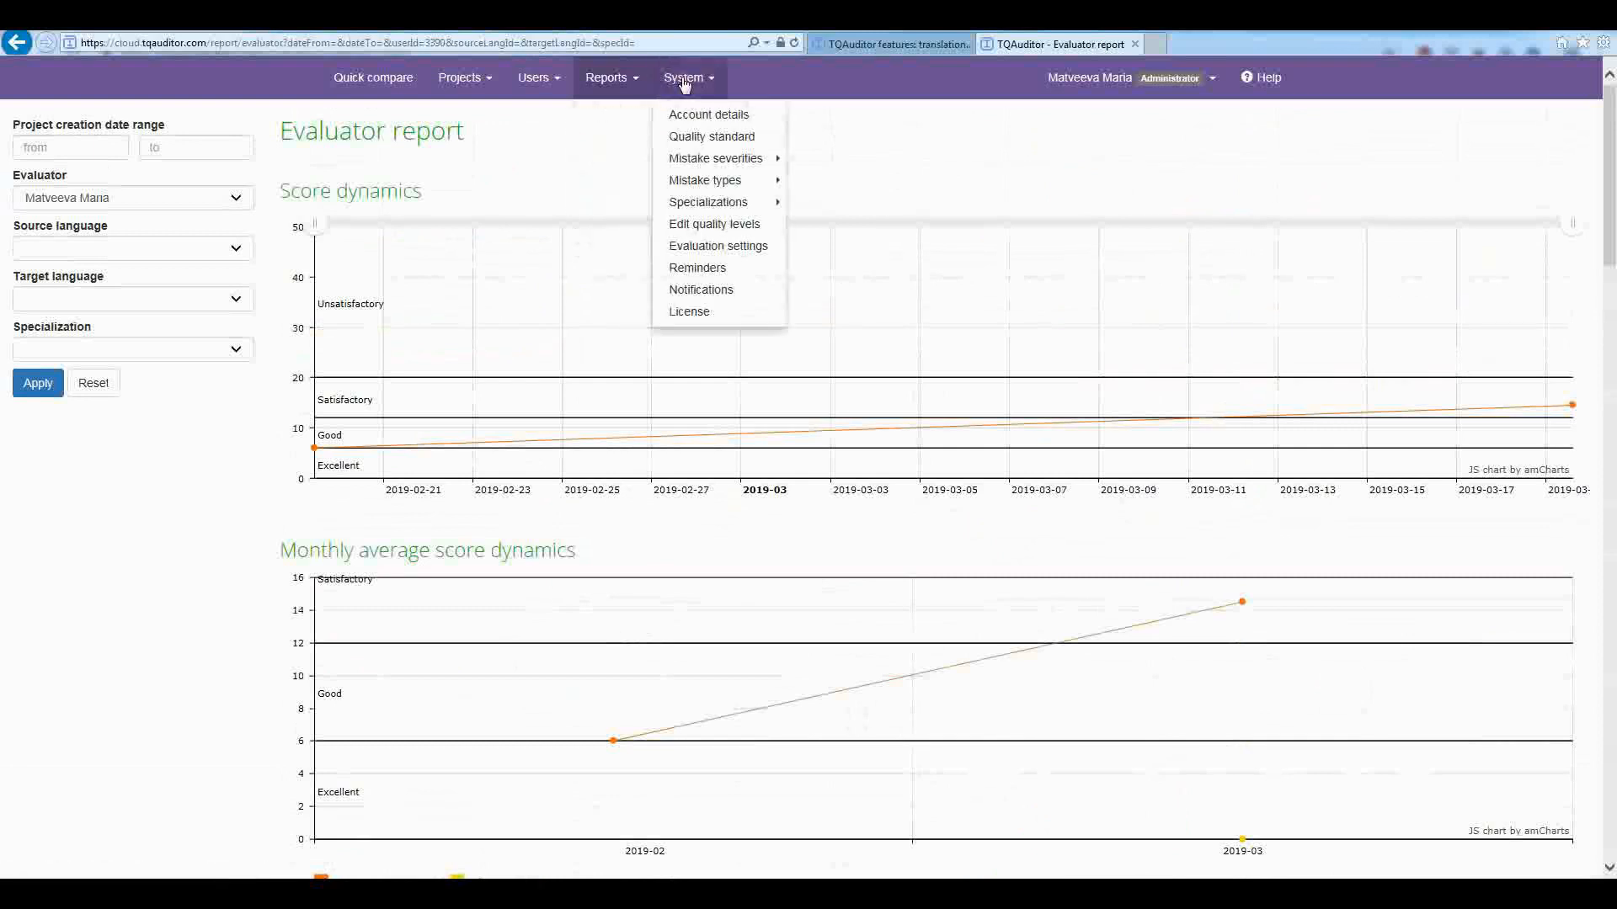
click(710, 137)
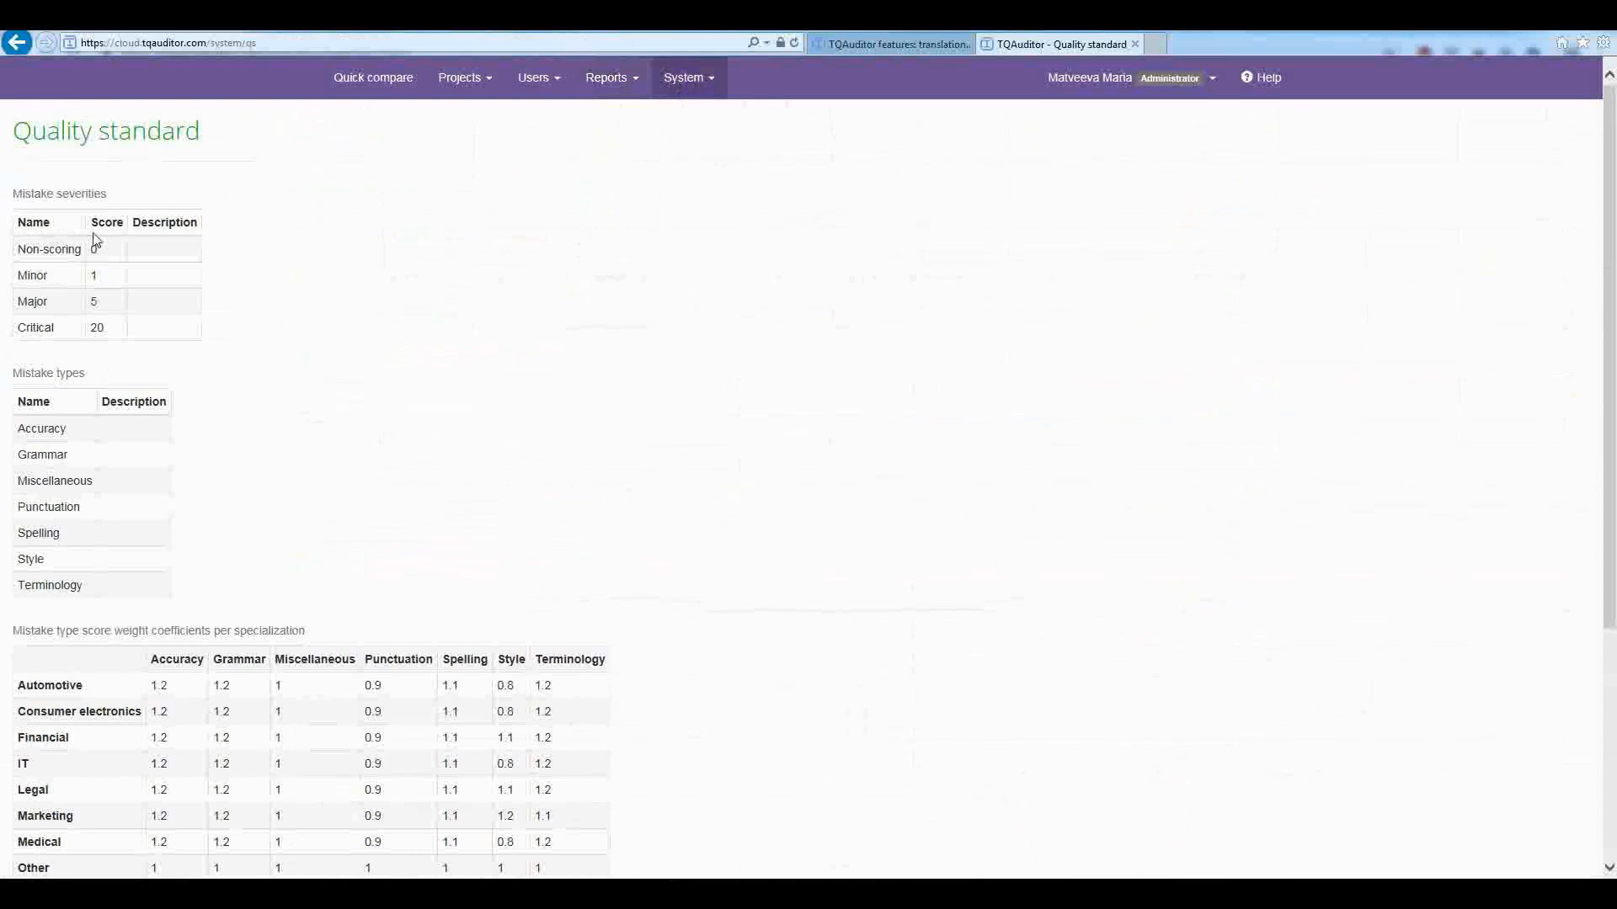
scroll(down, 3)
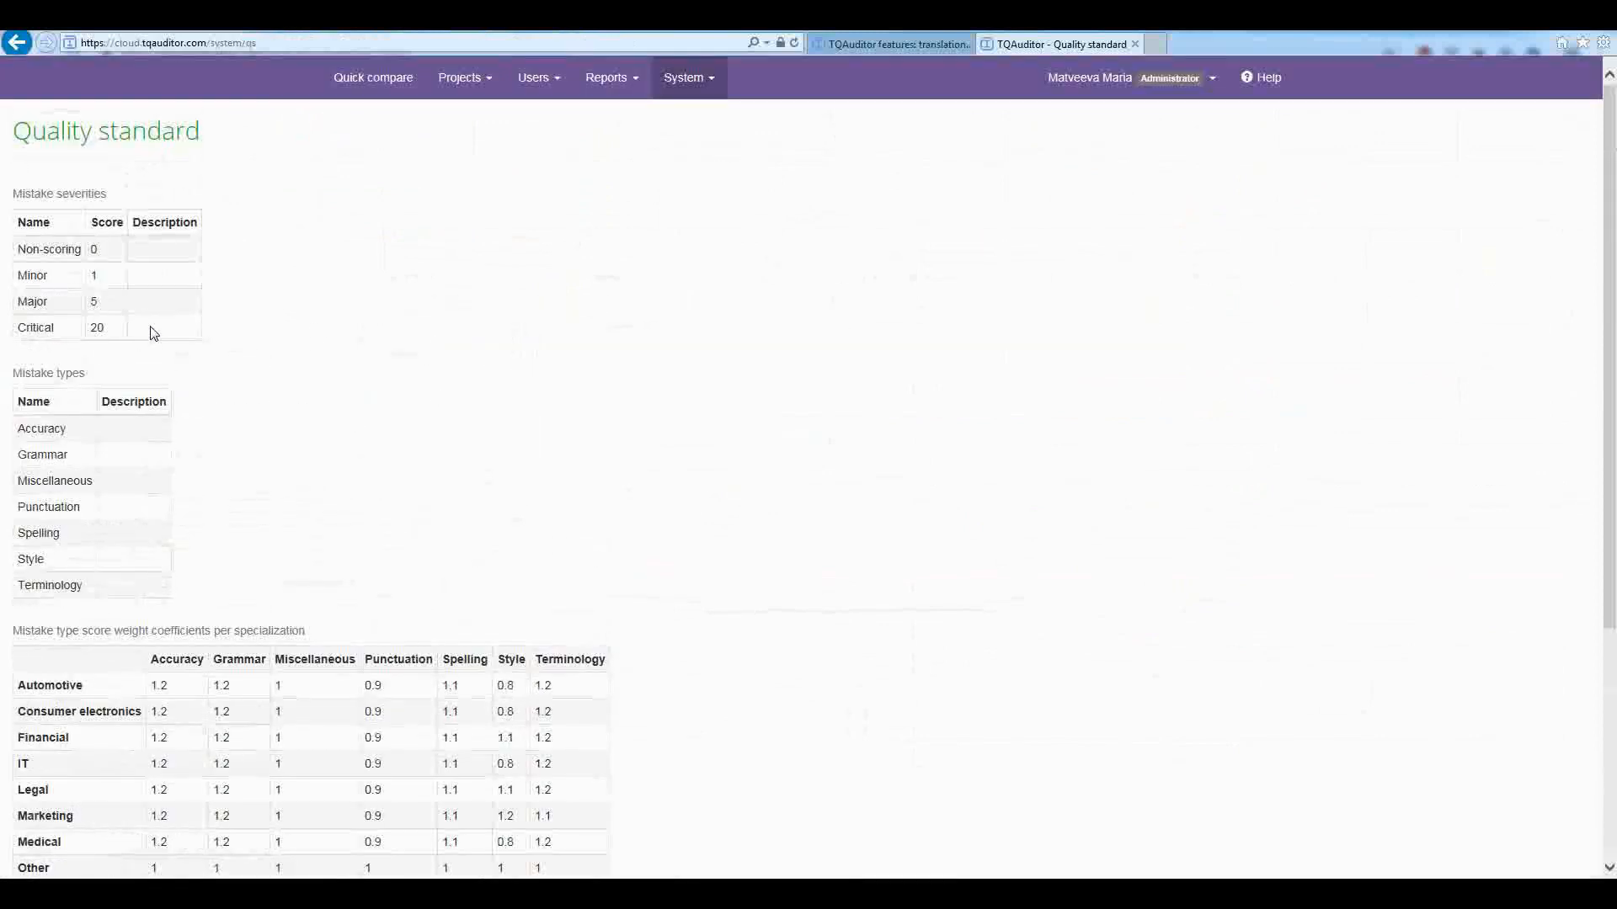
Step: Start a New mistake type under System > Mistake types, showing specialization weight coefficients
click(689, 77)
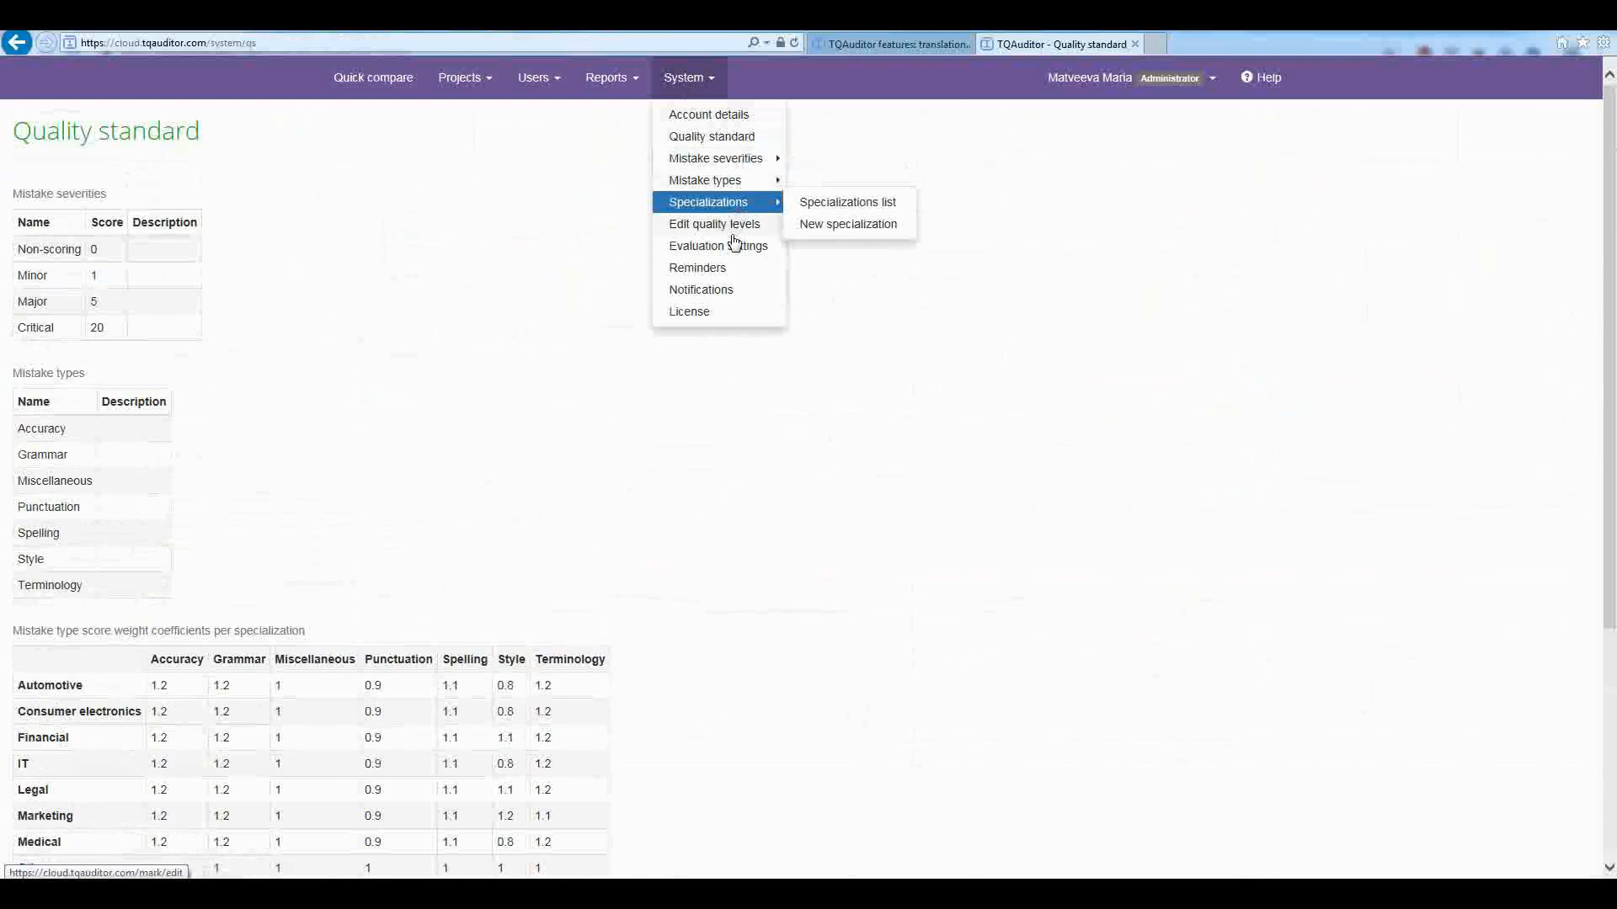
mouse_move(704, 178)
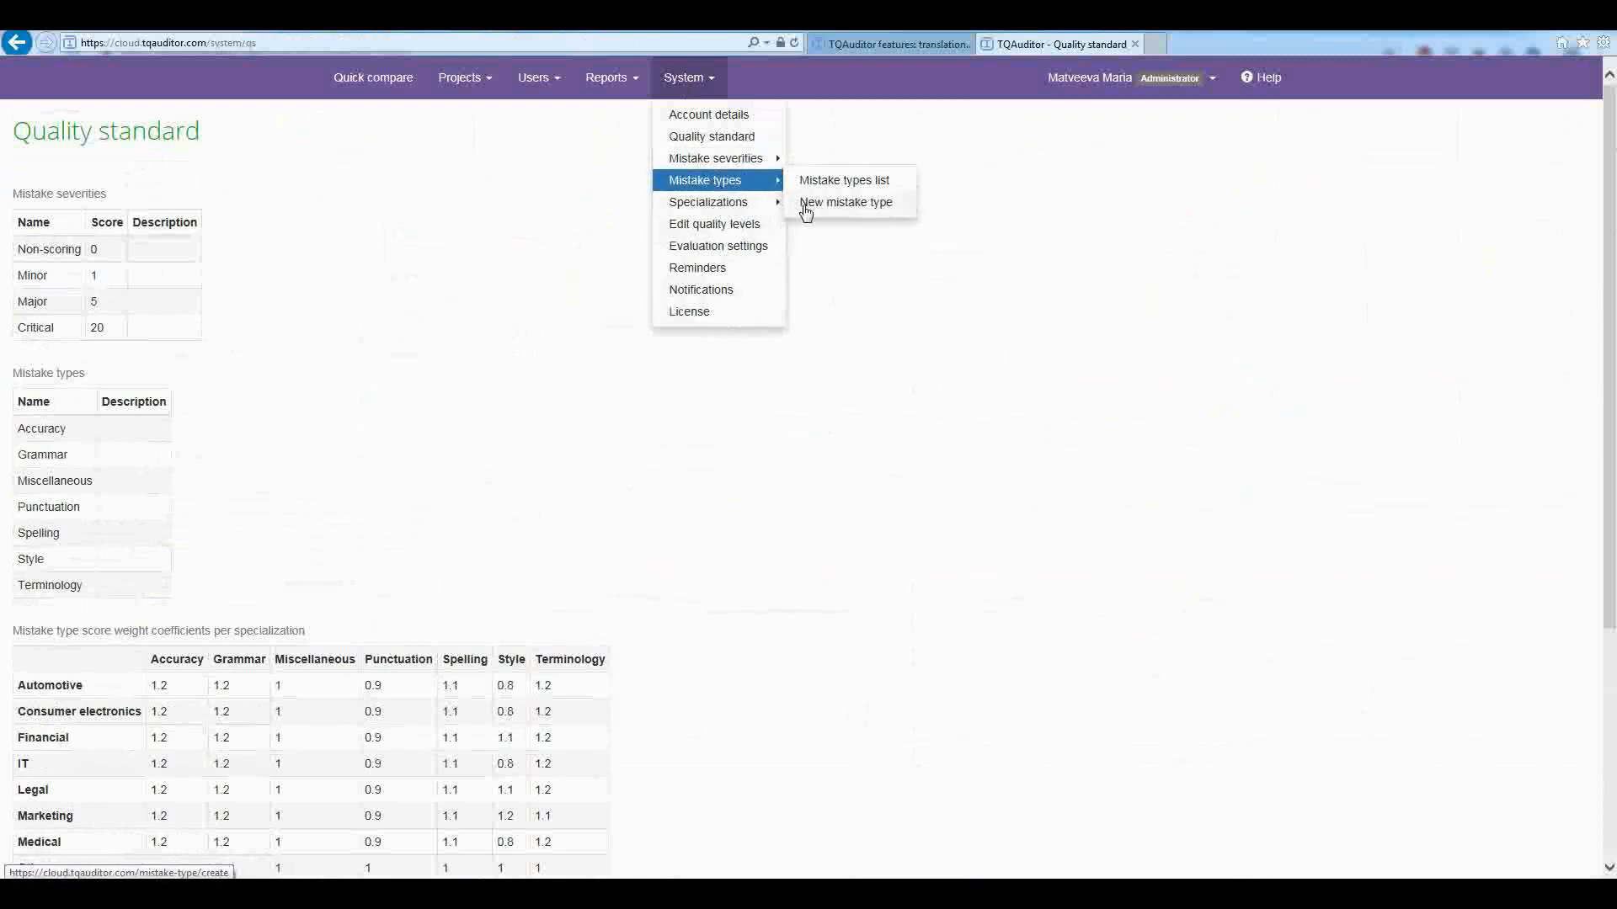
click(847, 202)
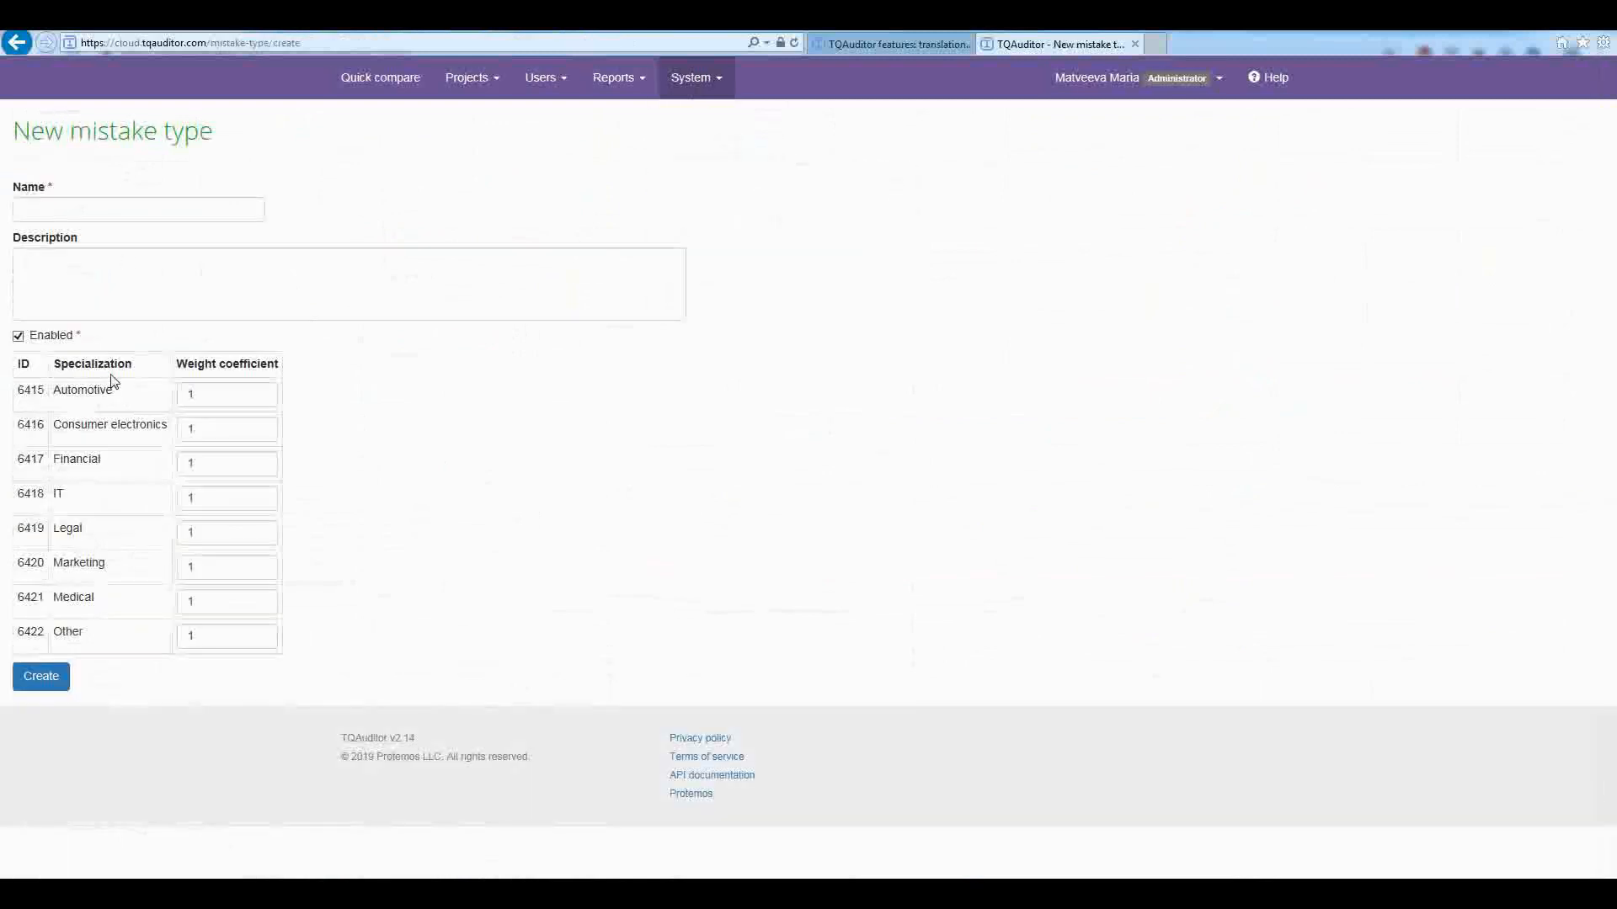
click(693, 77)
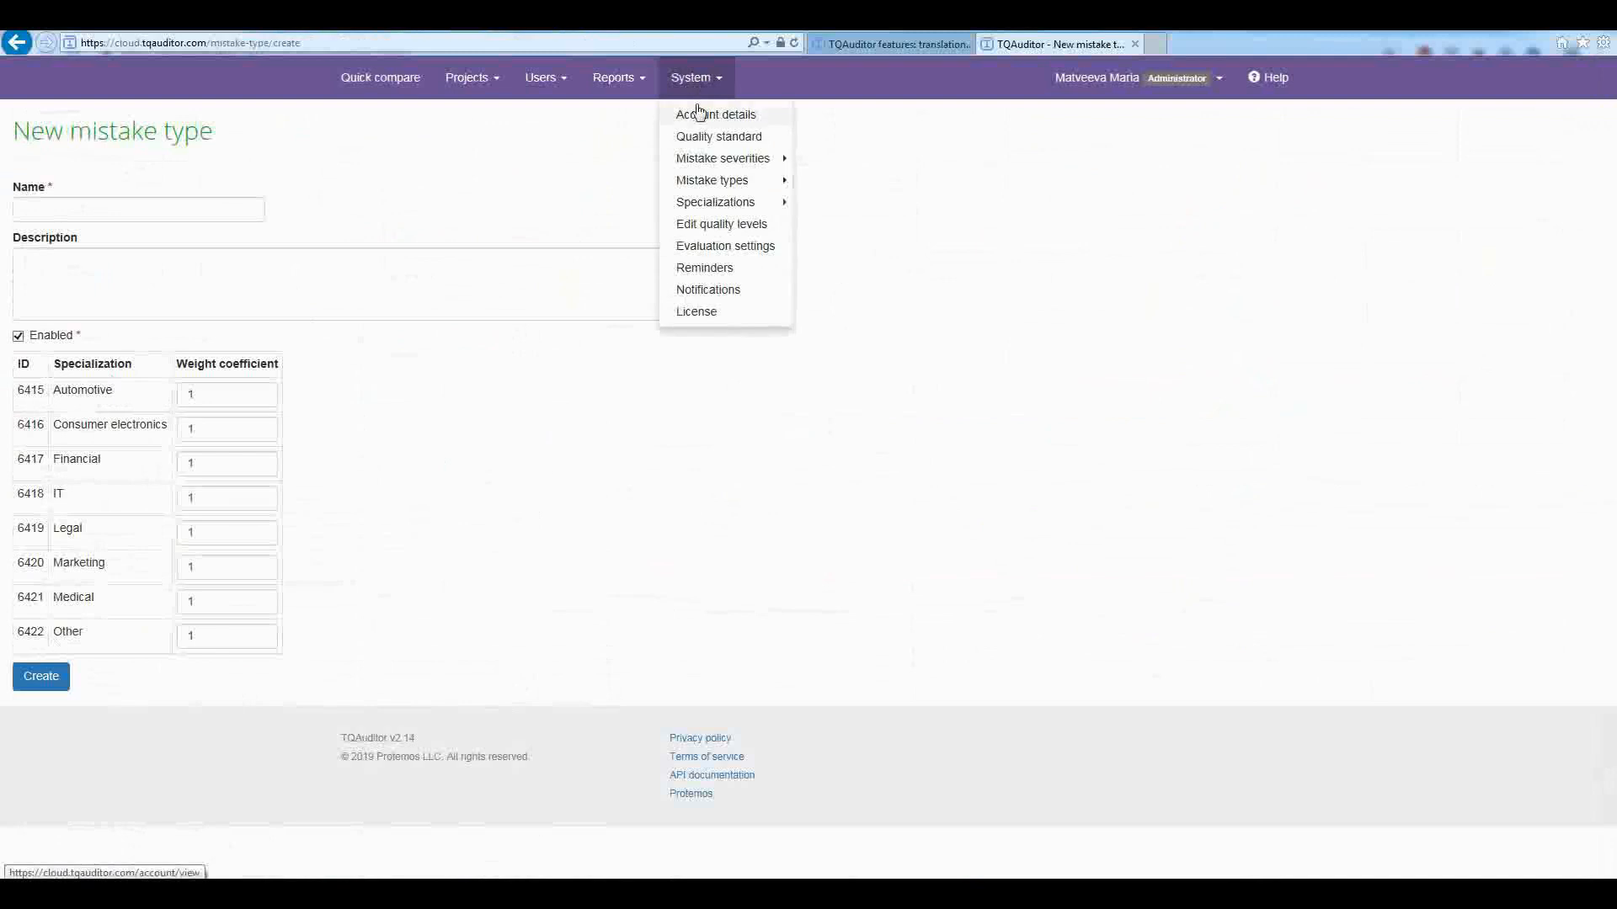